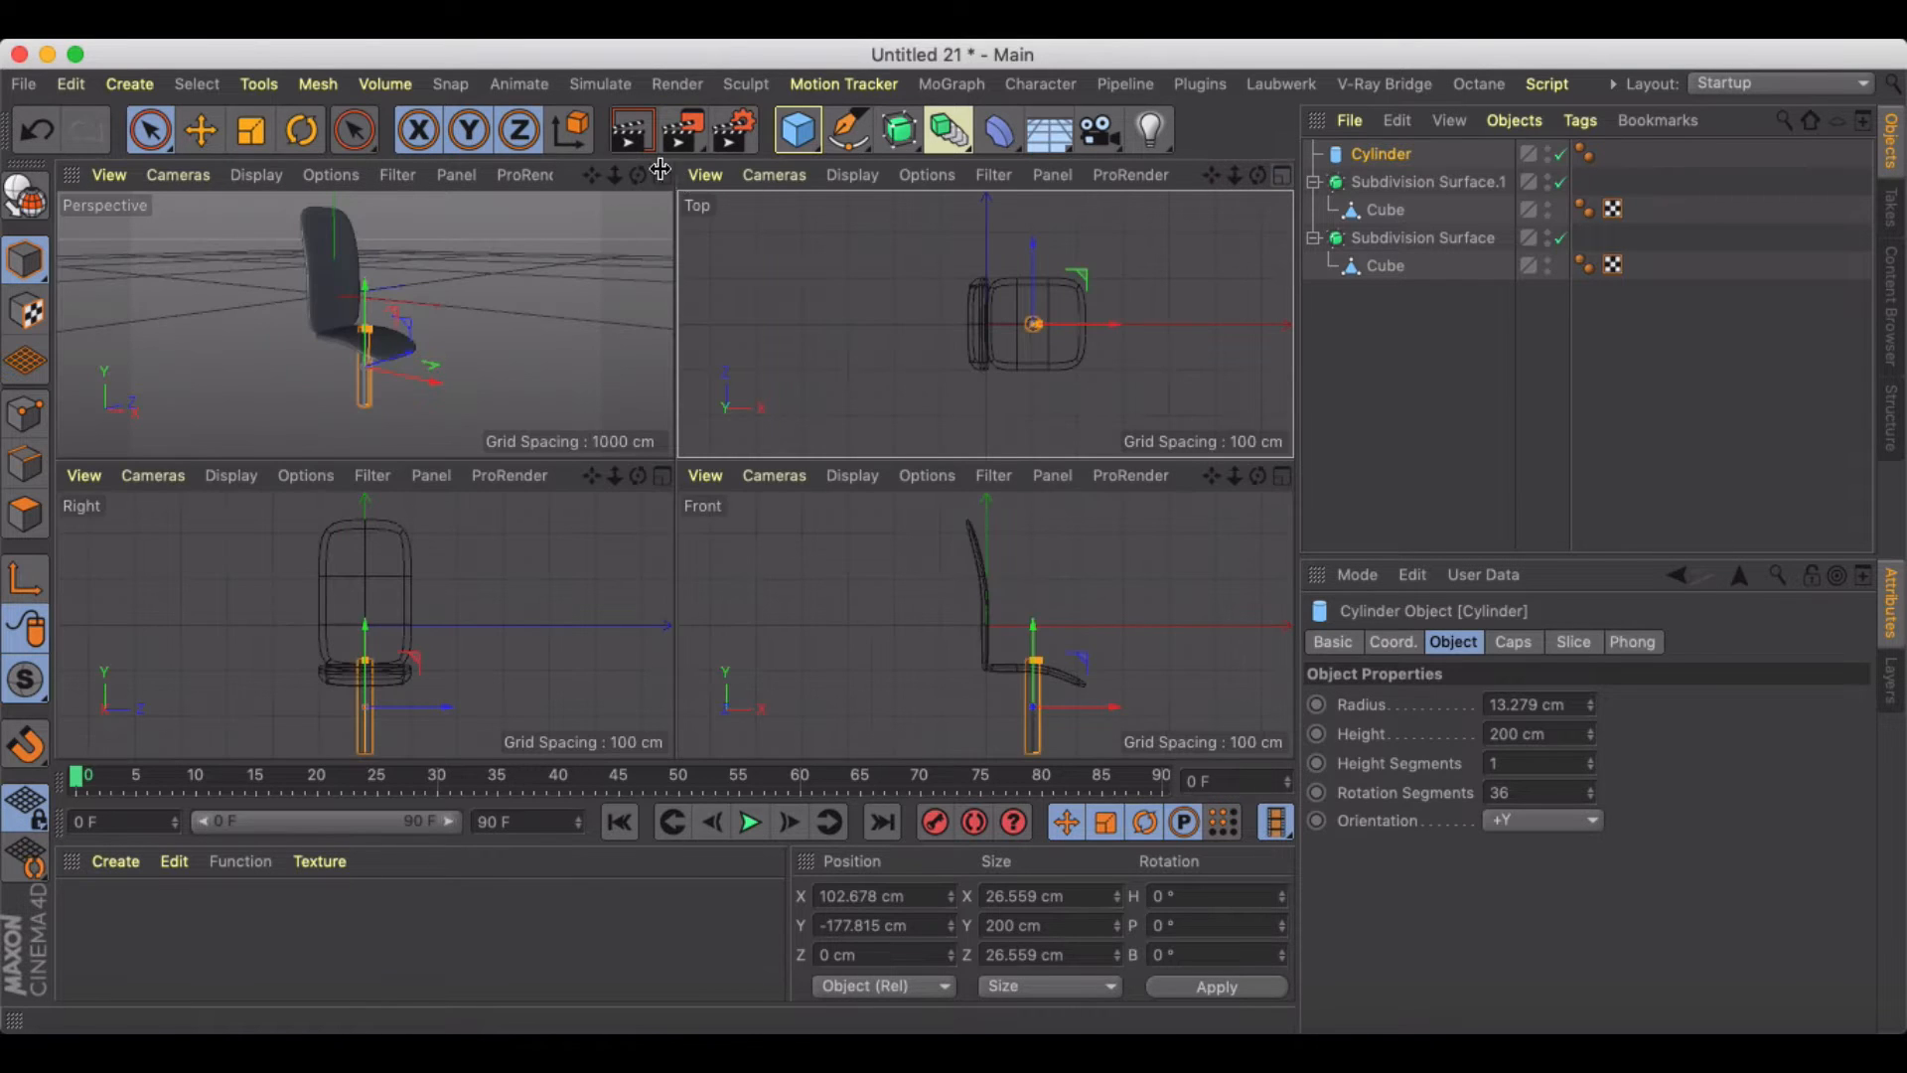
Step: Maximize the Perspective view and drag the cylinder post down along Y beneath the seat
click(636, 174)
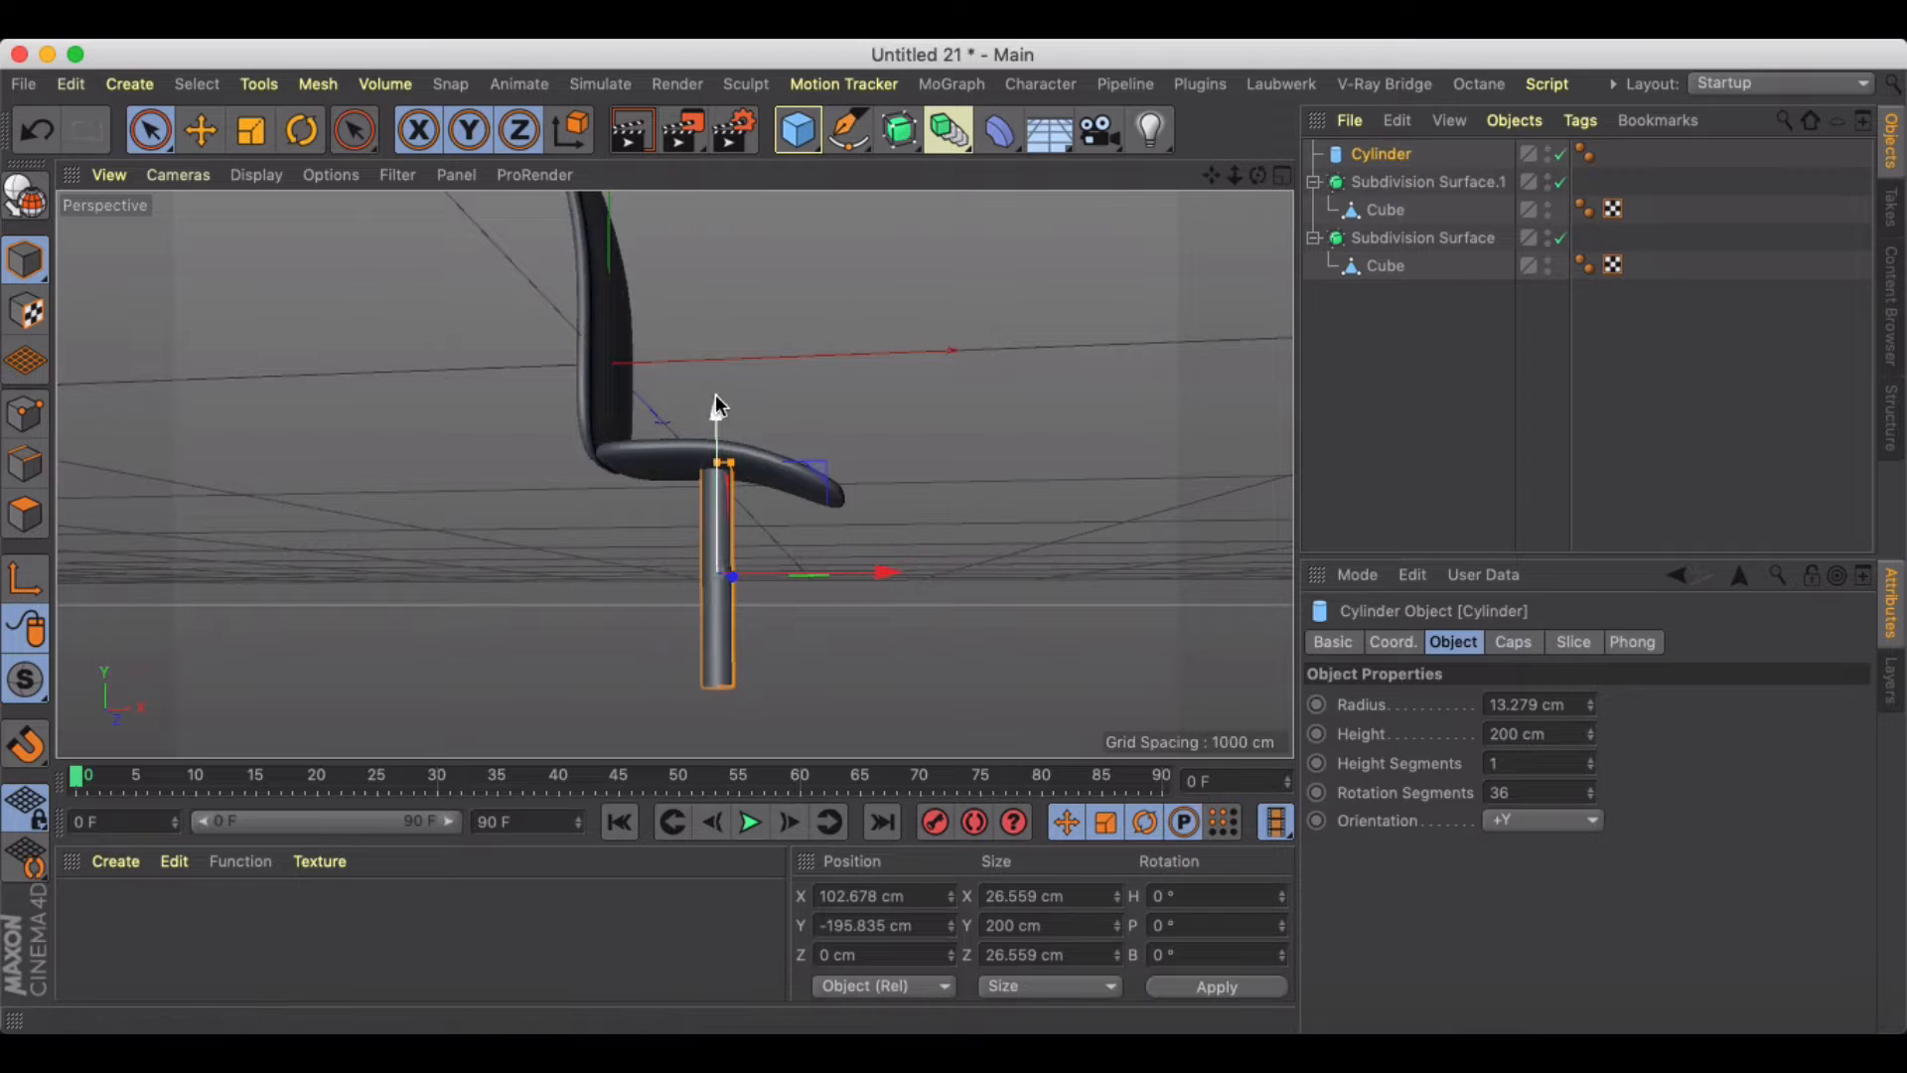
drag(717, 407, 749, 548)
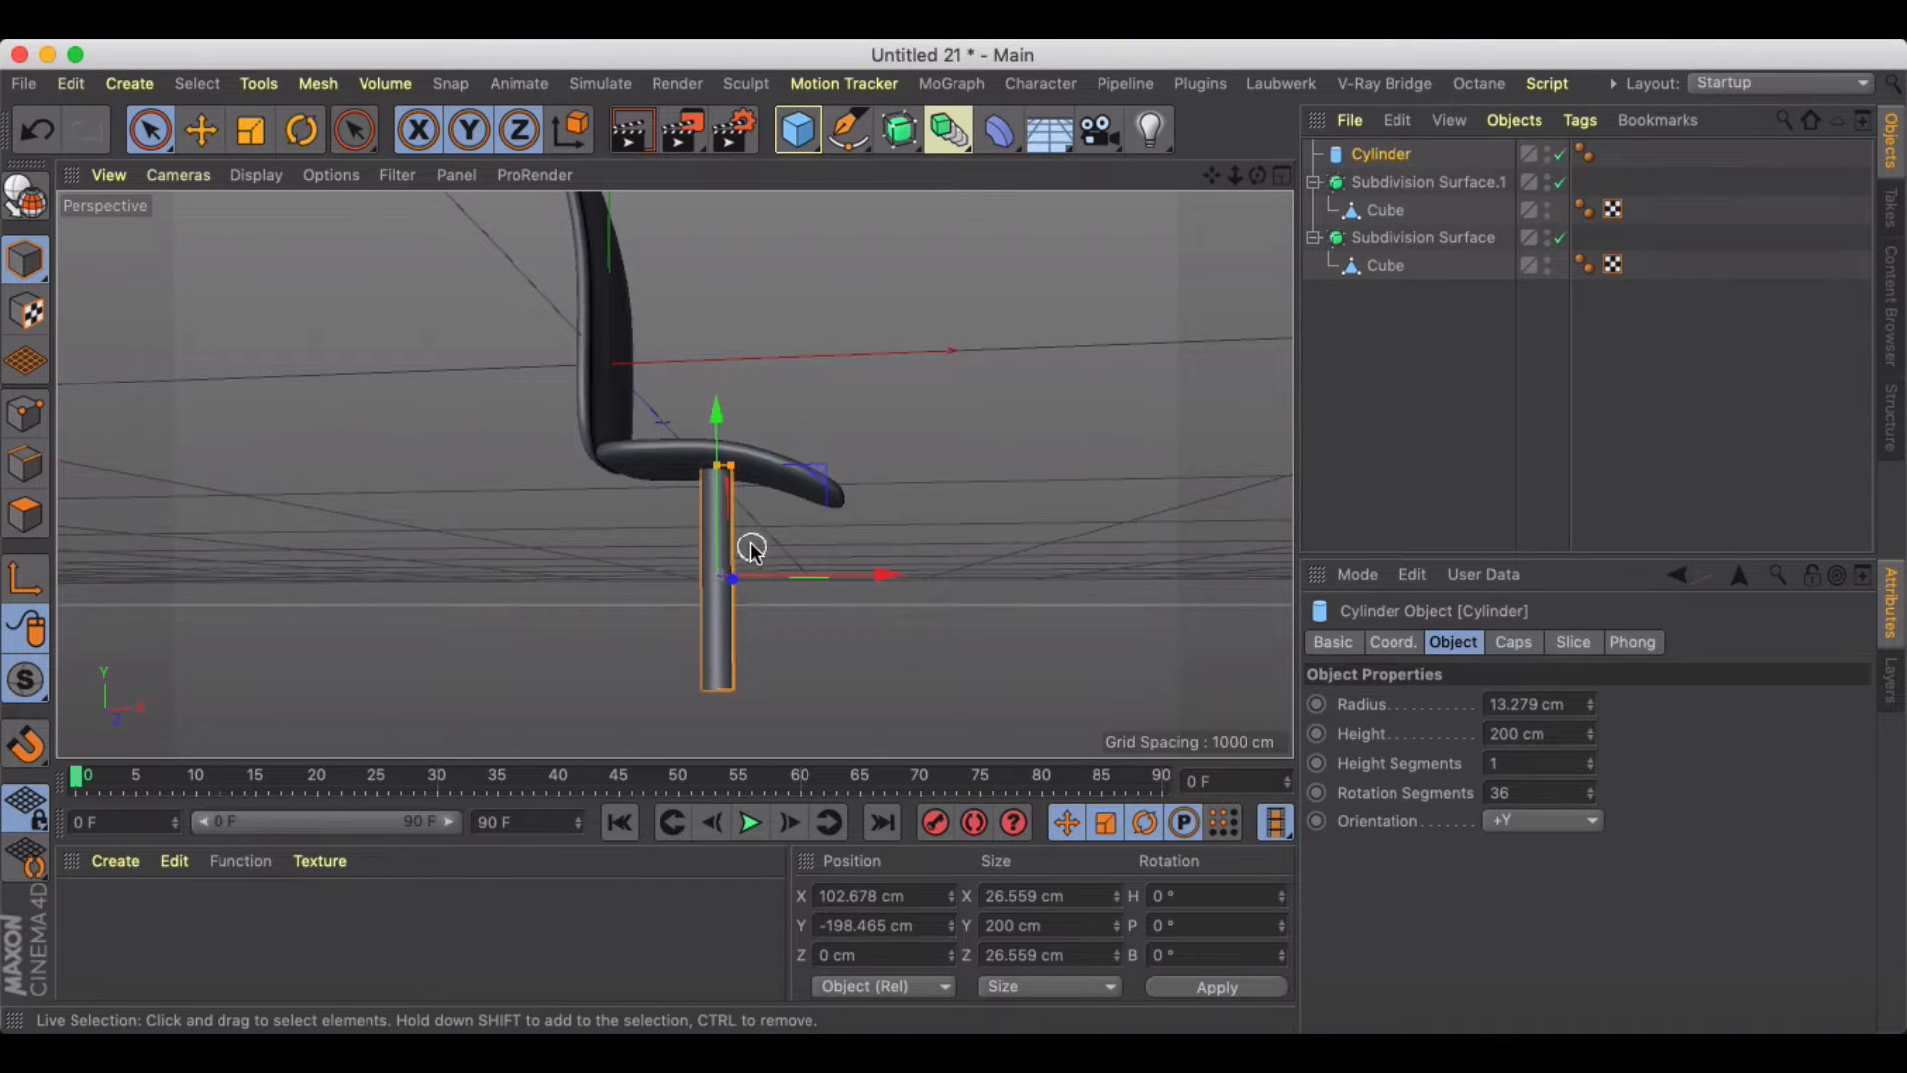
drag(715, 467, 715, 508)
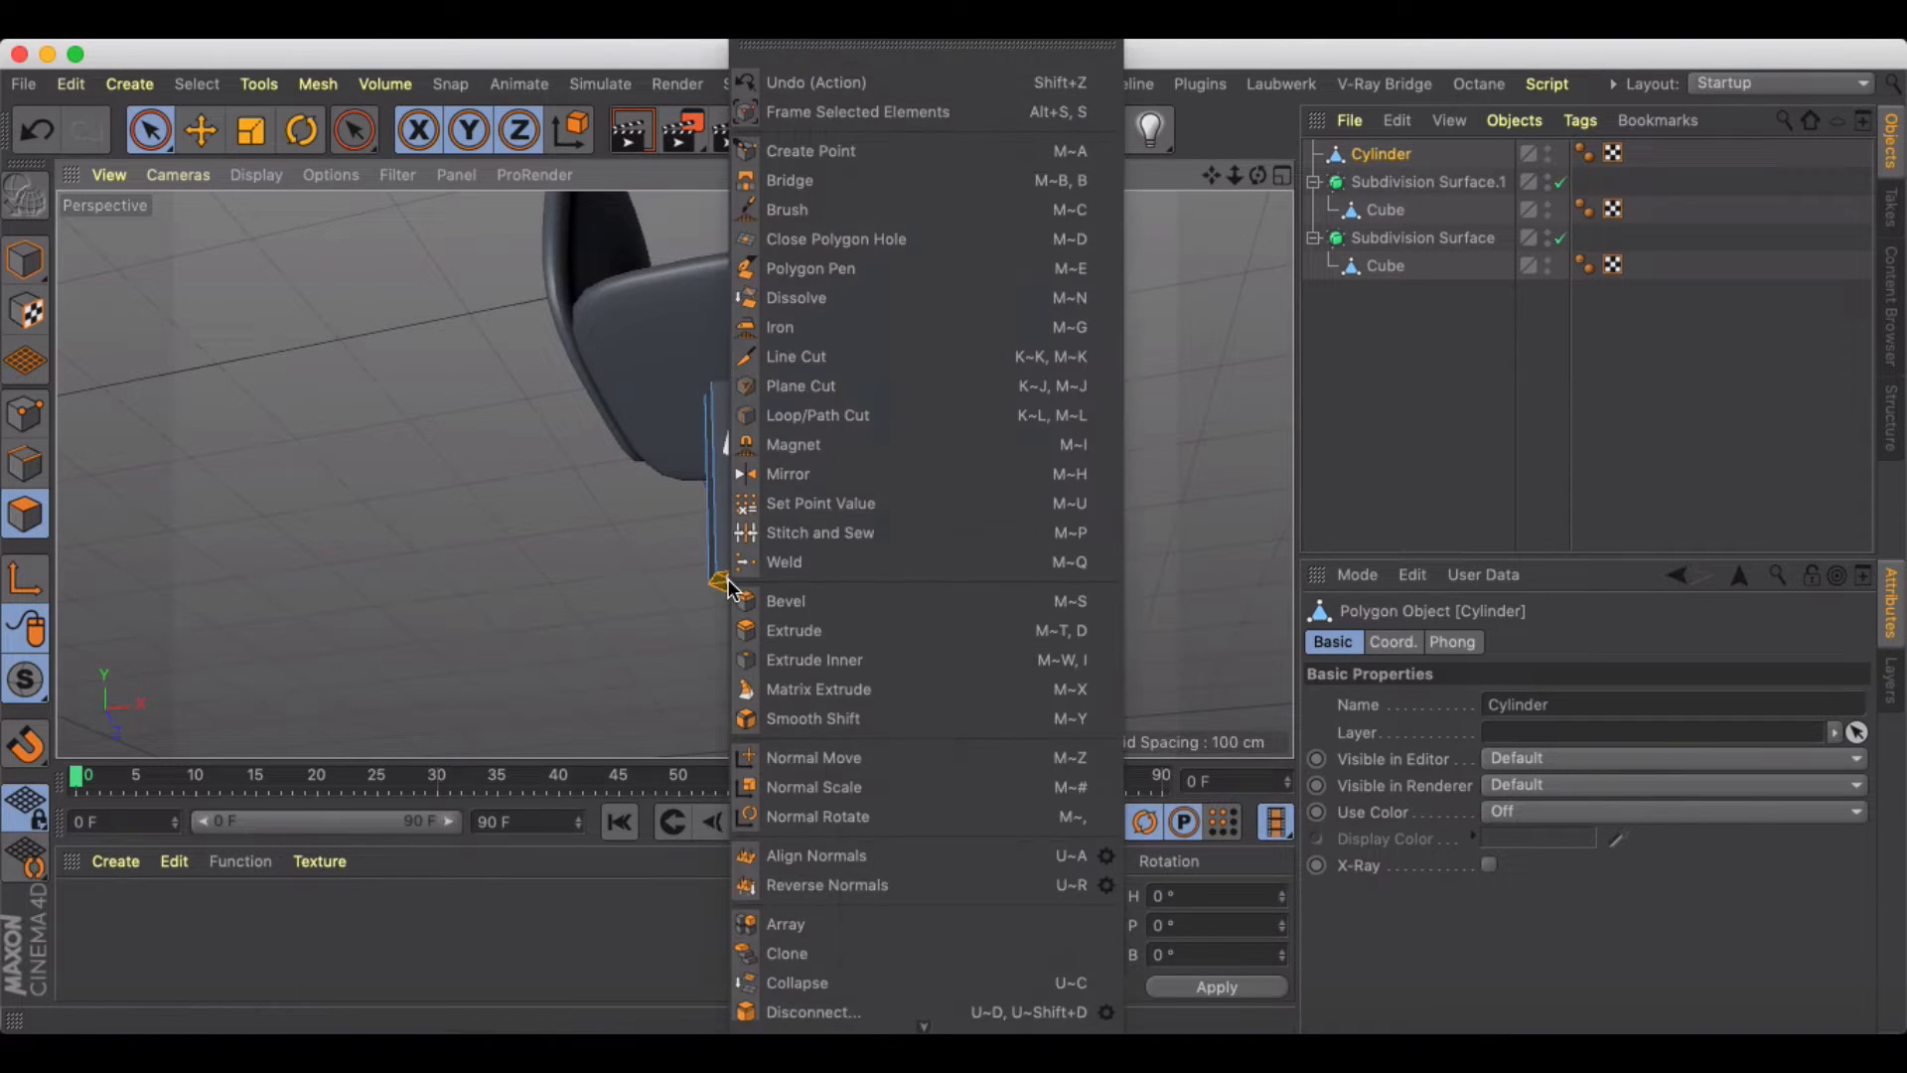
mouse_move(828, 689)
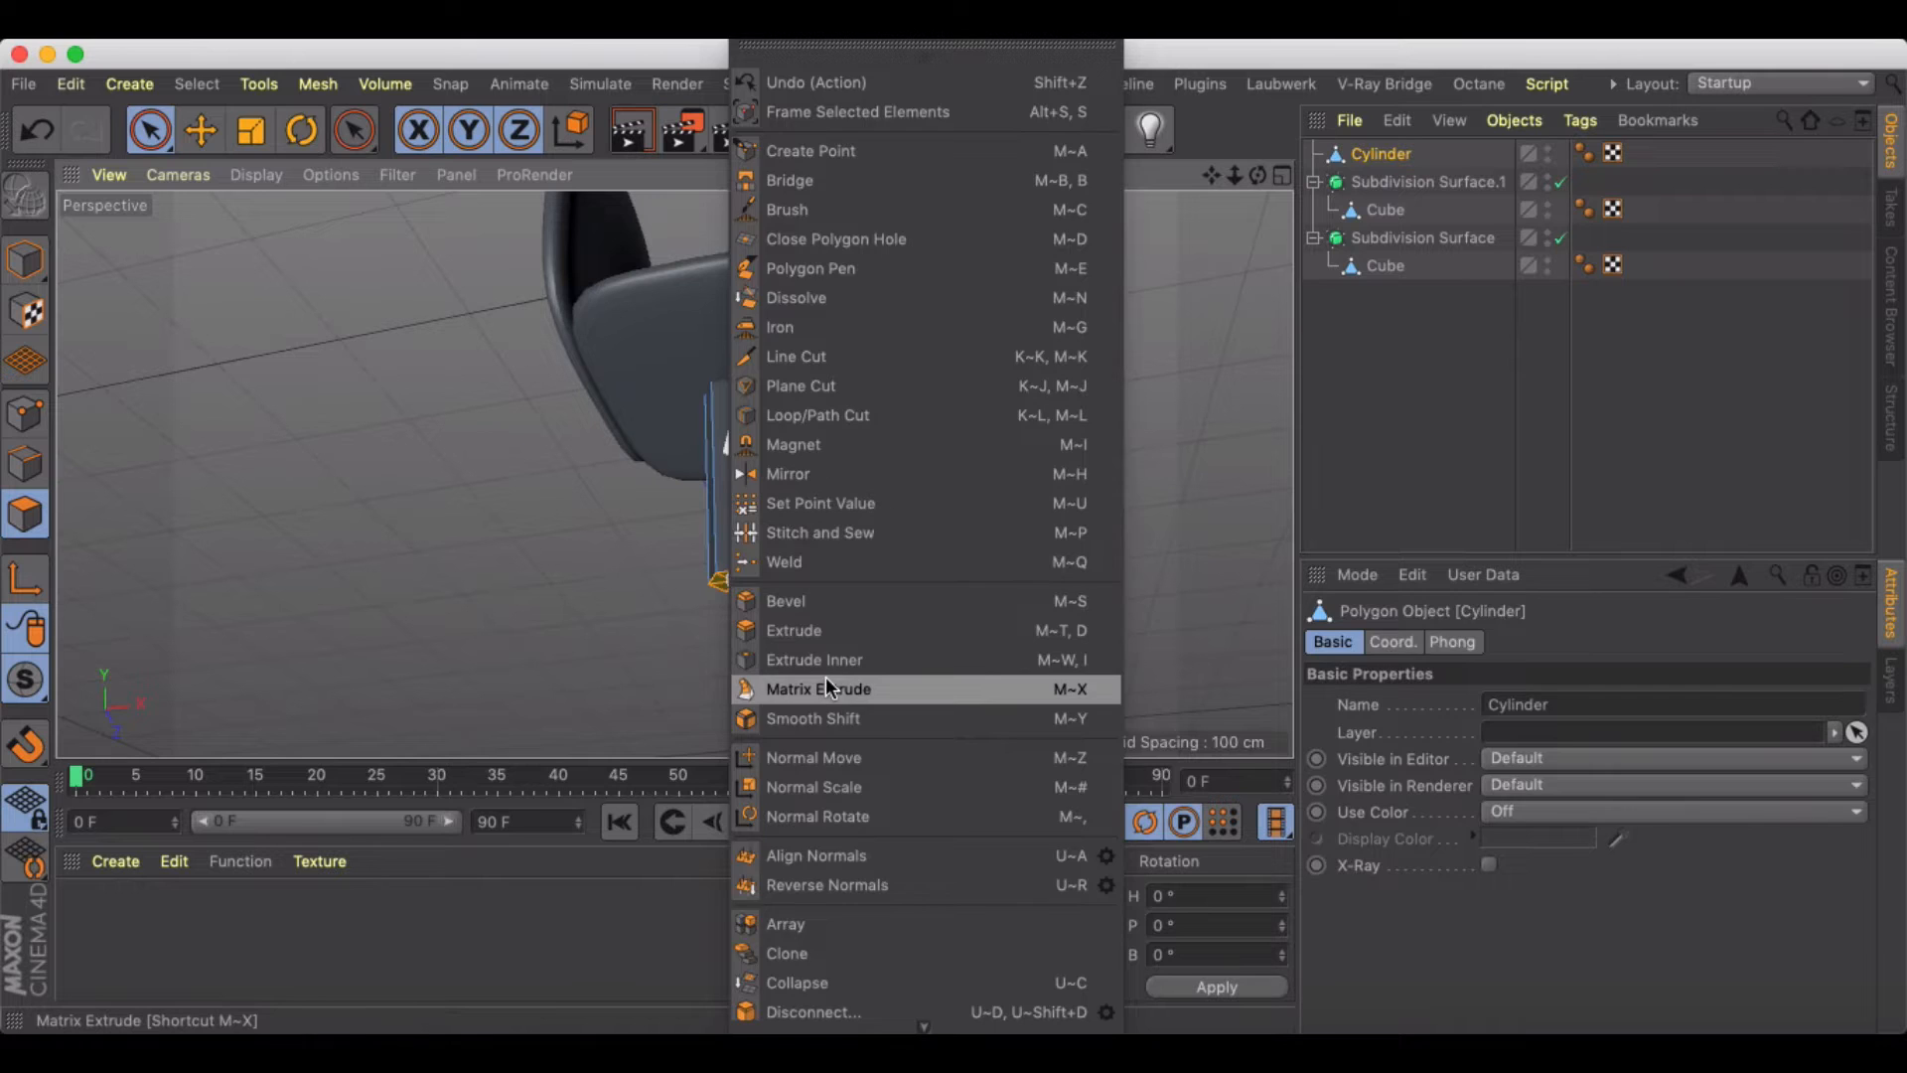
Step: Matrix Extrude the bottom polygon with Steps 1, Move Z 50 cm, Scale 80%, and pull the legs outward
click(819, 689)
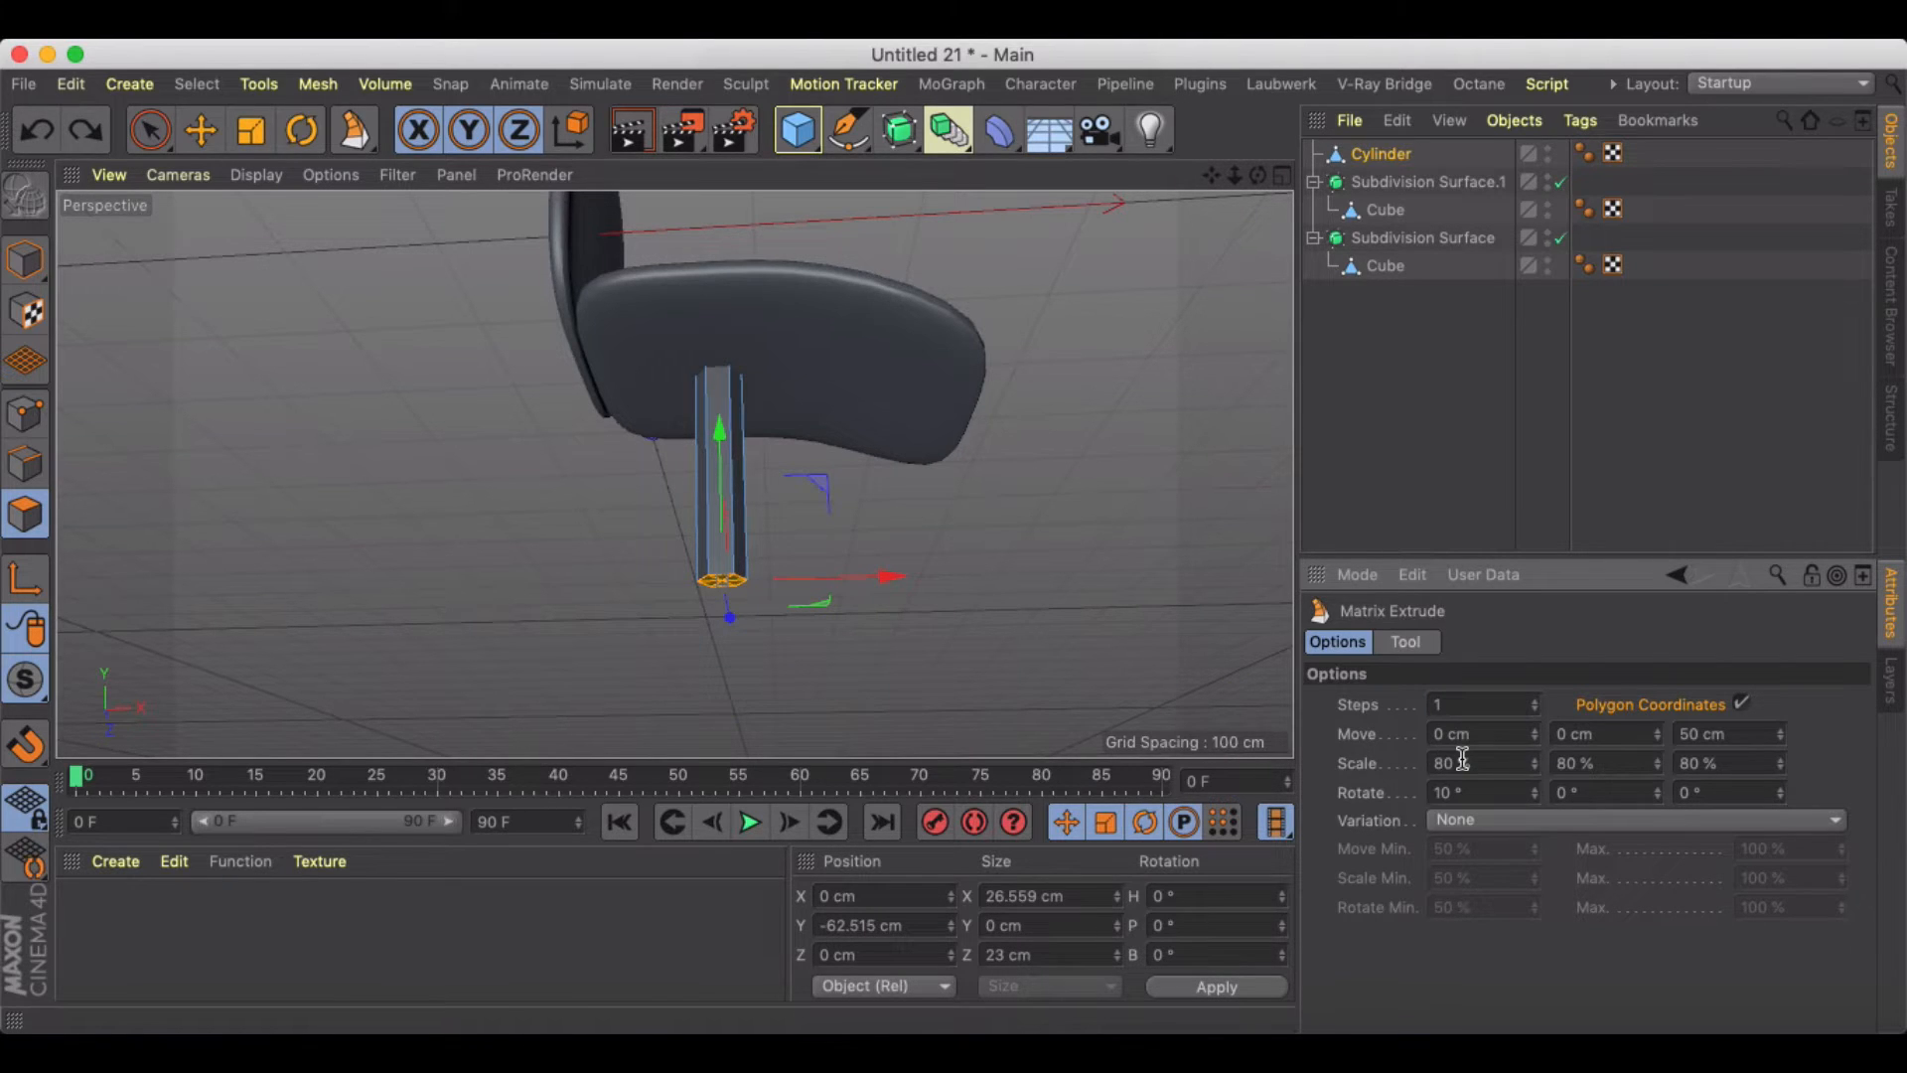
mouse_move(1533, 735)
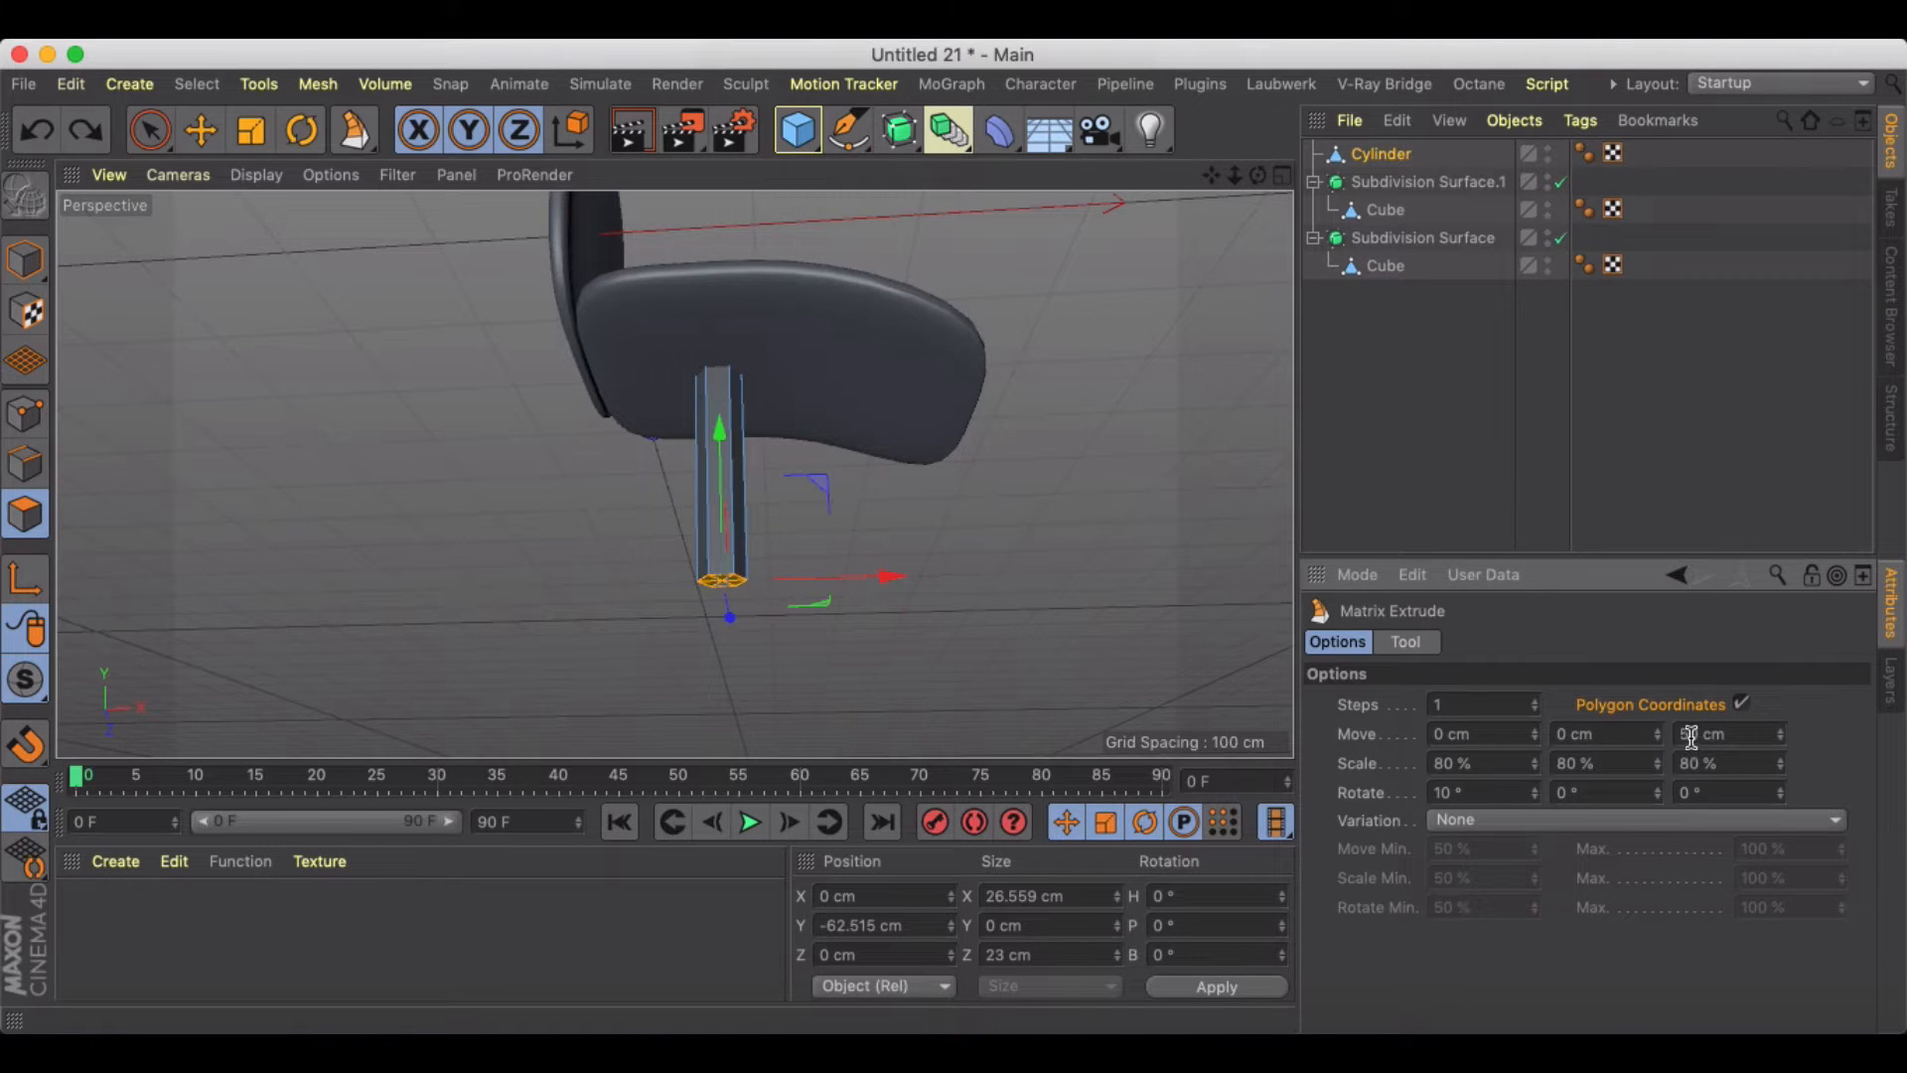
text(50)
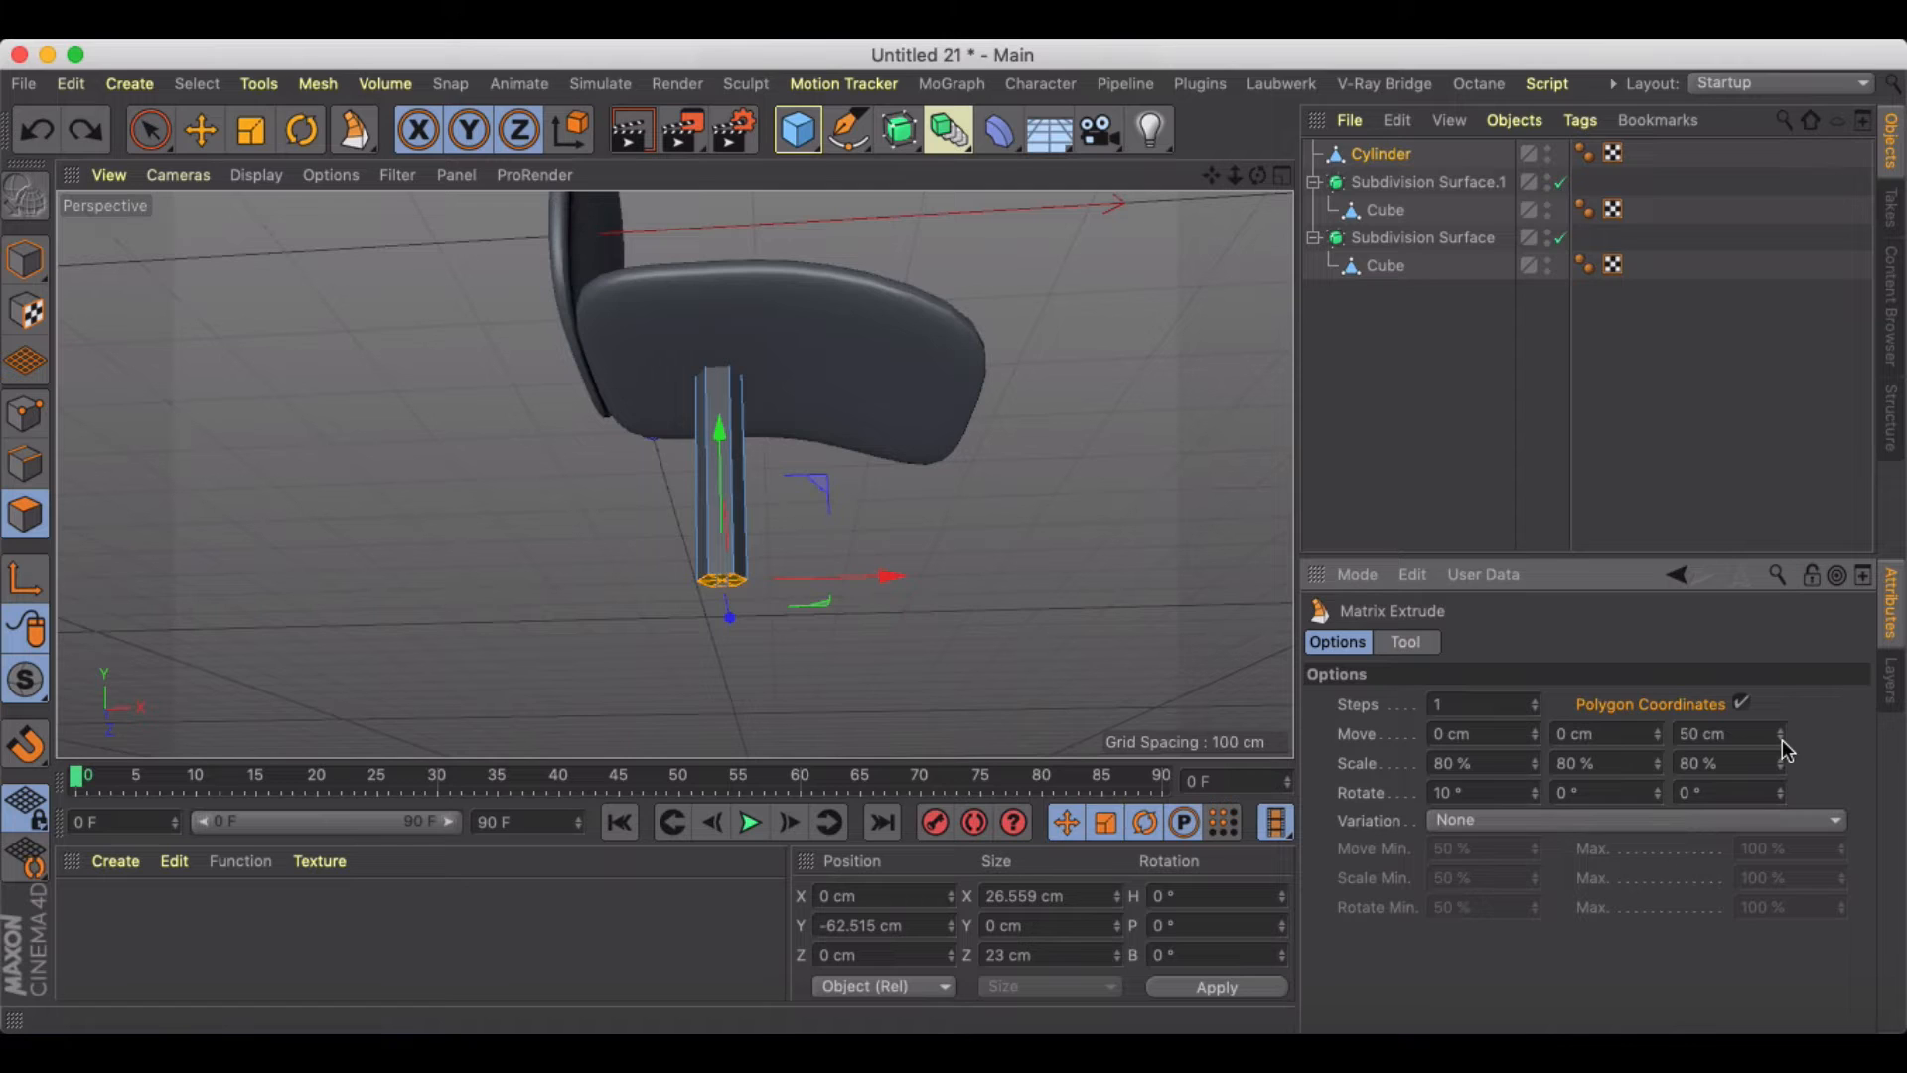
drag(1726, 733, 1726, 749)
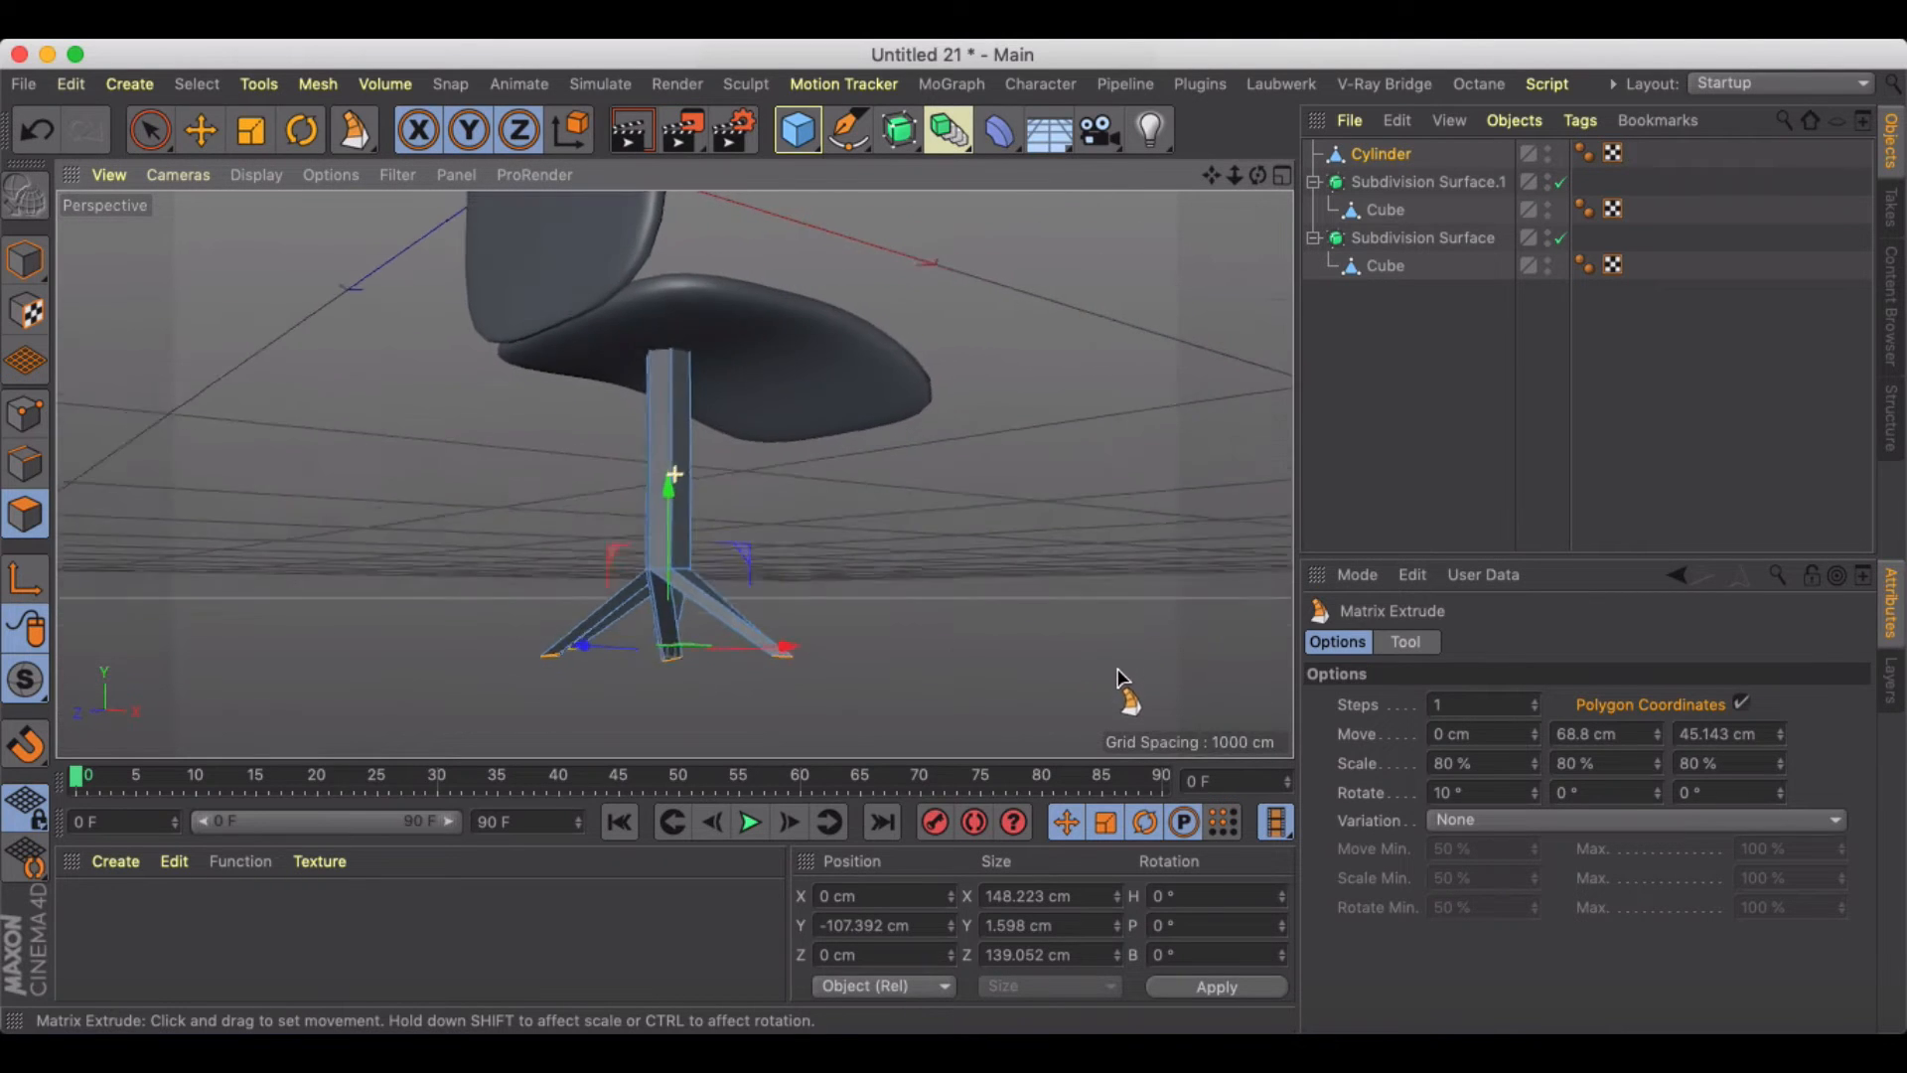
drag(1118, 678, 767, 632)
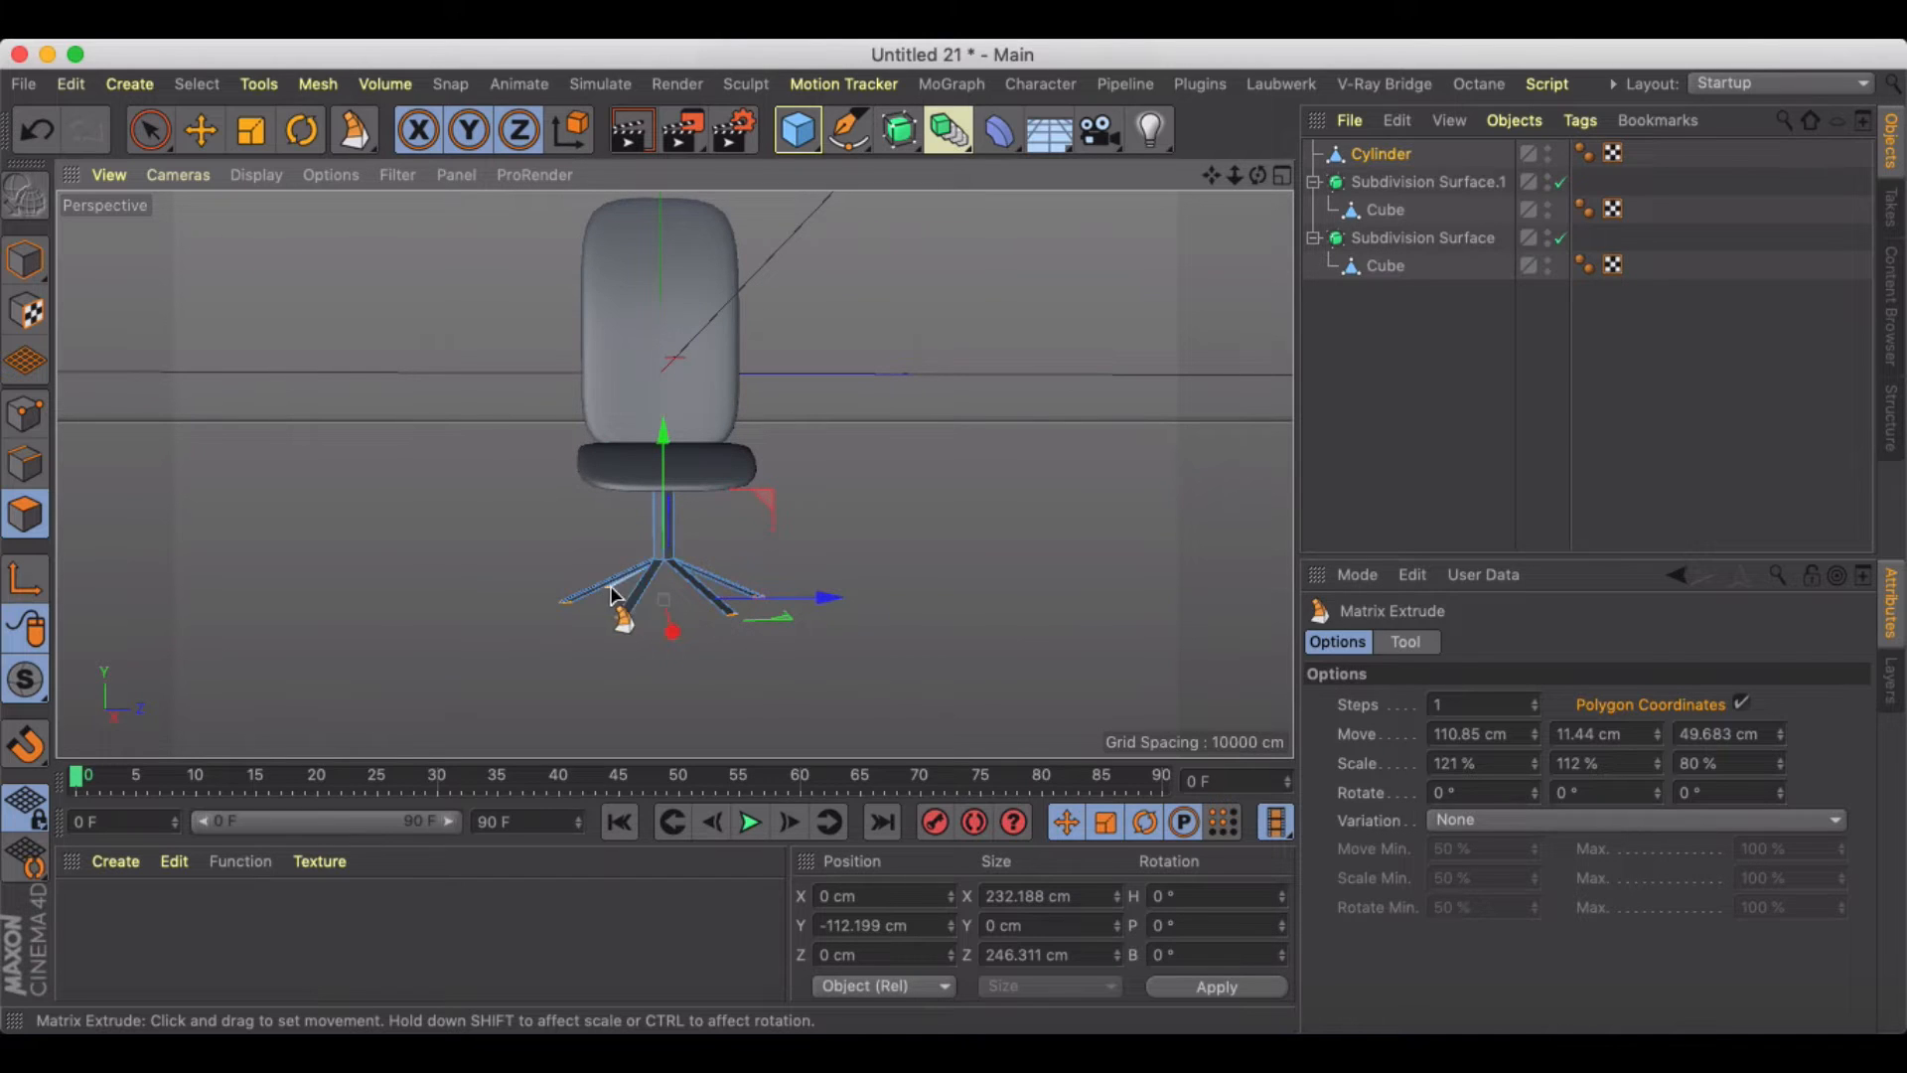
mouse_move(1068, 639)
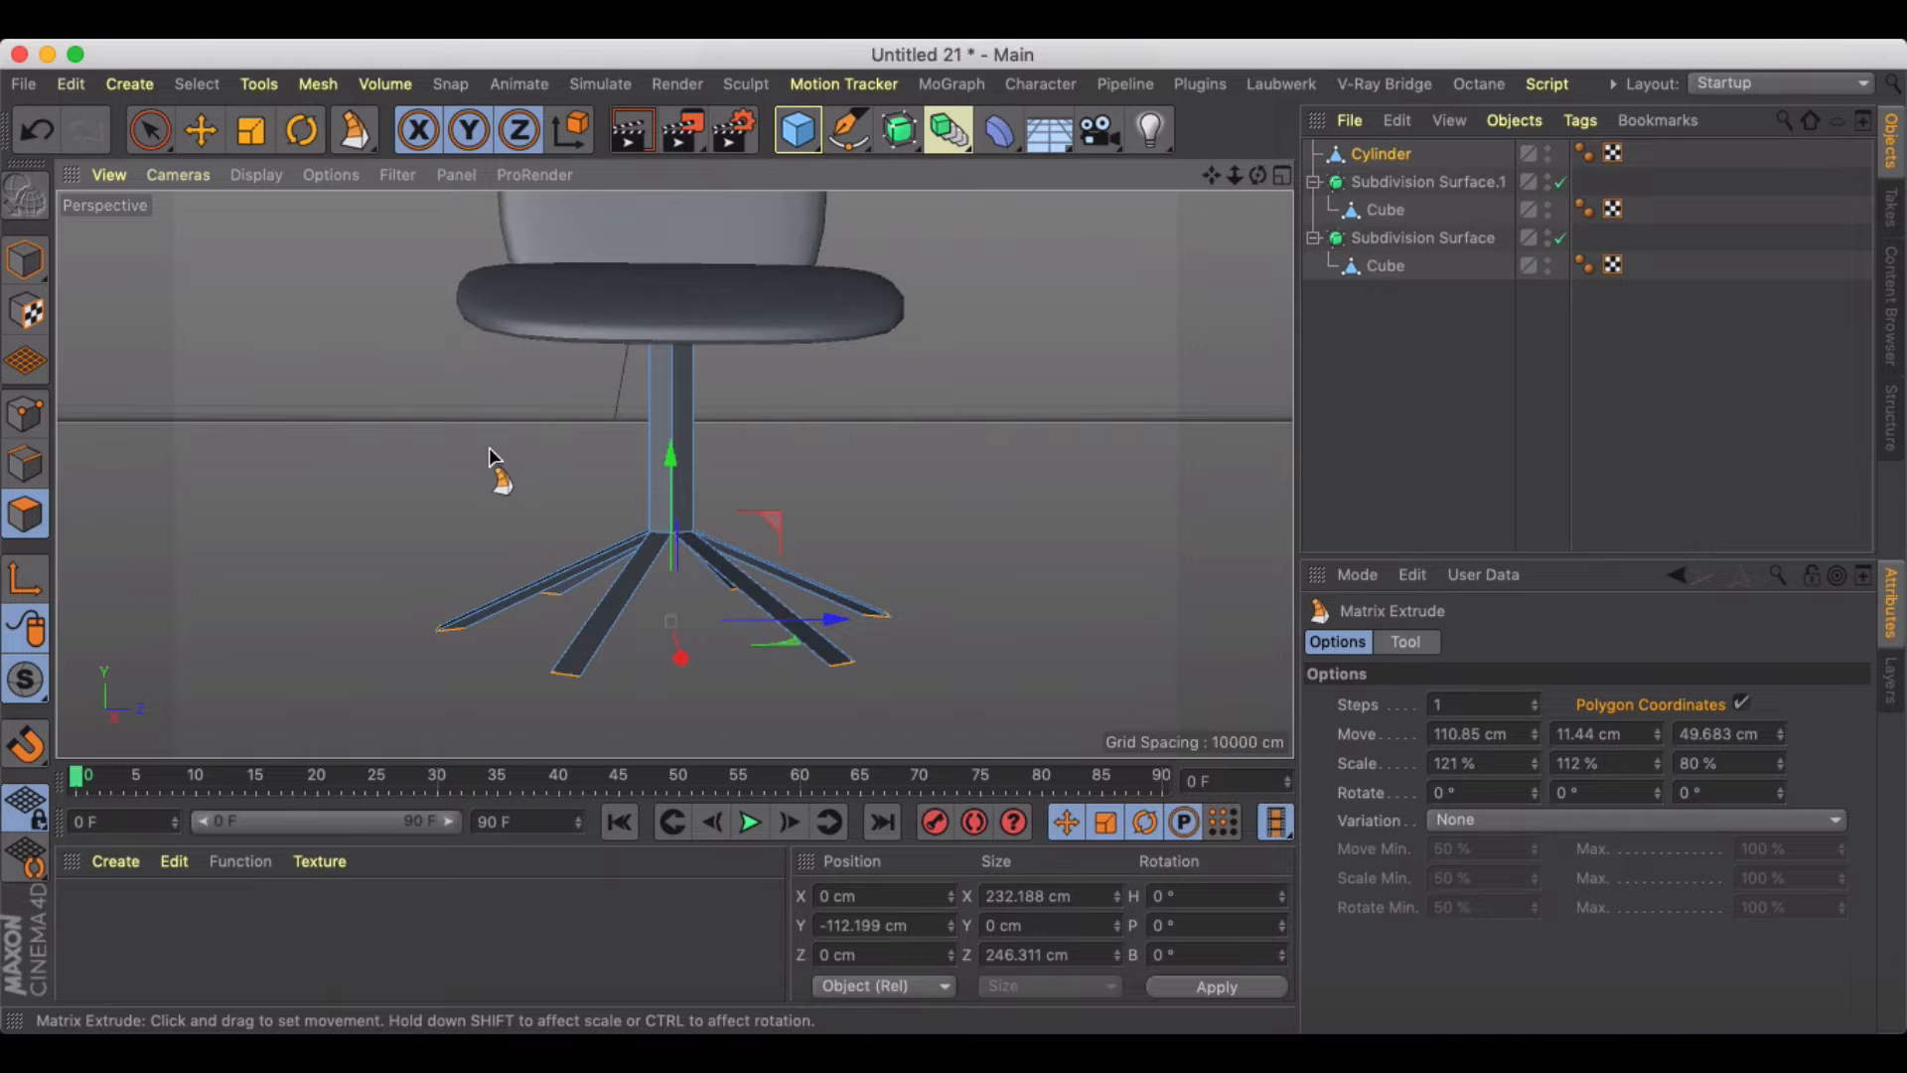
click(202, 131)
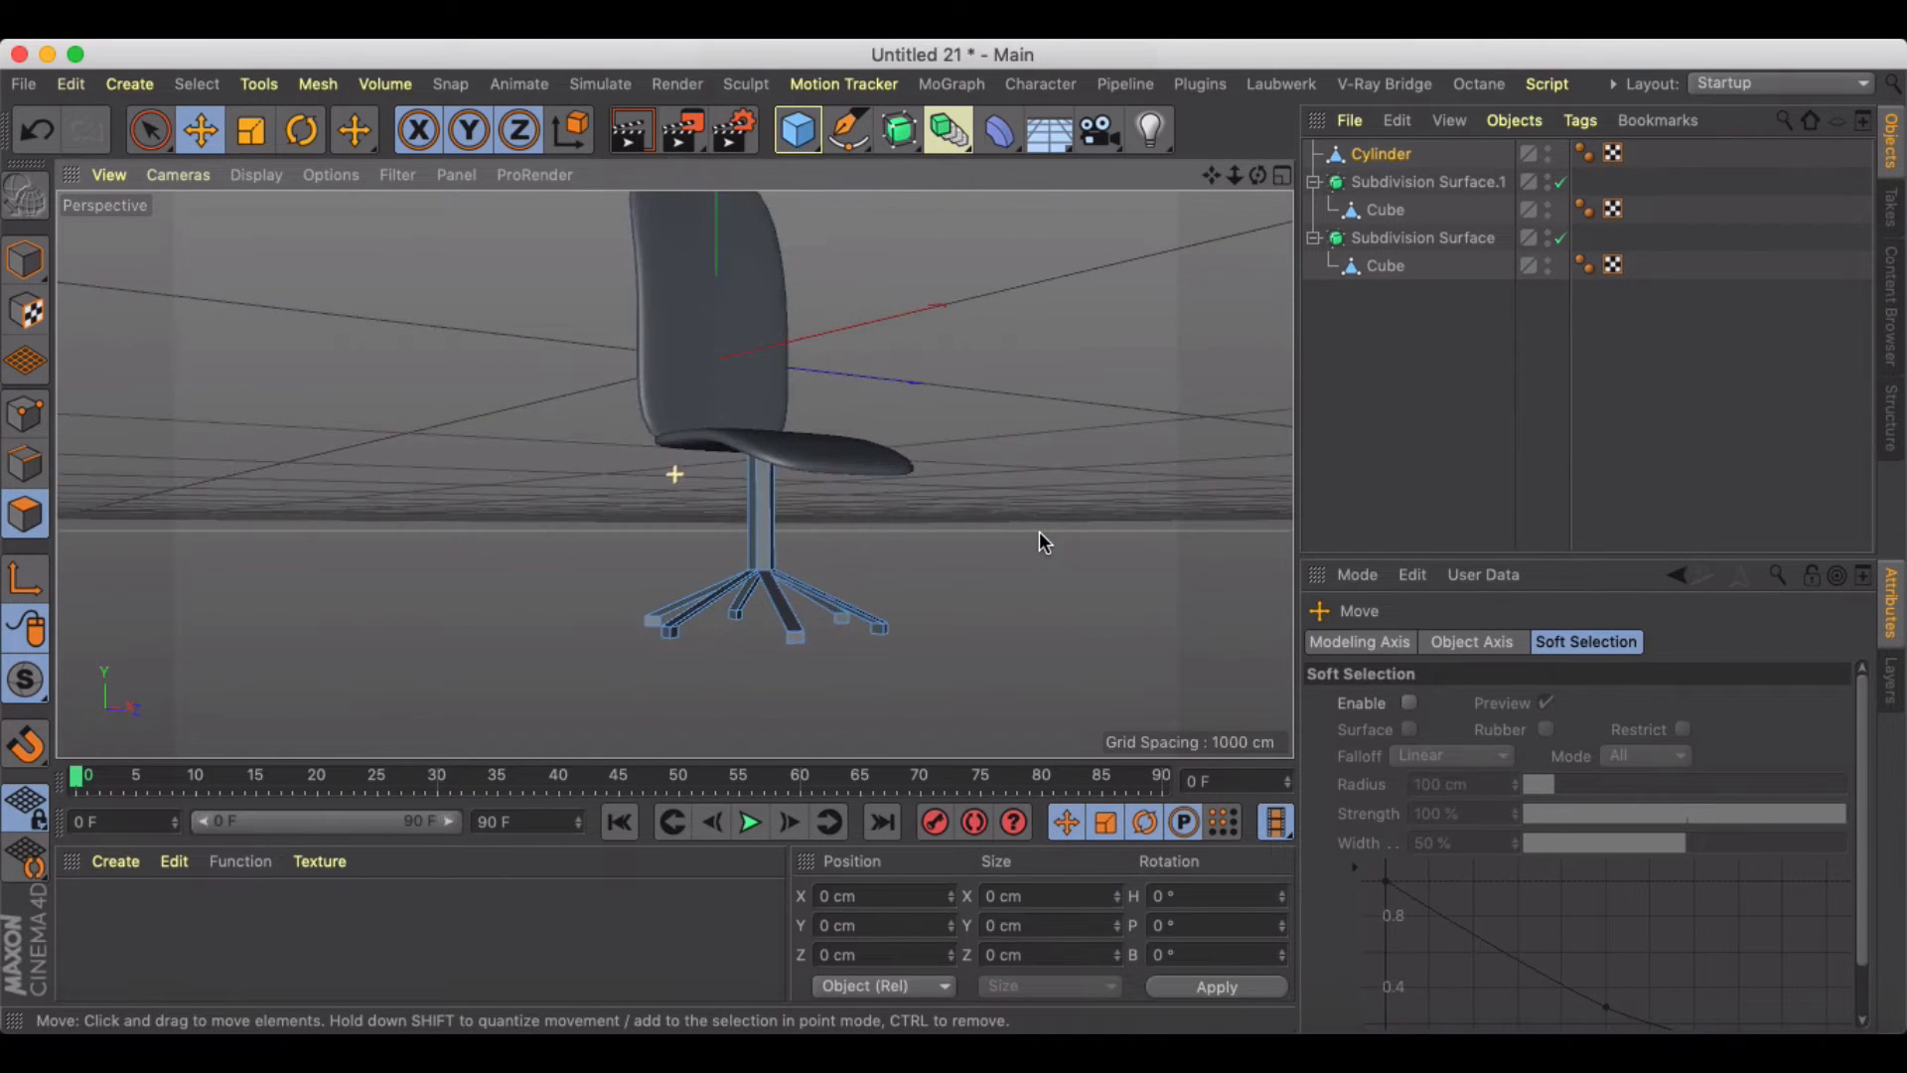
click(1378, 153)
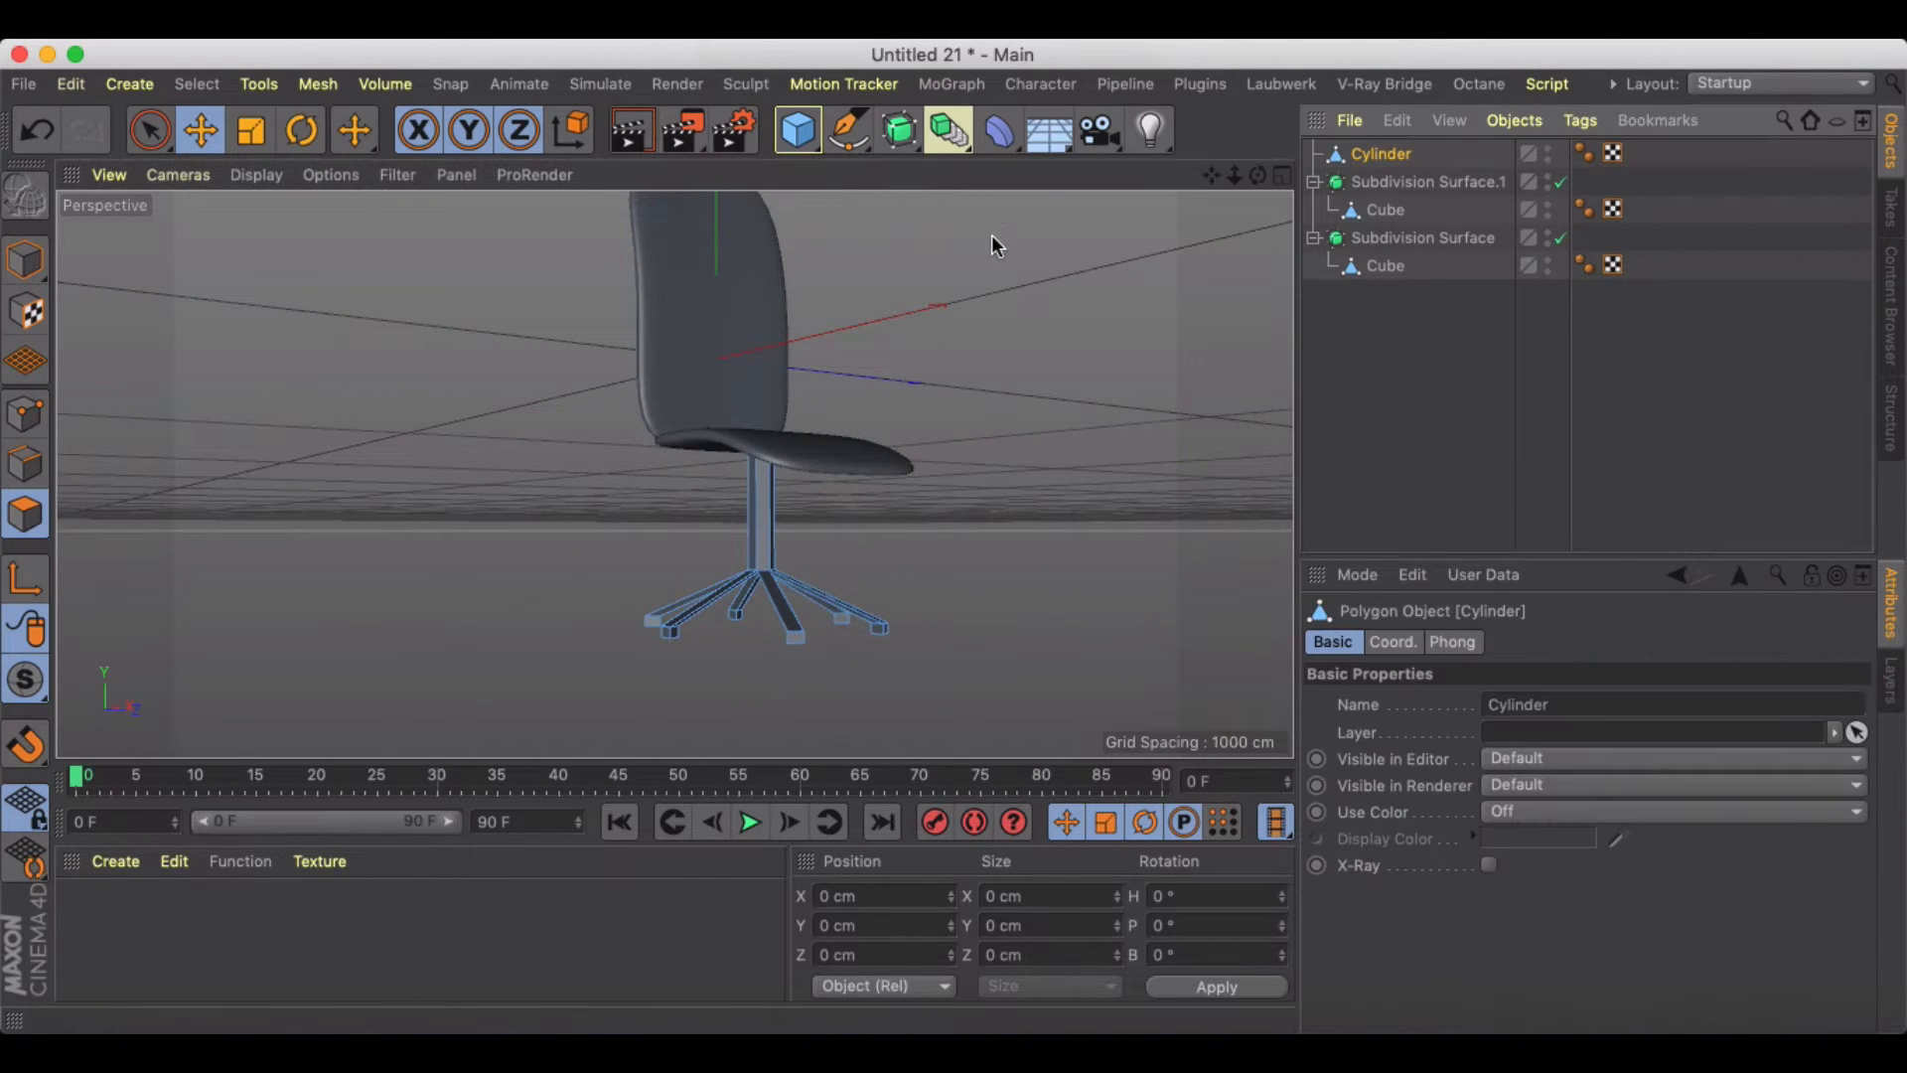
click(898, 131)
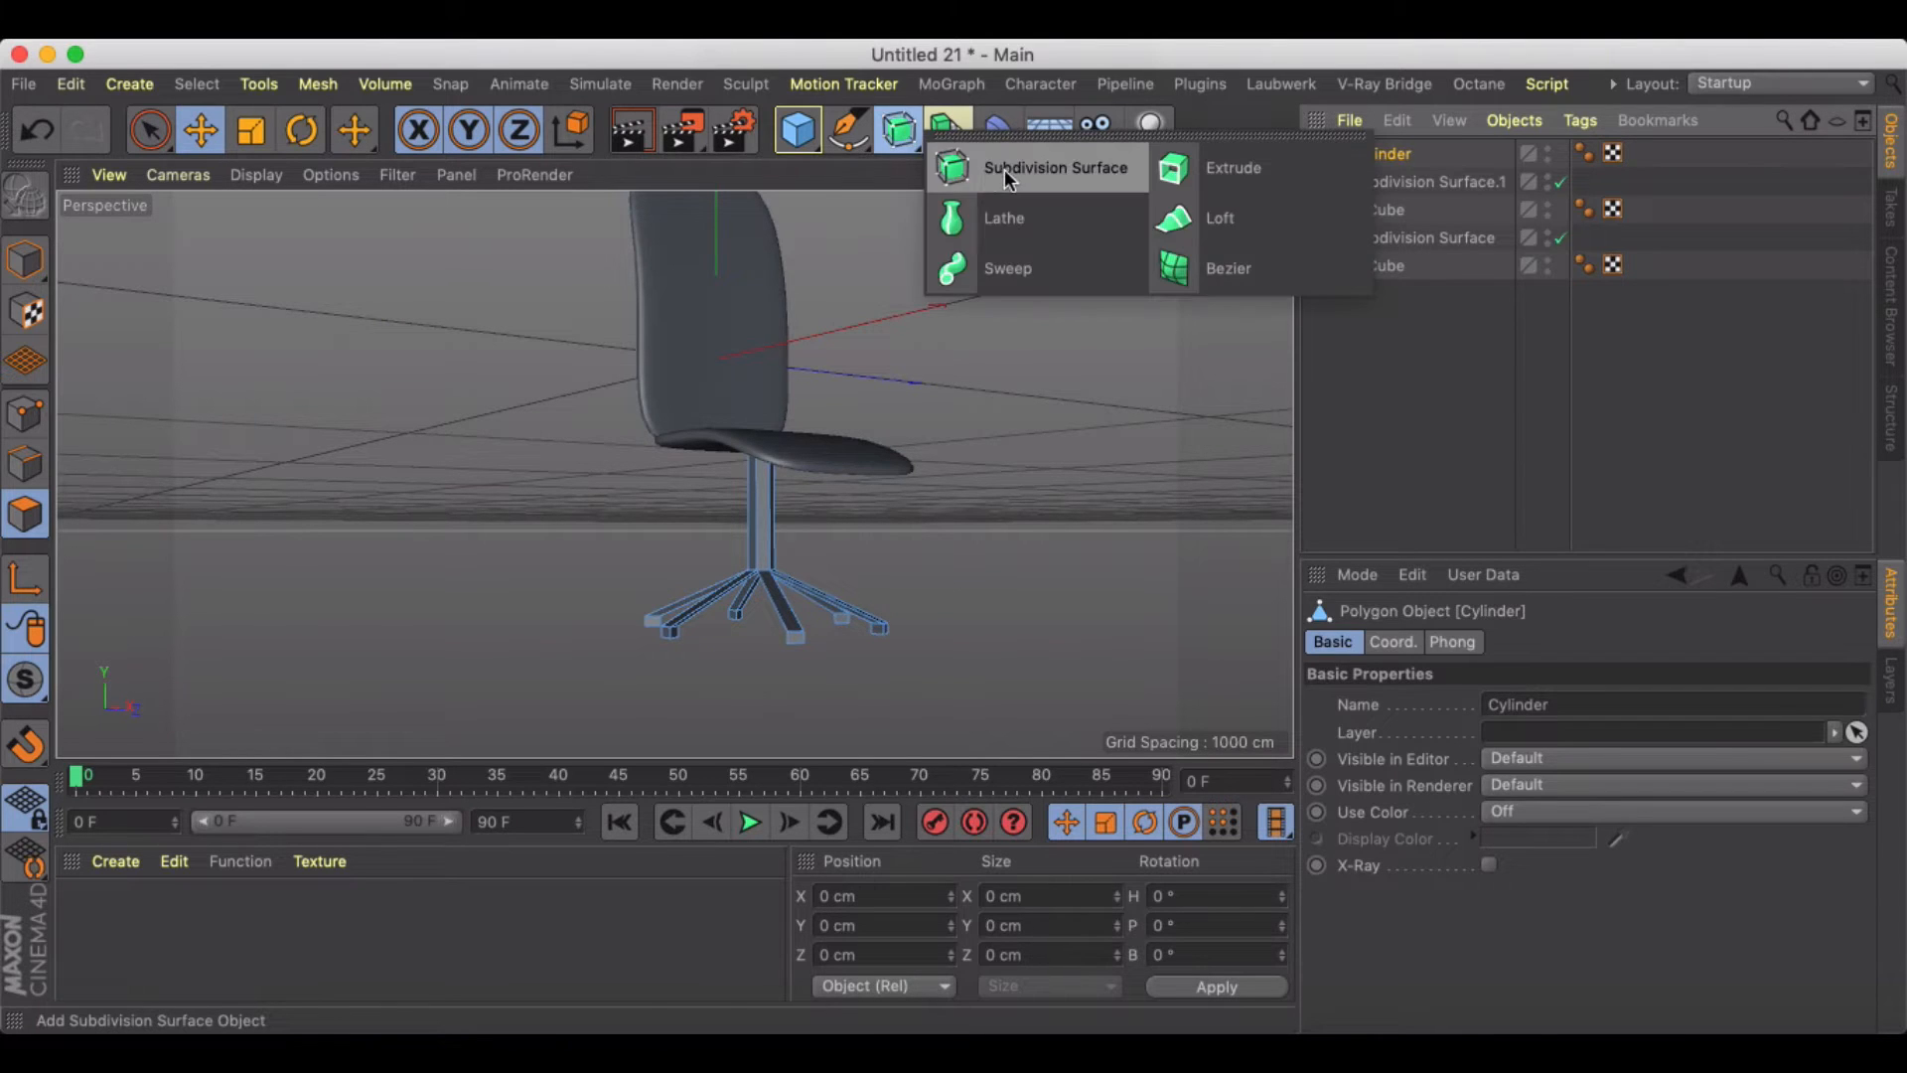
click(1057, 167)
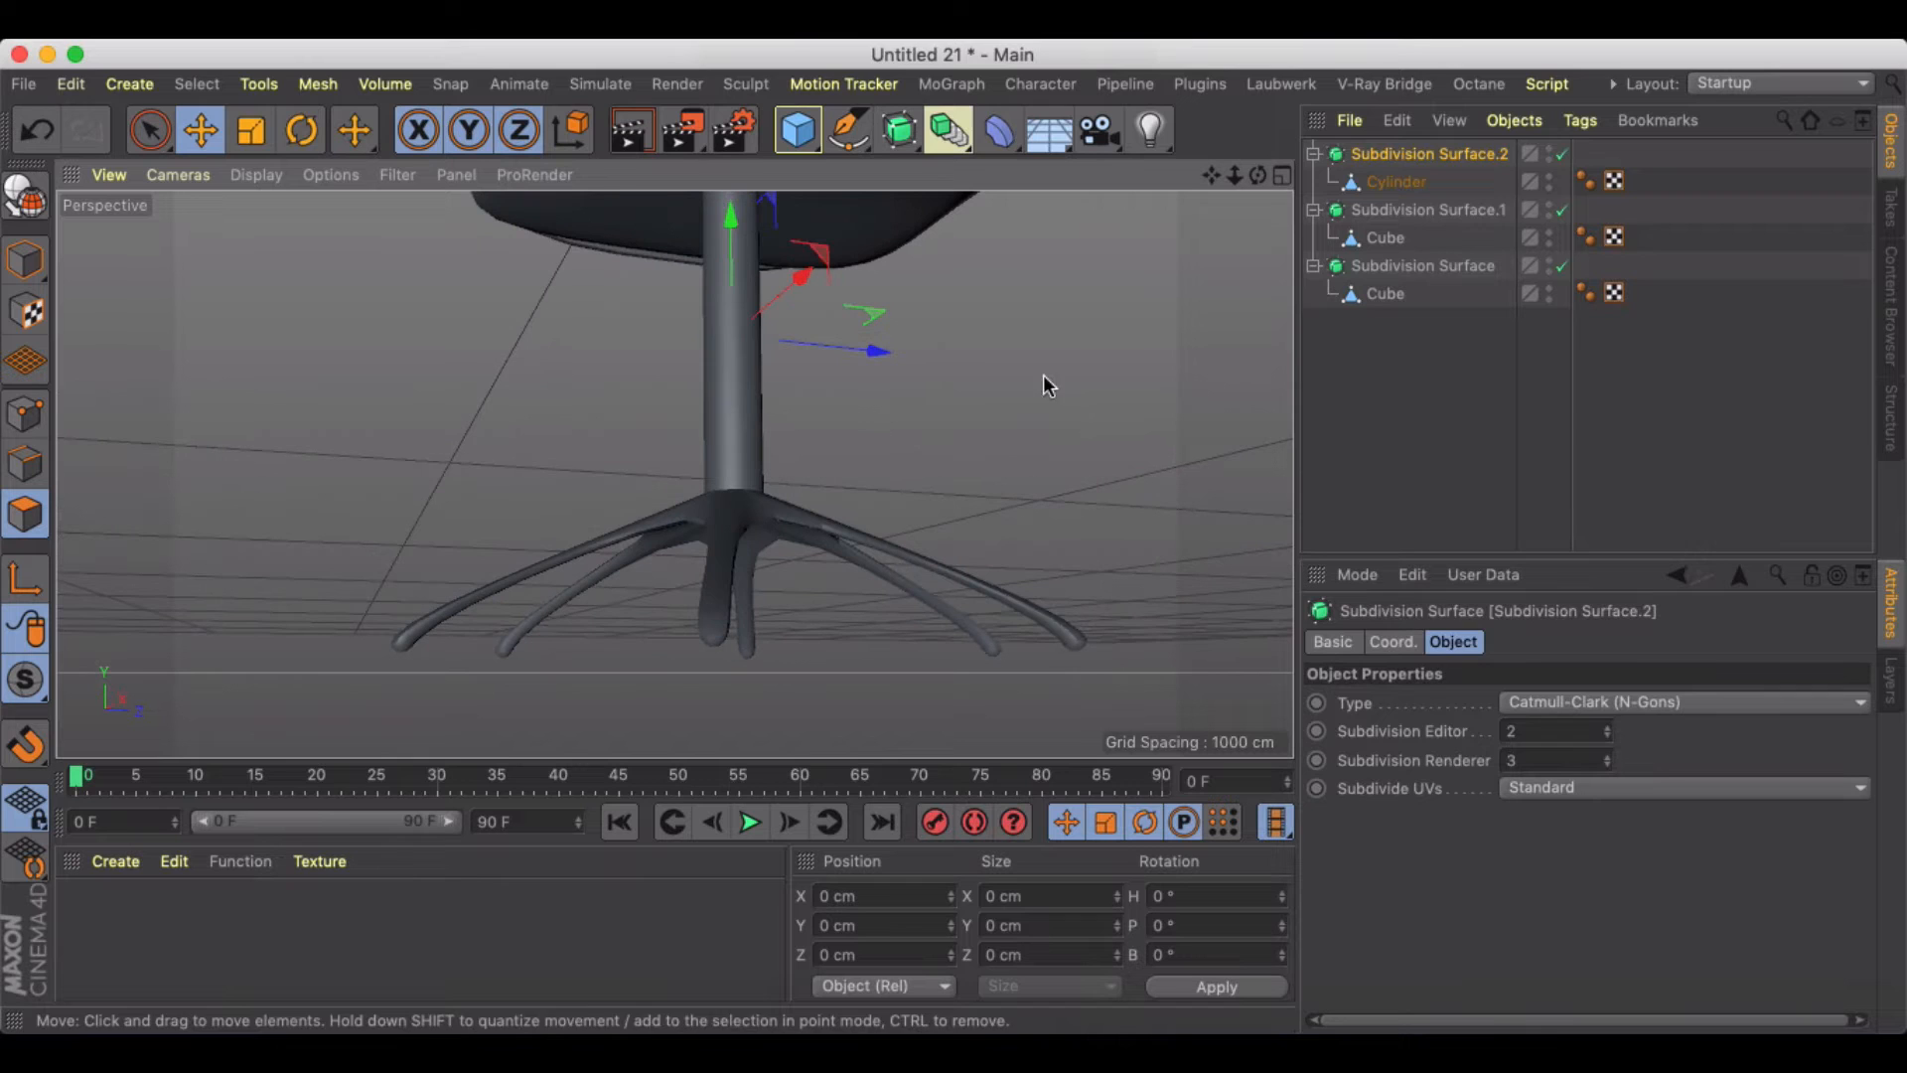
click(1394, 180)
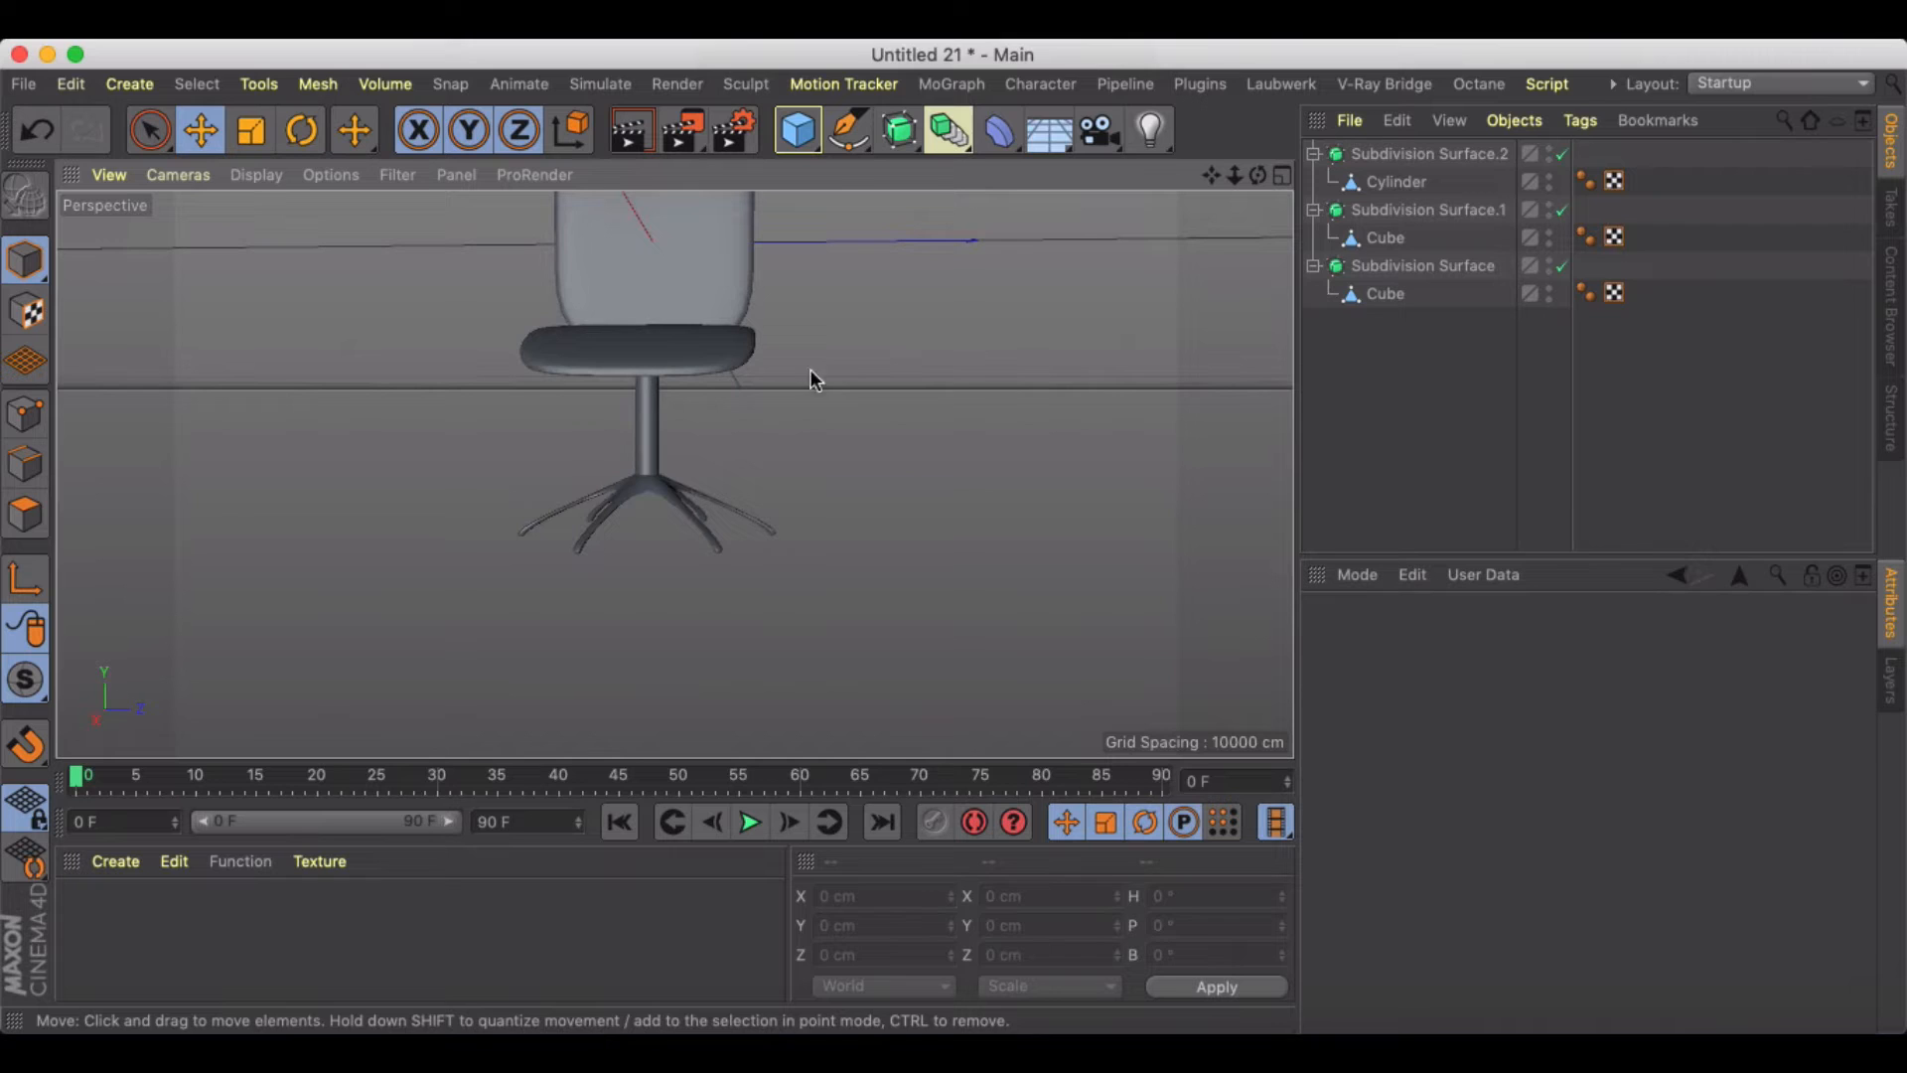
click(1395, 180)
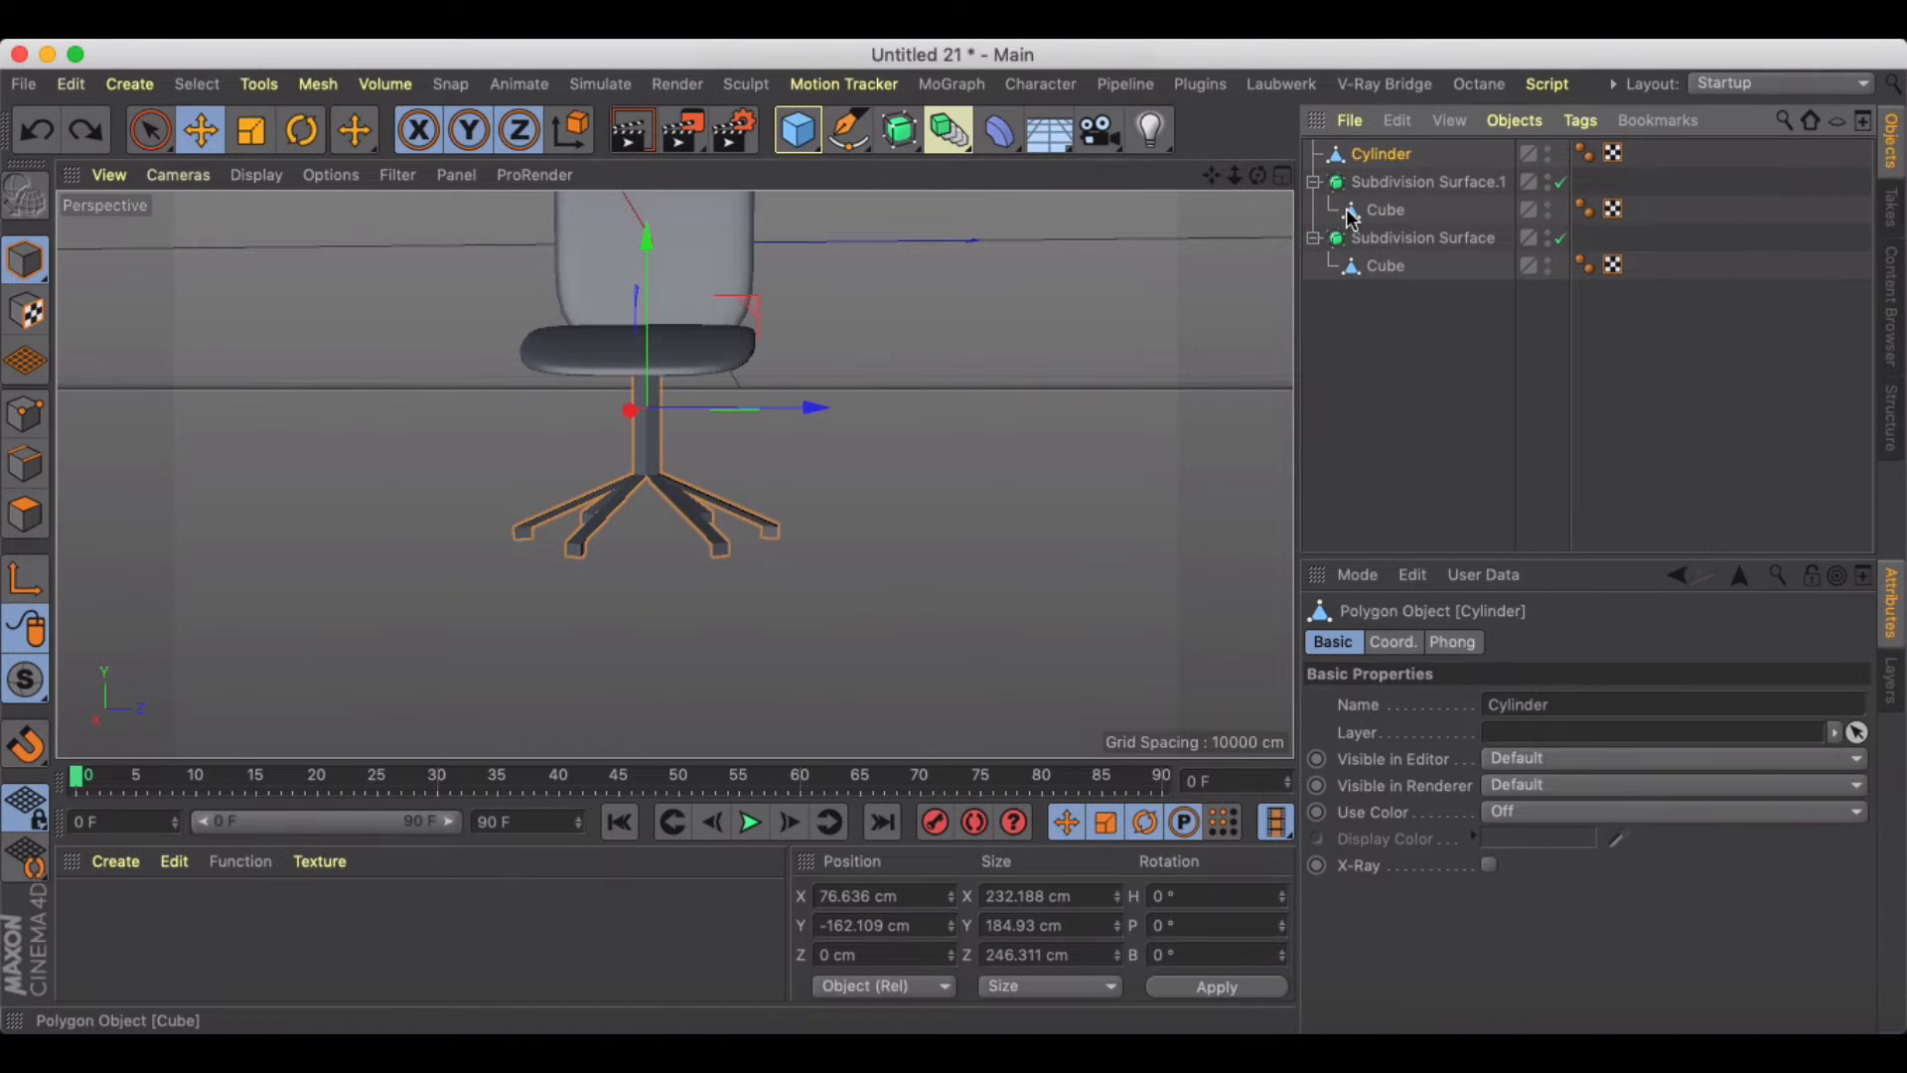
Step: Undo to the plain post and Matrix Extrude its bottom polygon again with Steps 2
click(1381, 155)
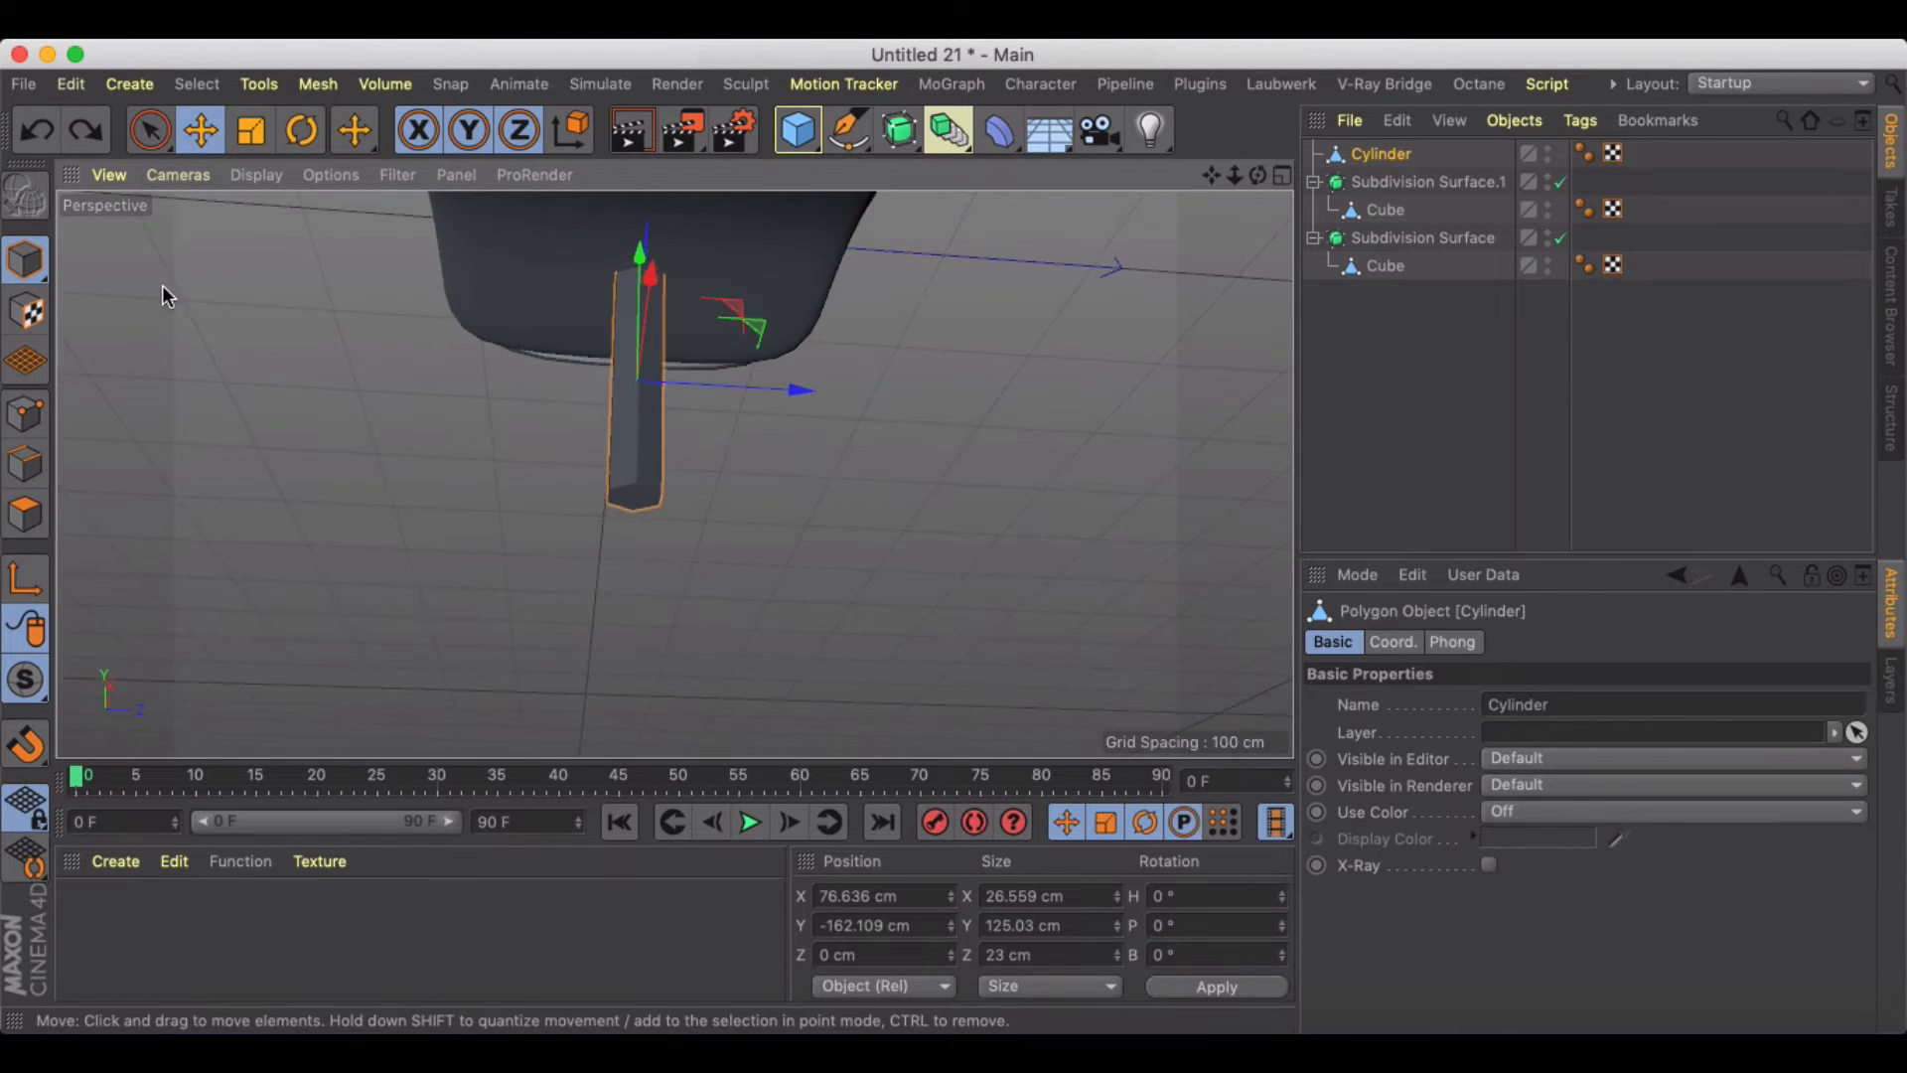
click(354, 131)
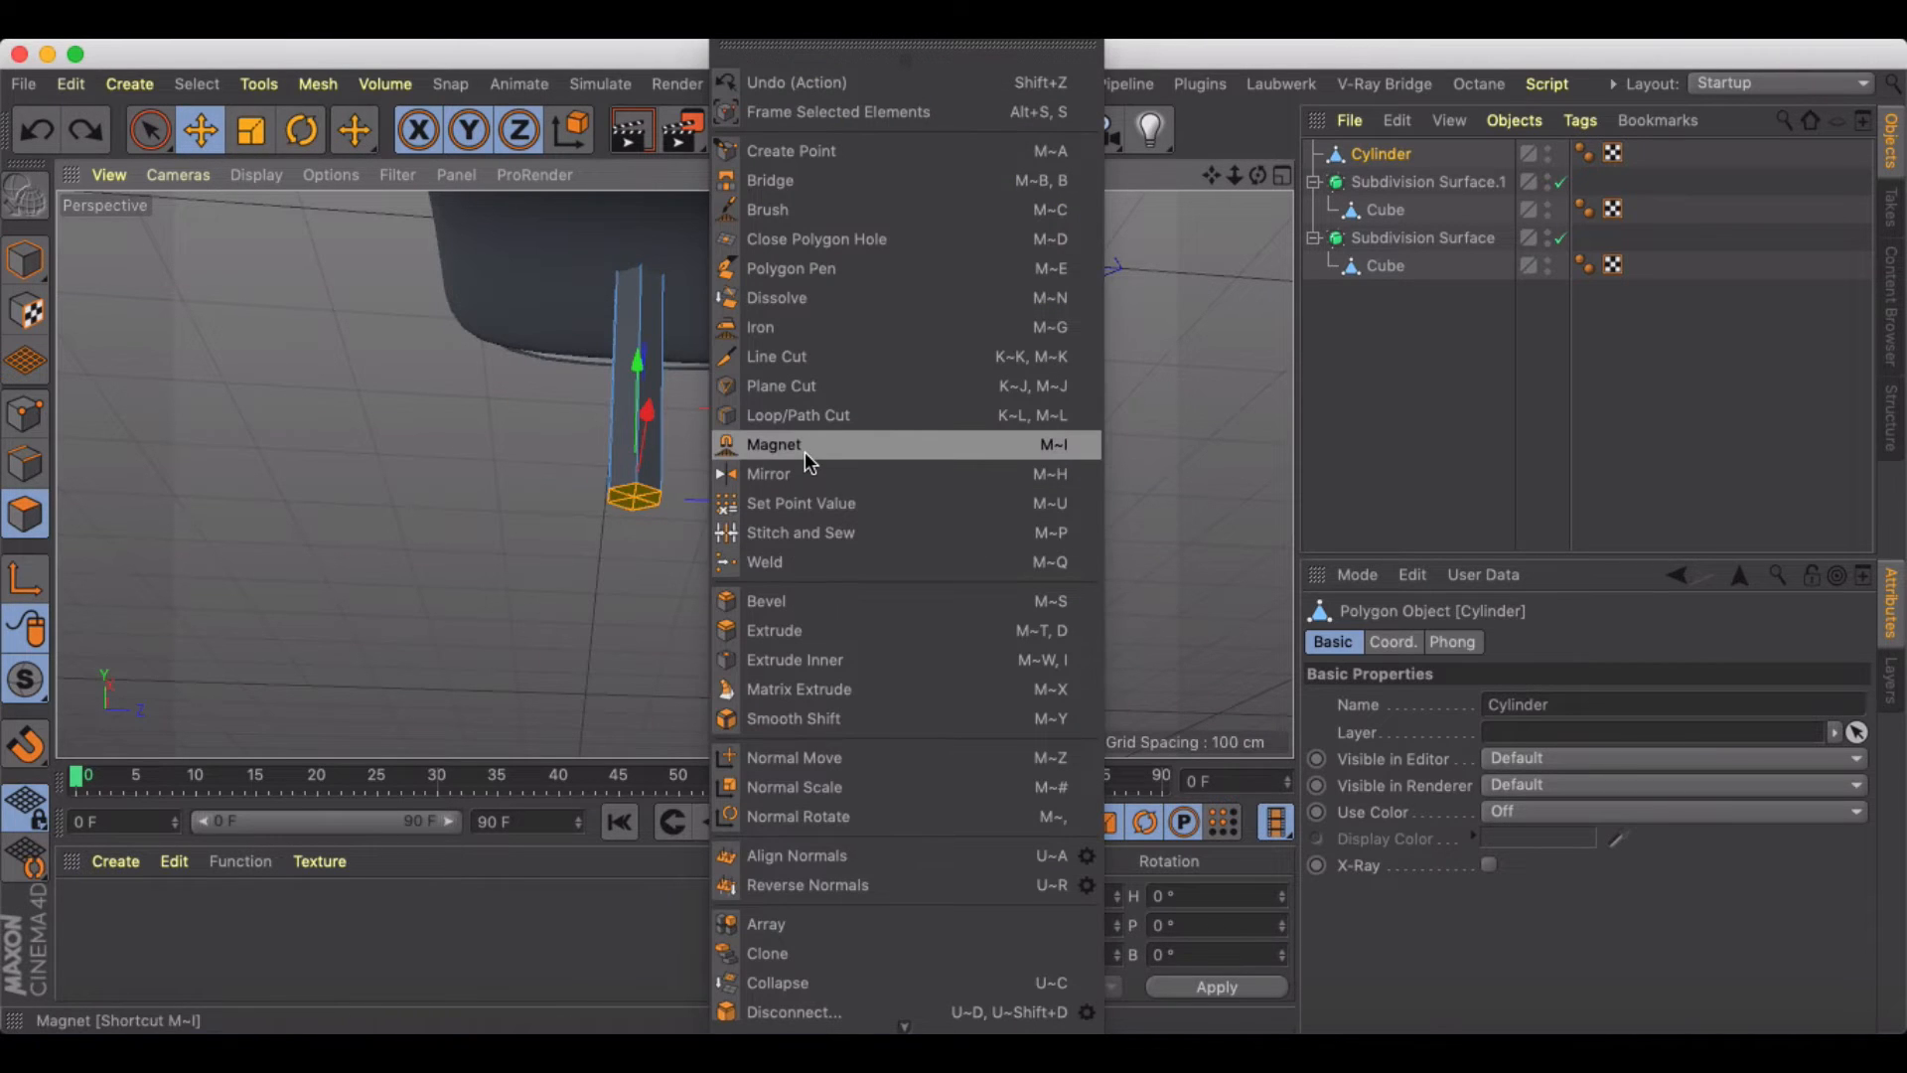
click(798, 689)
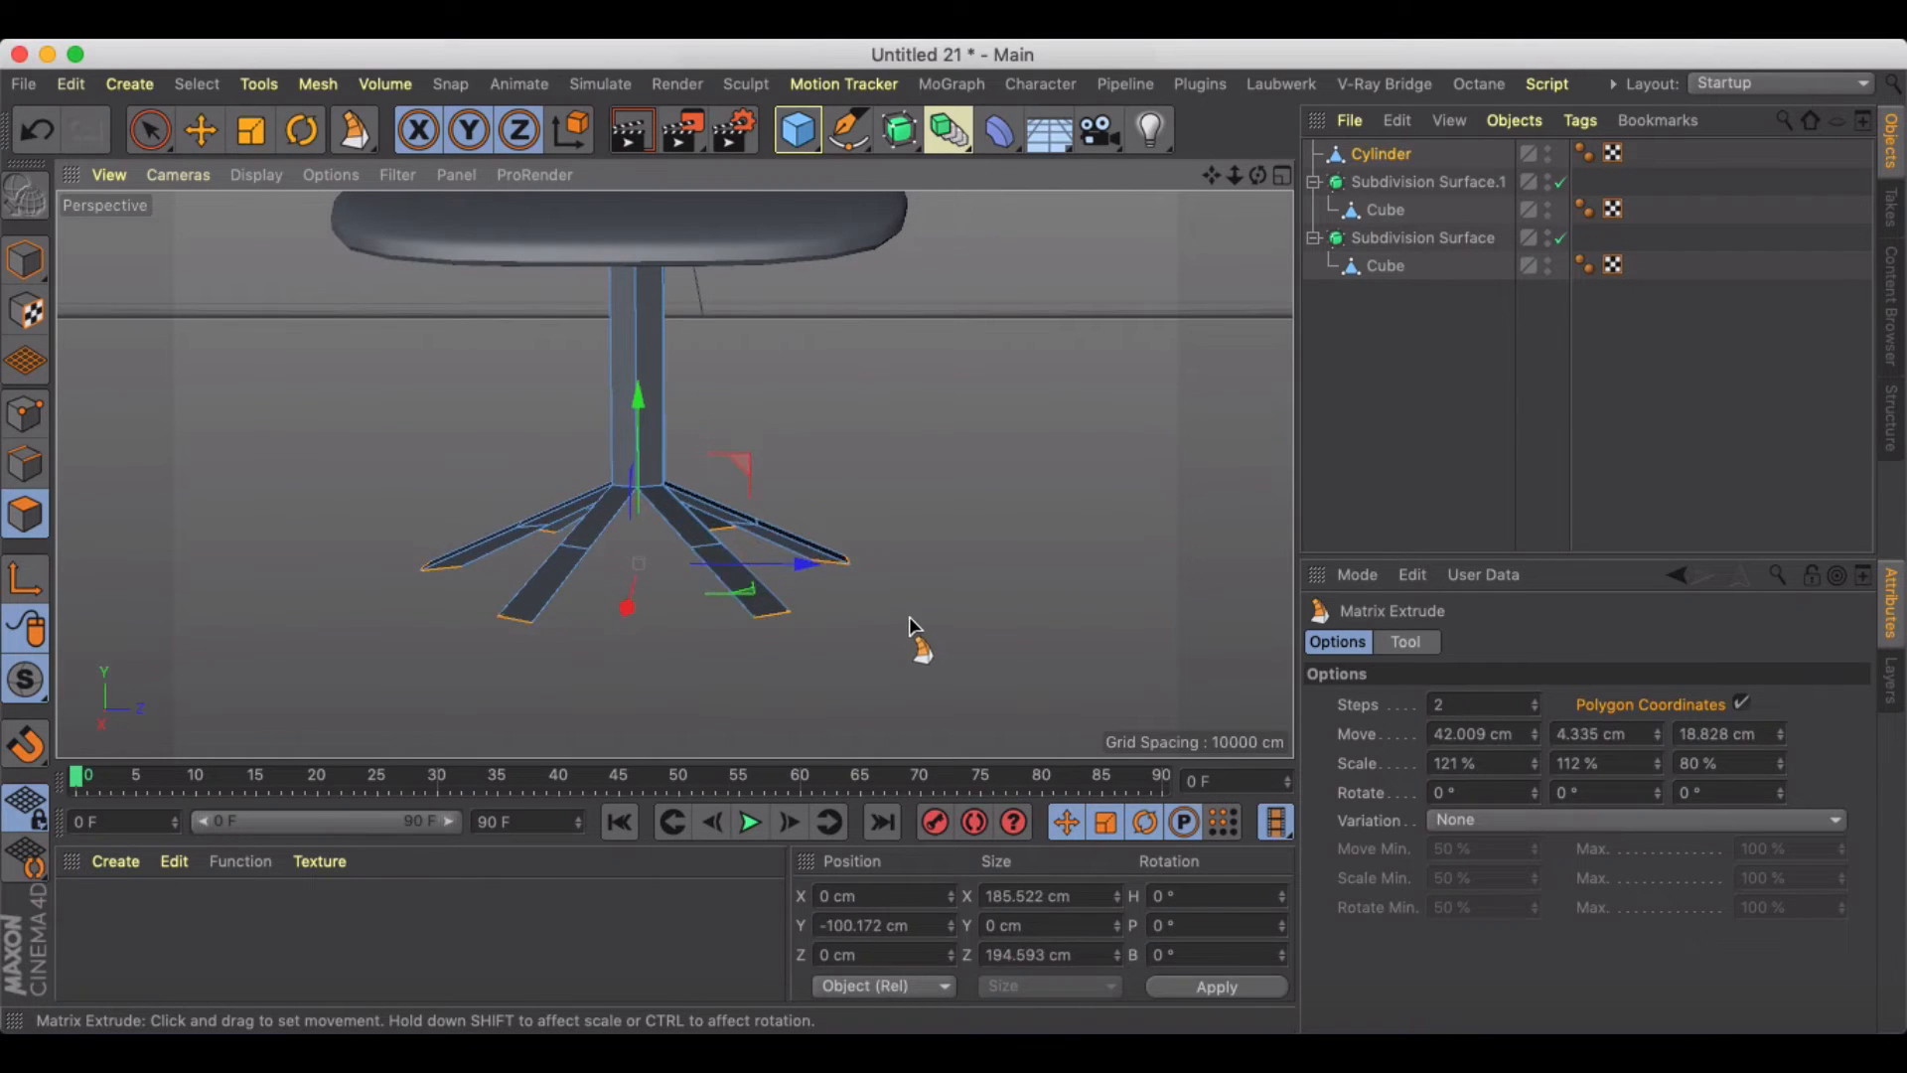
Step: Wrap the rebuilt leg base in a Subdivision Surface to smooth it
click(1381, 153)
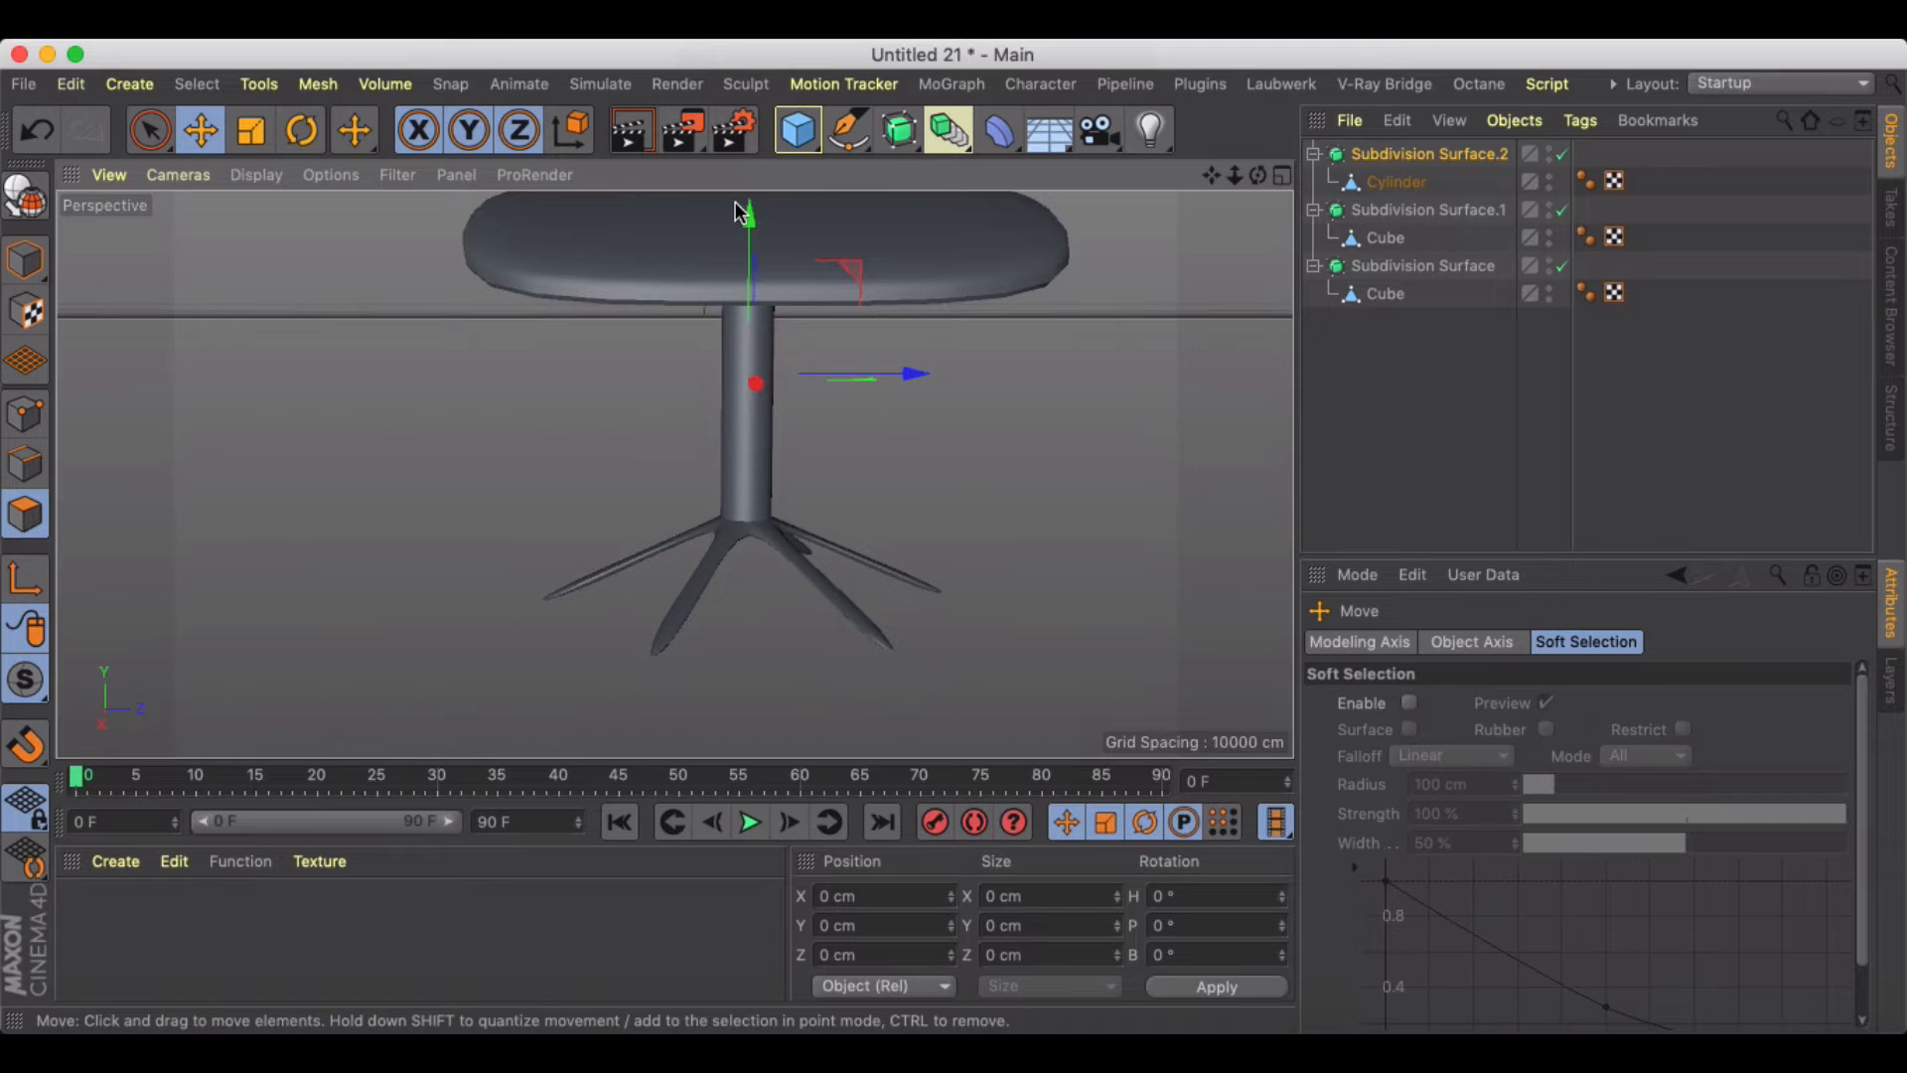
click(1395, 181)
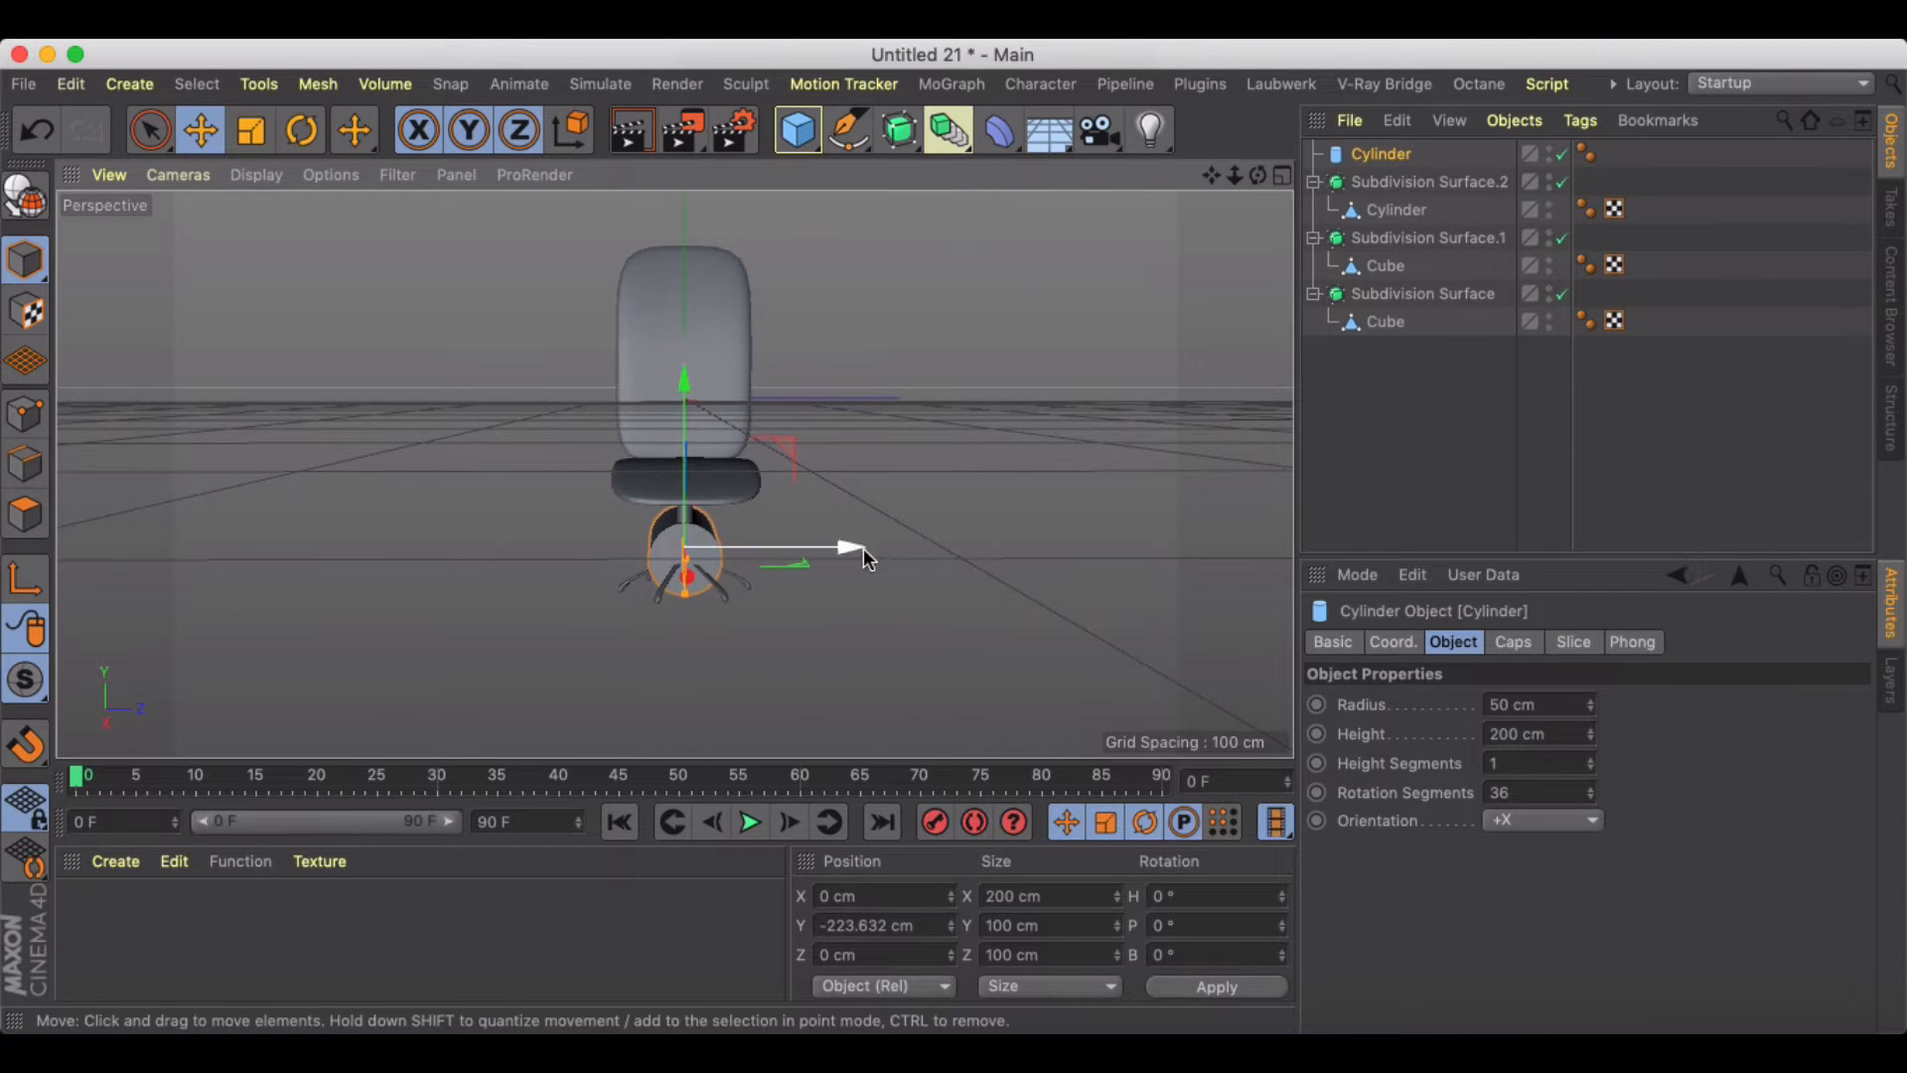
Step: Move the new +X cylinder to a leg tip and shrink its radius and height to wheel size
drag(838, 548, 487, 560)
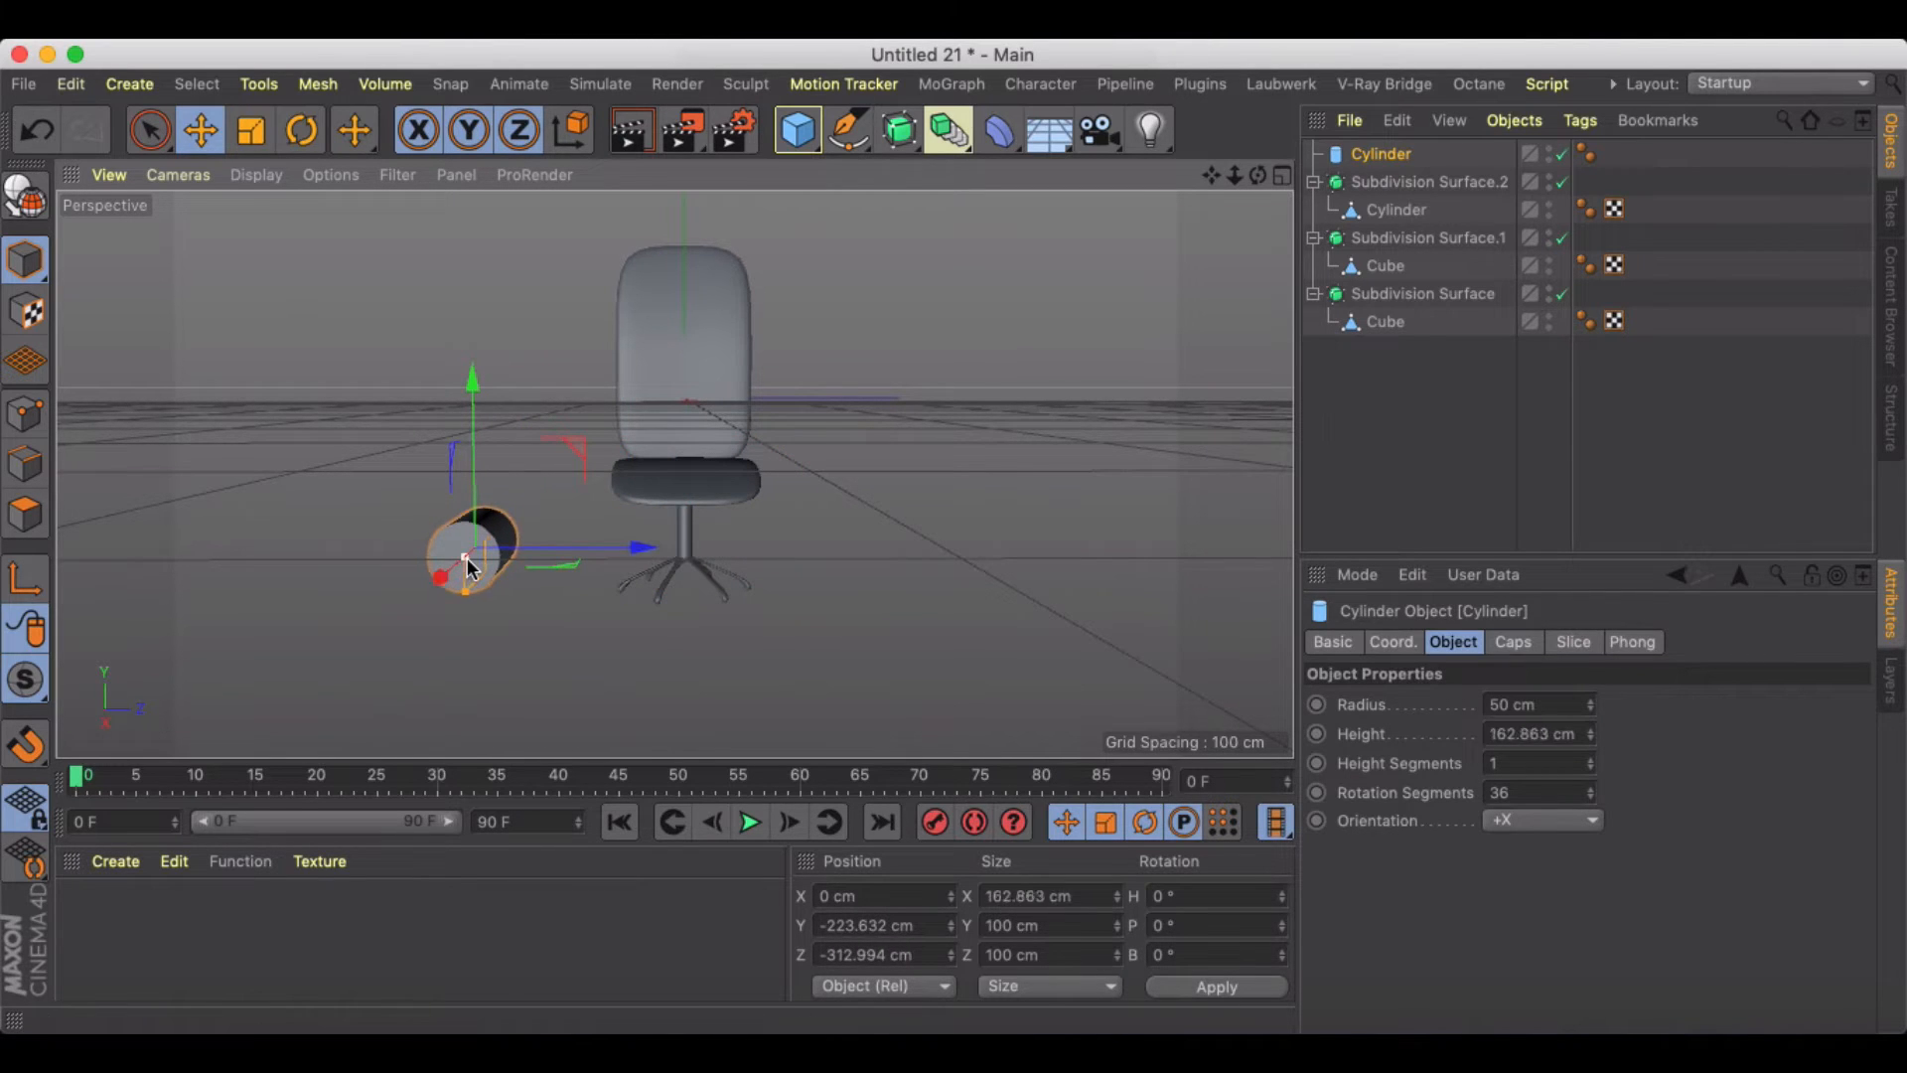
drag(469, 556, 469, 578)
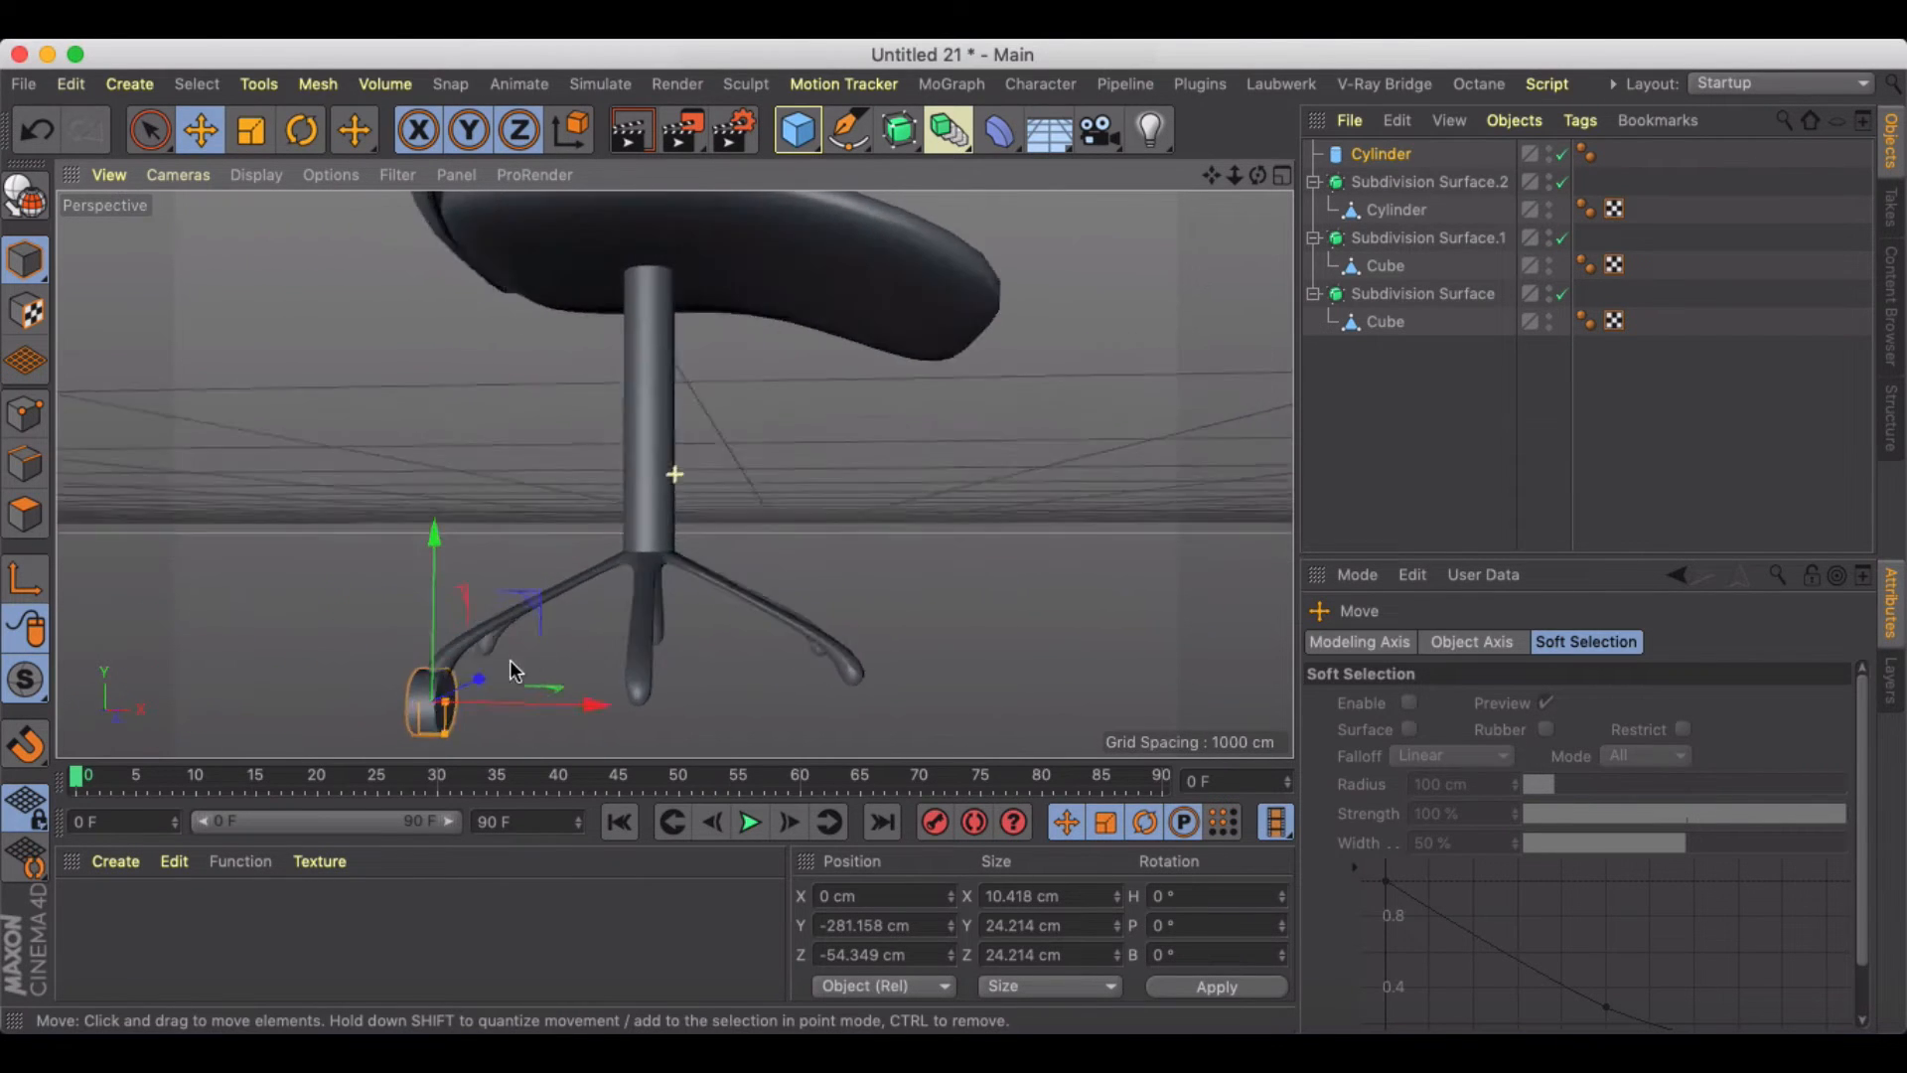
scroll(down, 3)
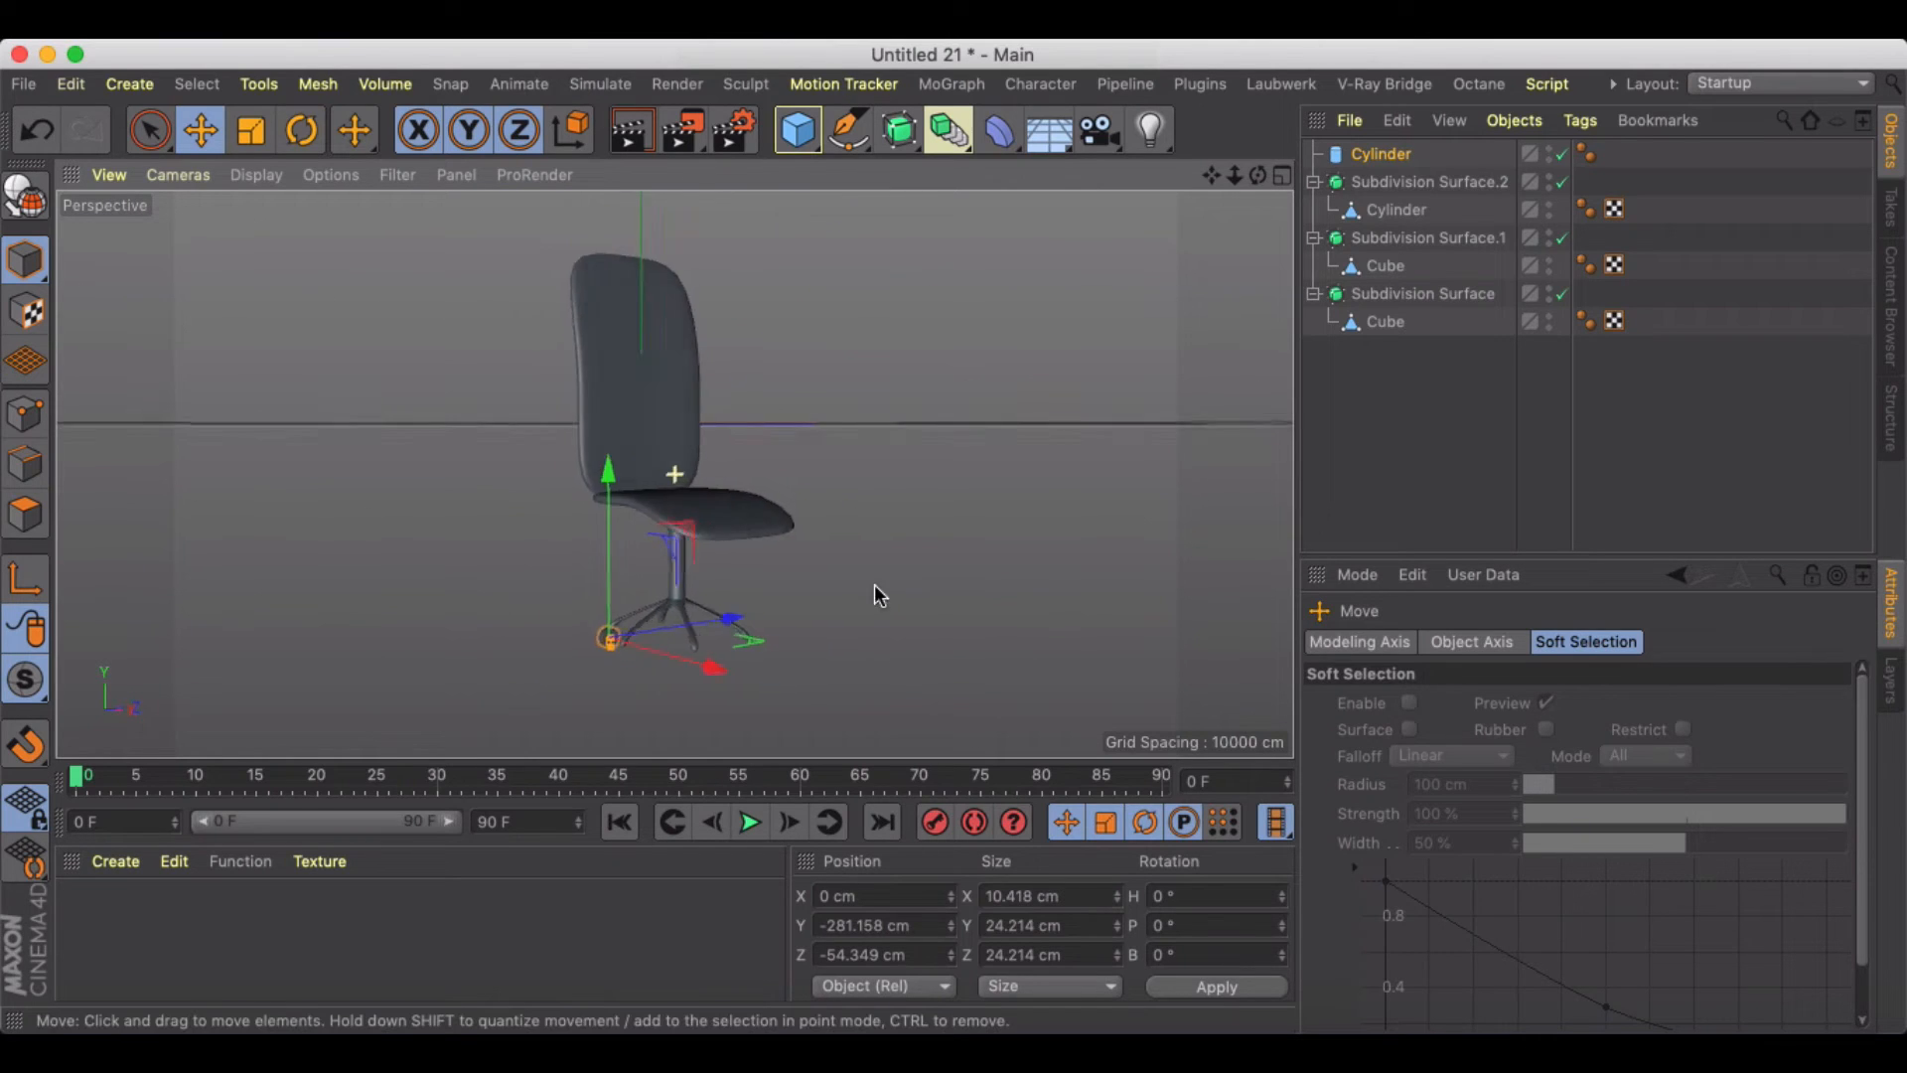
click(1381, 155)
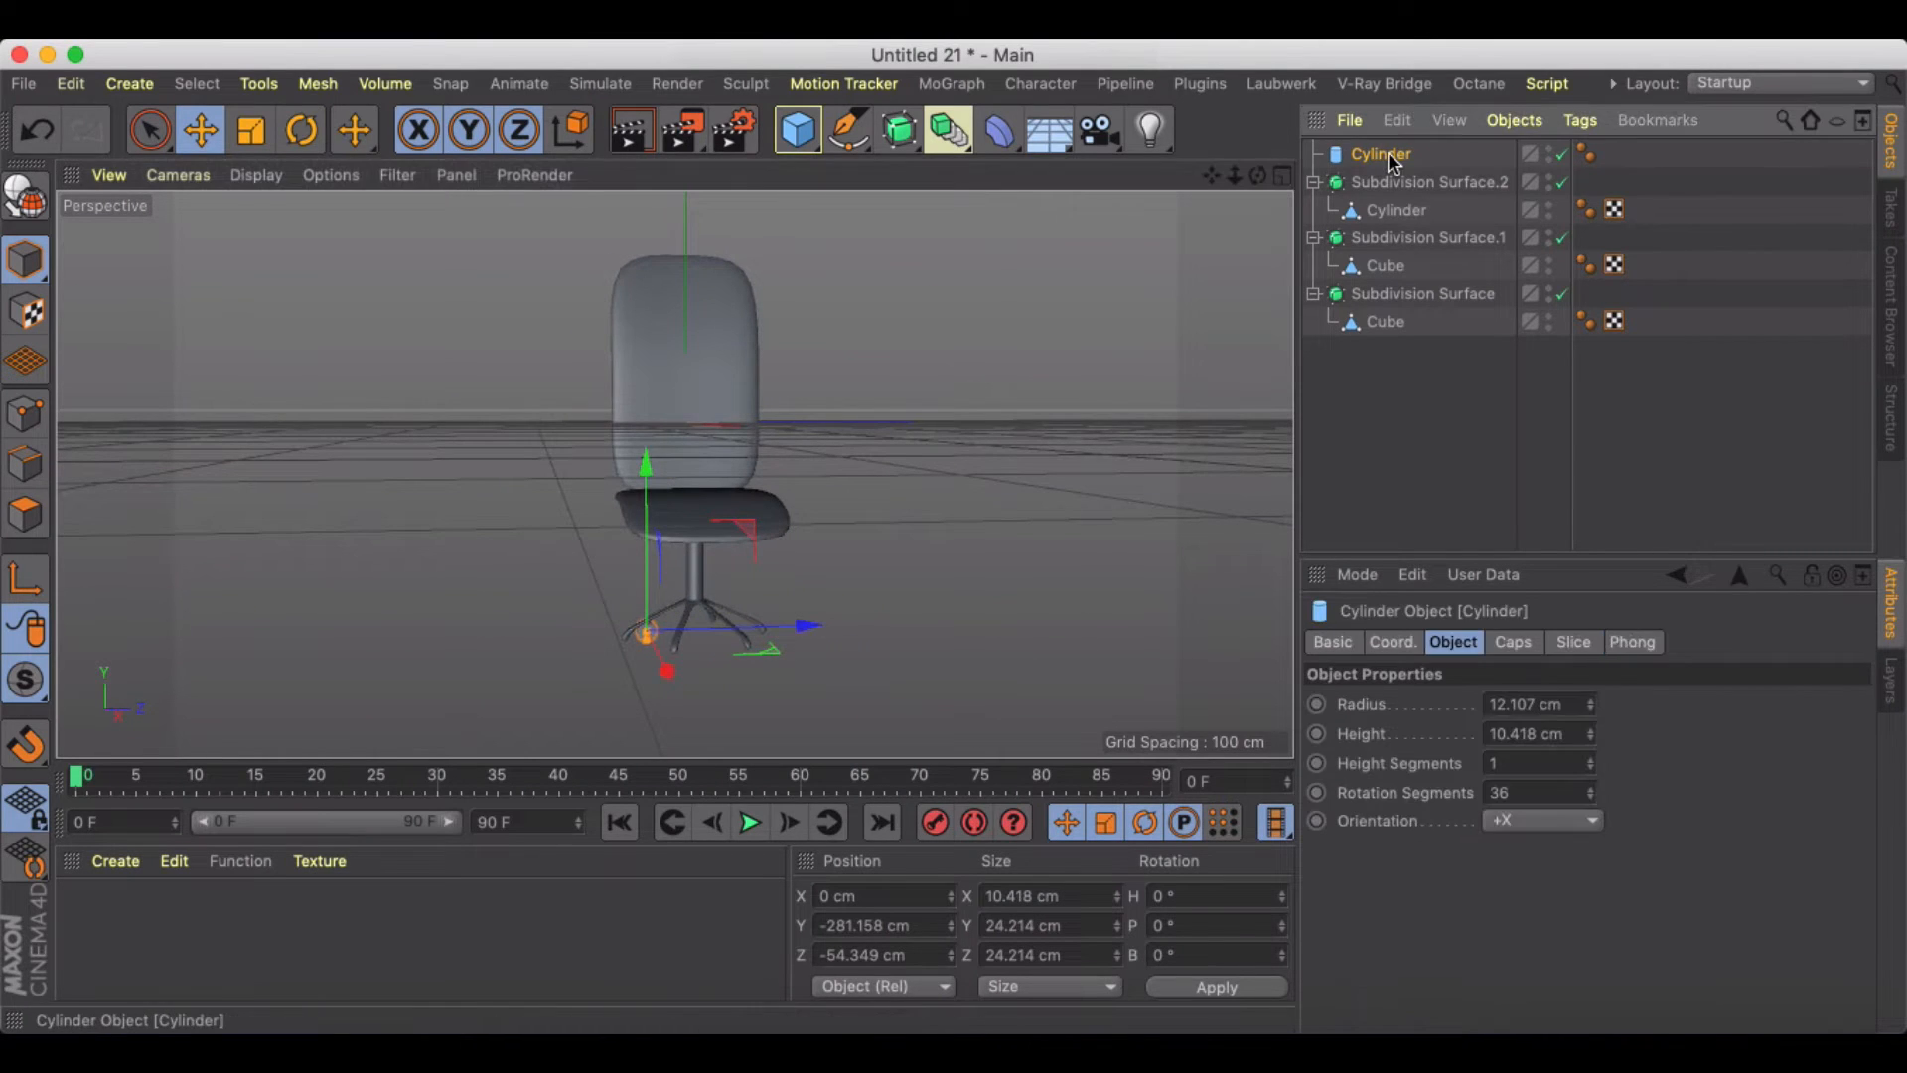
Step: Create a MoGraph Cloner and nest the wheel cylinder inside it
click(950, 127)
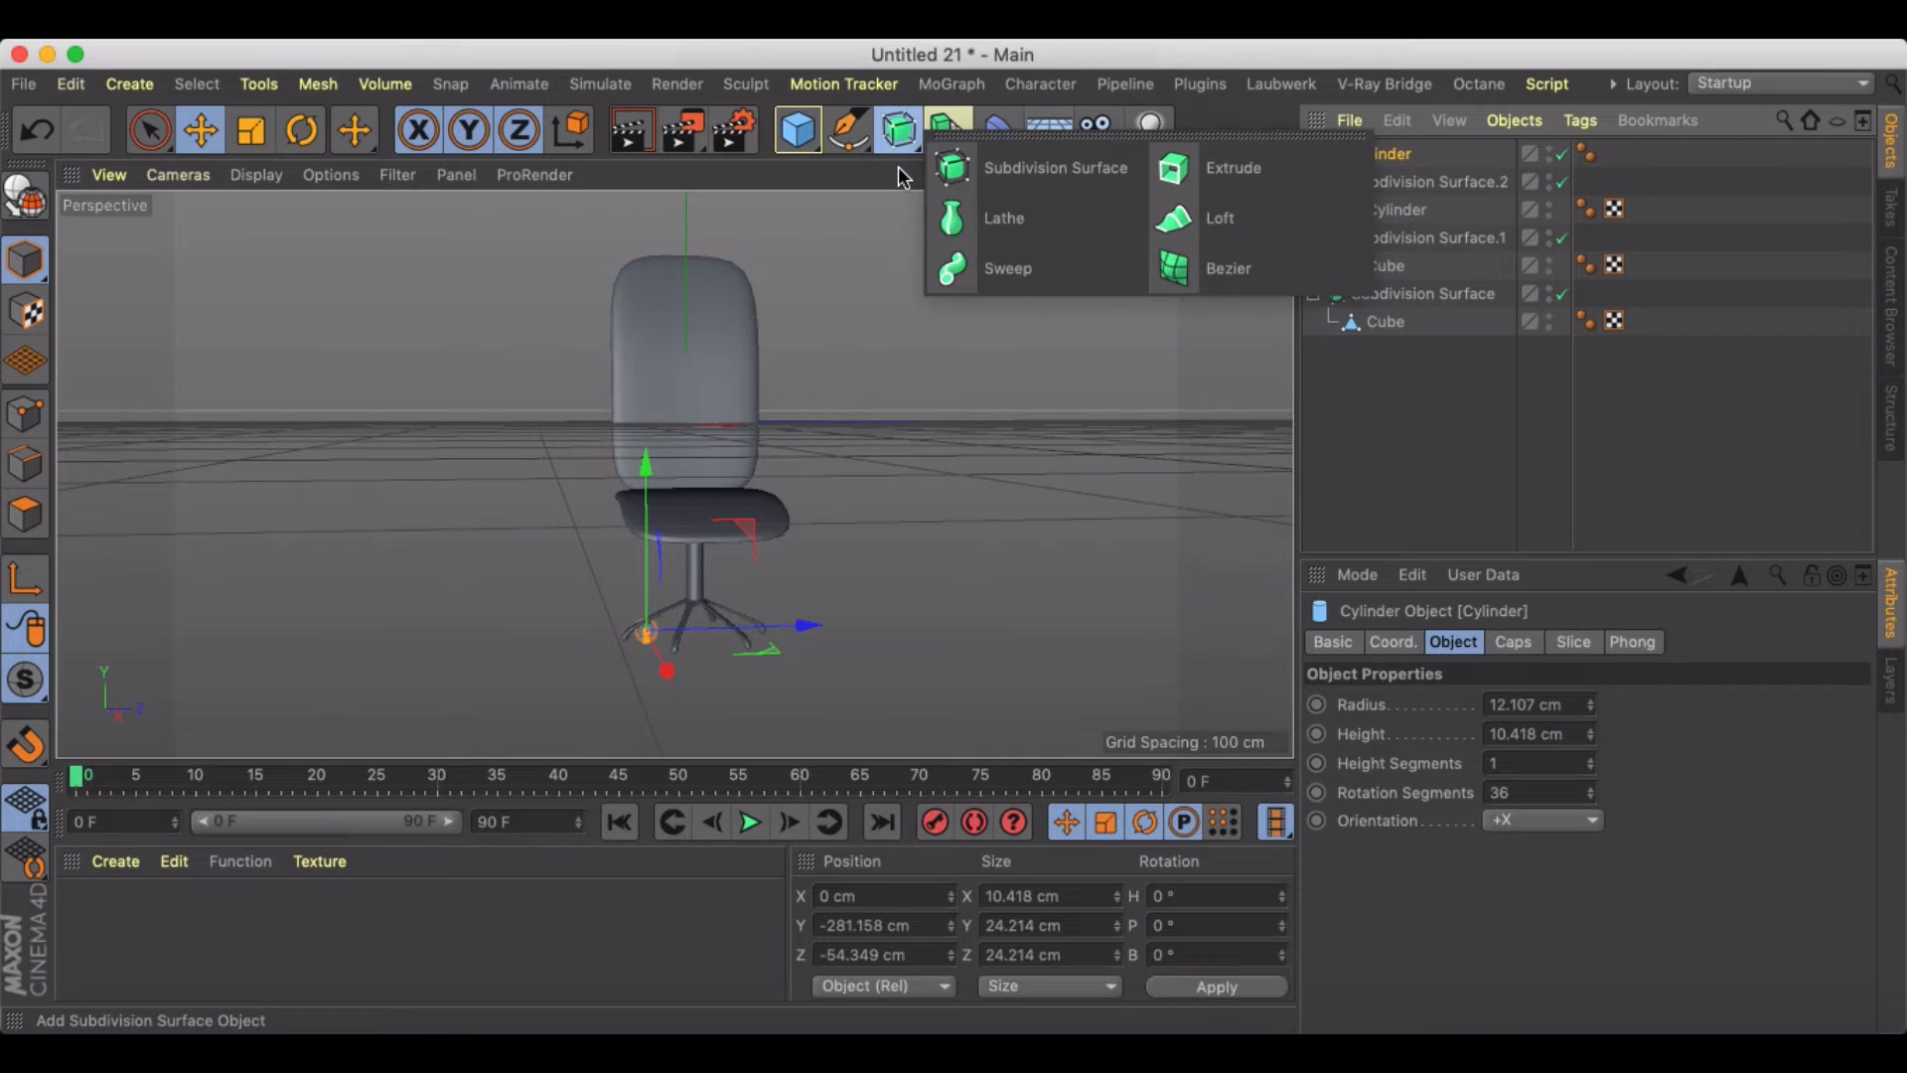
click(951, 84)
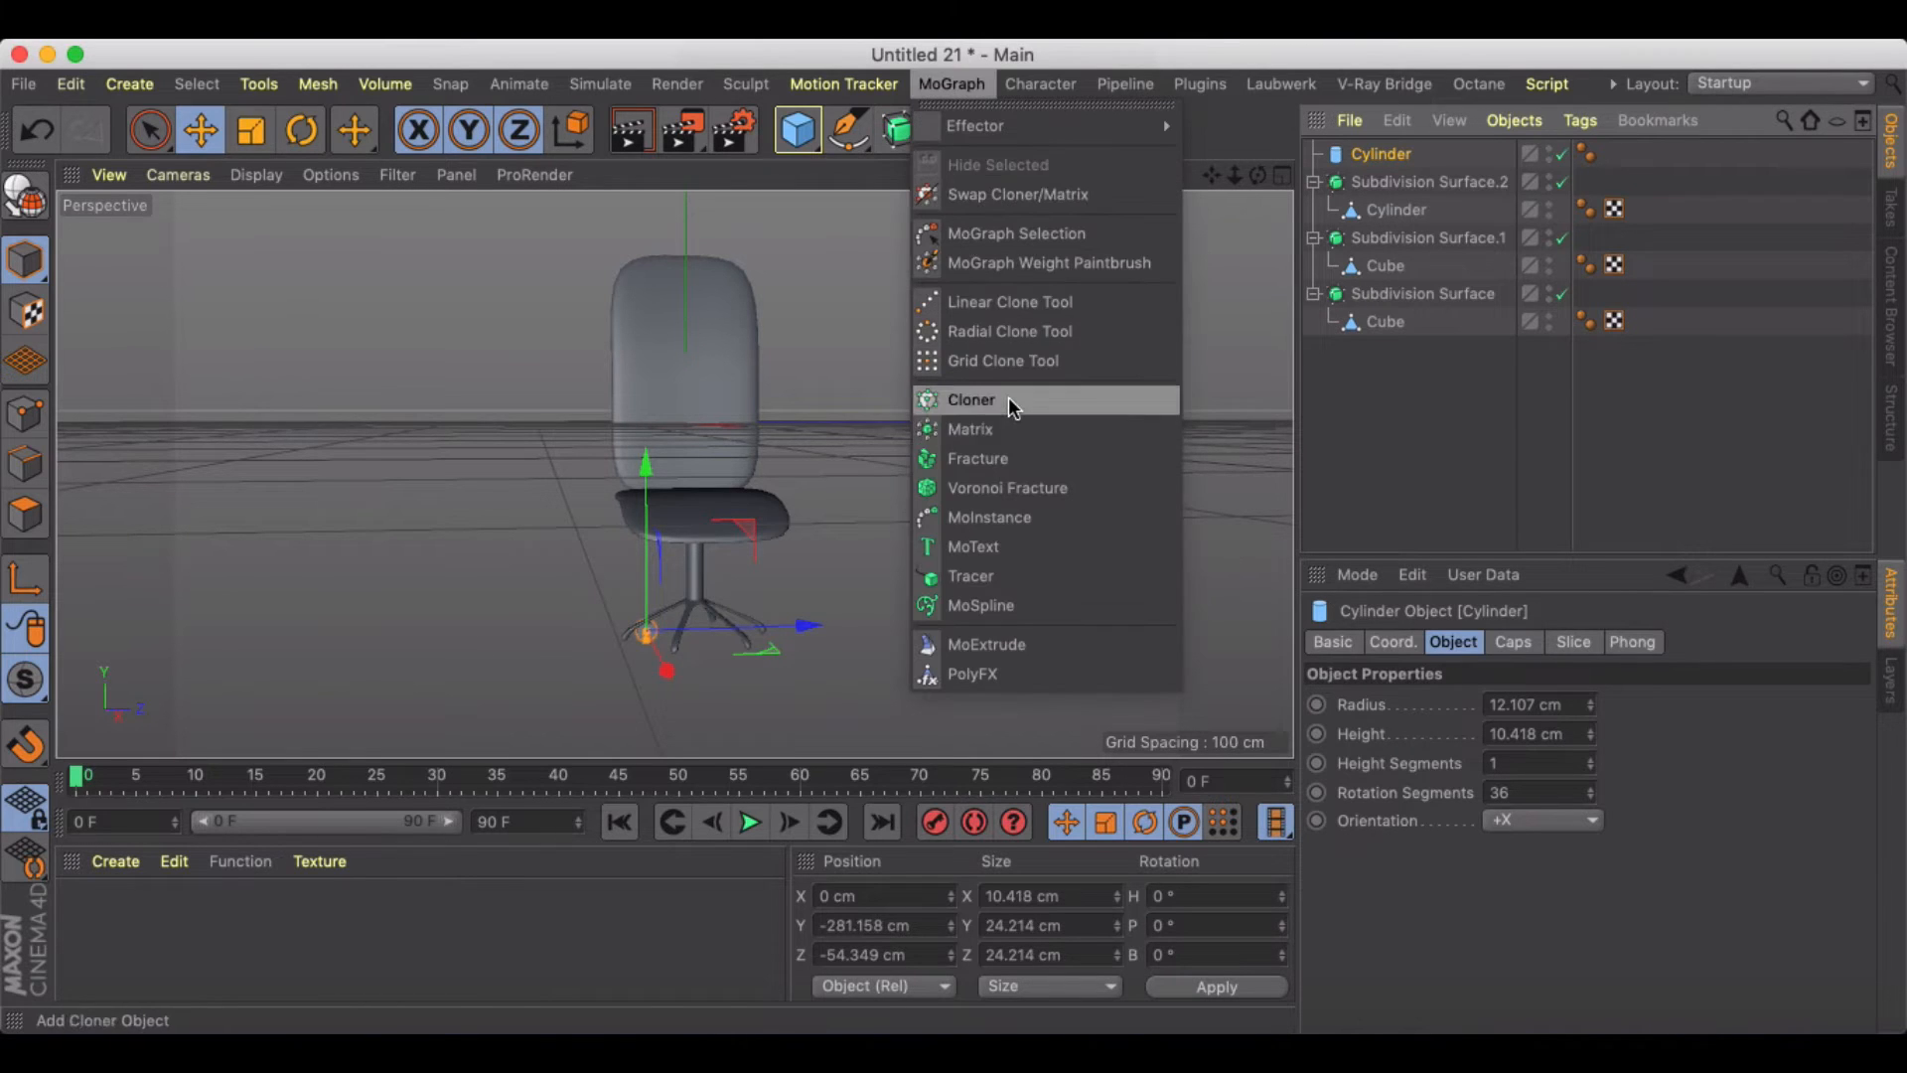
click(969, 399)
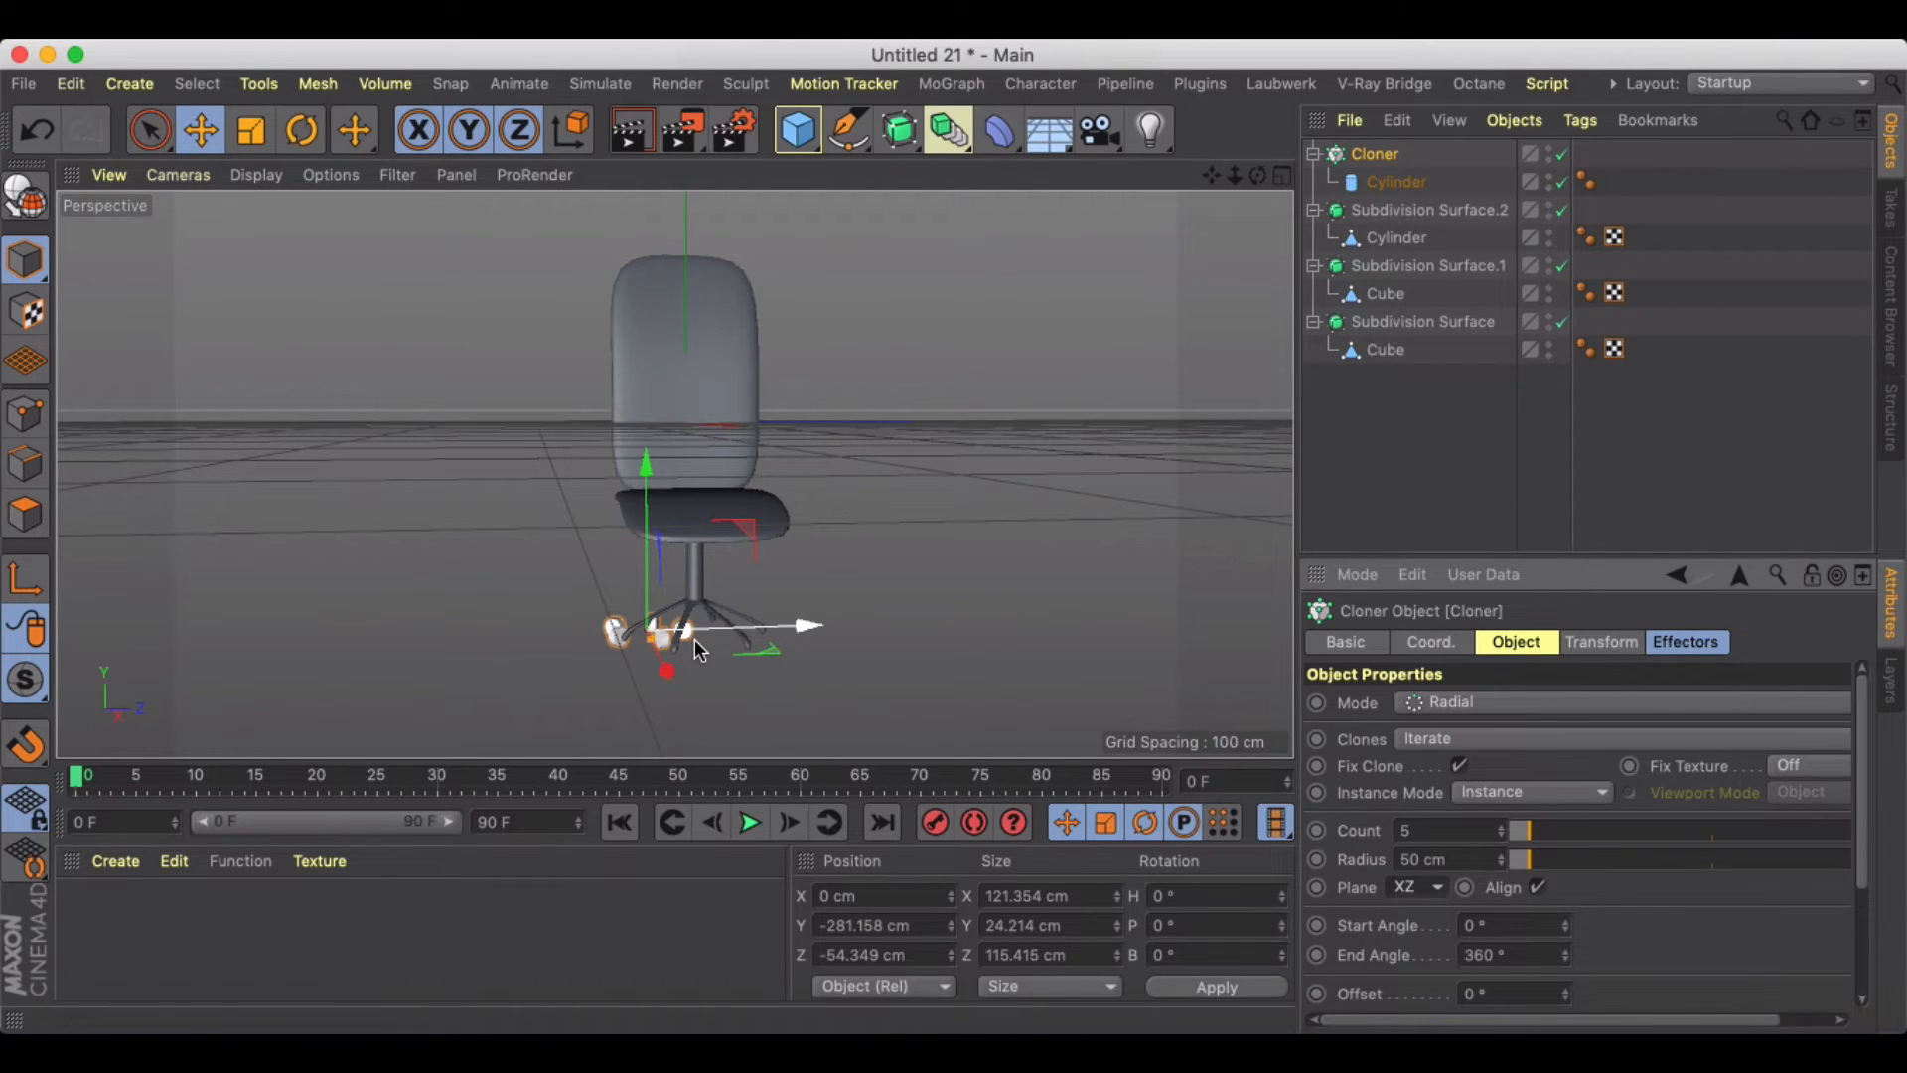
click(1275, 175)
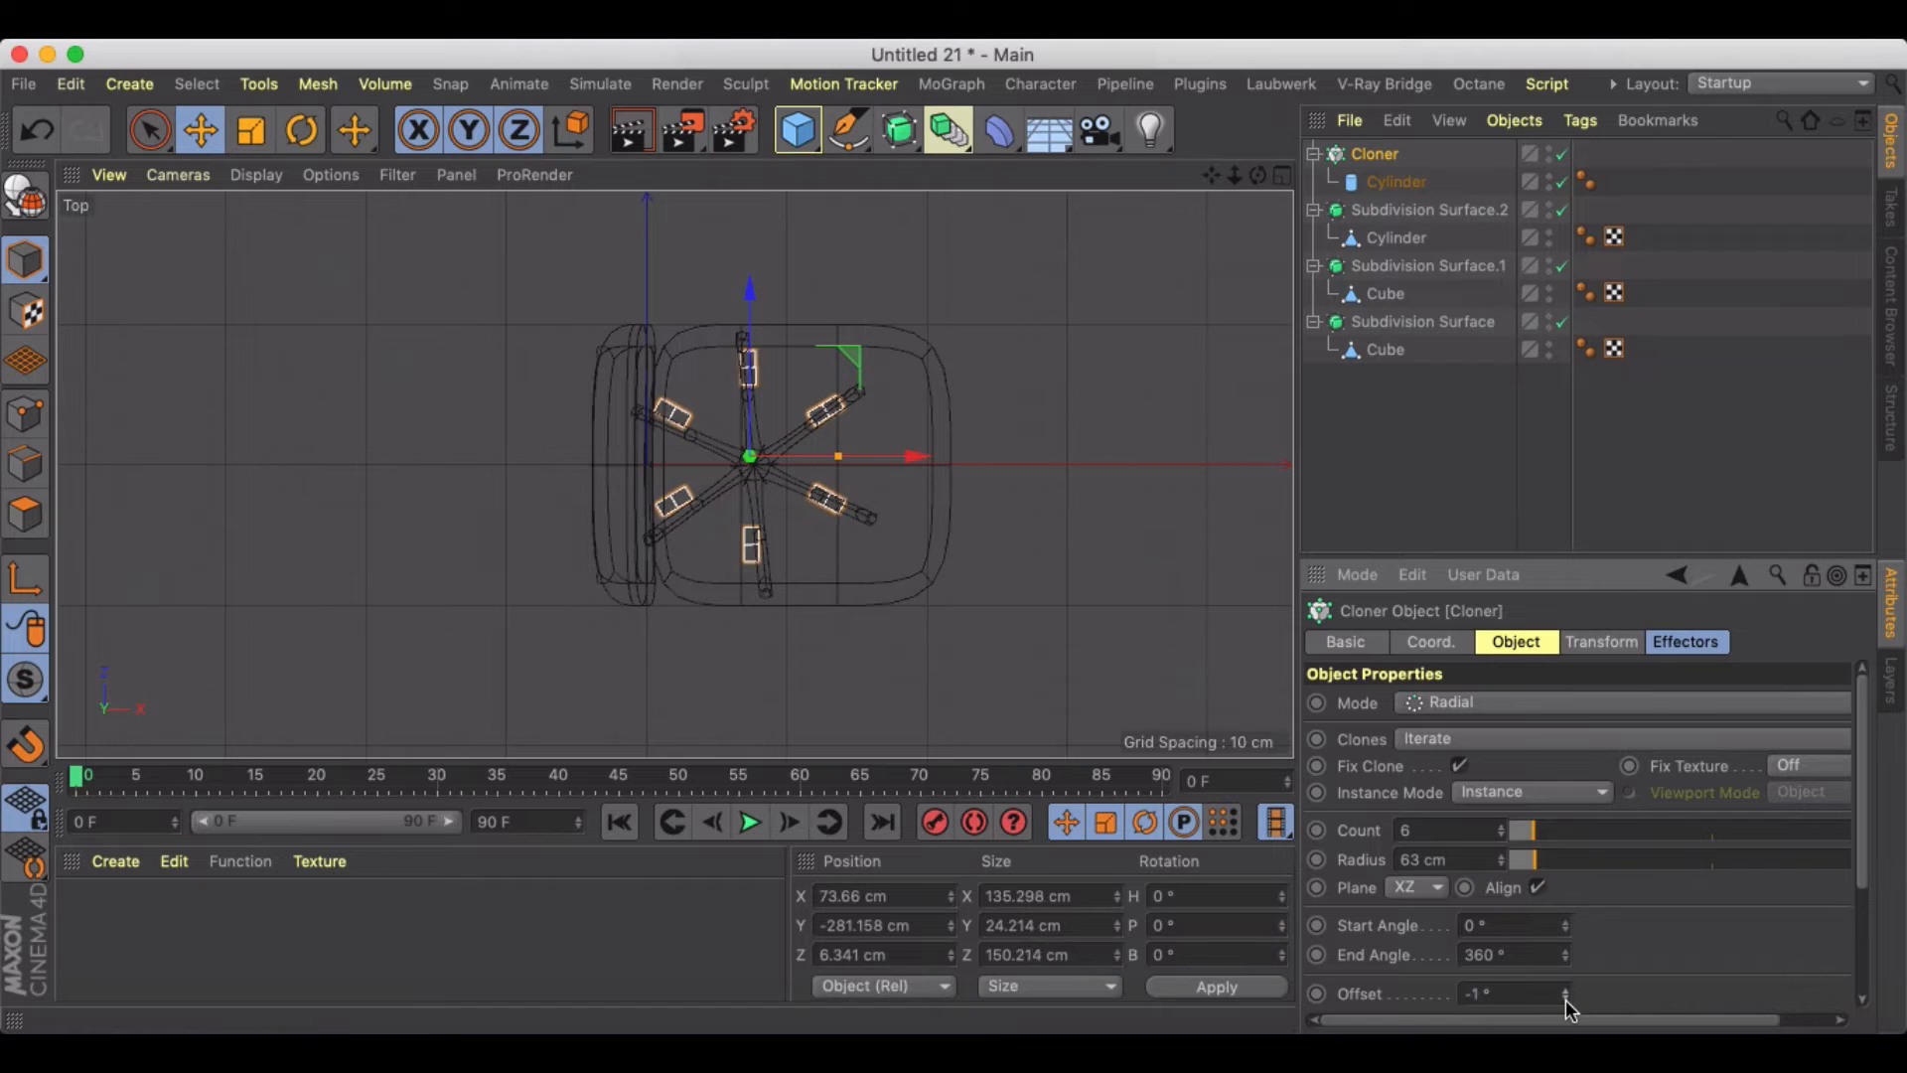
Step: Set the Cloner to Radial, Count 6, Plane XZ, and raise Offset and Radius to about 89 cm so wheels reach the leg tips
drag(1514, 993, 1514, 1009)
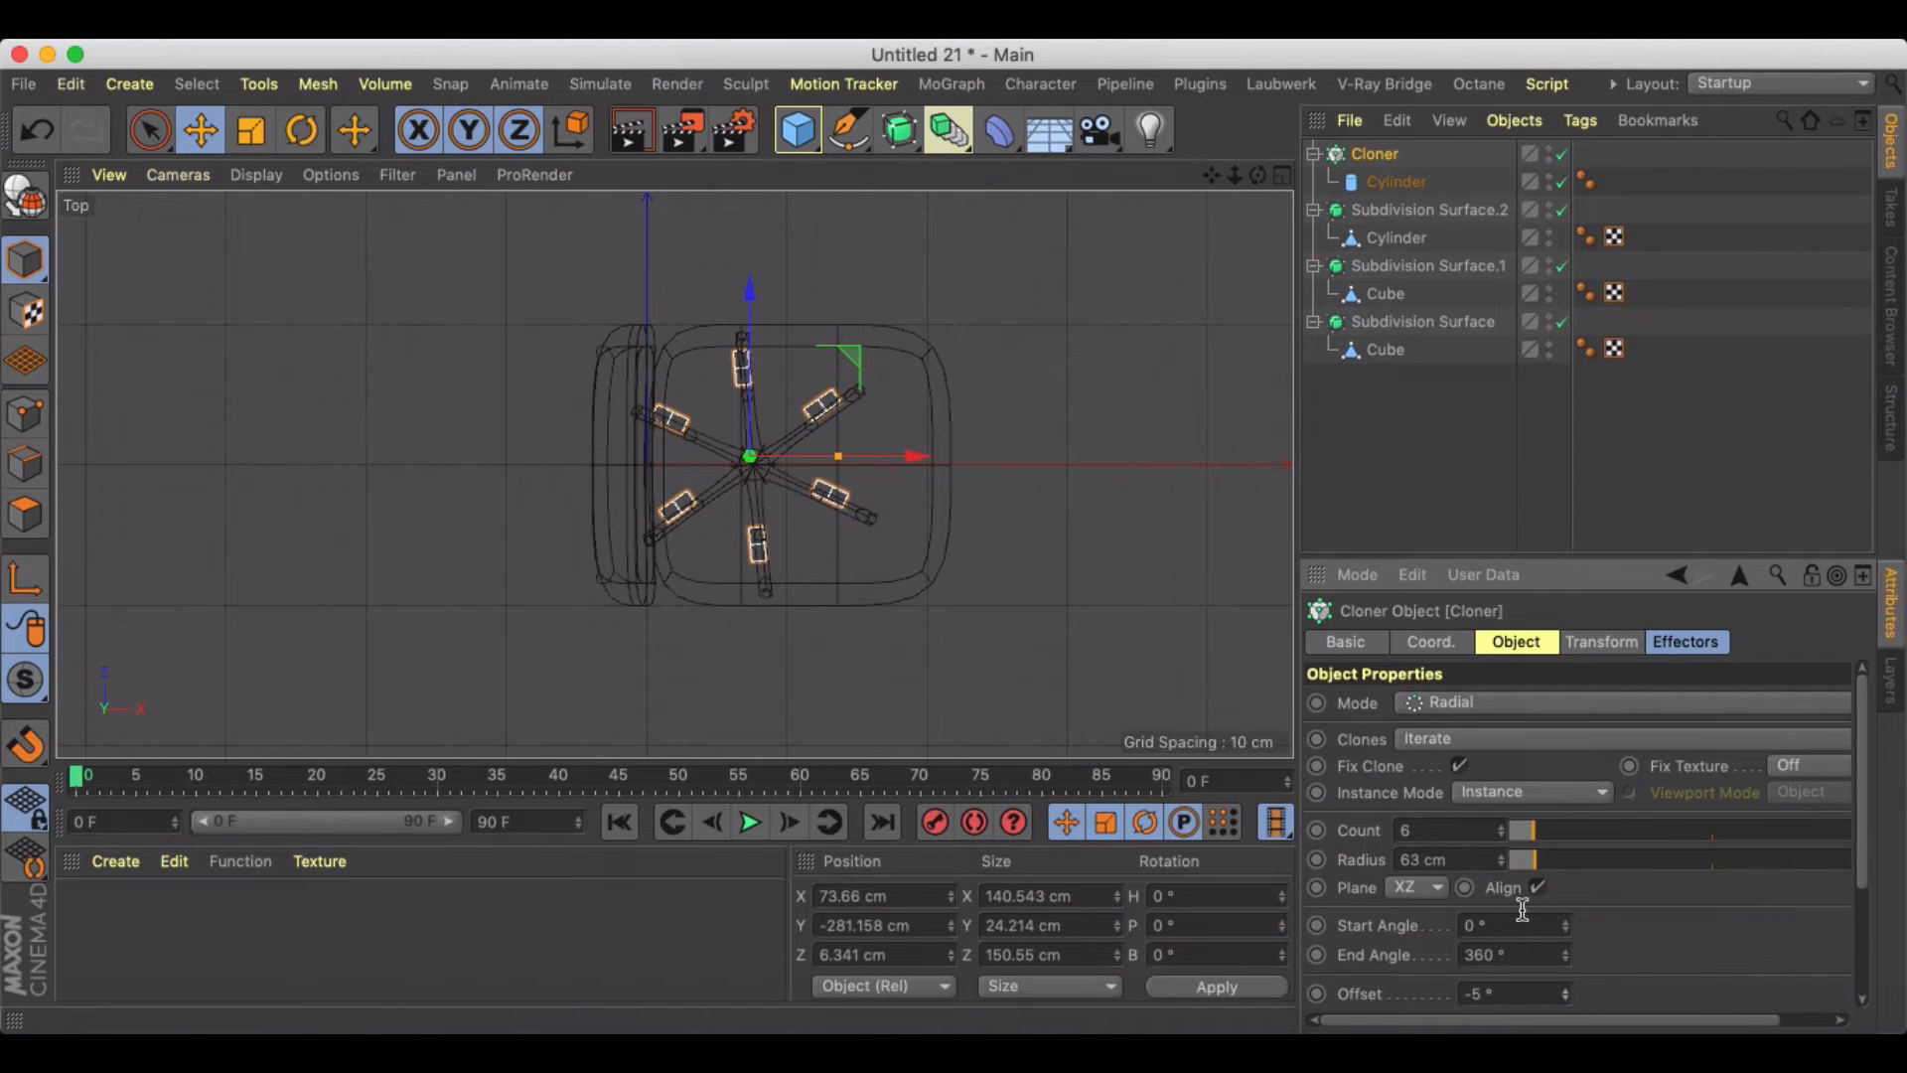
drag(1526, 860, 1535, 860)
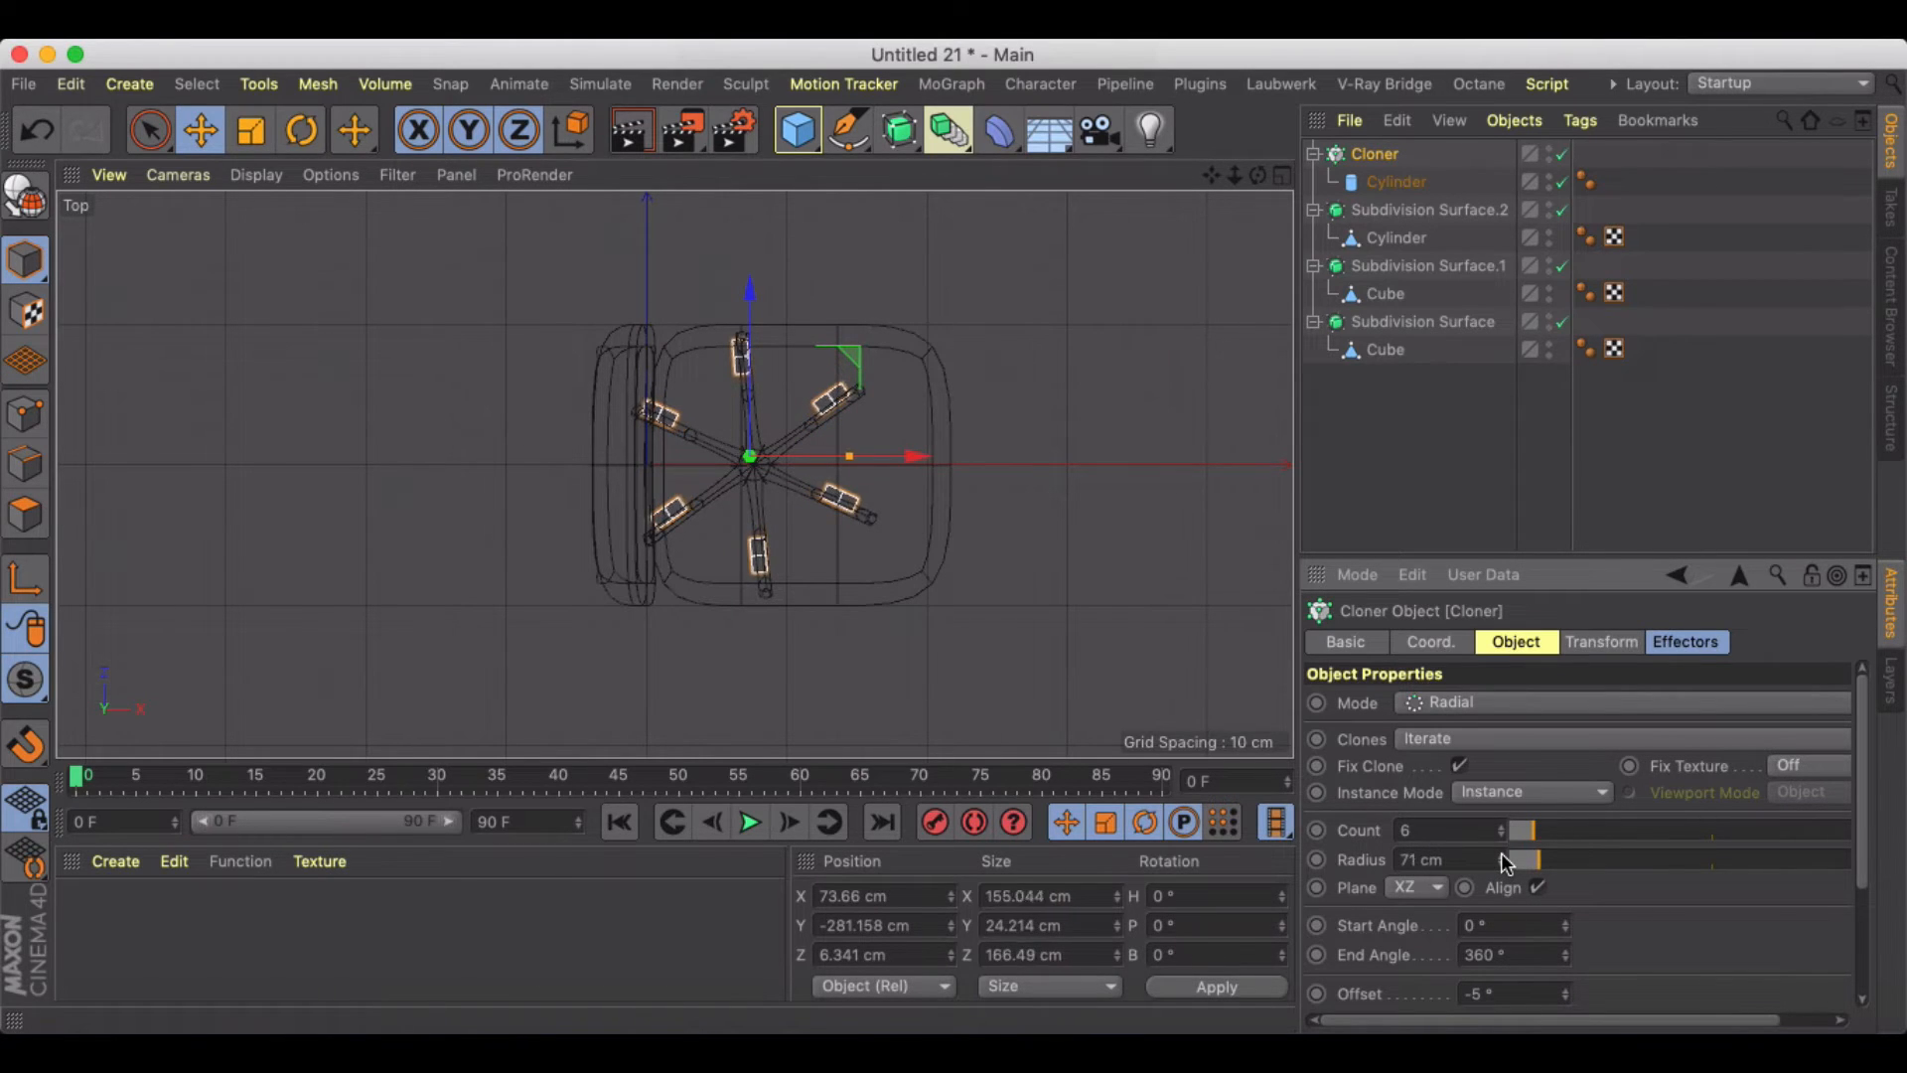
drag(1496, 858, 1523, 858)
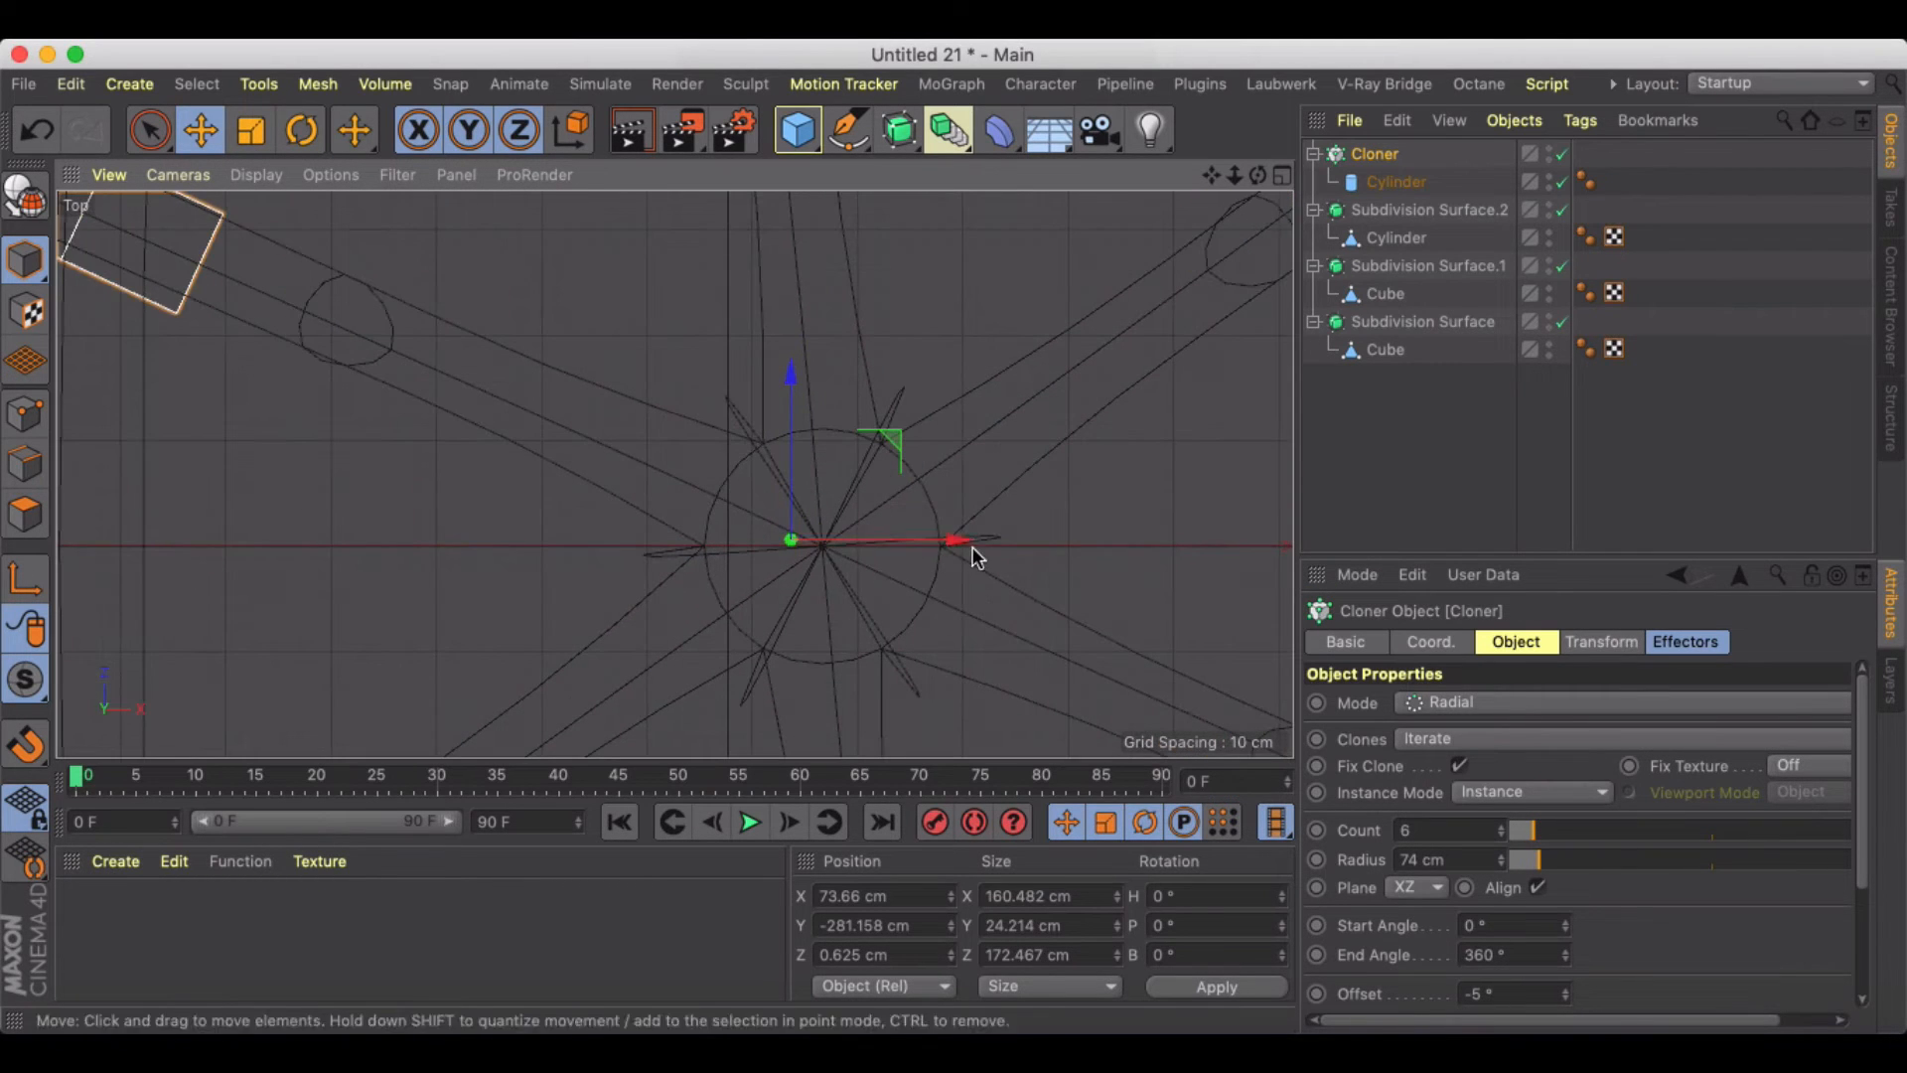
drag(973, 554, 820, 395)
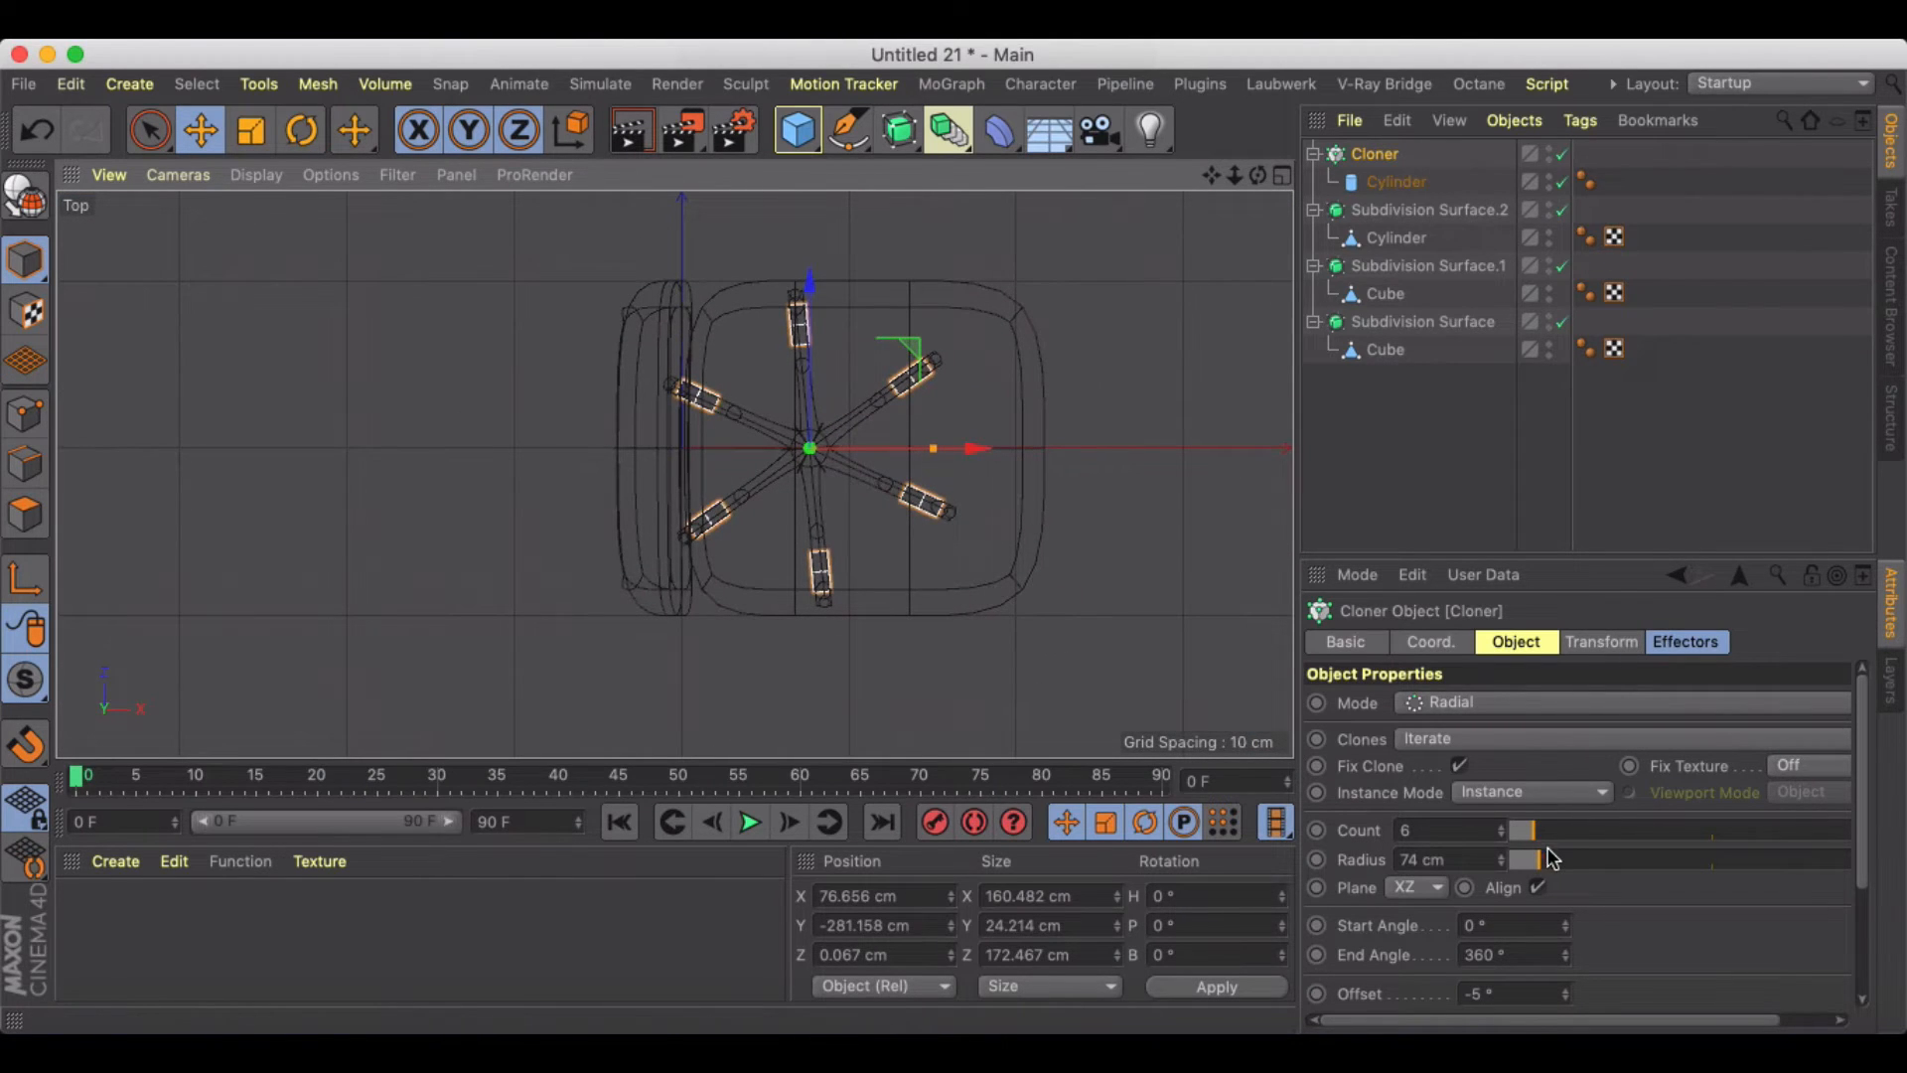
drag(1525, 860, 1545, 860)
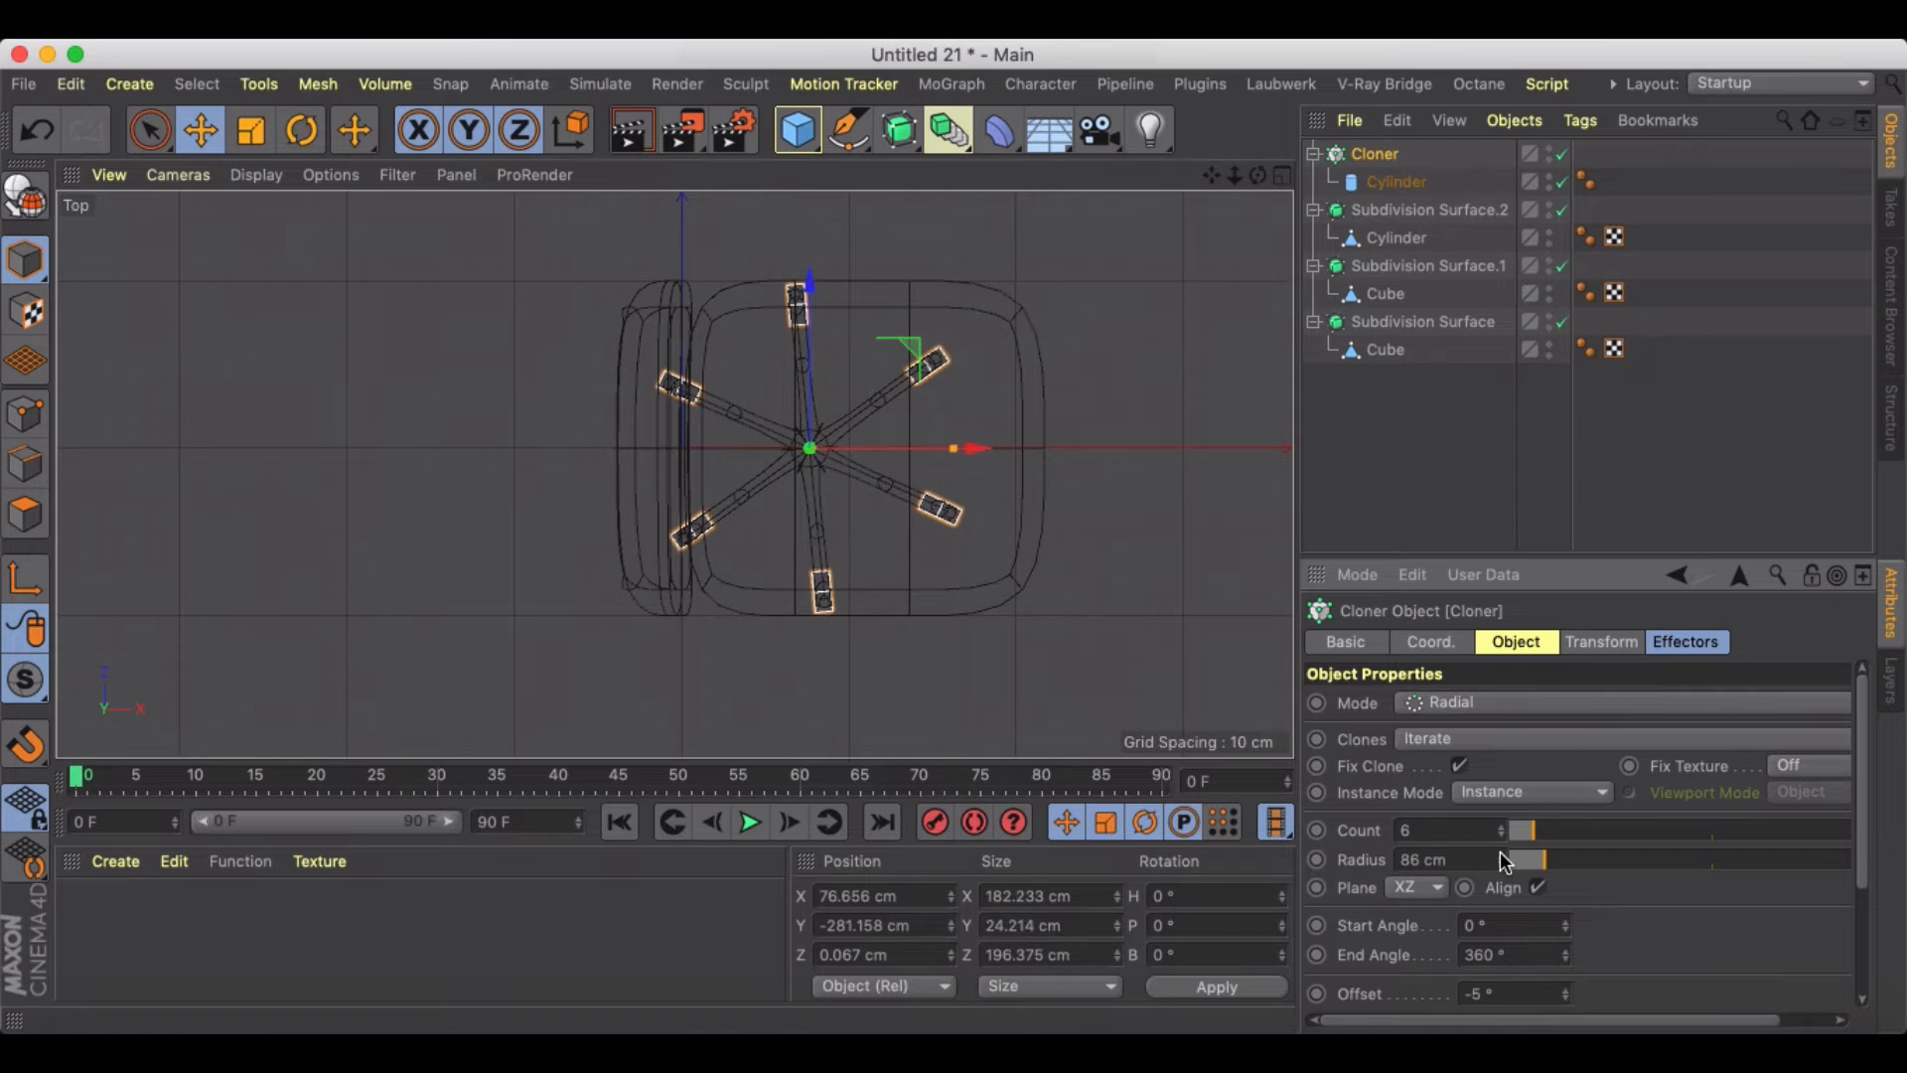
drag(1502, 860, 1514, 860)
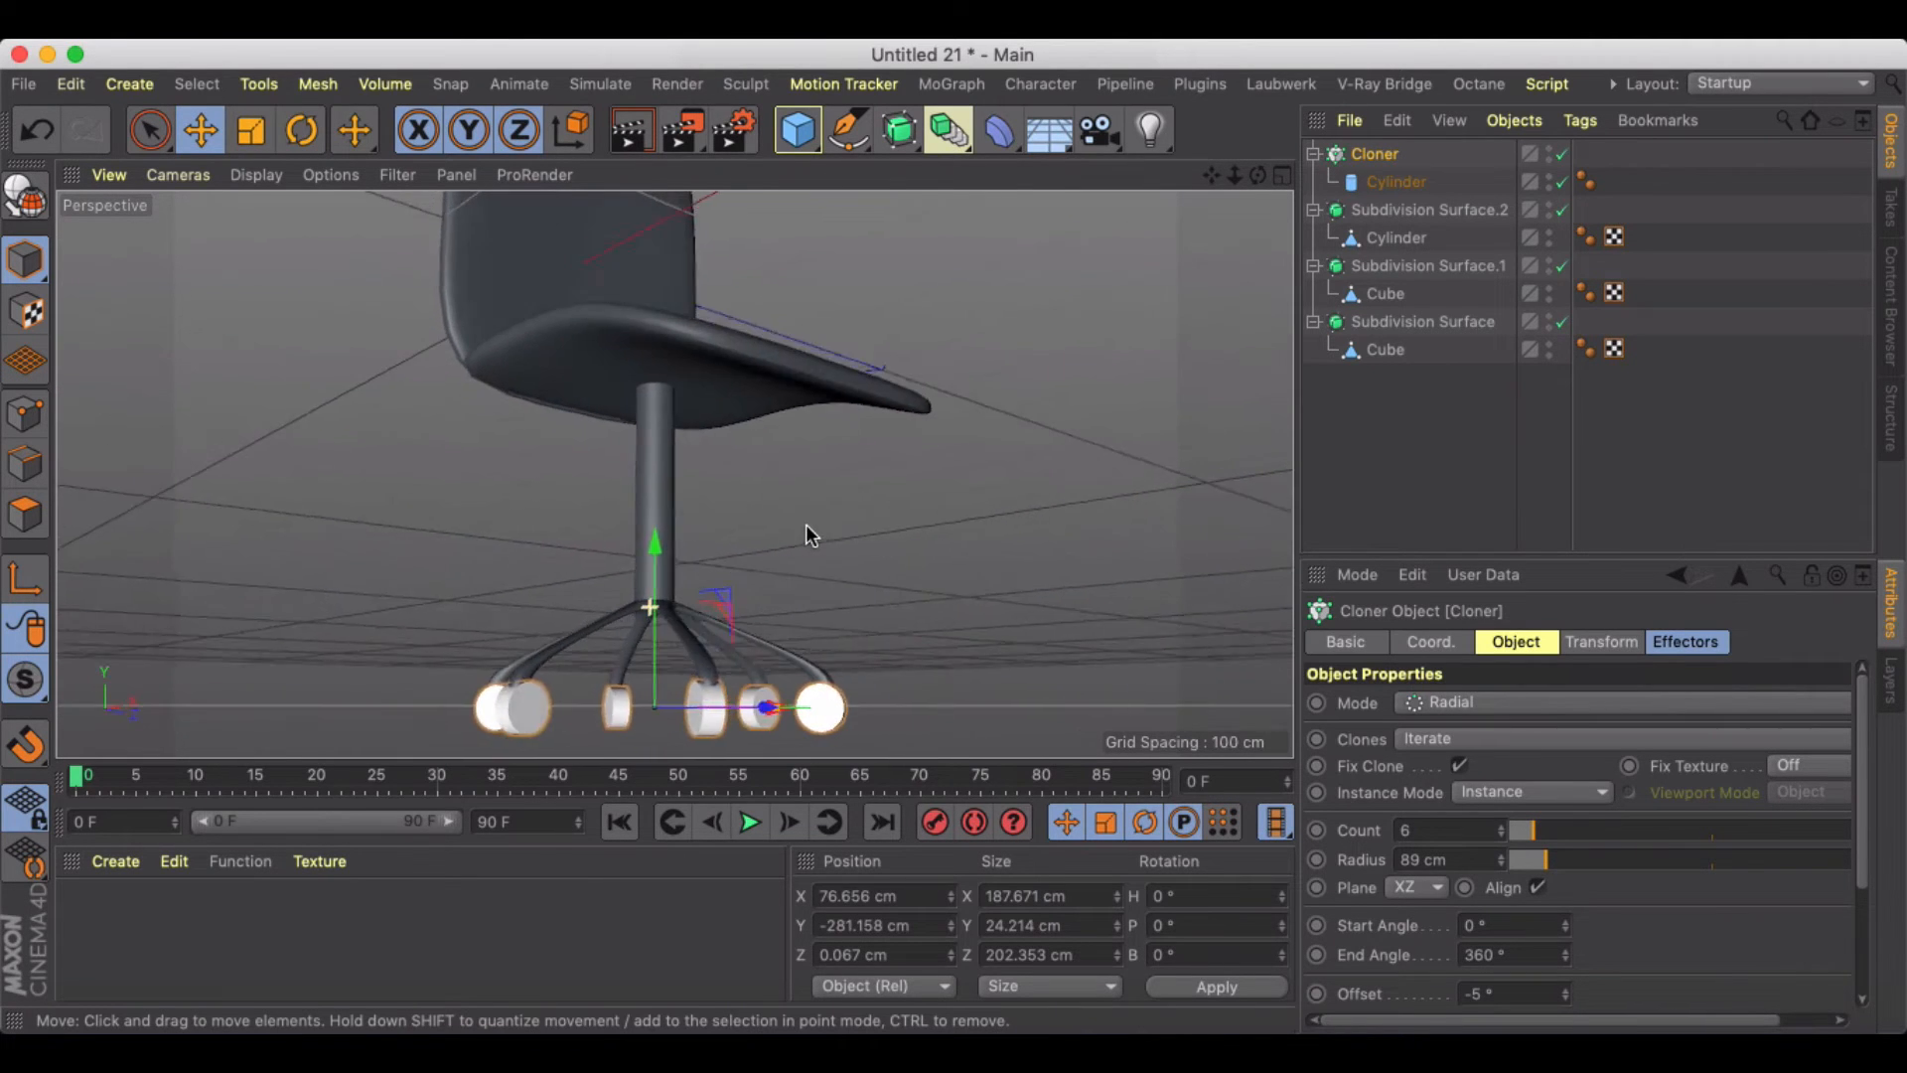
drag(653, 540, 643, 562)
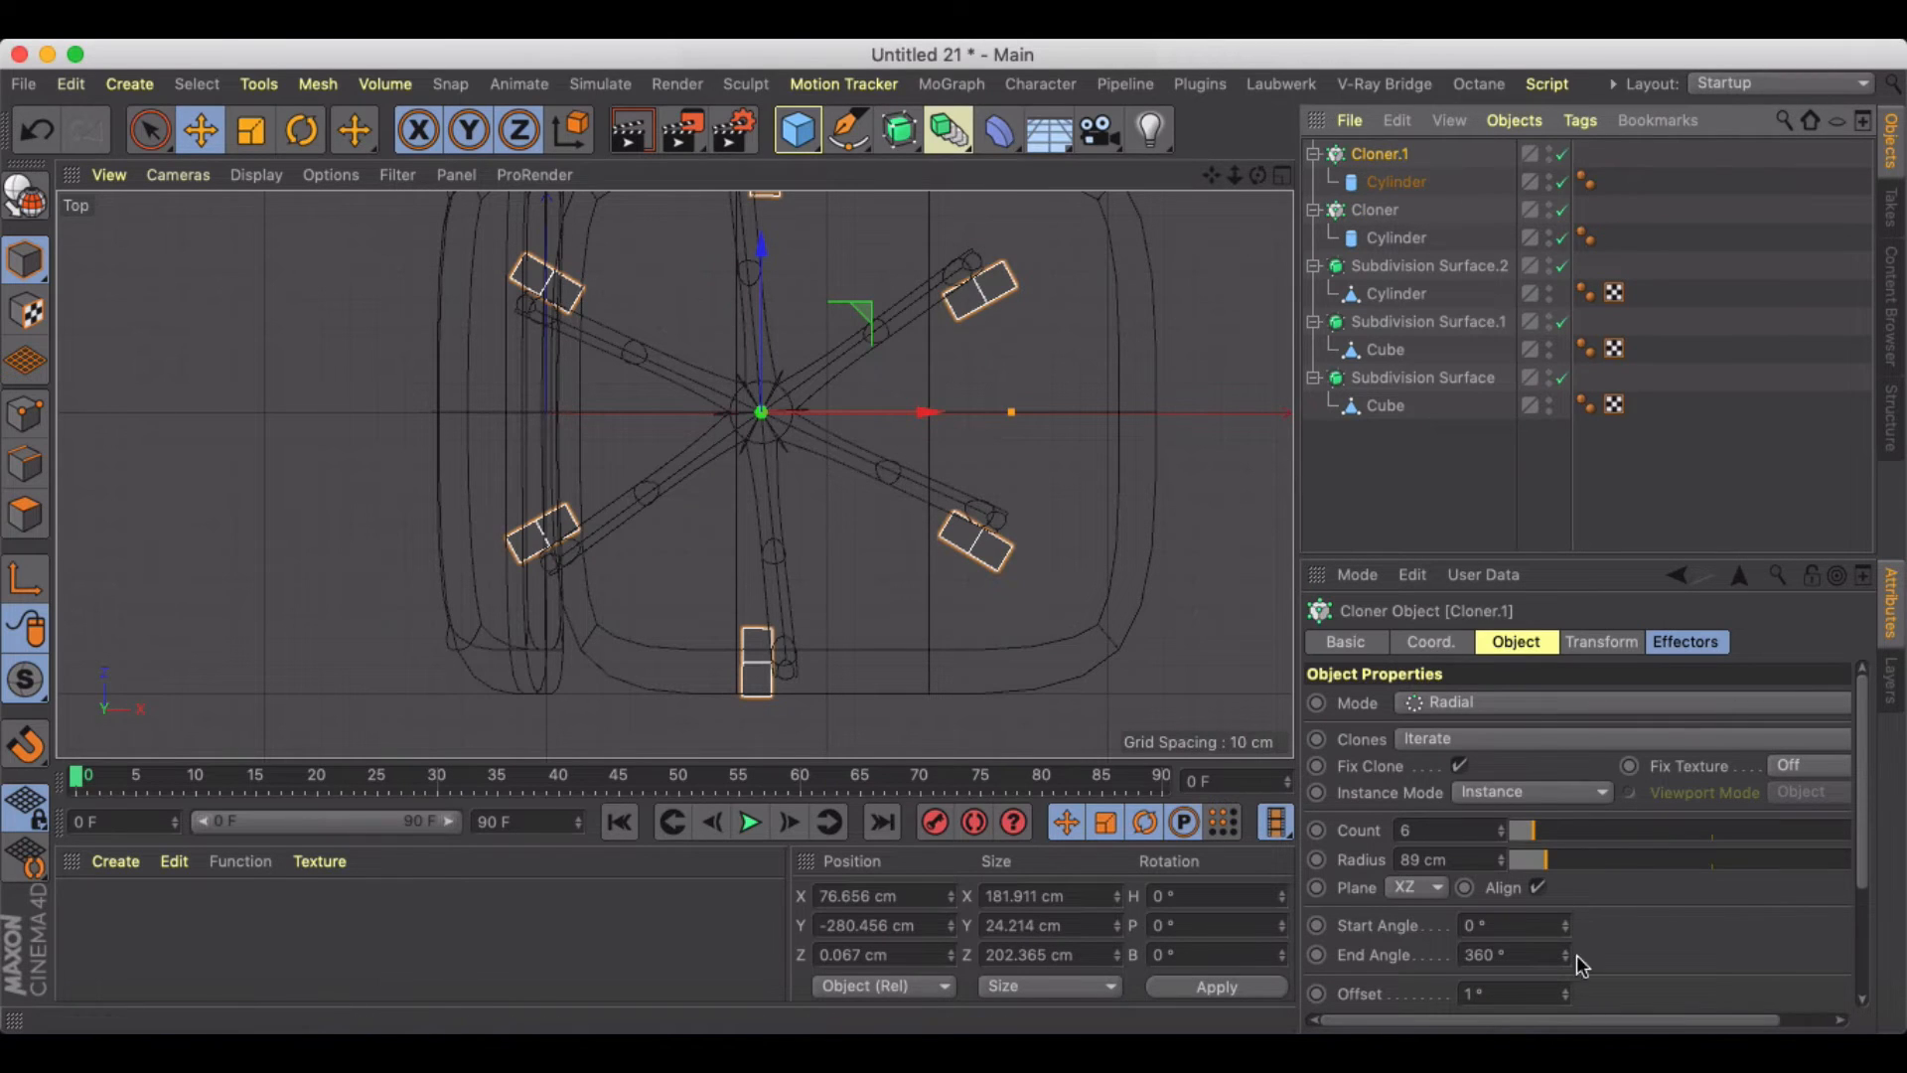
mouse_move(1375, 217)
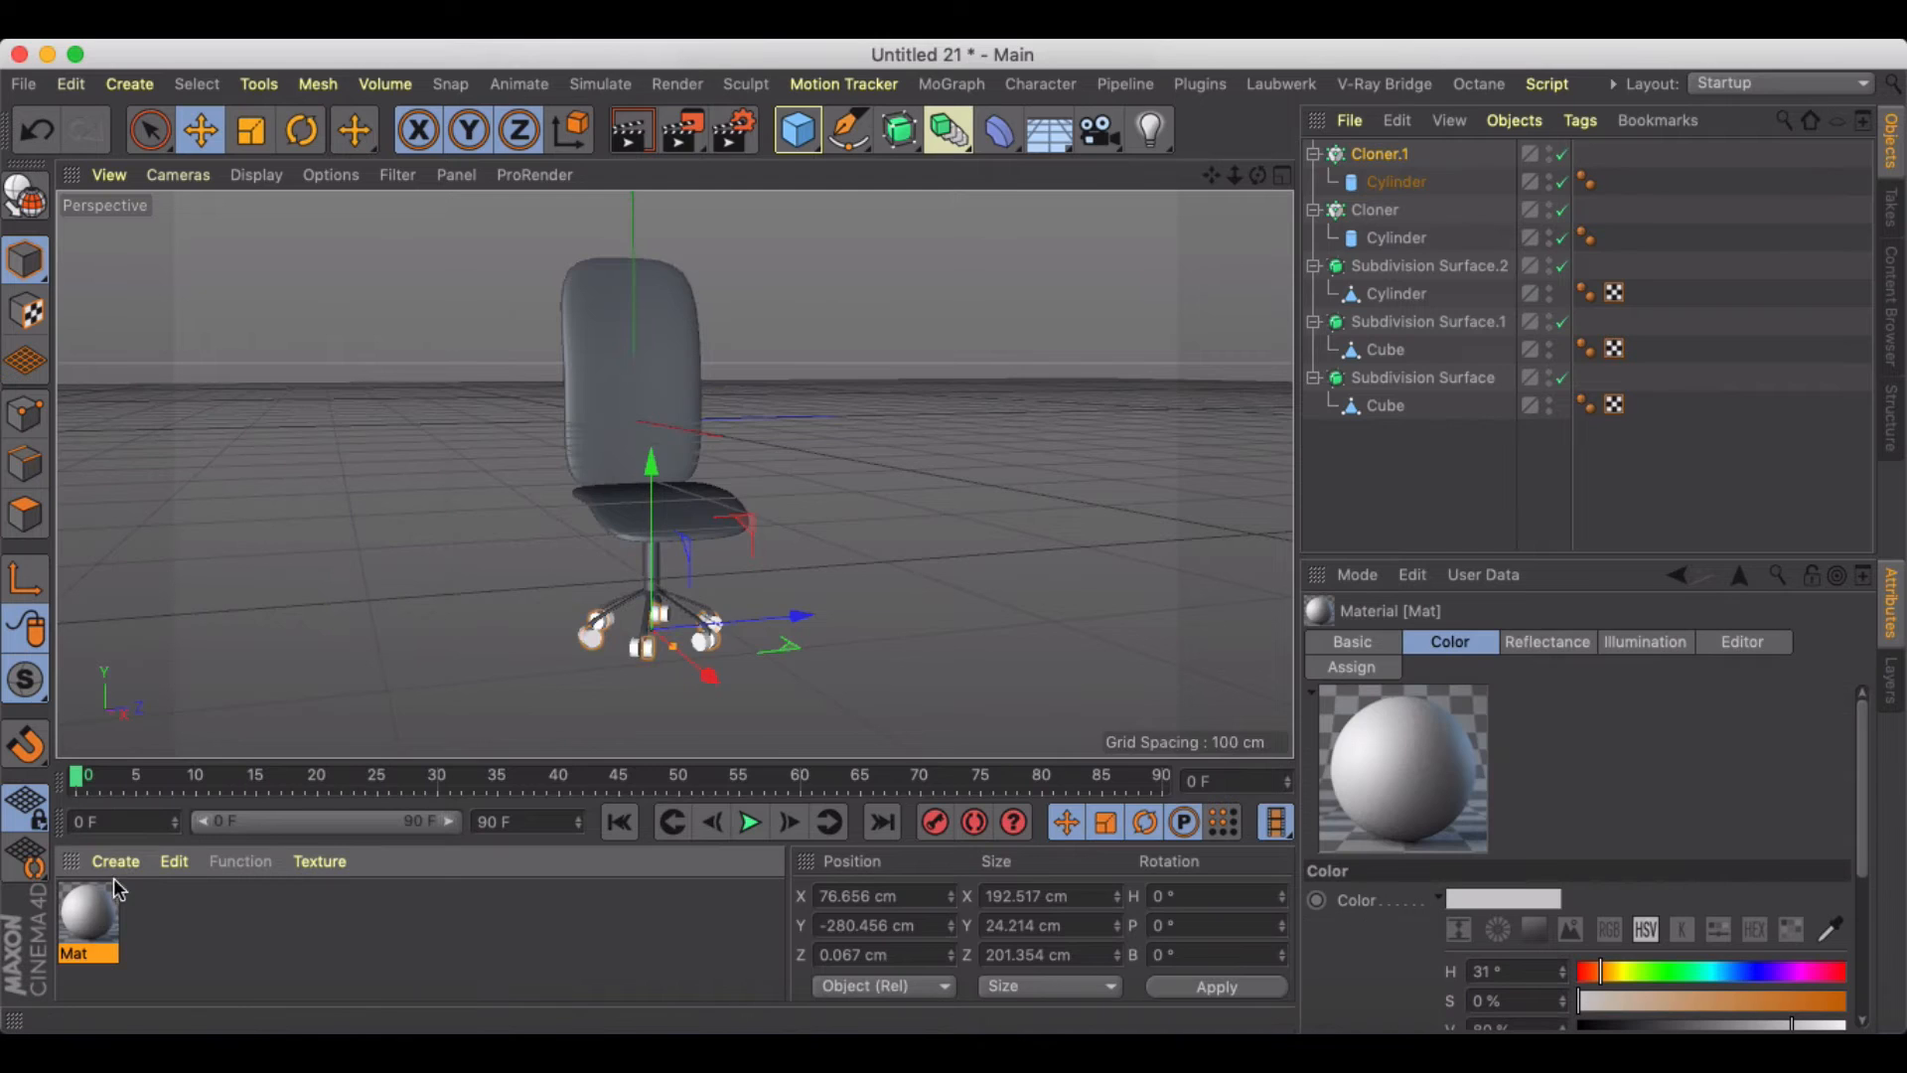
Step: Darken Mat's Color V to 5% and add a GGX reflectance layer to Mat.1 for the chrome base
double_click(83, 926)
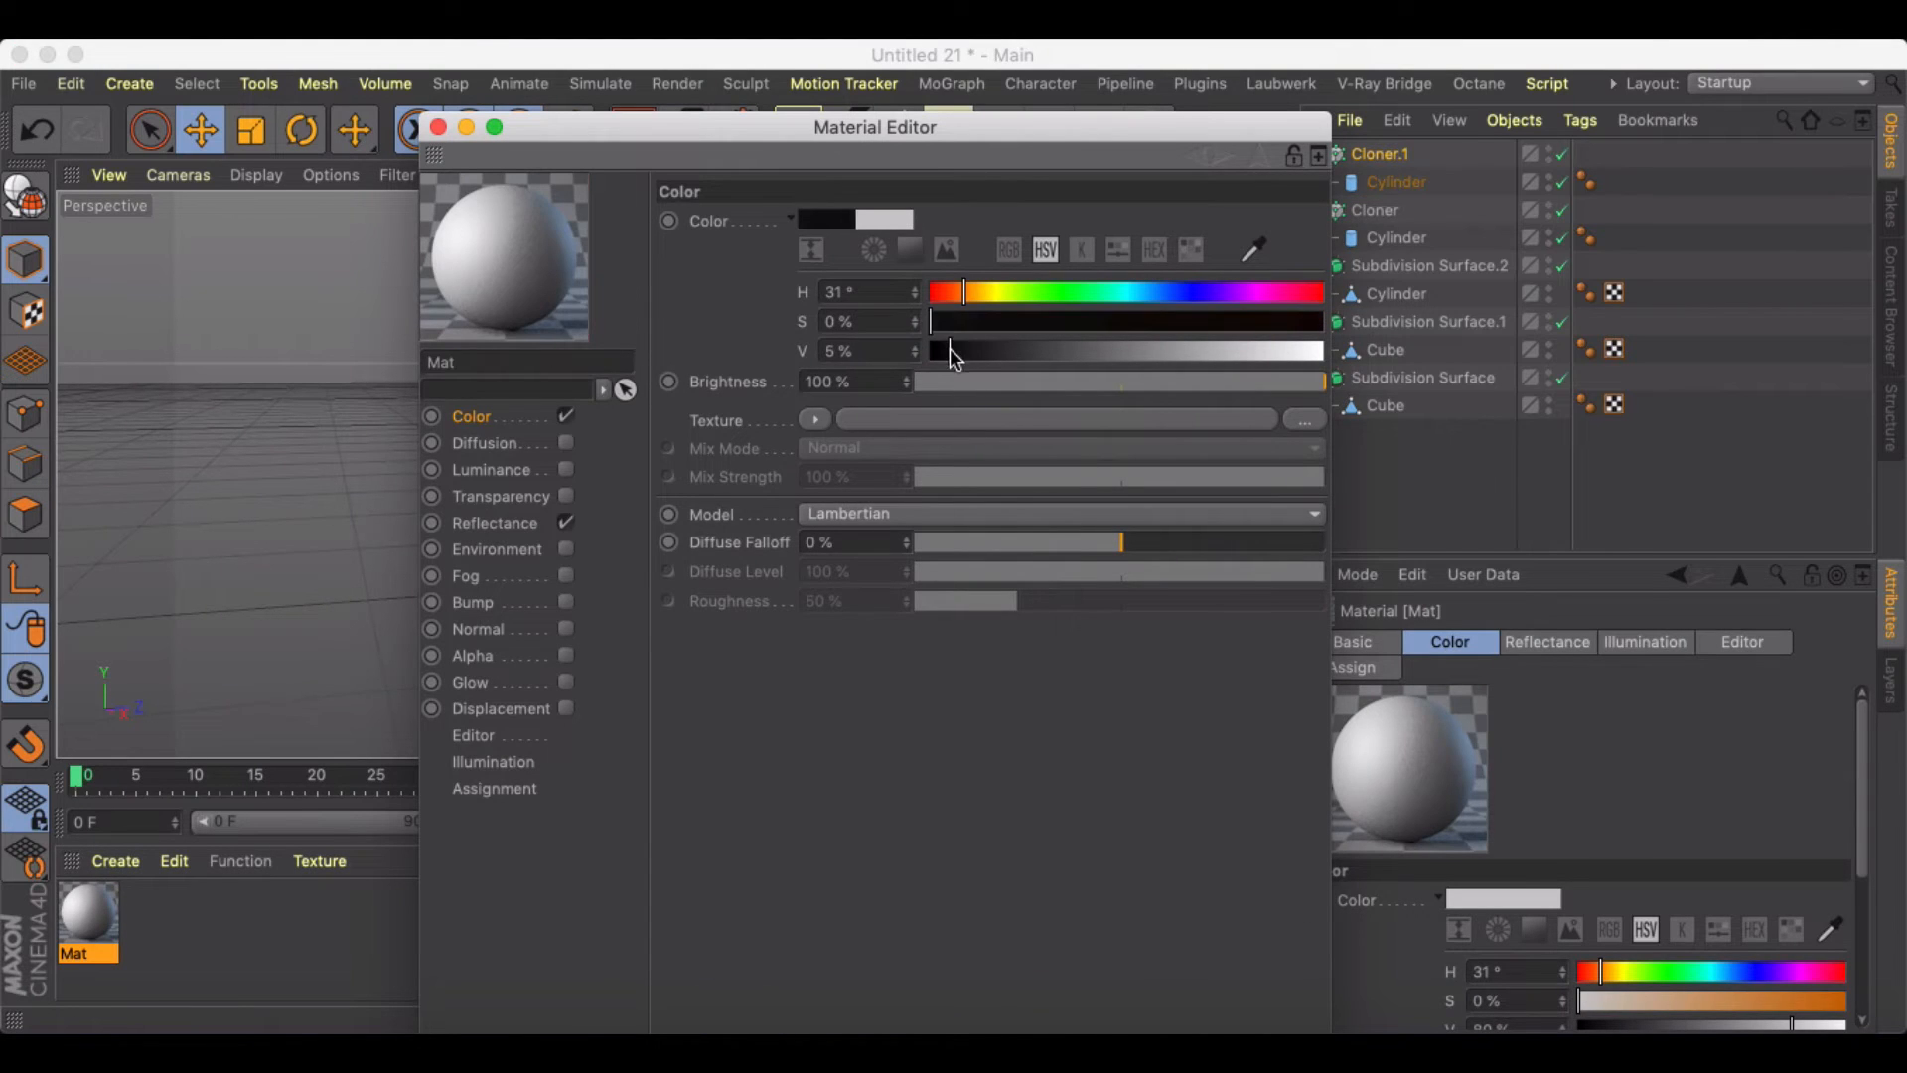
click(453, 127)
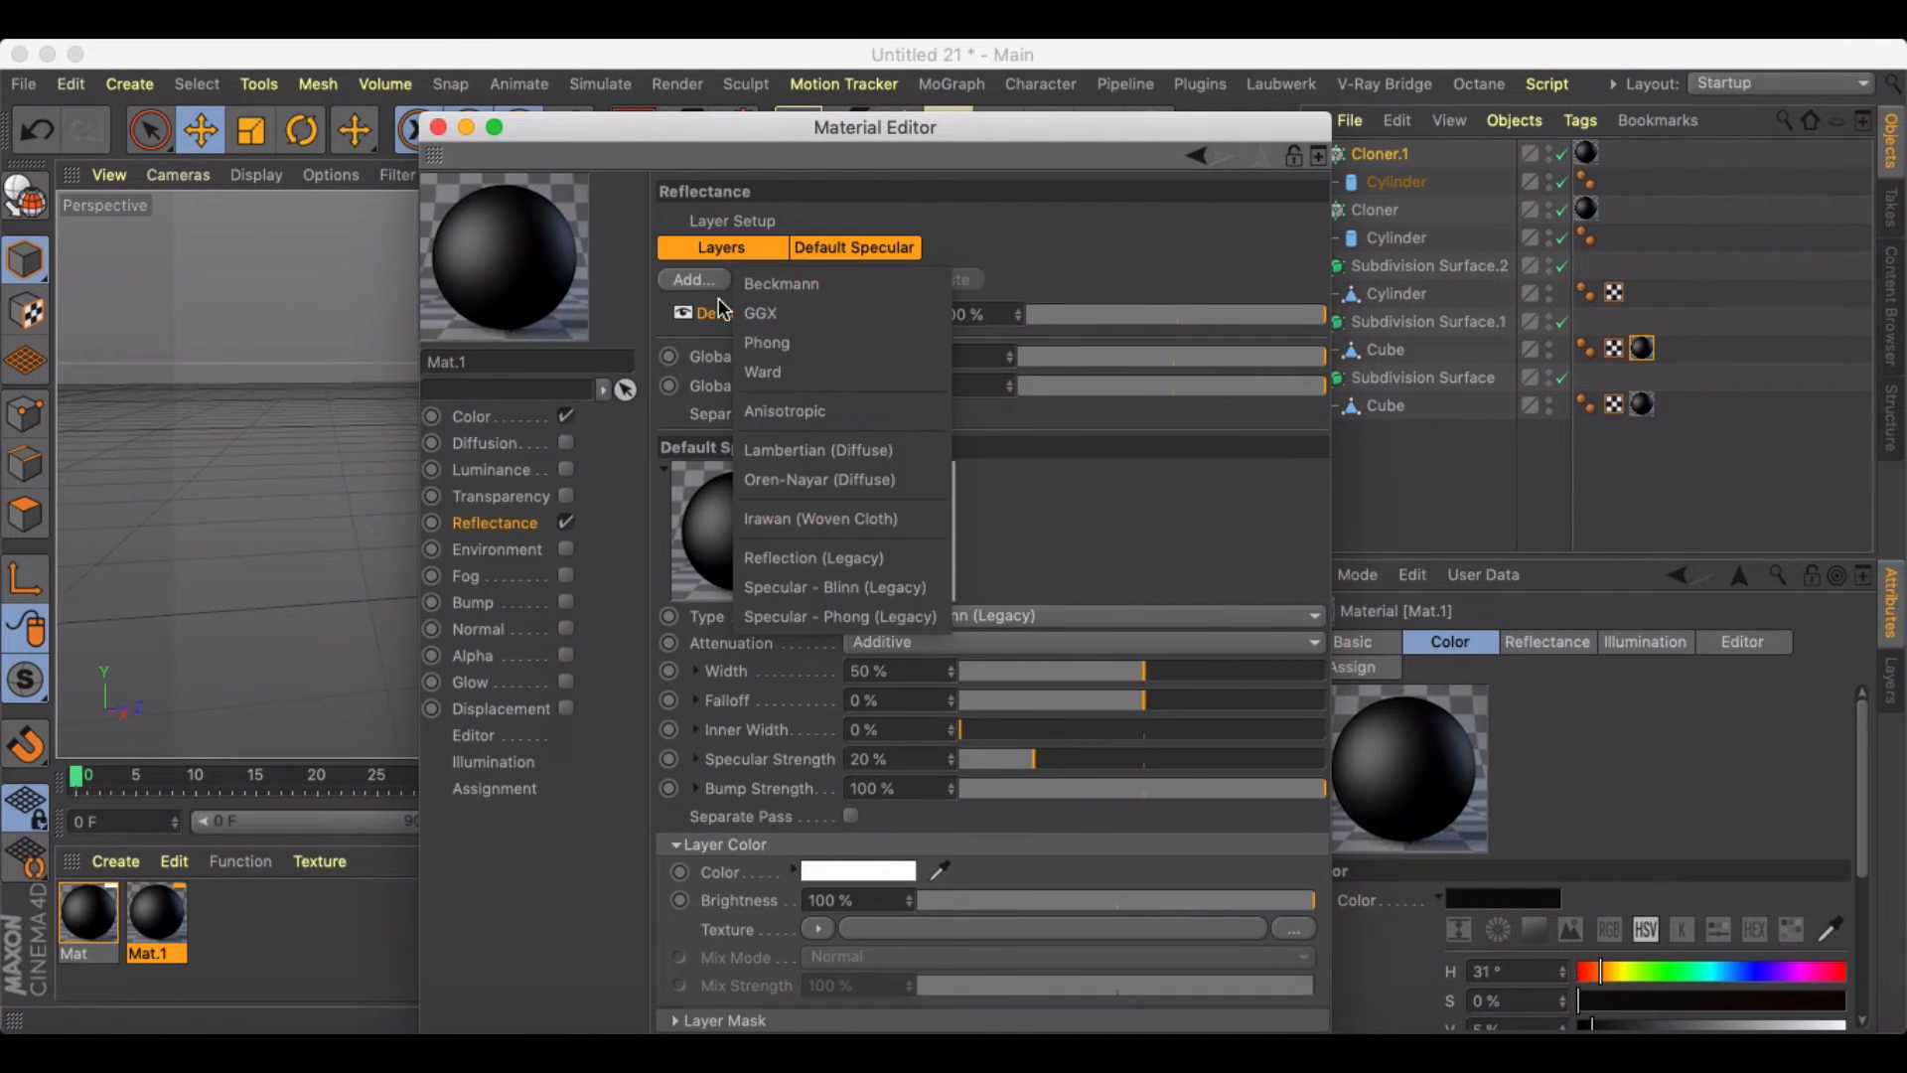
click(781, 282)
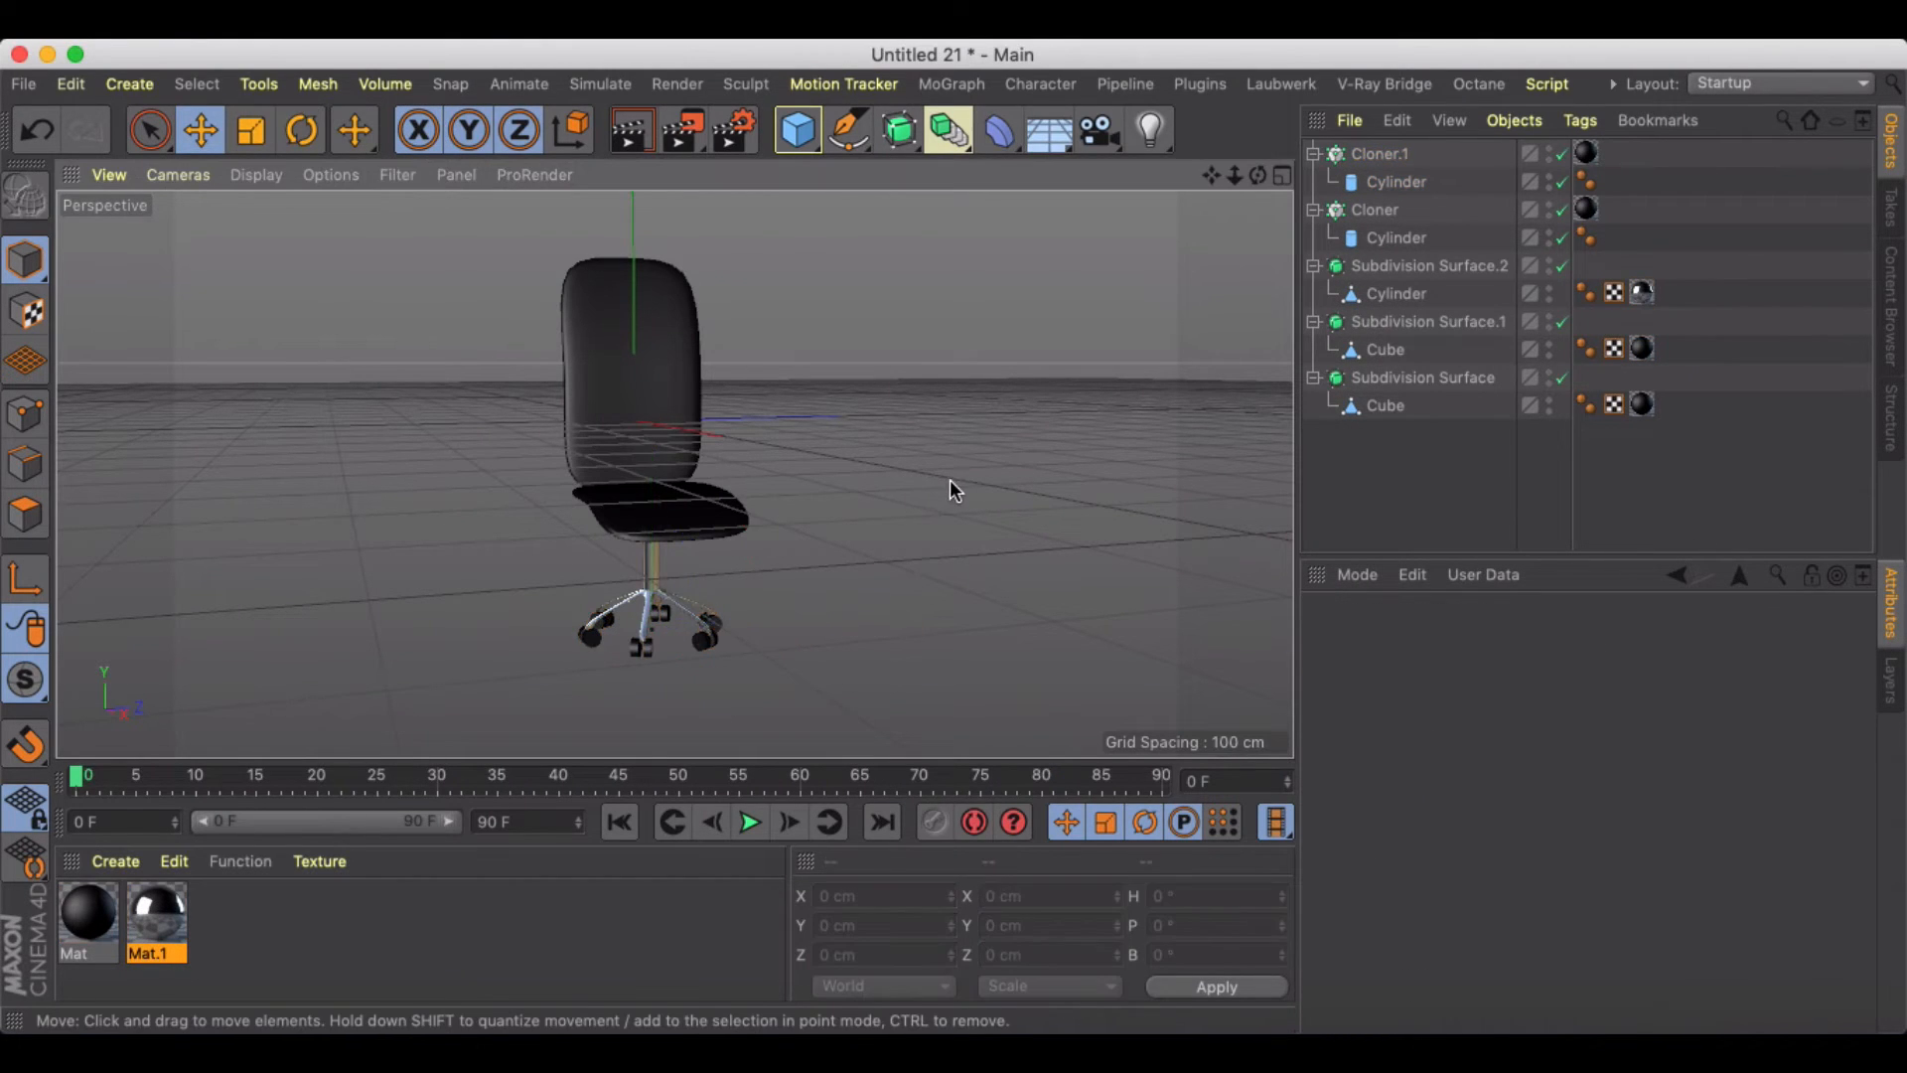
Step: Inspect the seat in Polygon mode, add a Cube primitive and scale it down to about 35%
scroll(down, 3)
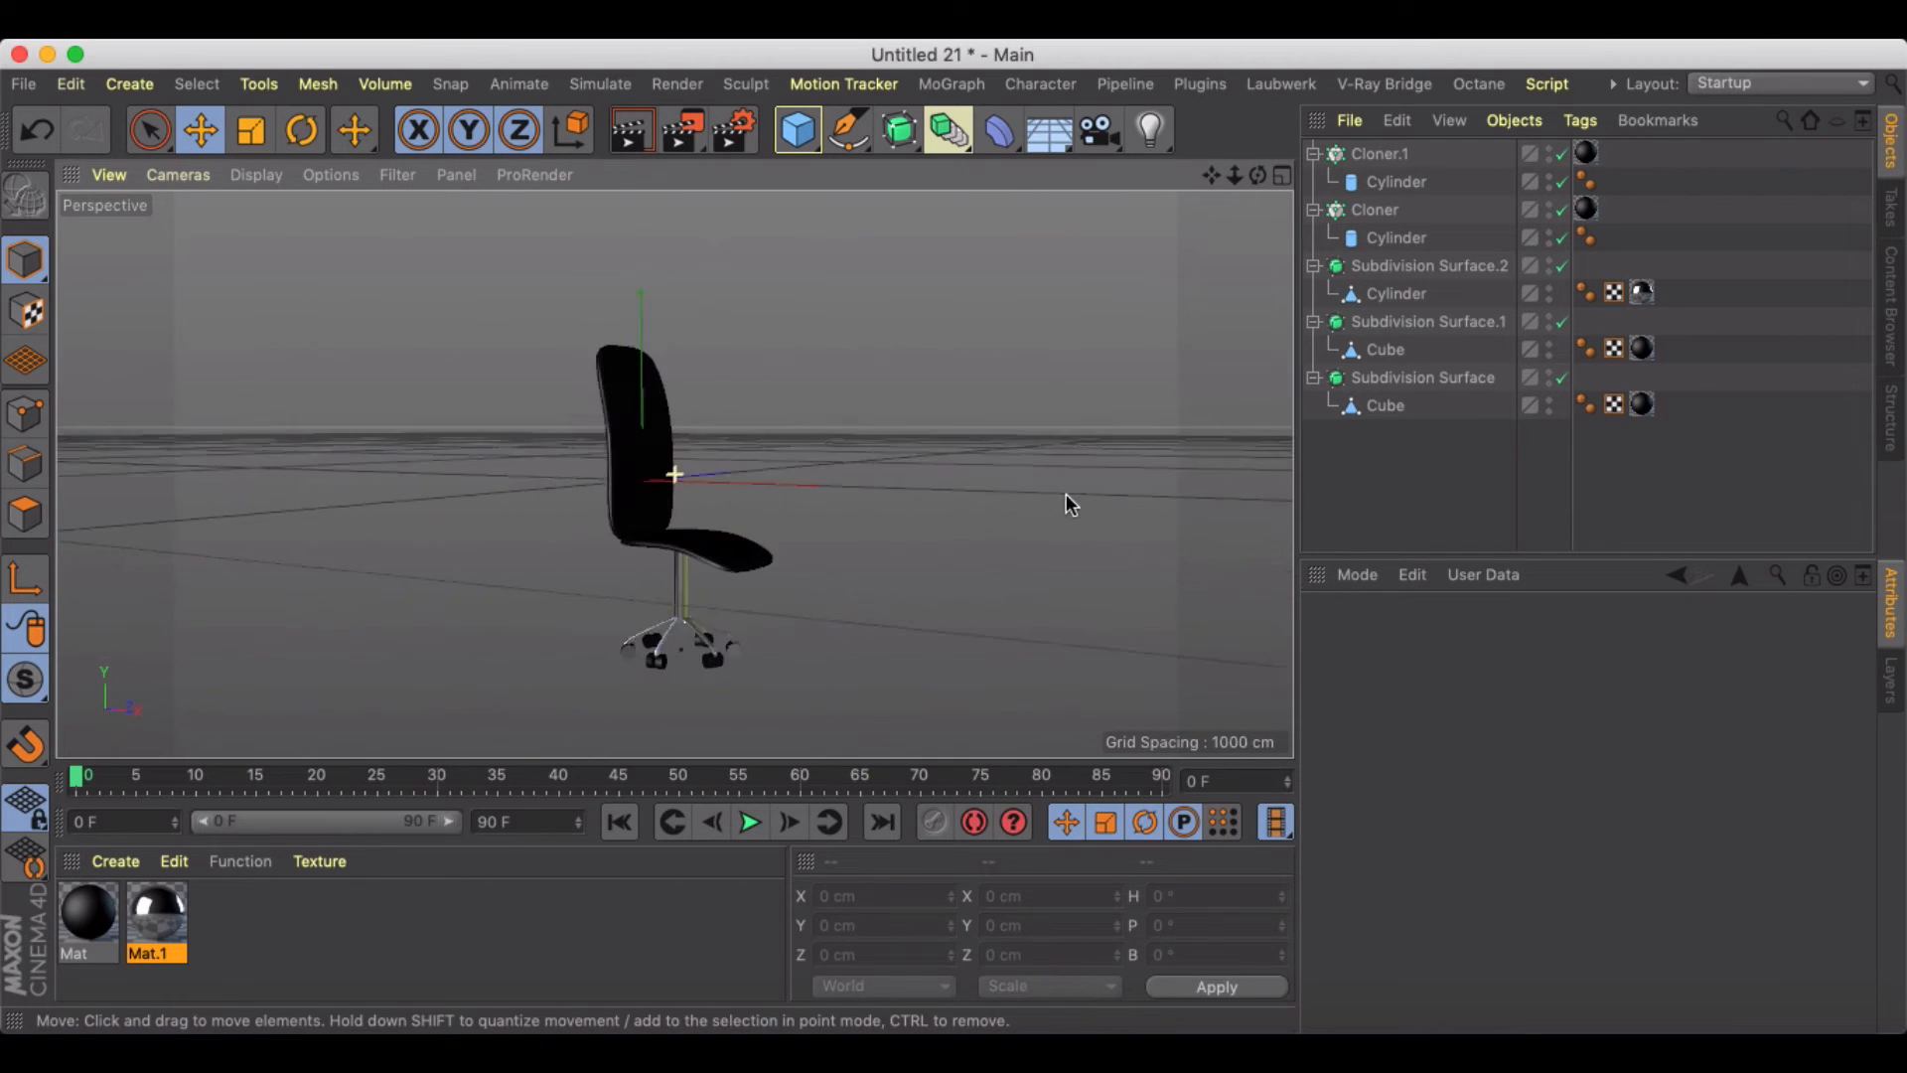
drag(1071, 504, 846, 479)
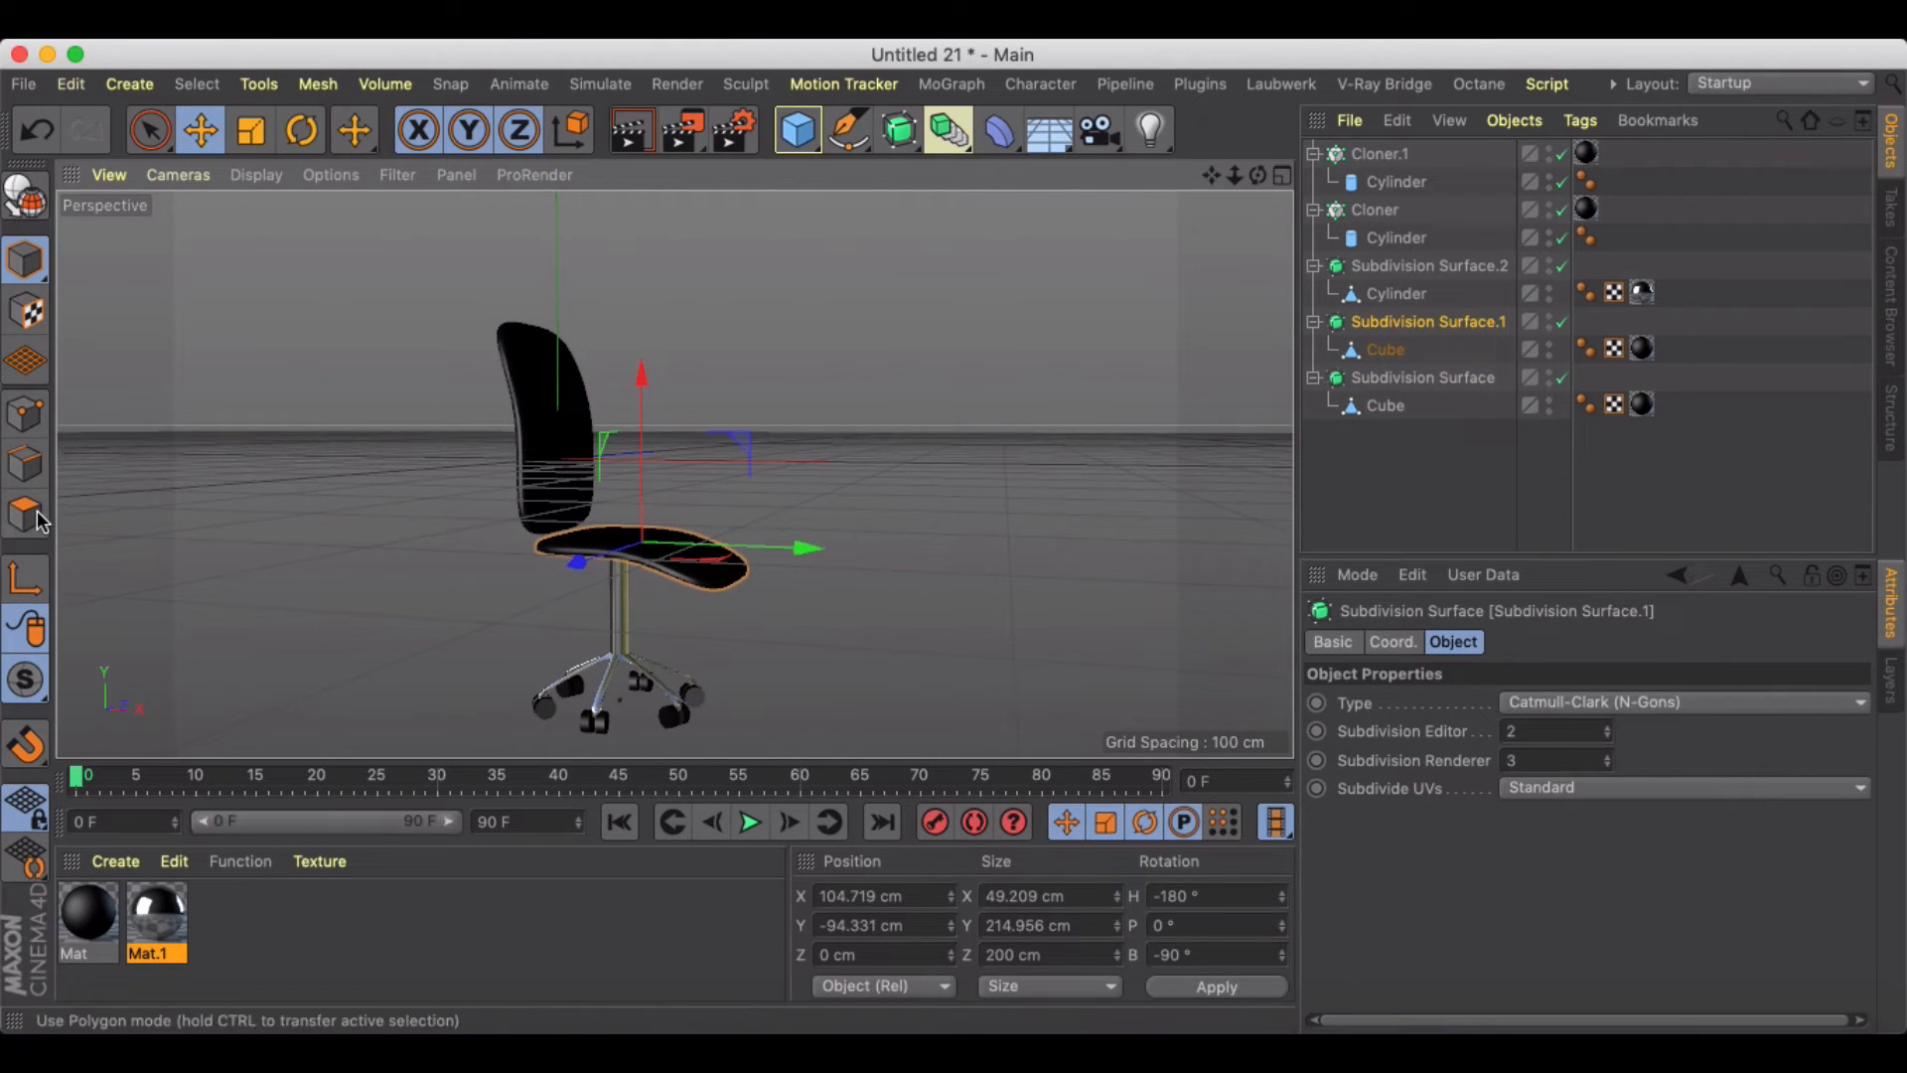
click(1386, 347)
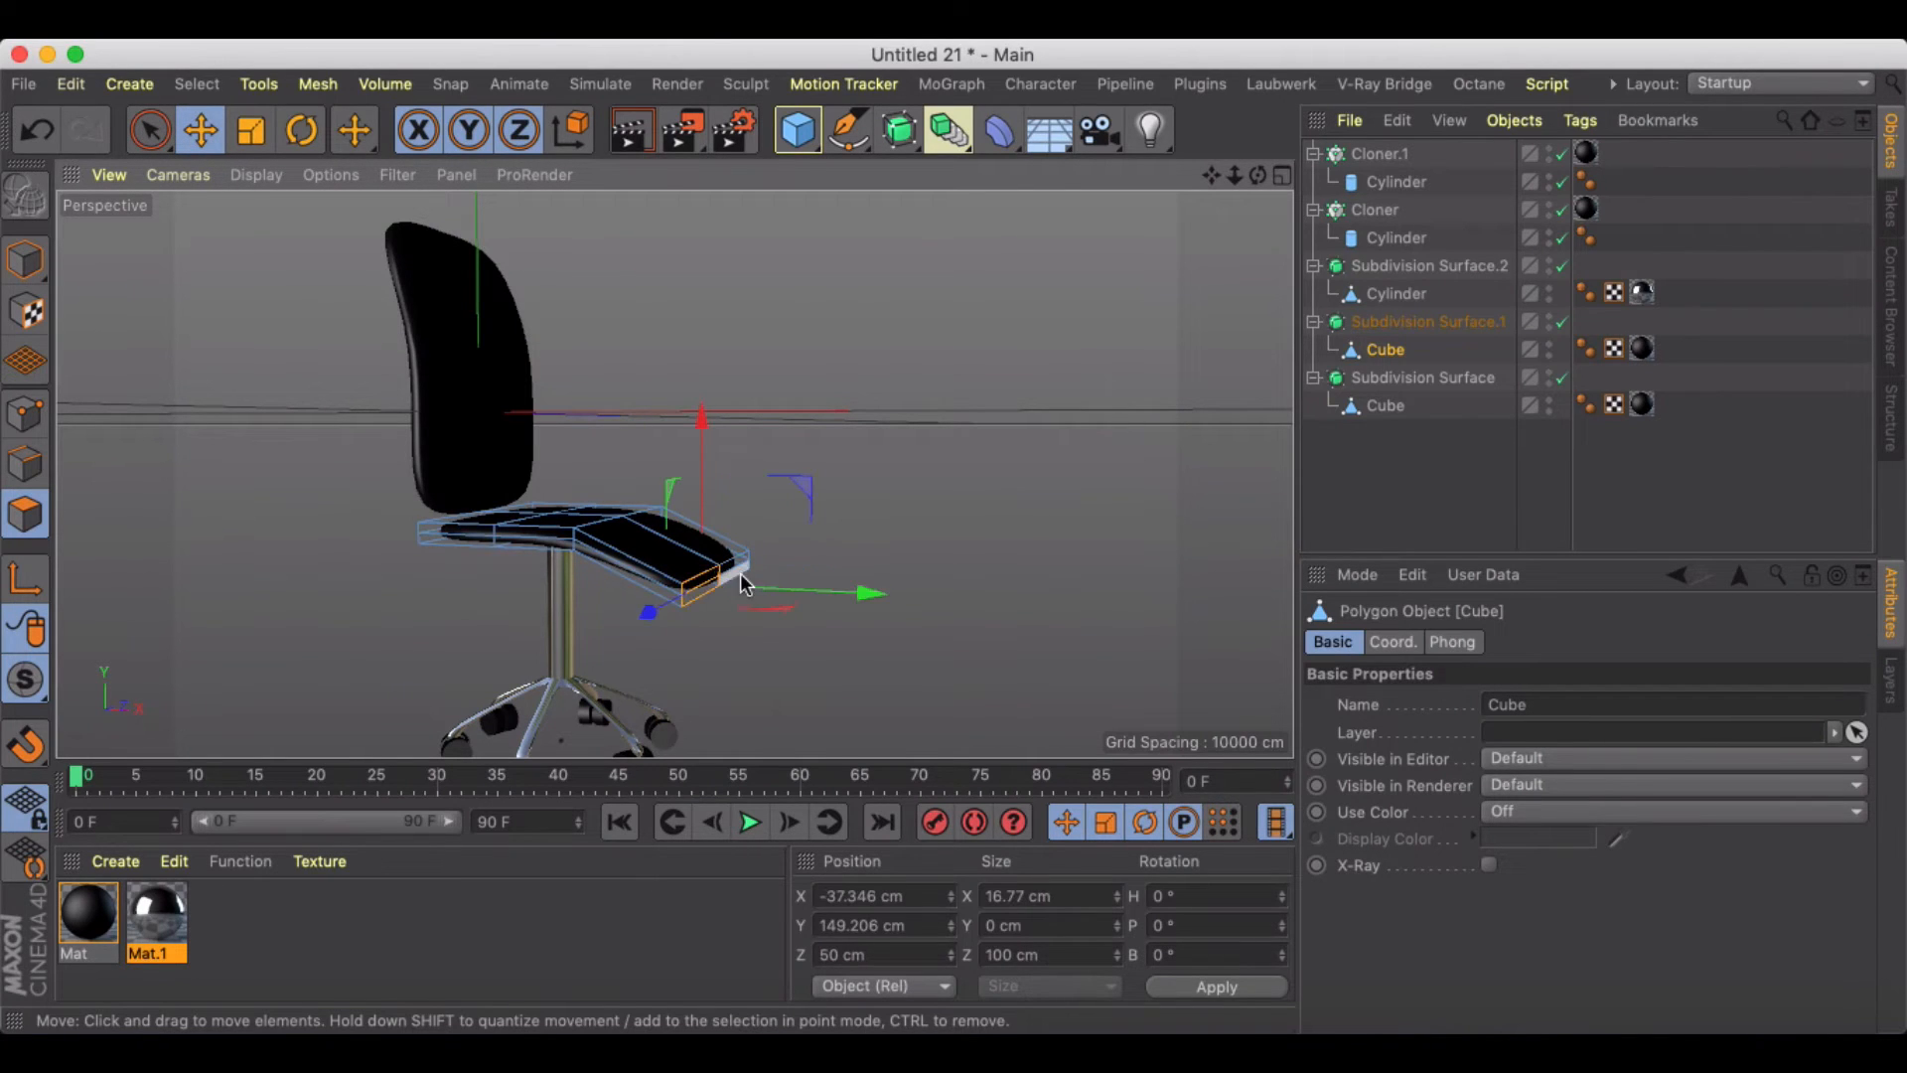
drag(741, 584, 723, 402)
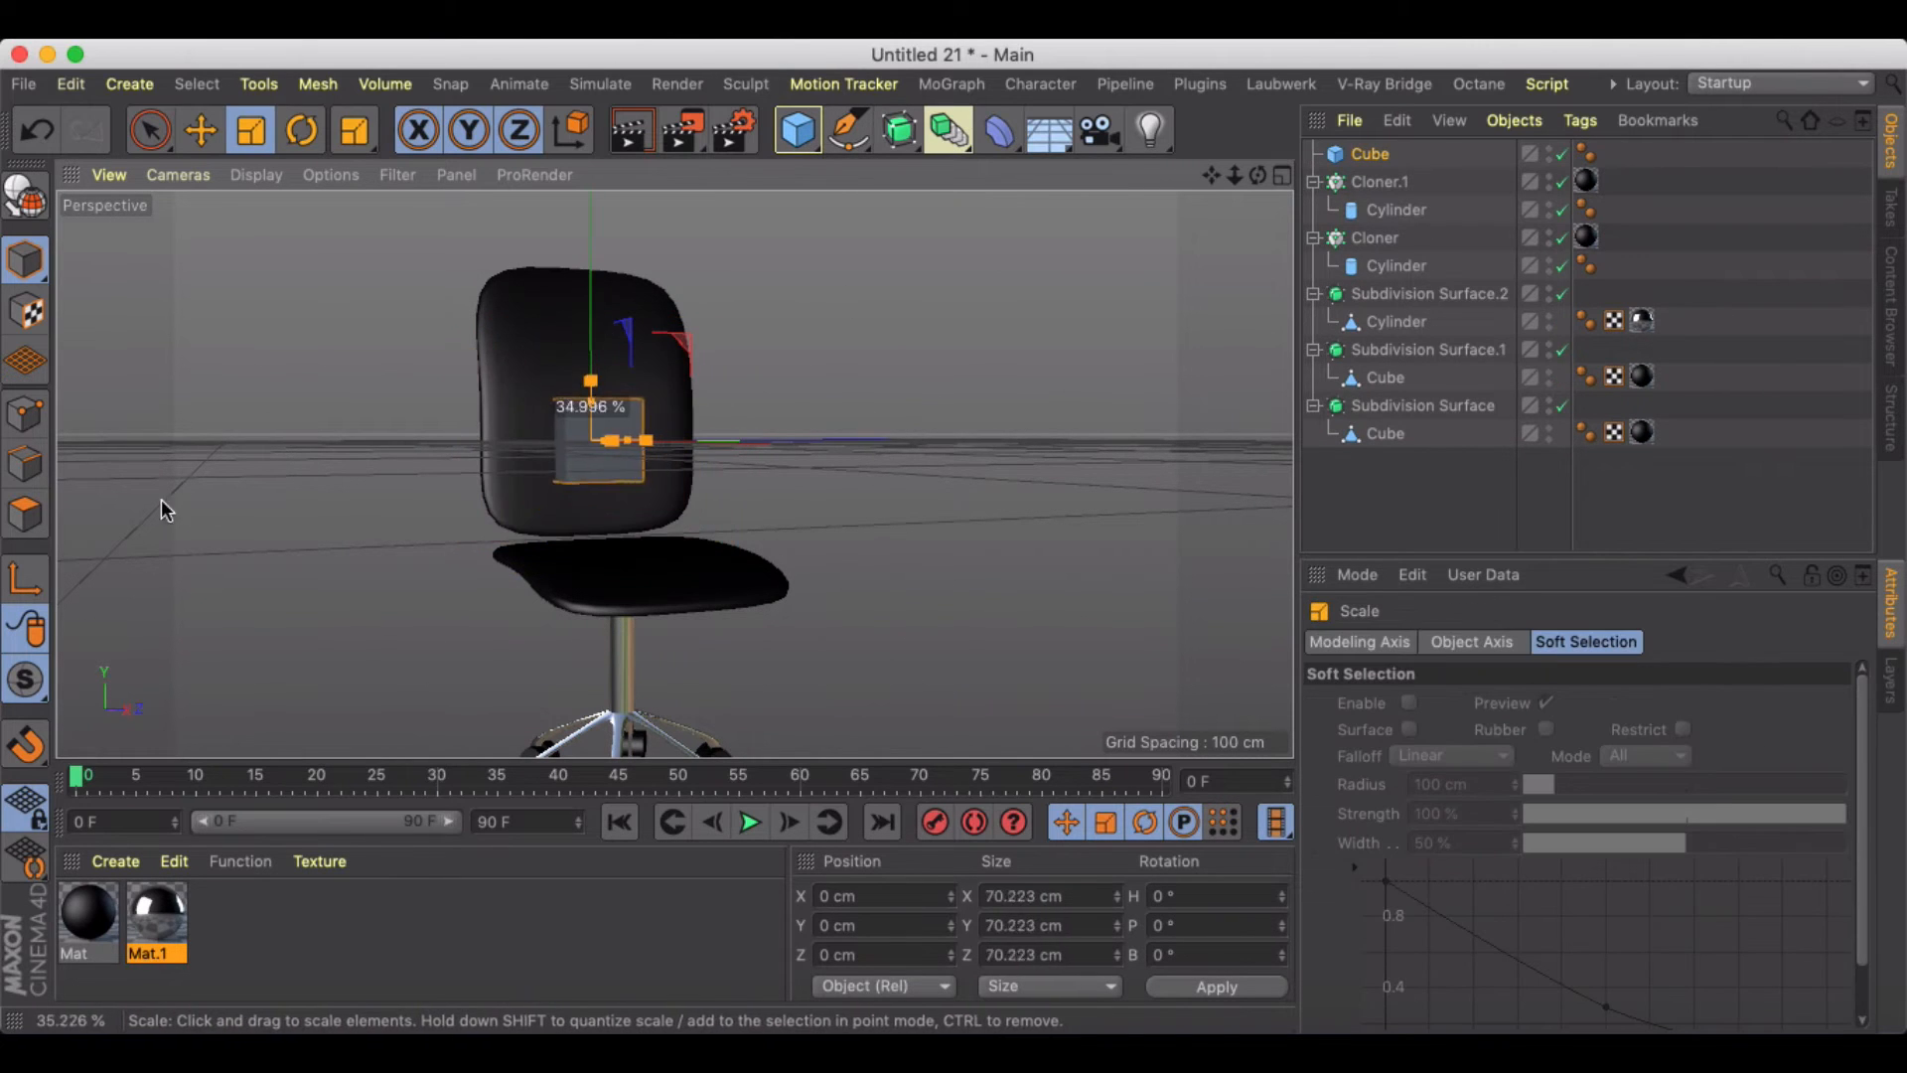
Step: Move the small cube beside the backrest and add Subdivision Surface and Symmetry objects
click(203, 131)
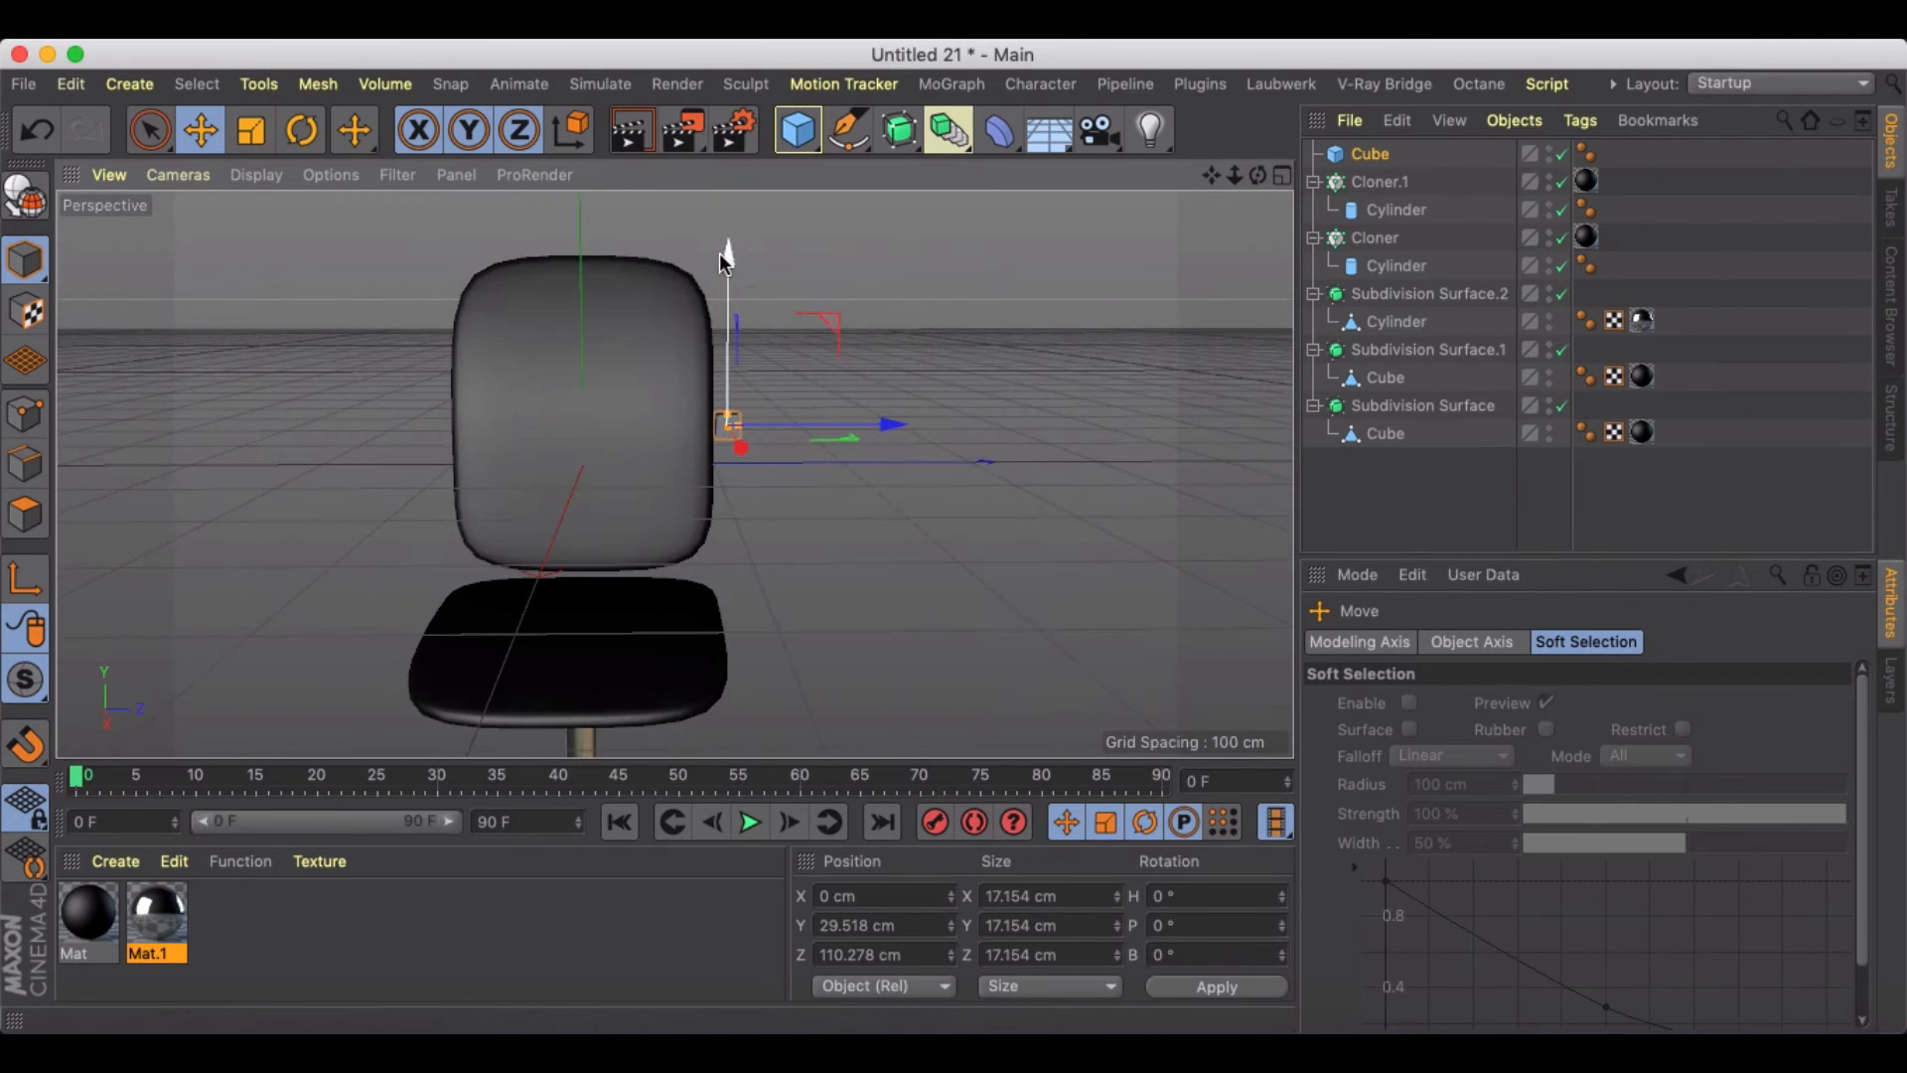
mouse_move(898, 129)
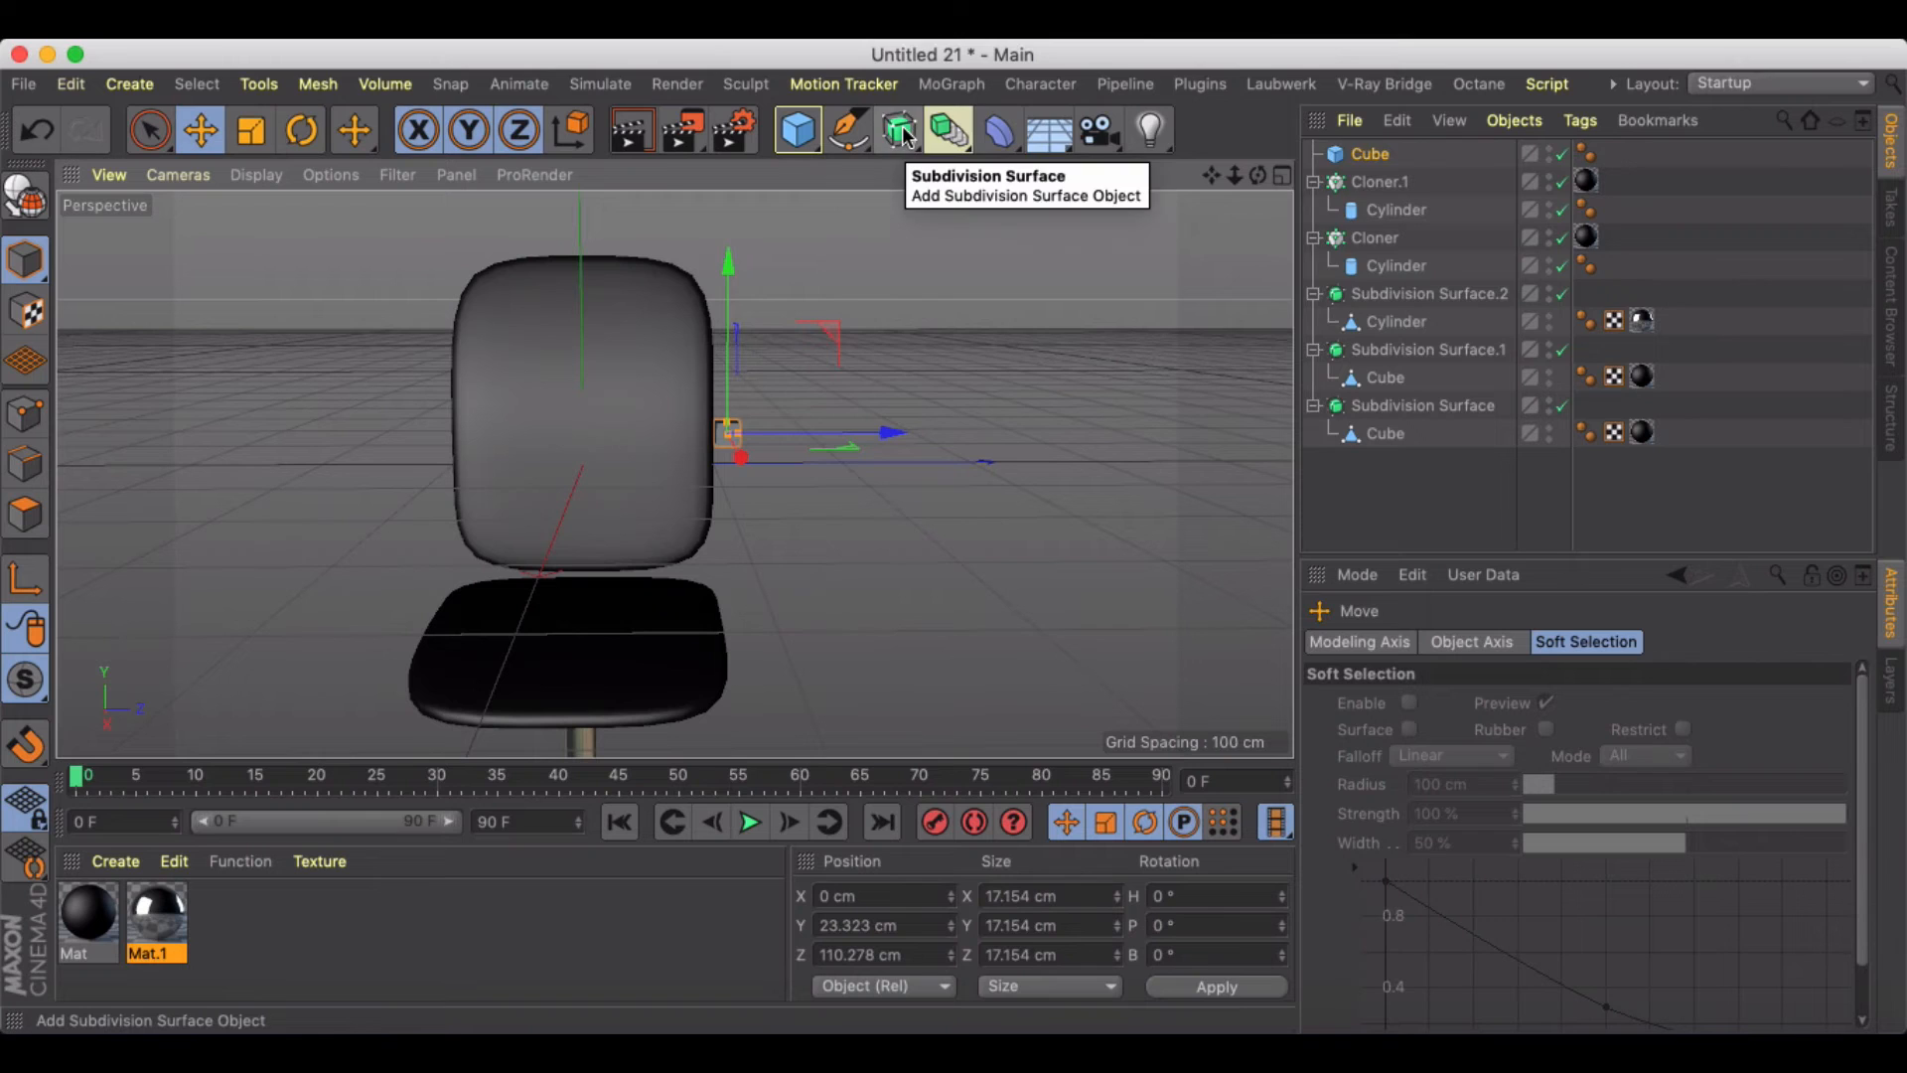
click(898, 129)
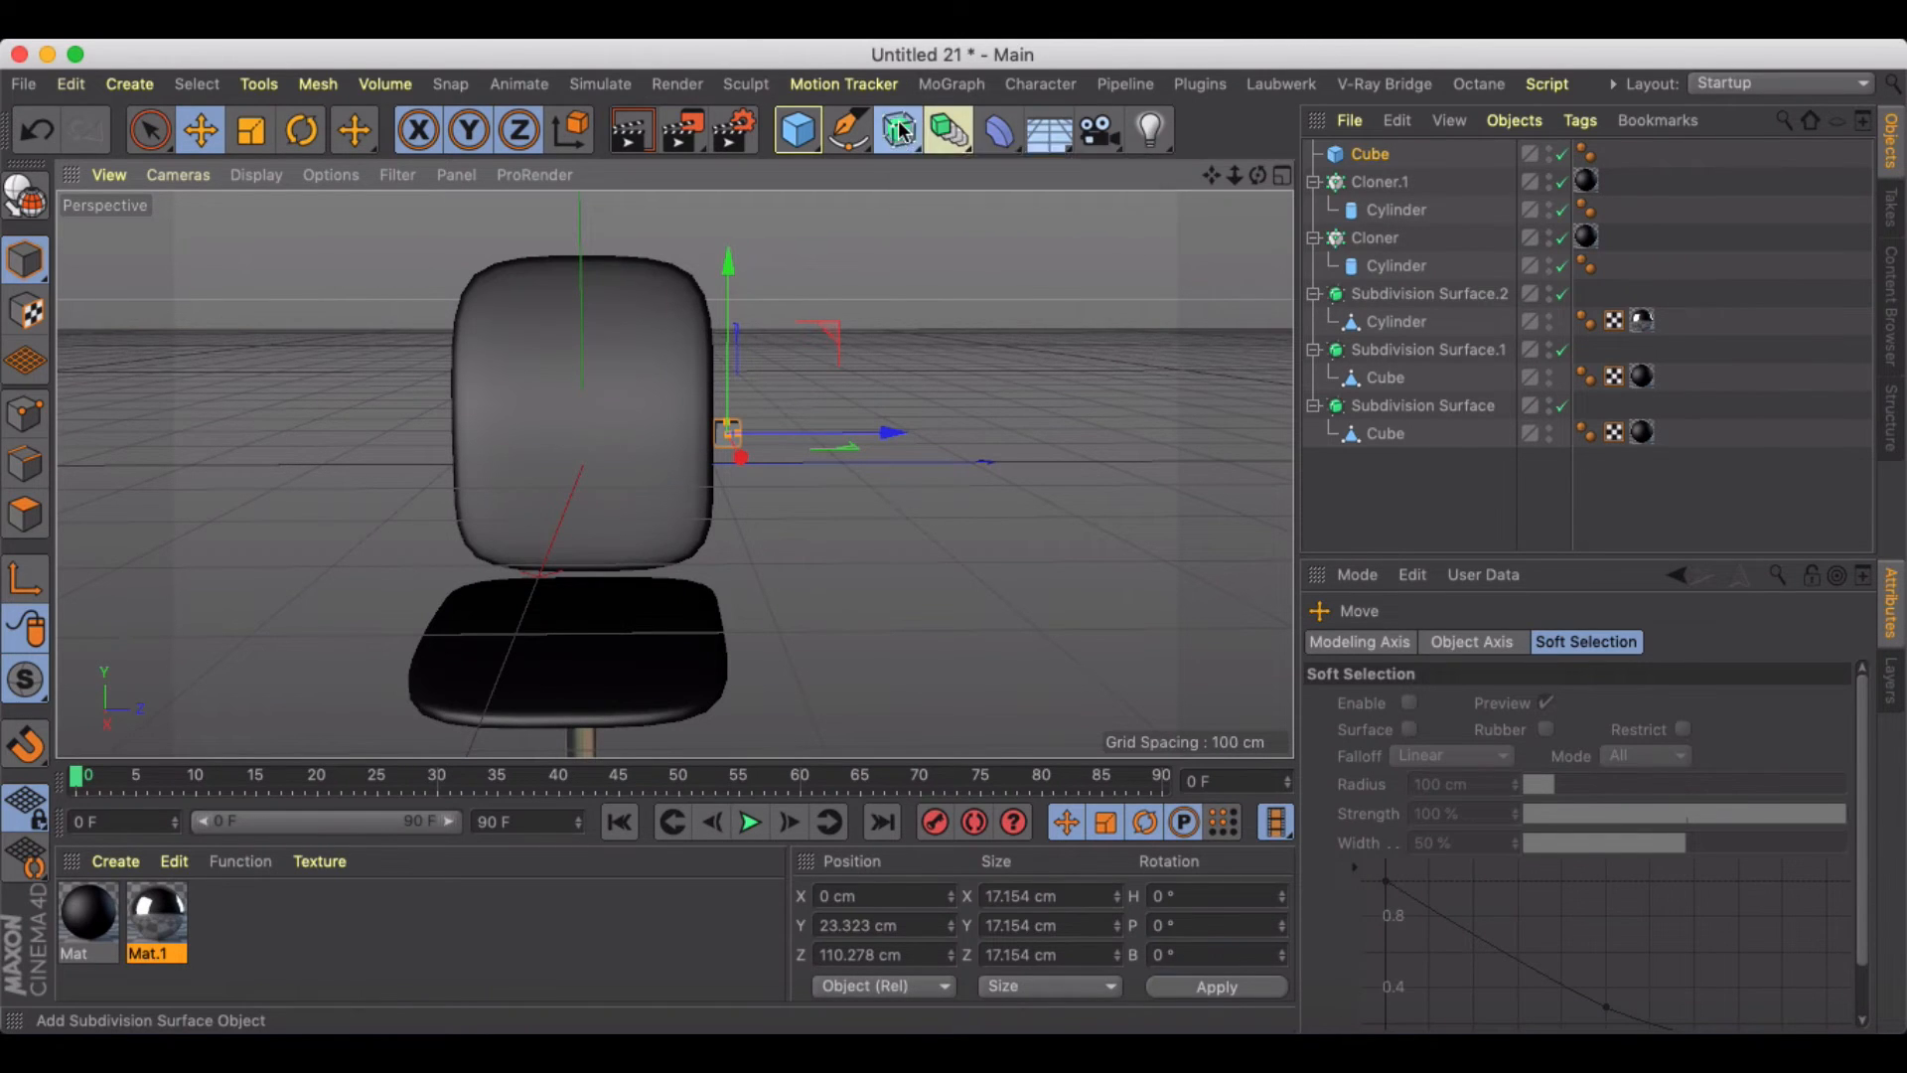
click(896, 129)
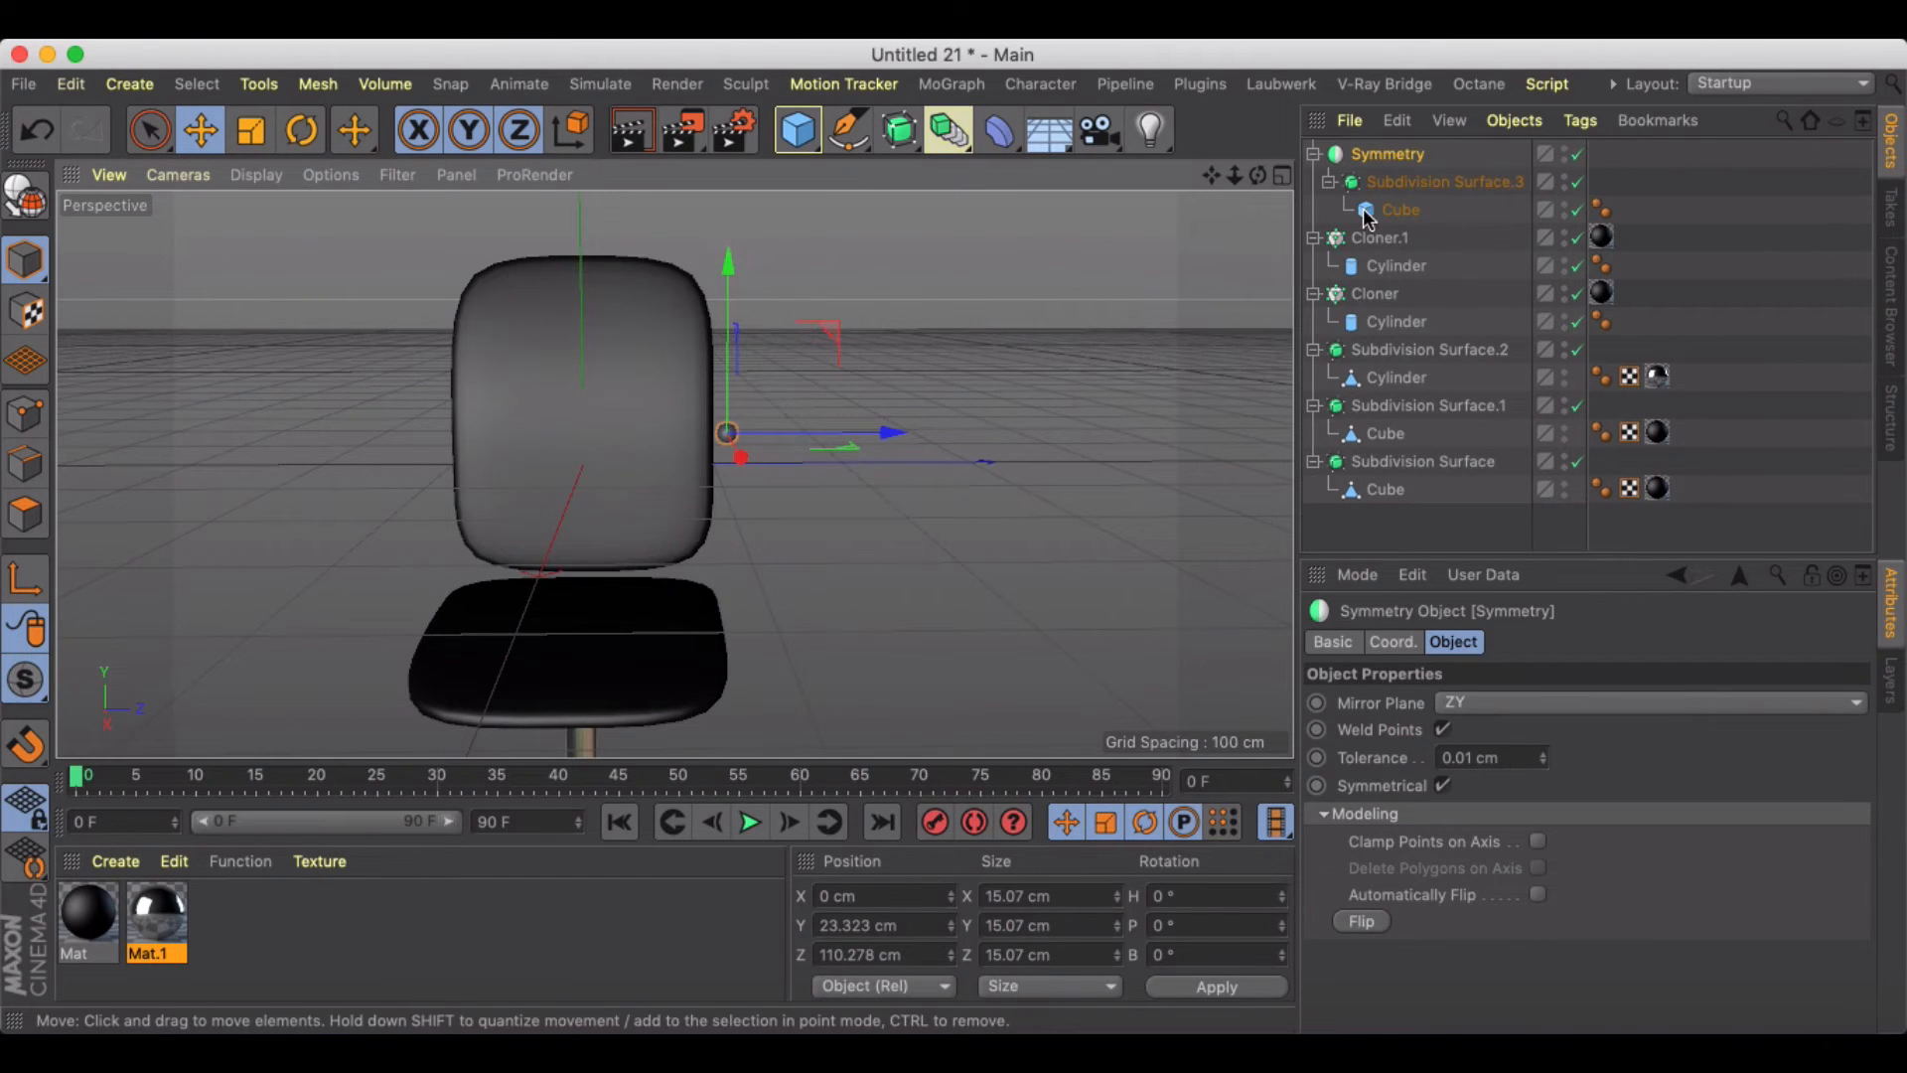
Step: Nest the smoothed cube under the Symmetry object so it mirrors across the chair
click(1444, 181)
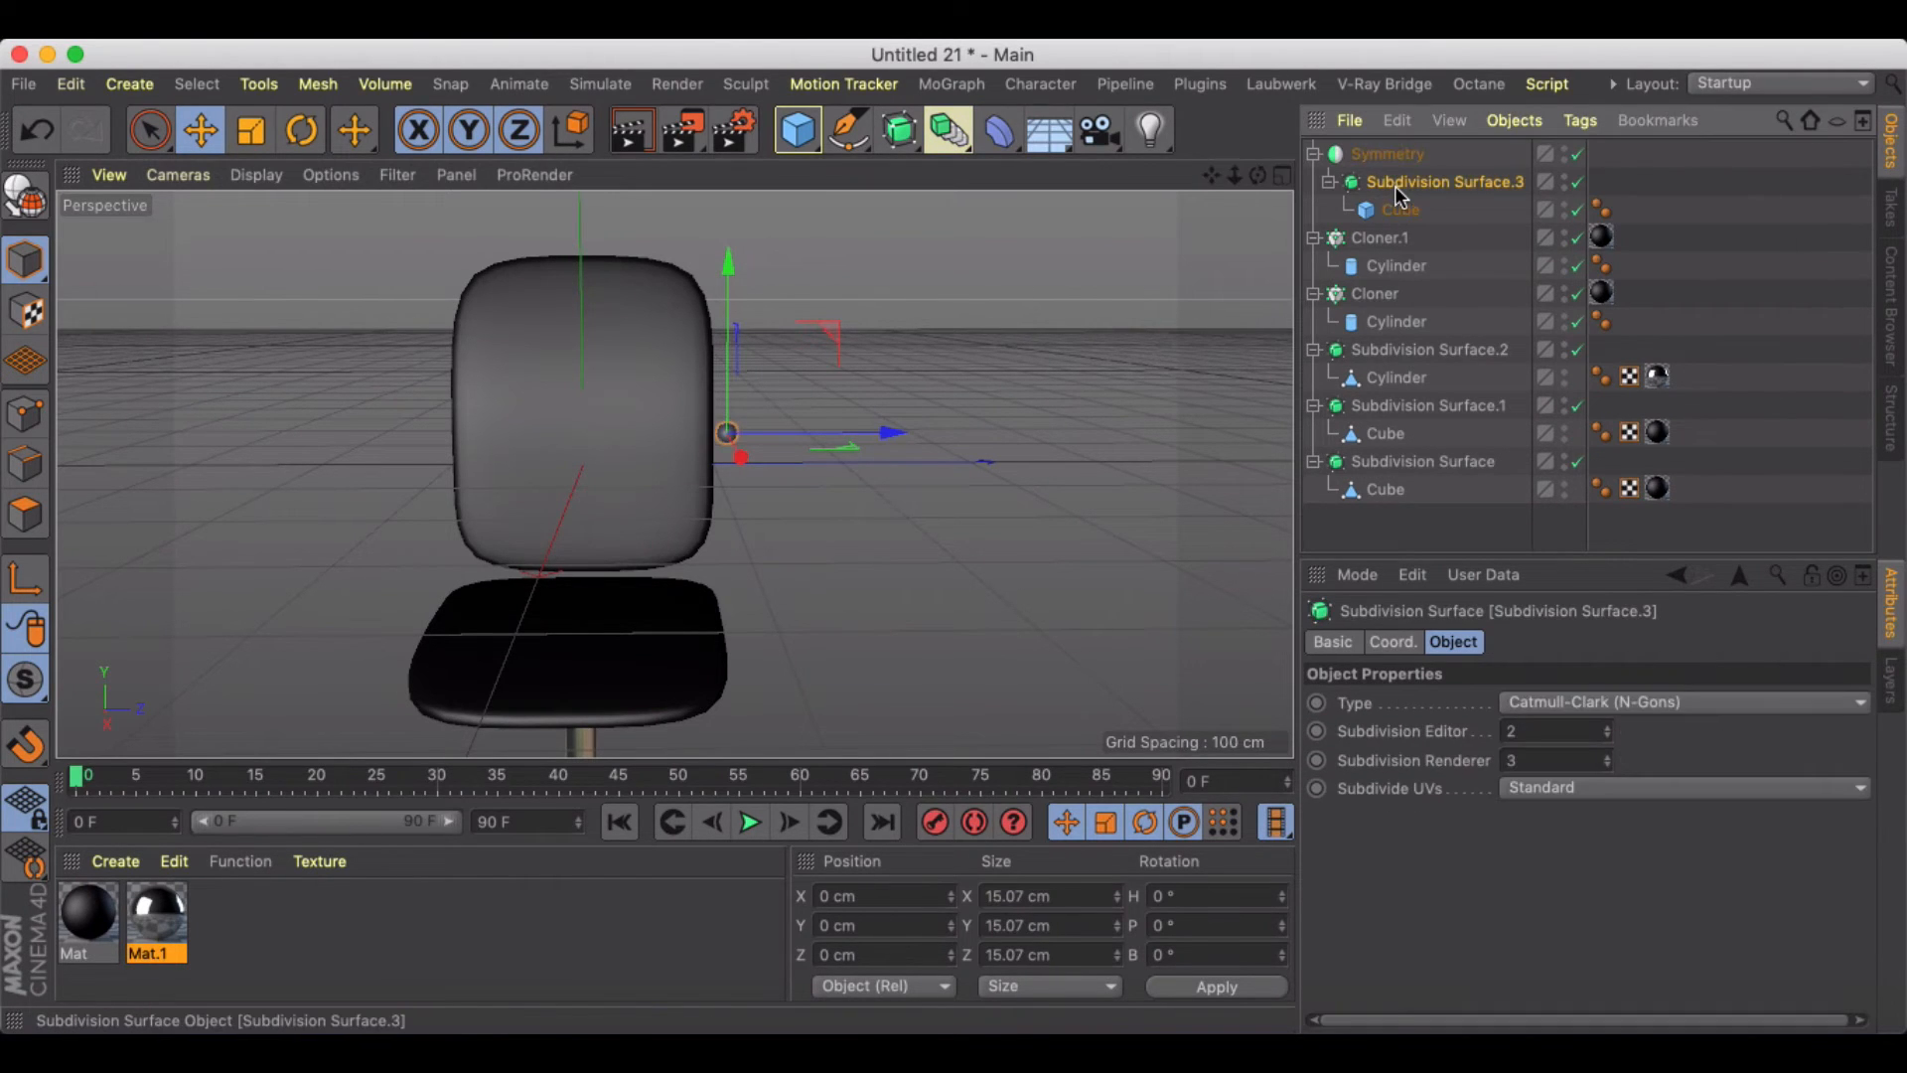
drag(723, 431, 778, 431)
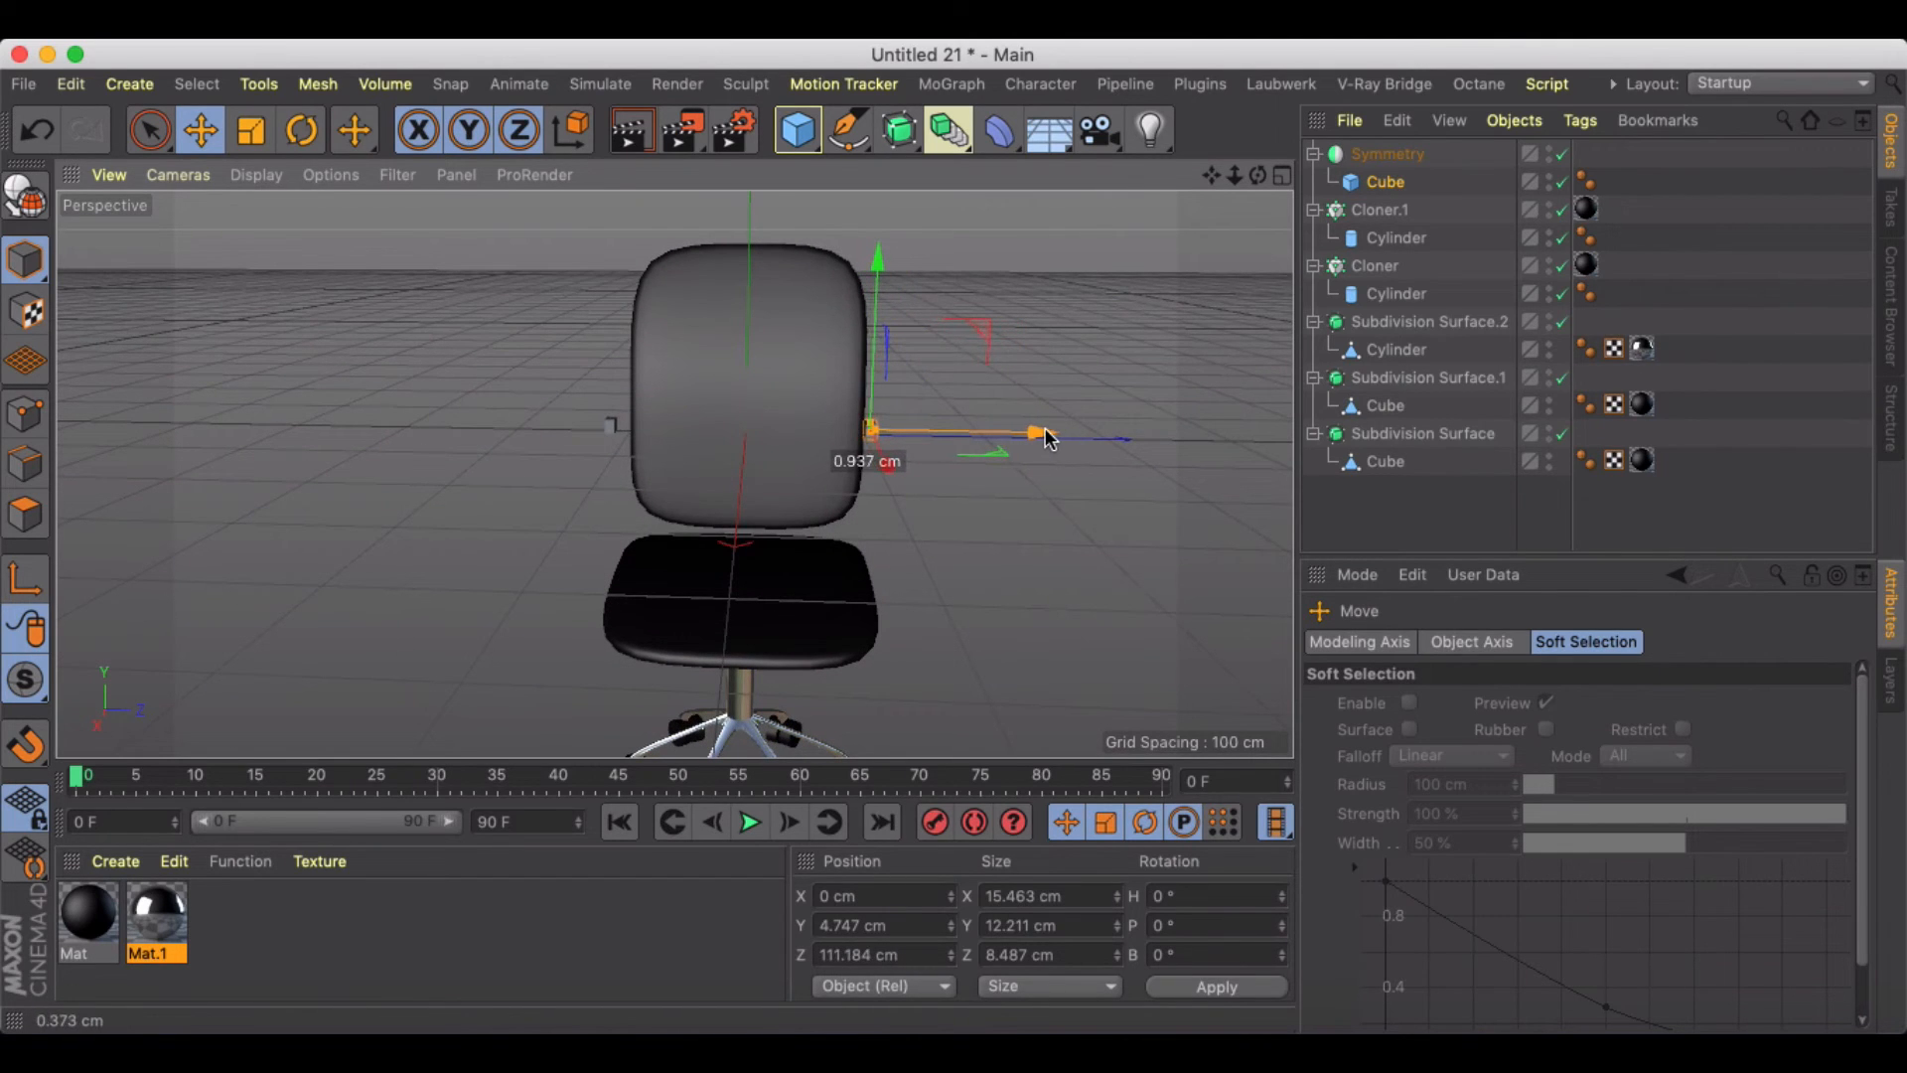
click(1387, 155)
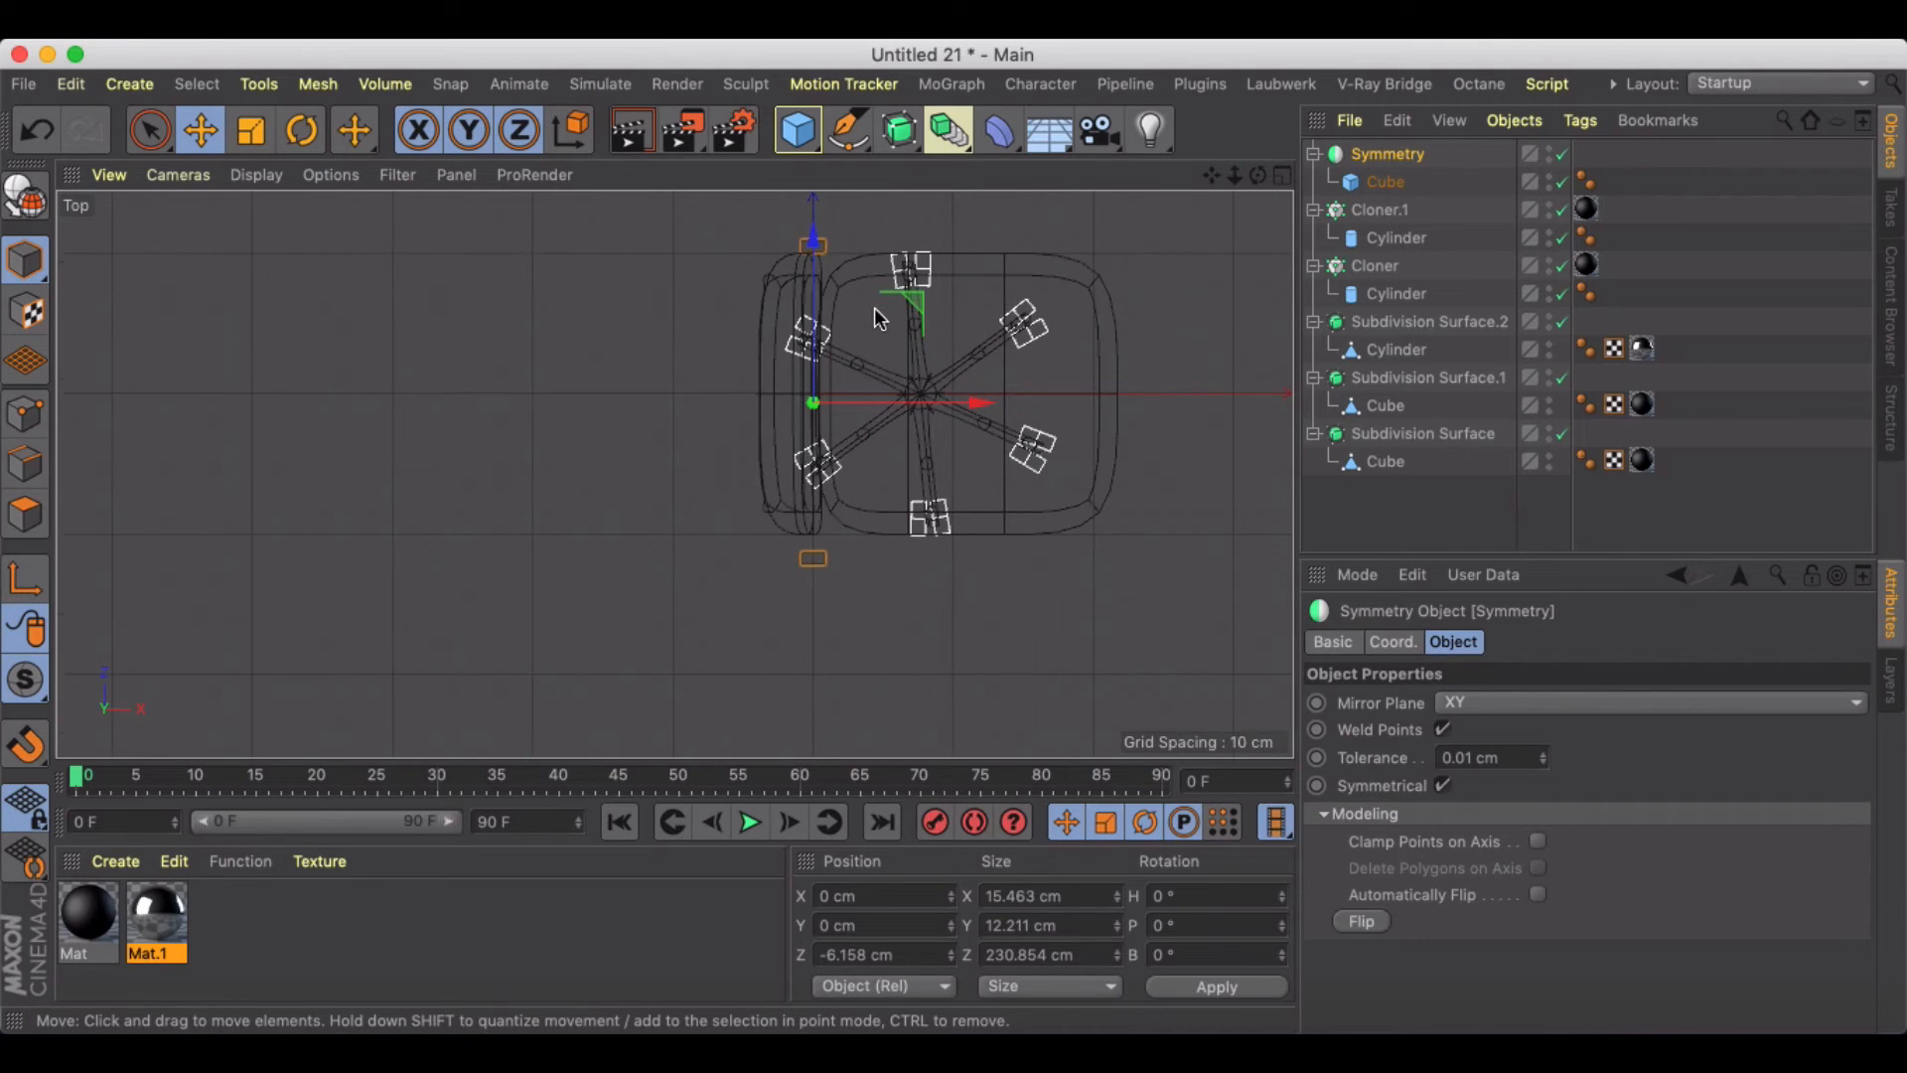
Step: Zero the cube's P.Y and P.Z in the Coord. tab to bring it back to the origin
click(1385, 181)
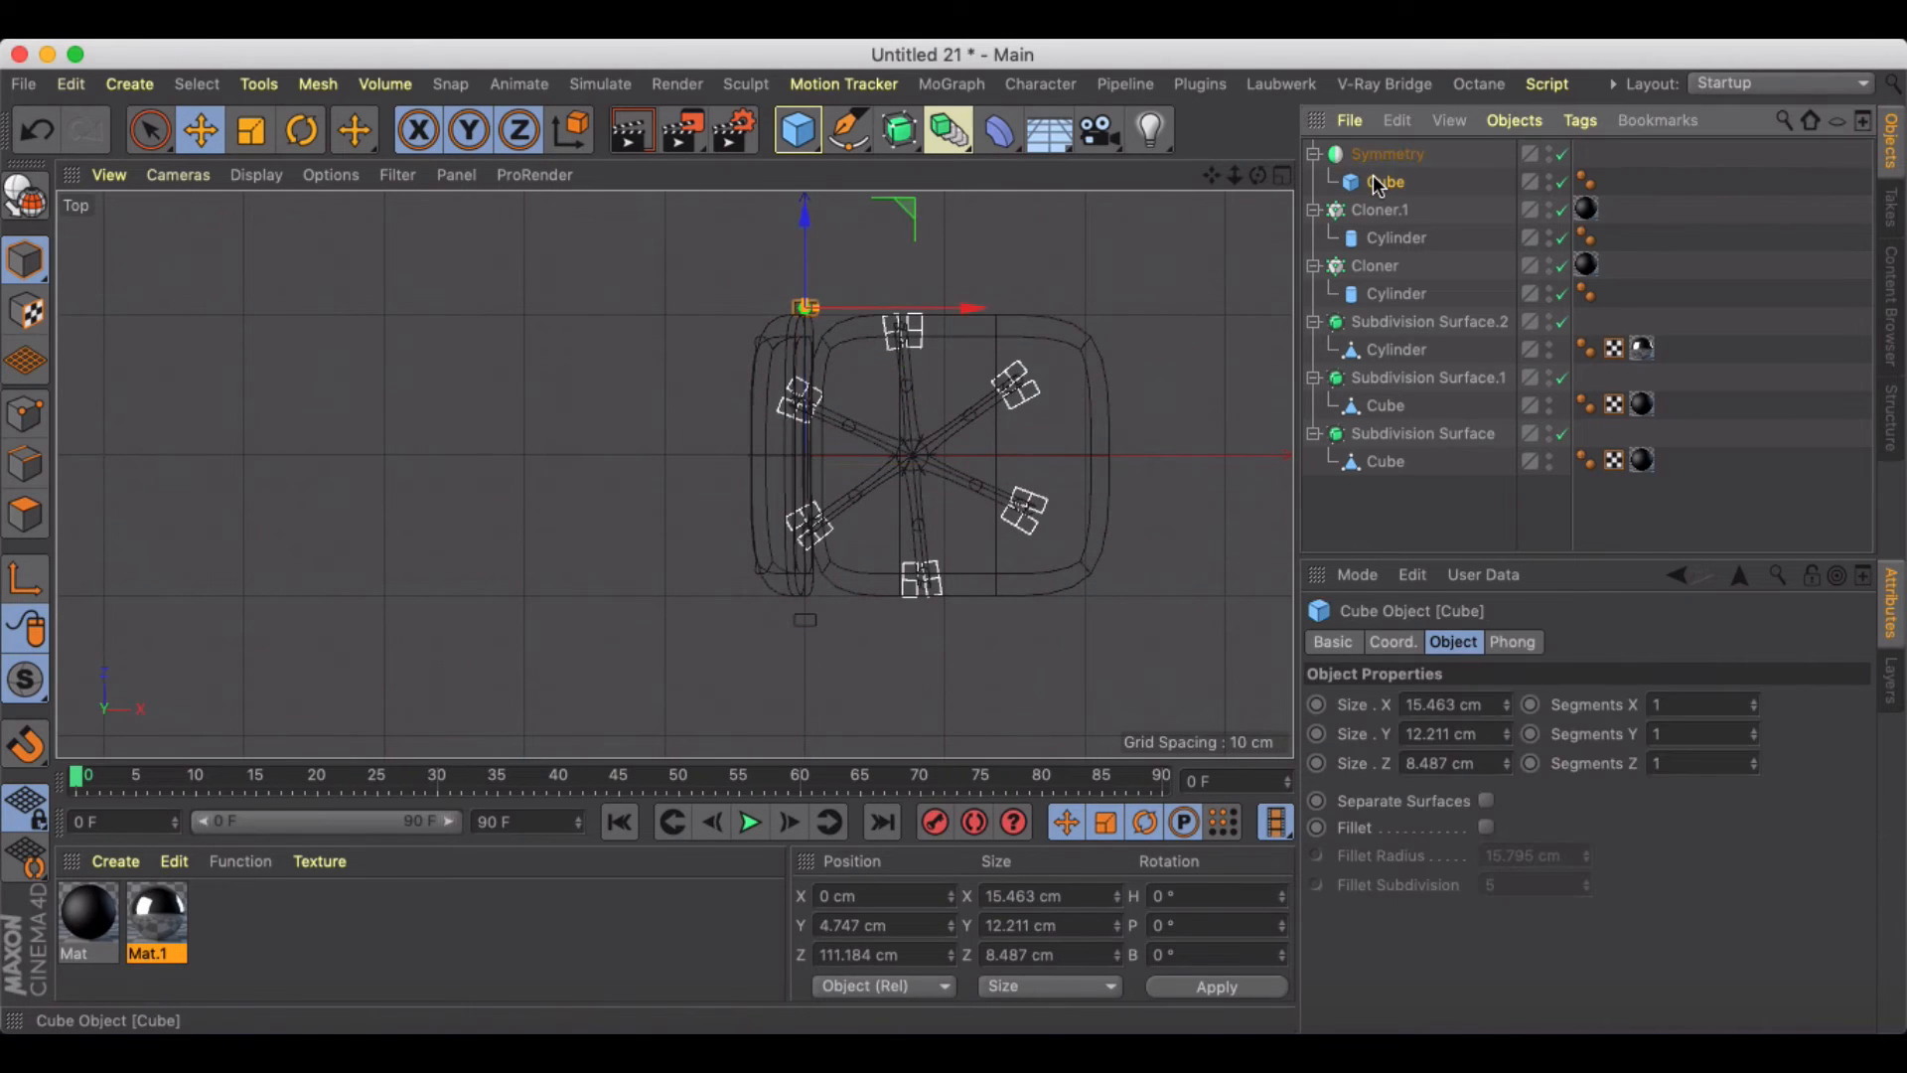
click(1392, 641)
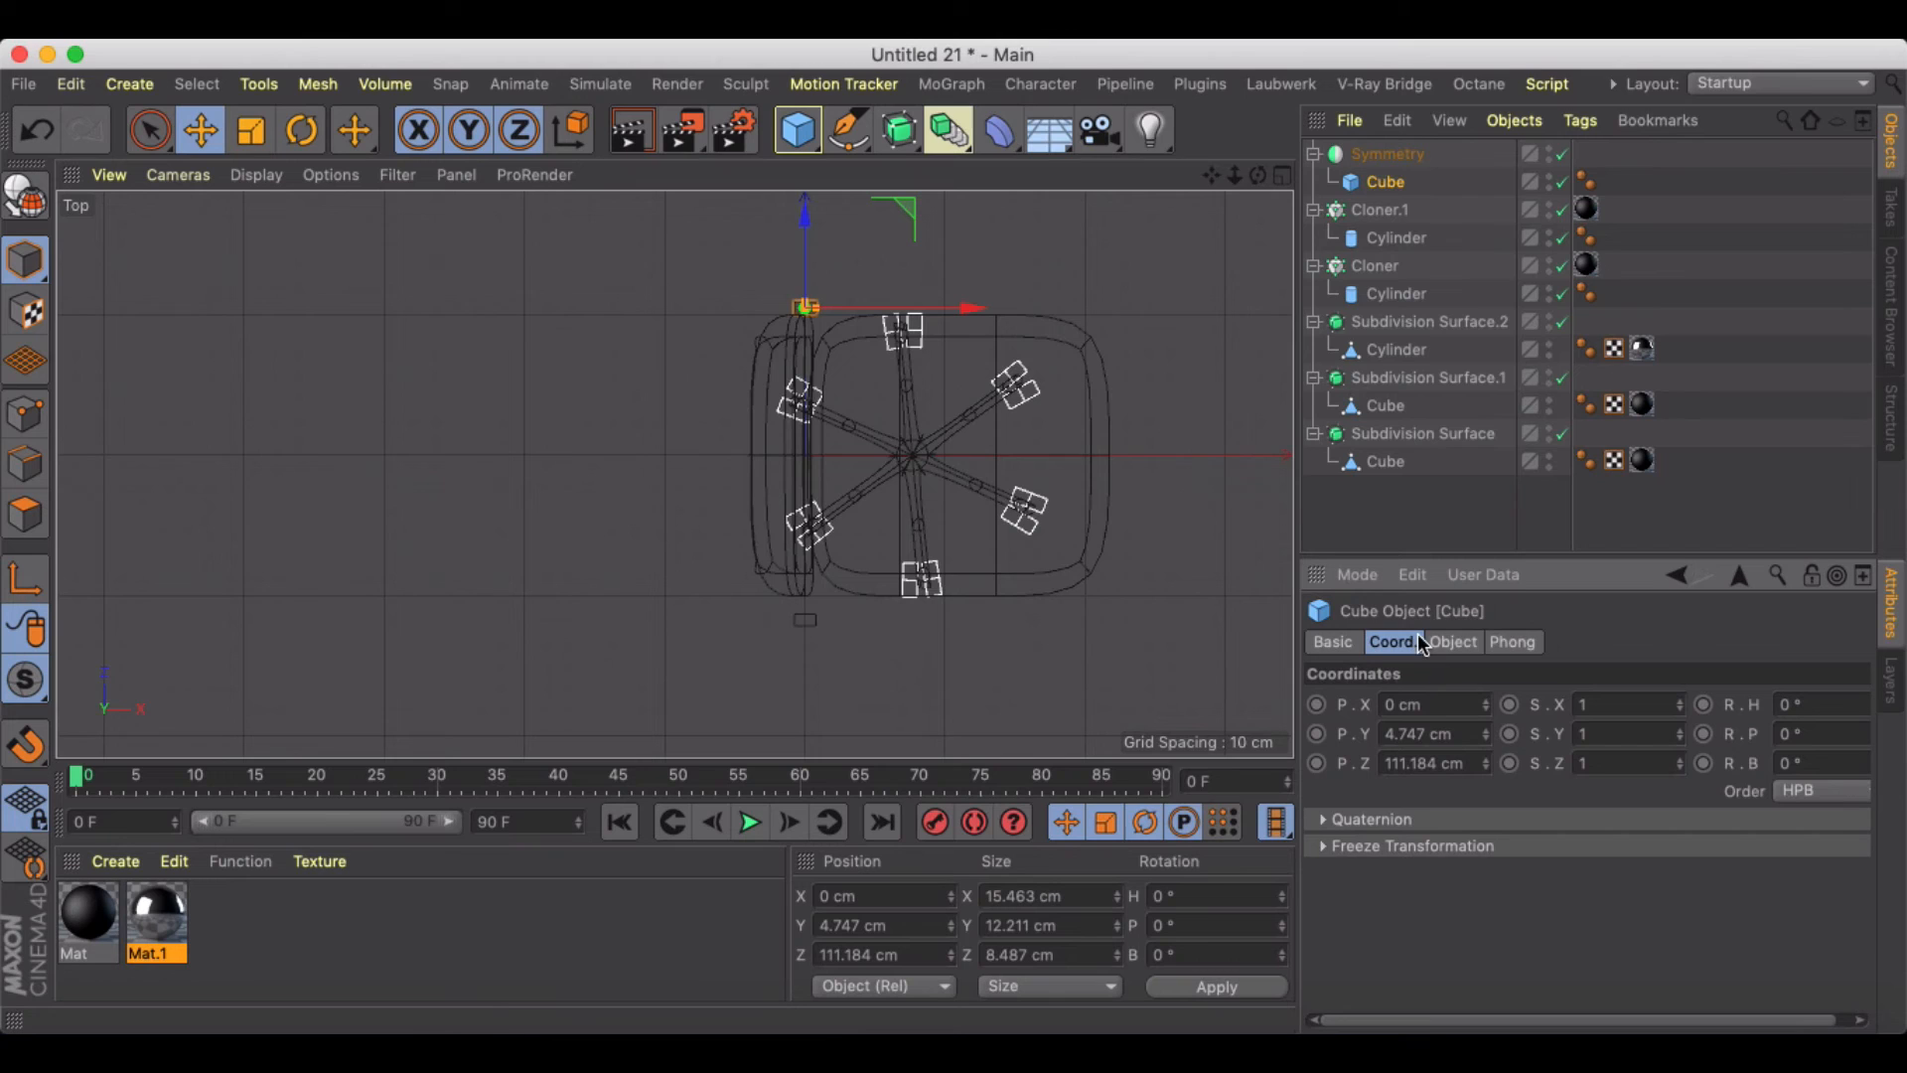
click(1428, 734)
text(0)
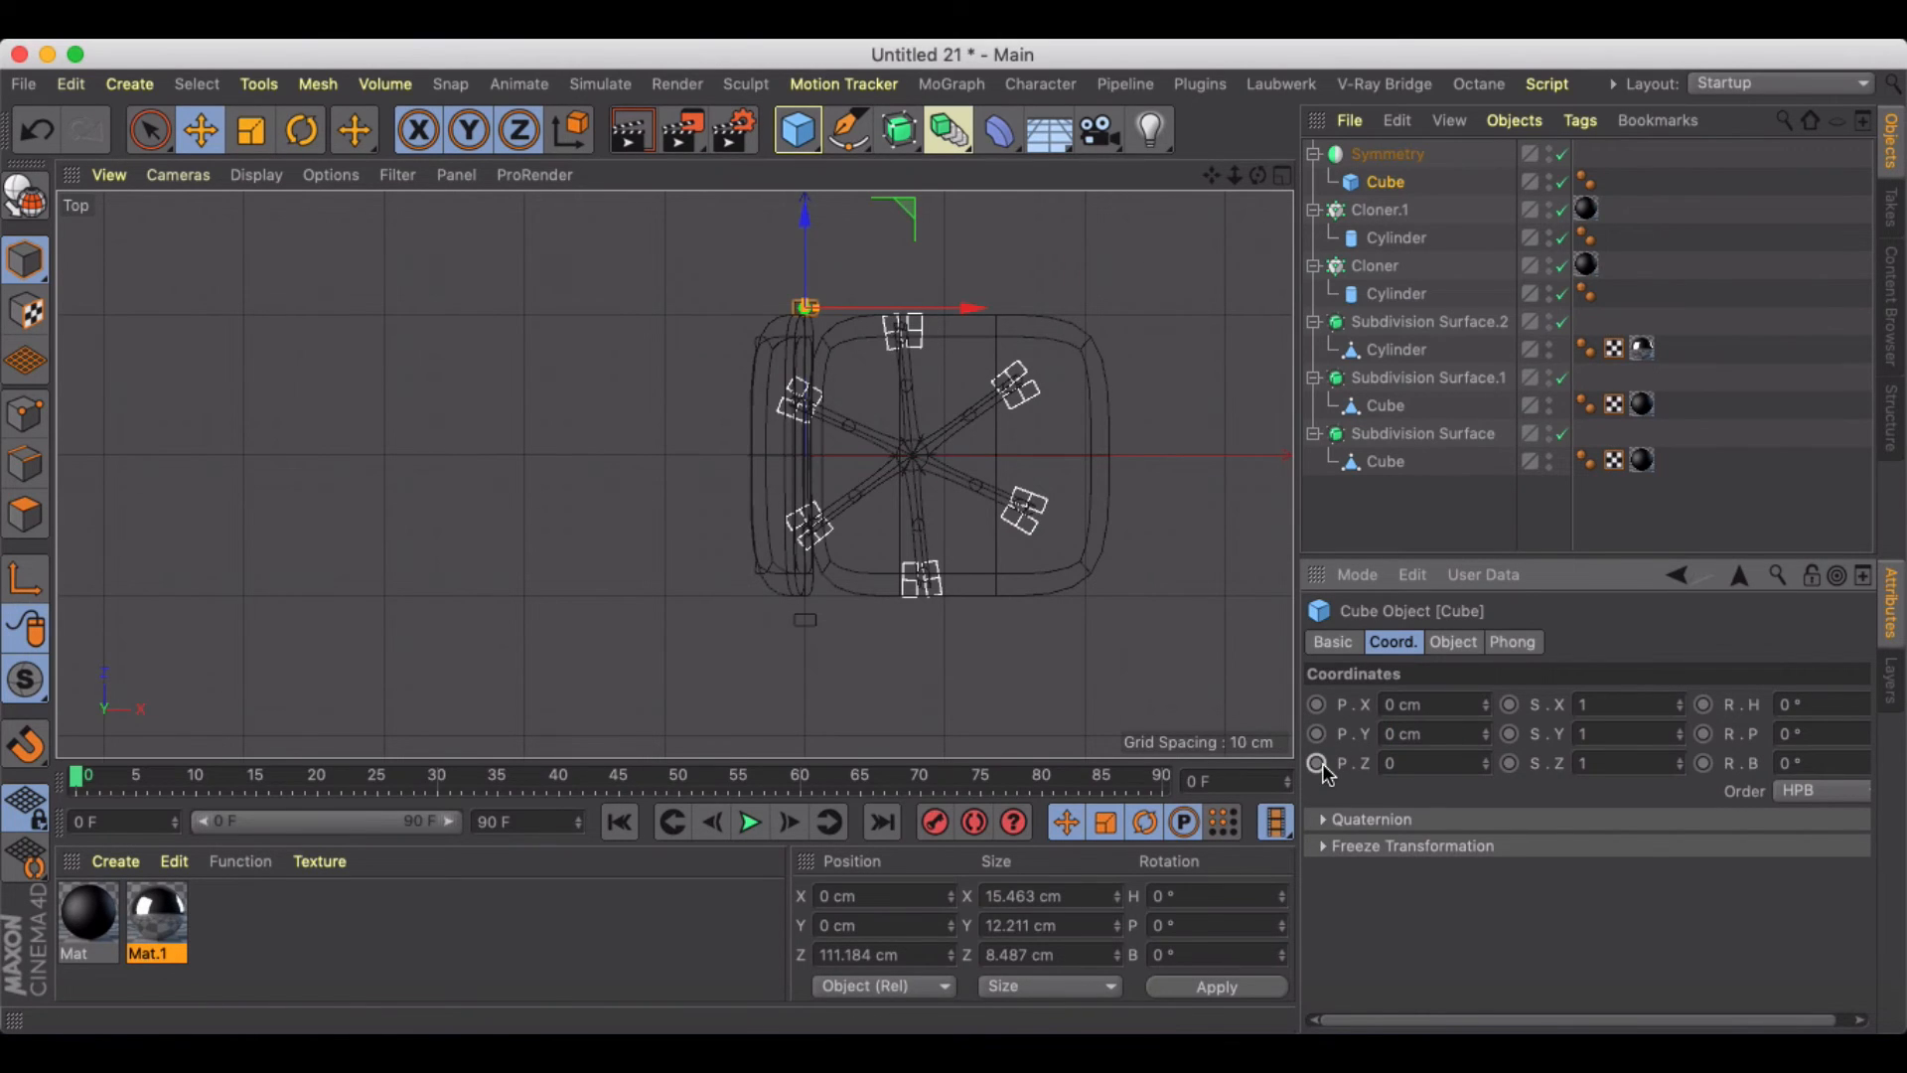
drag(808, 306, 808, 465)
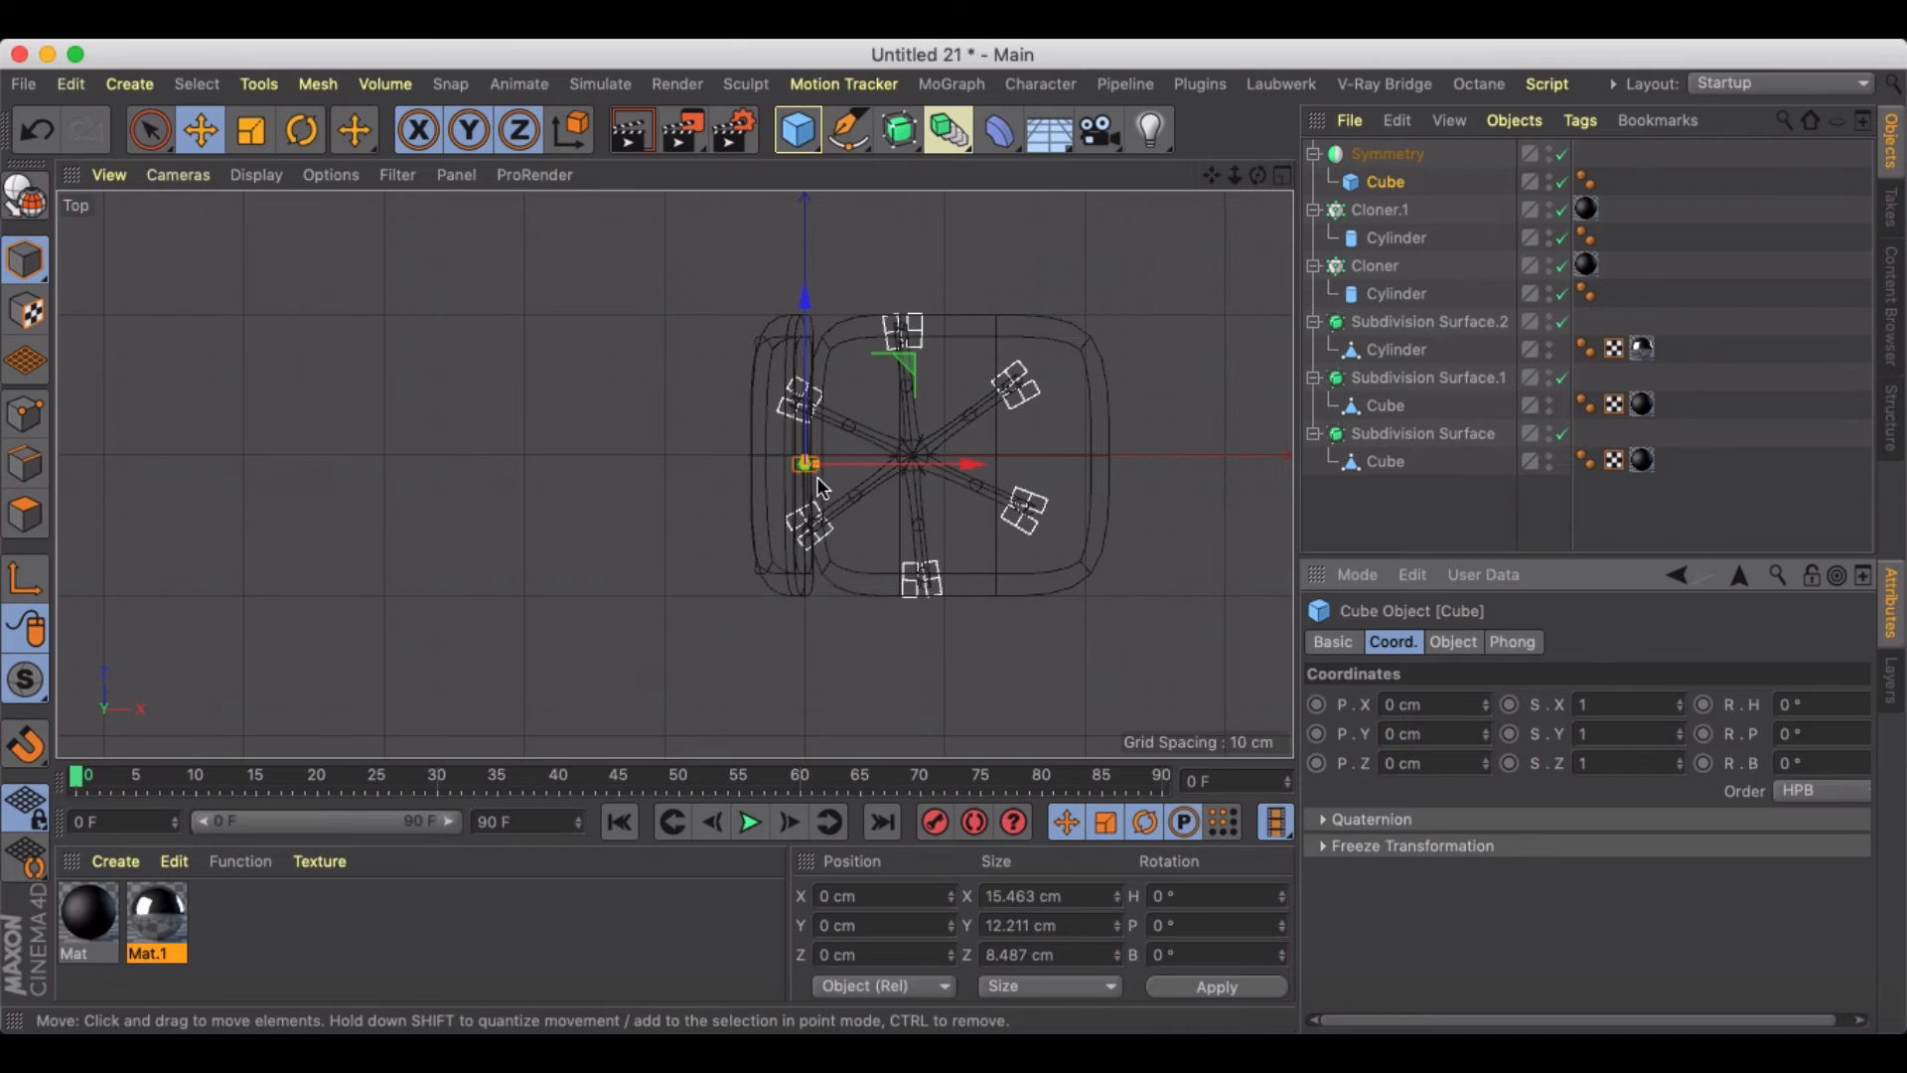
Step: Push the cube out about 101 cm along Z beside the seat, checking it in the four-view layout
click(1386, 155)
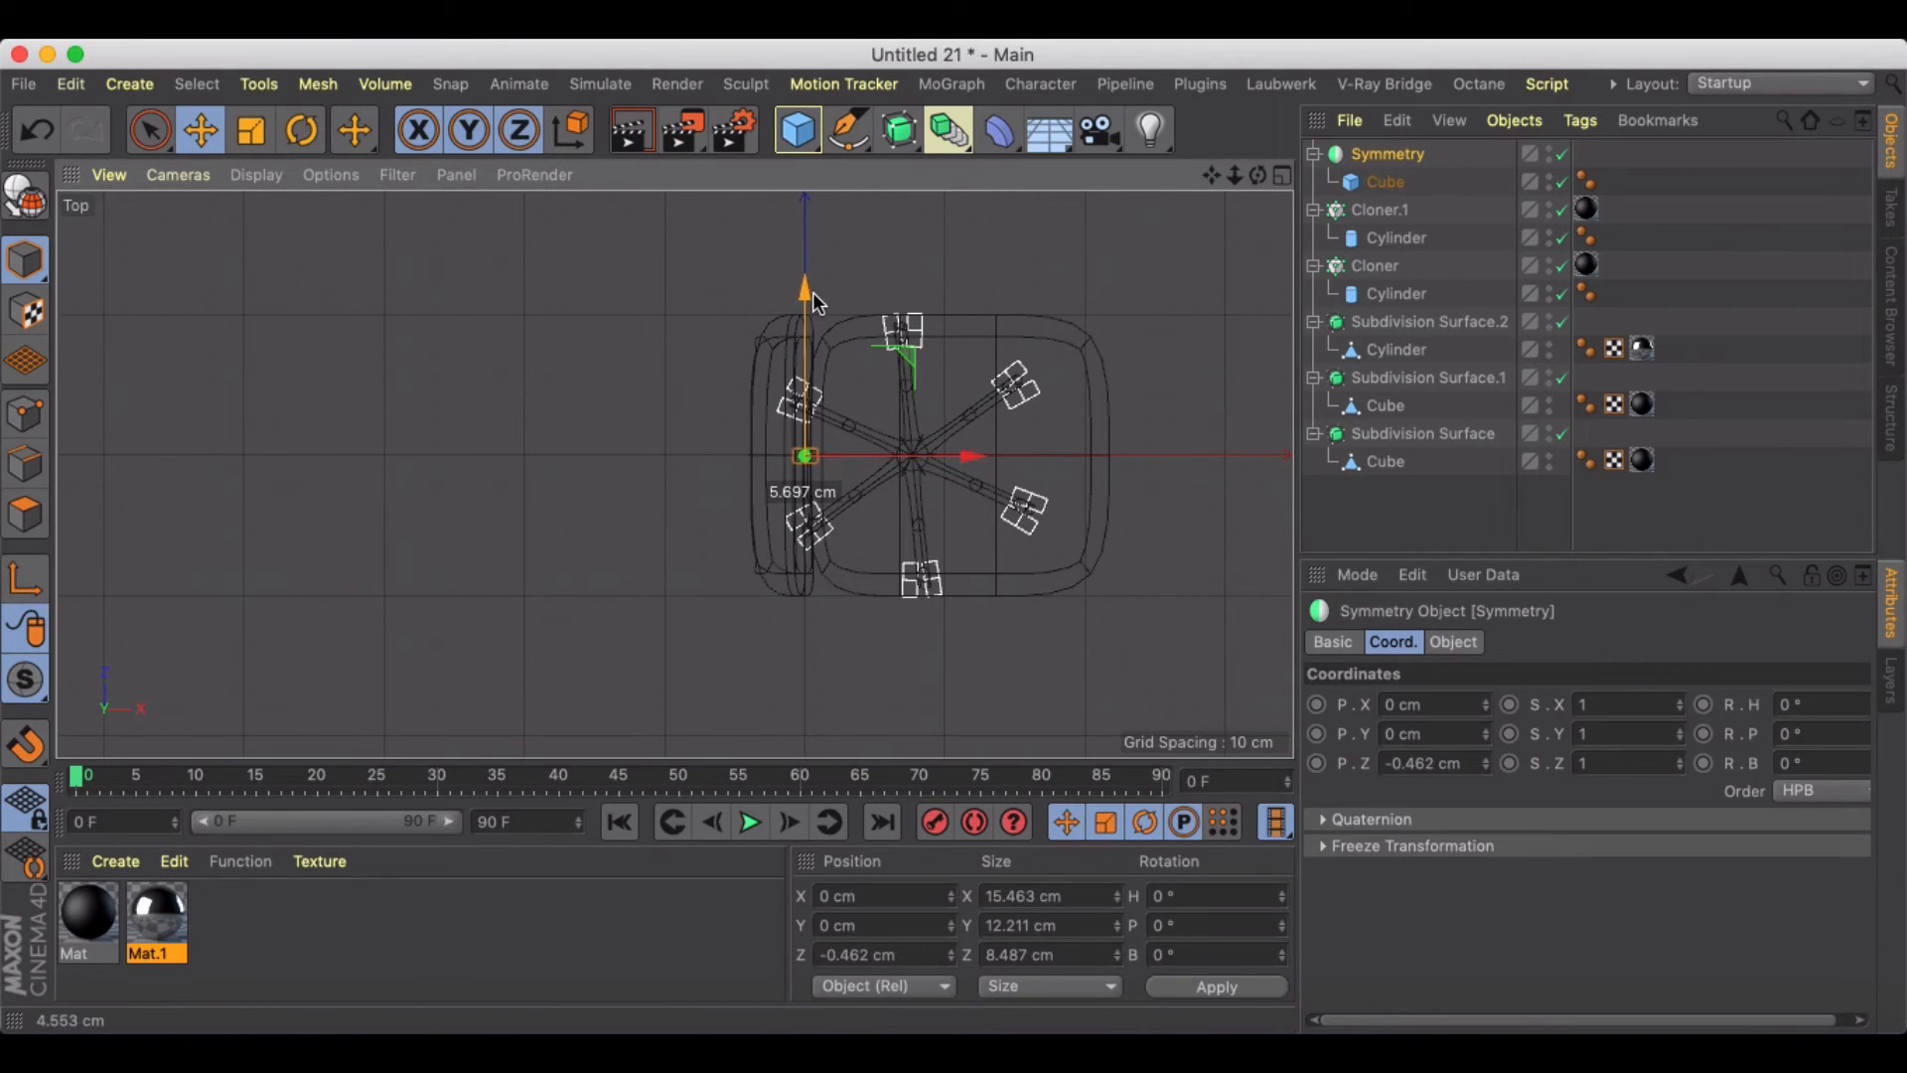
click(1390, 155)
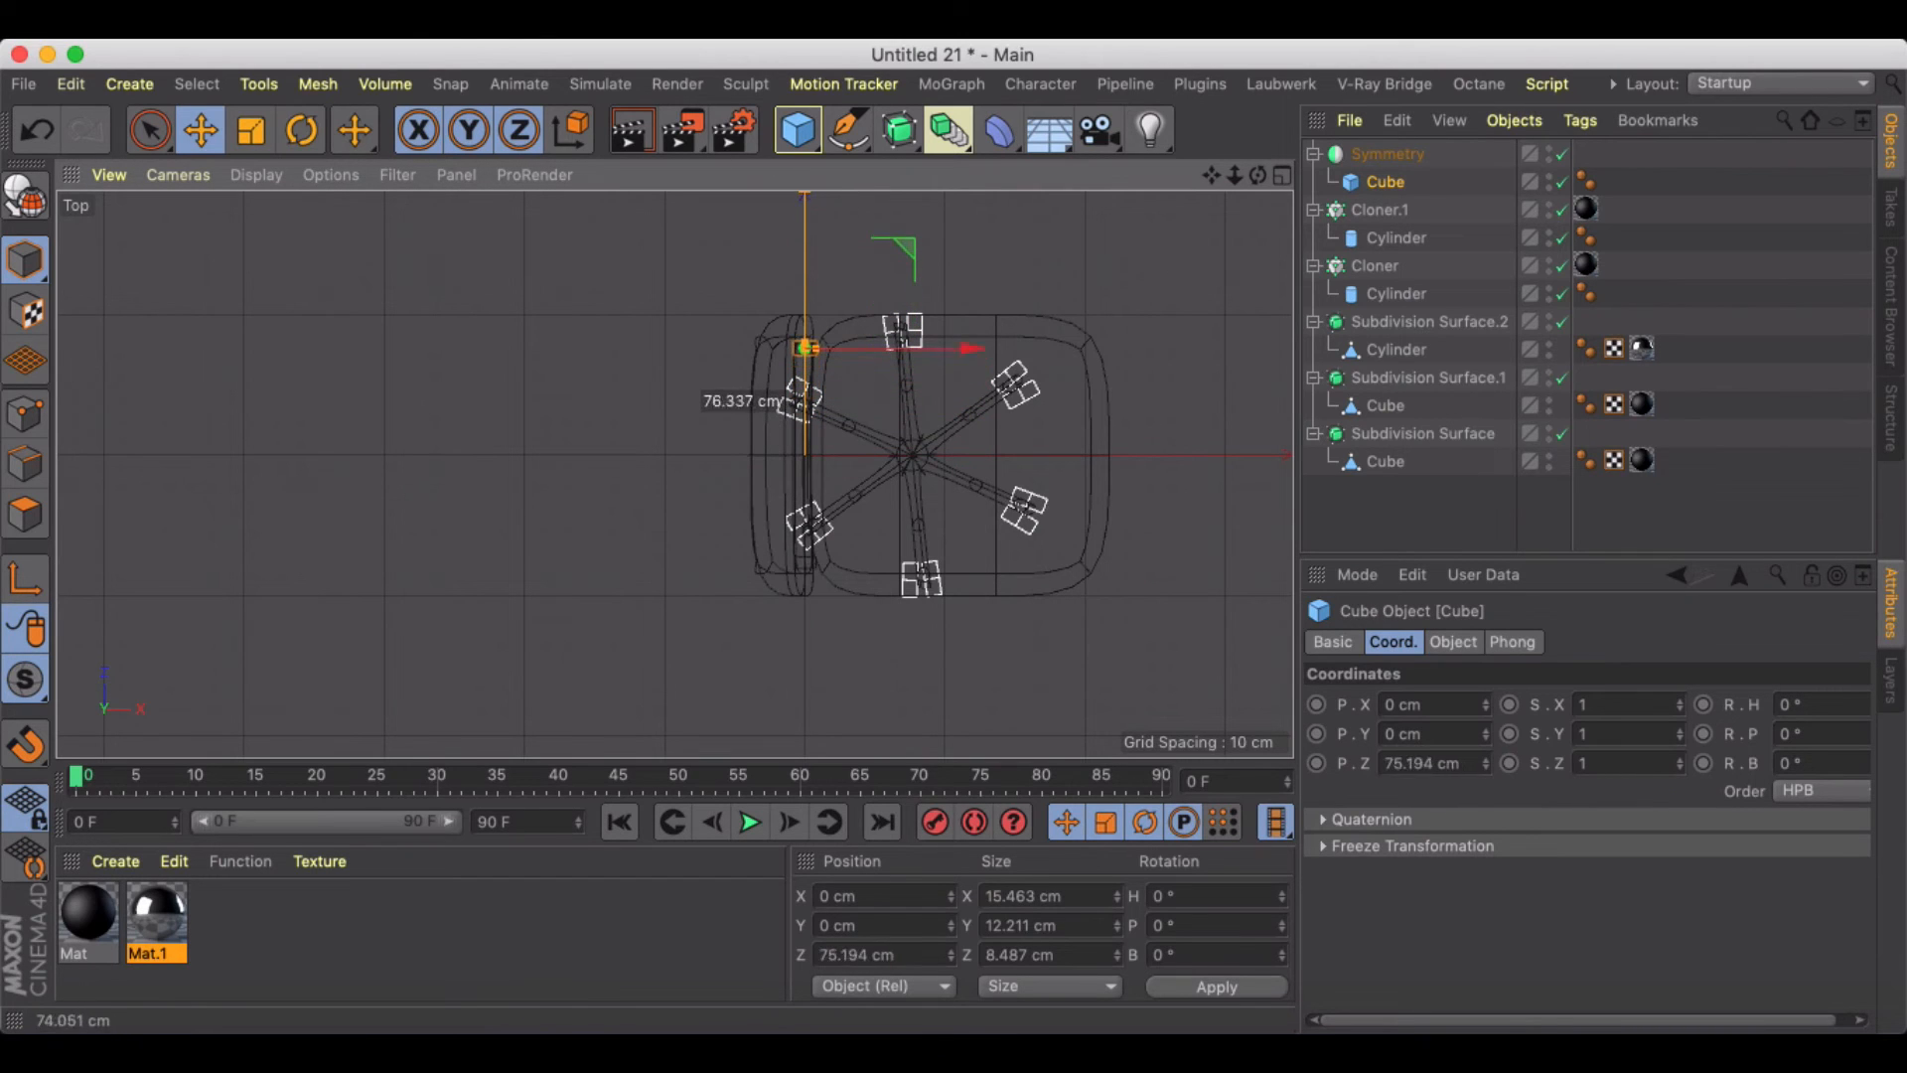
click(1283, 175)
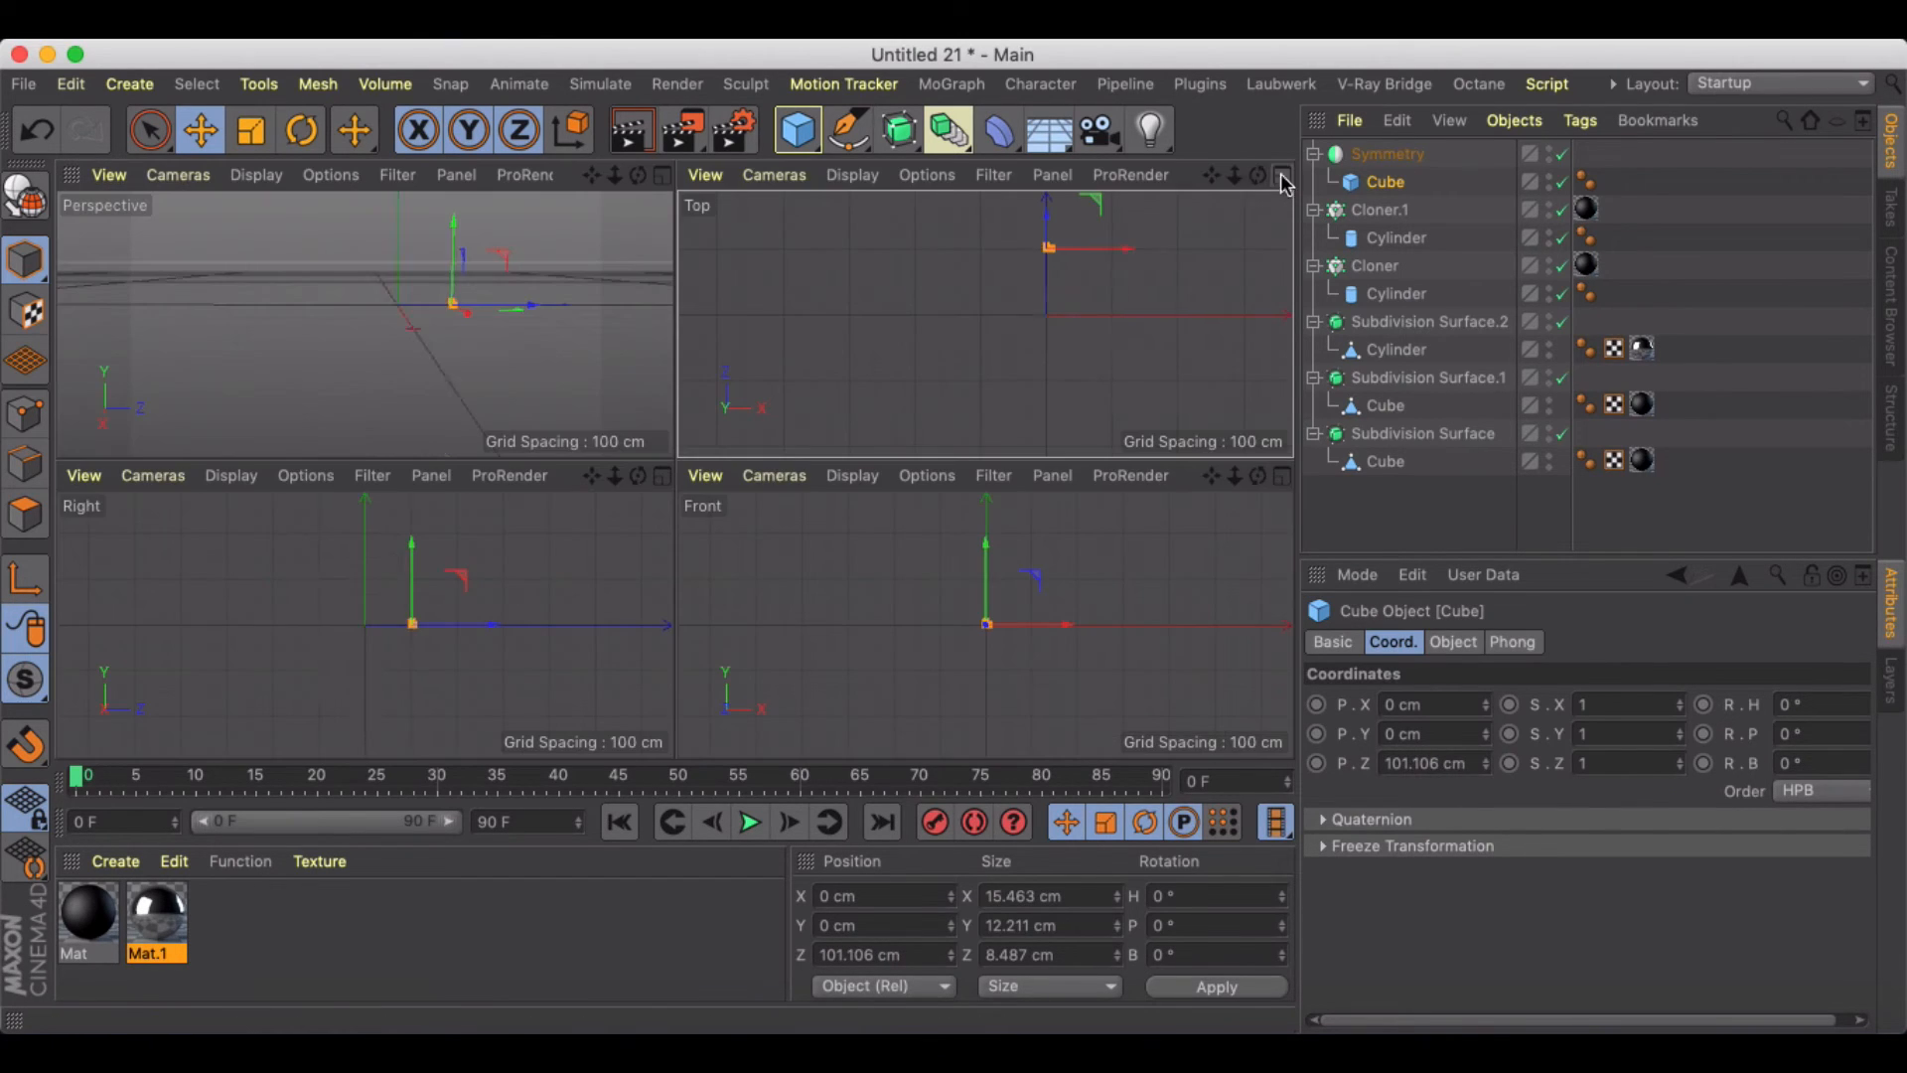
click(1279, 175)
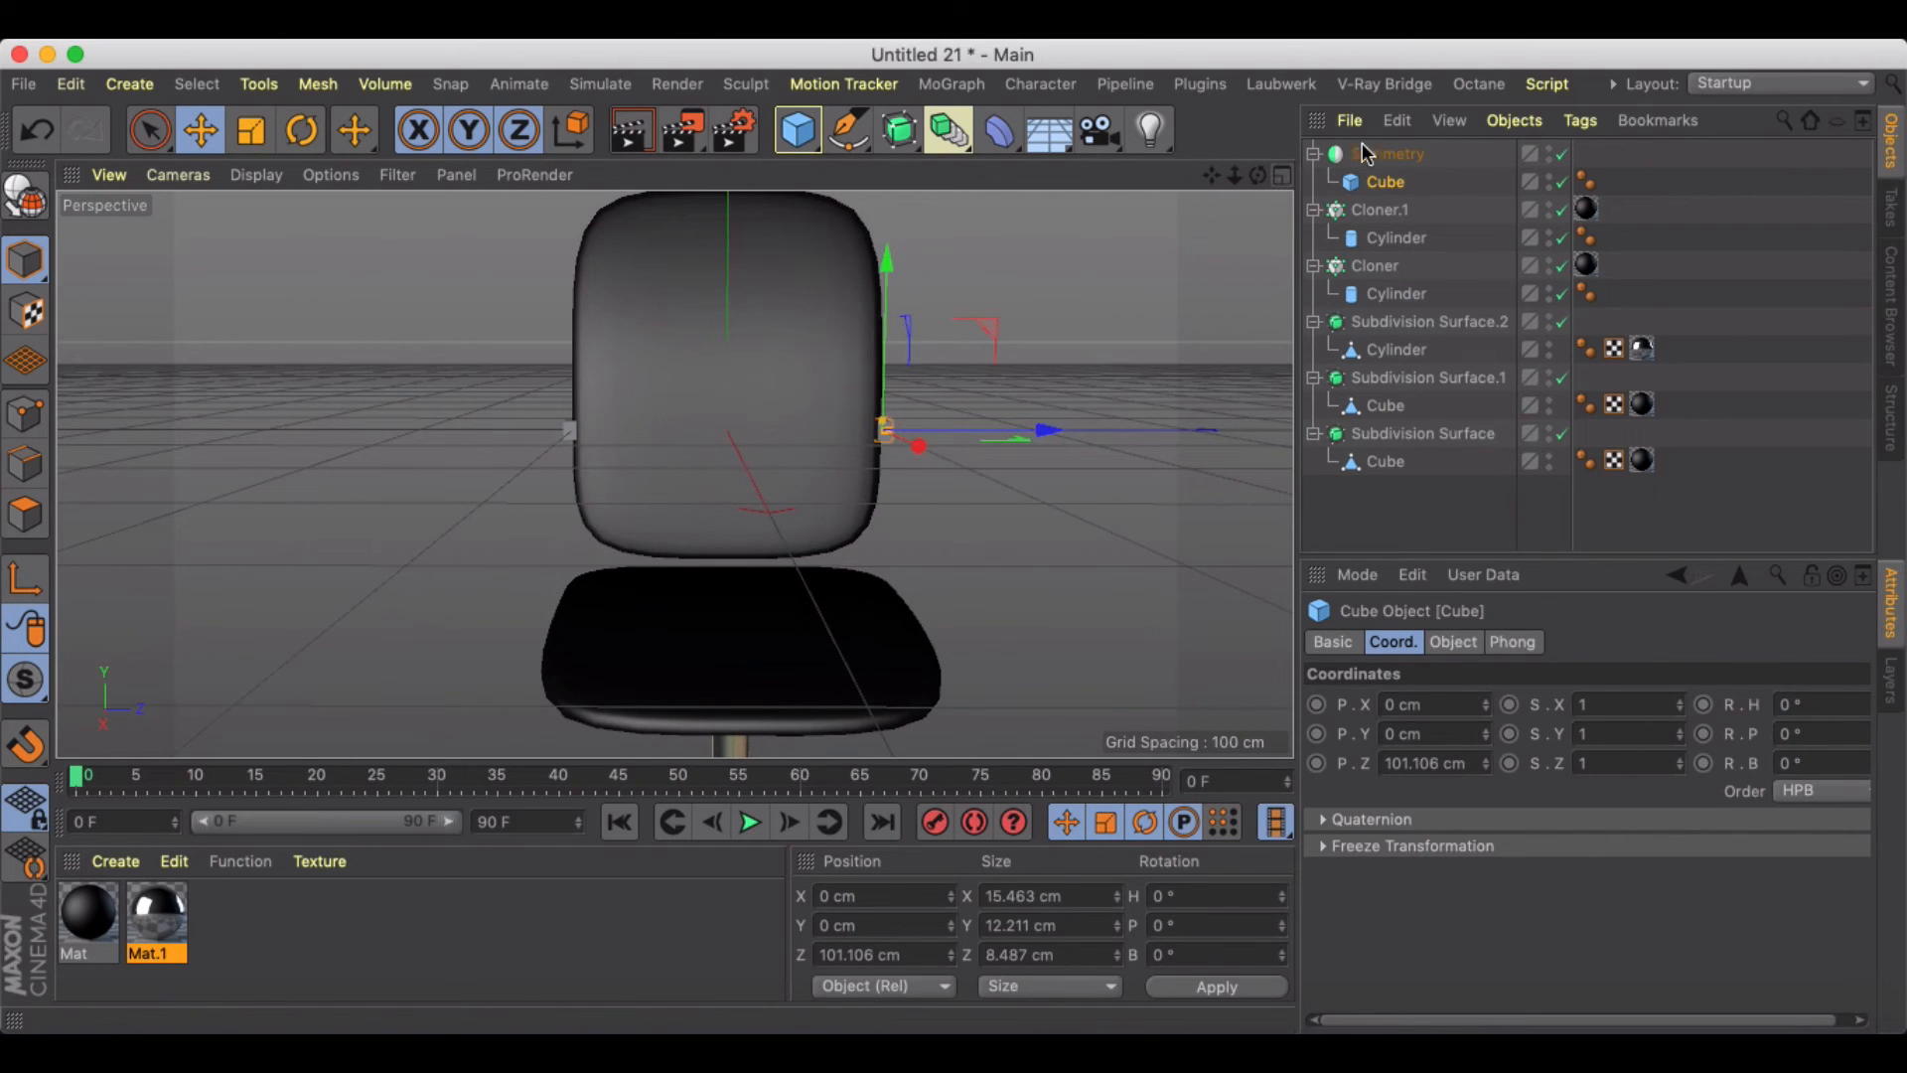
Step: Make the cube editable and pull its lower edges in toward the seat as an angled support
click(1389, 155)
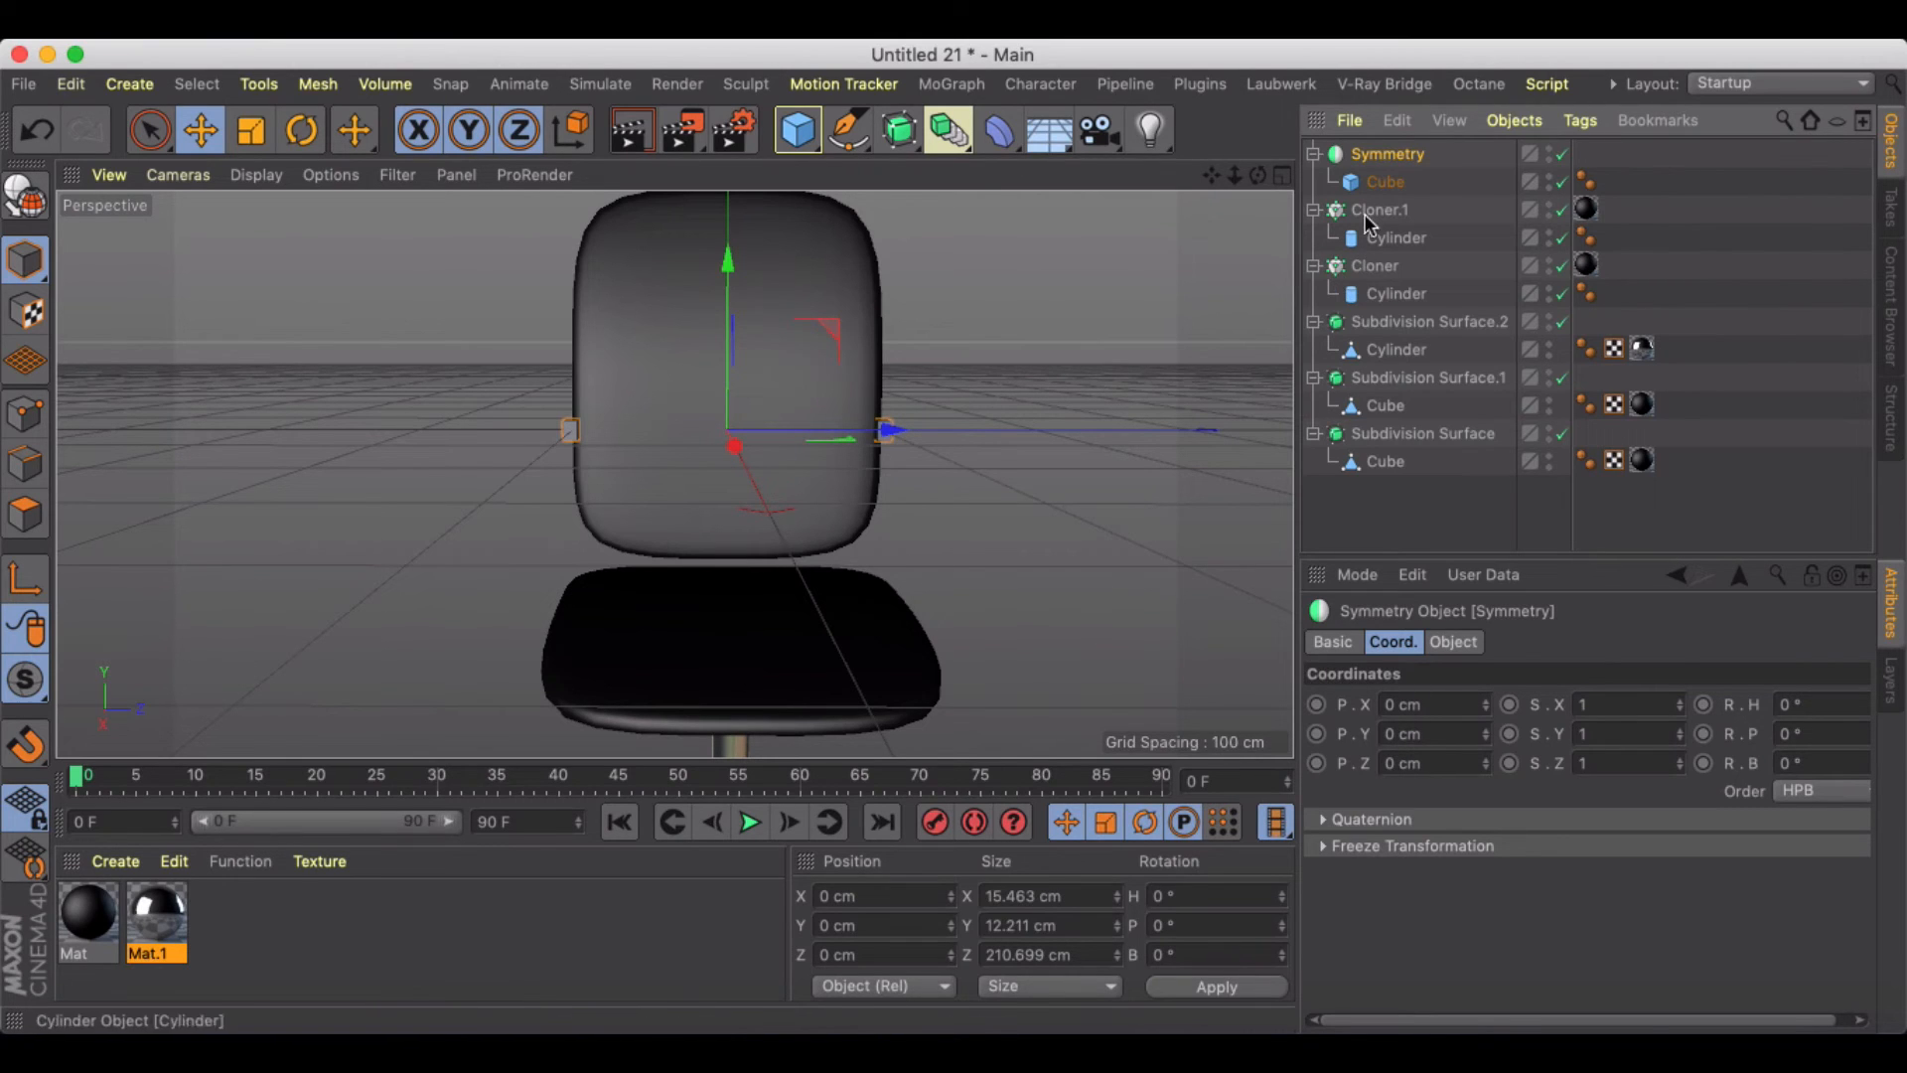
drag(882, 431, 1046, 435)
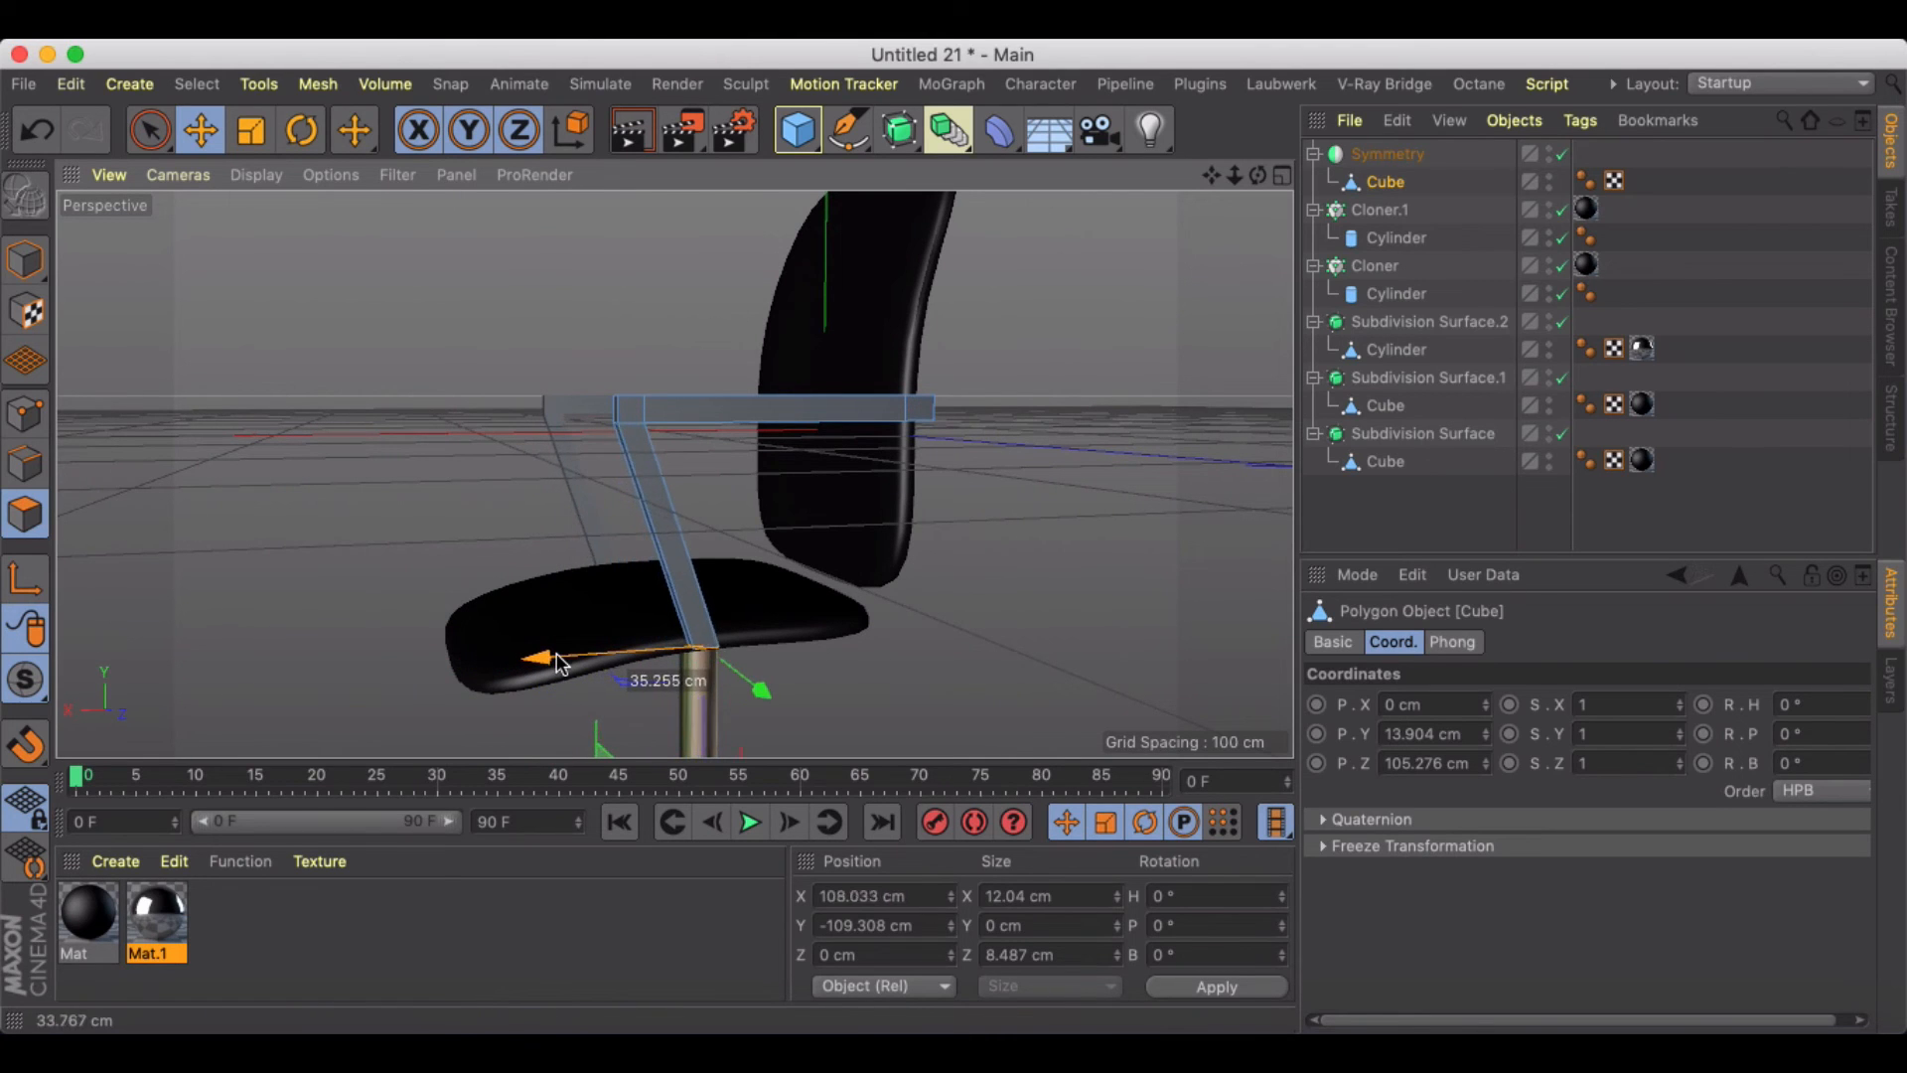
drag(548, 659, 643, 560)
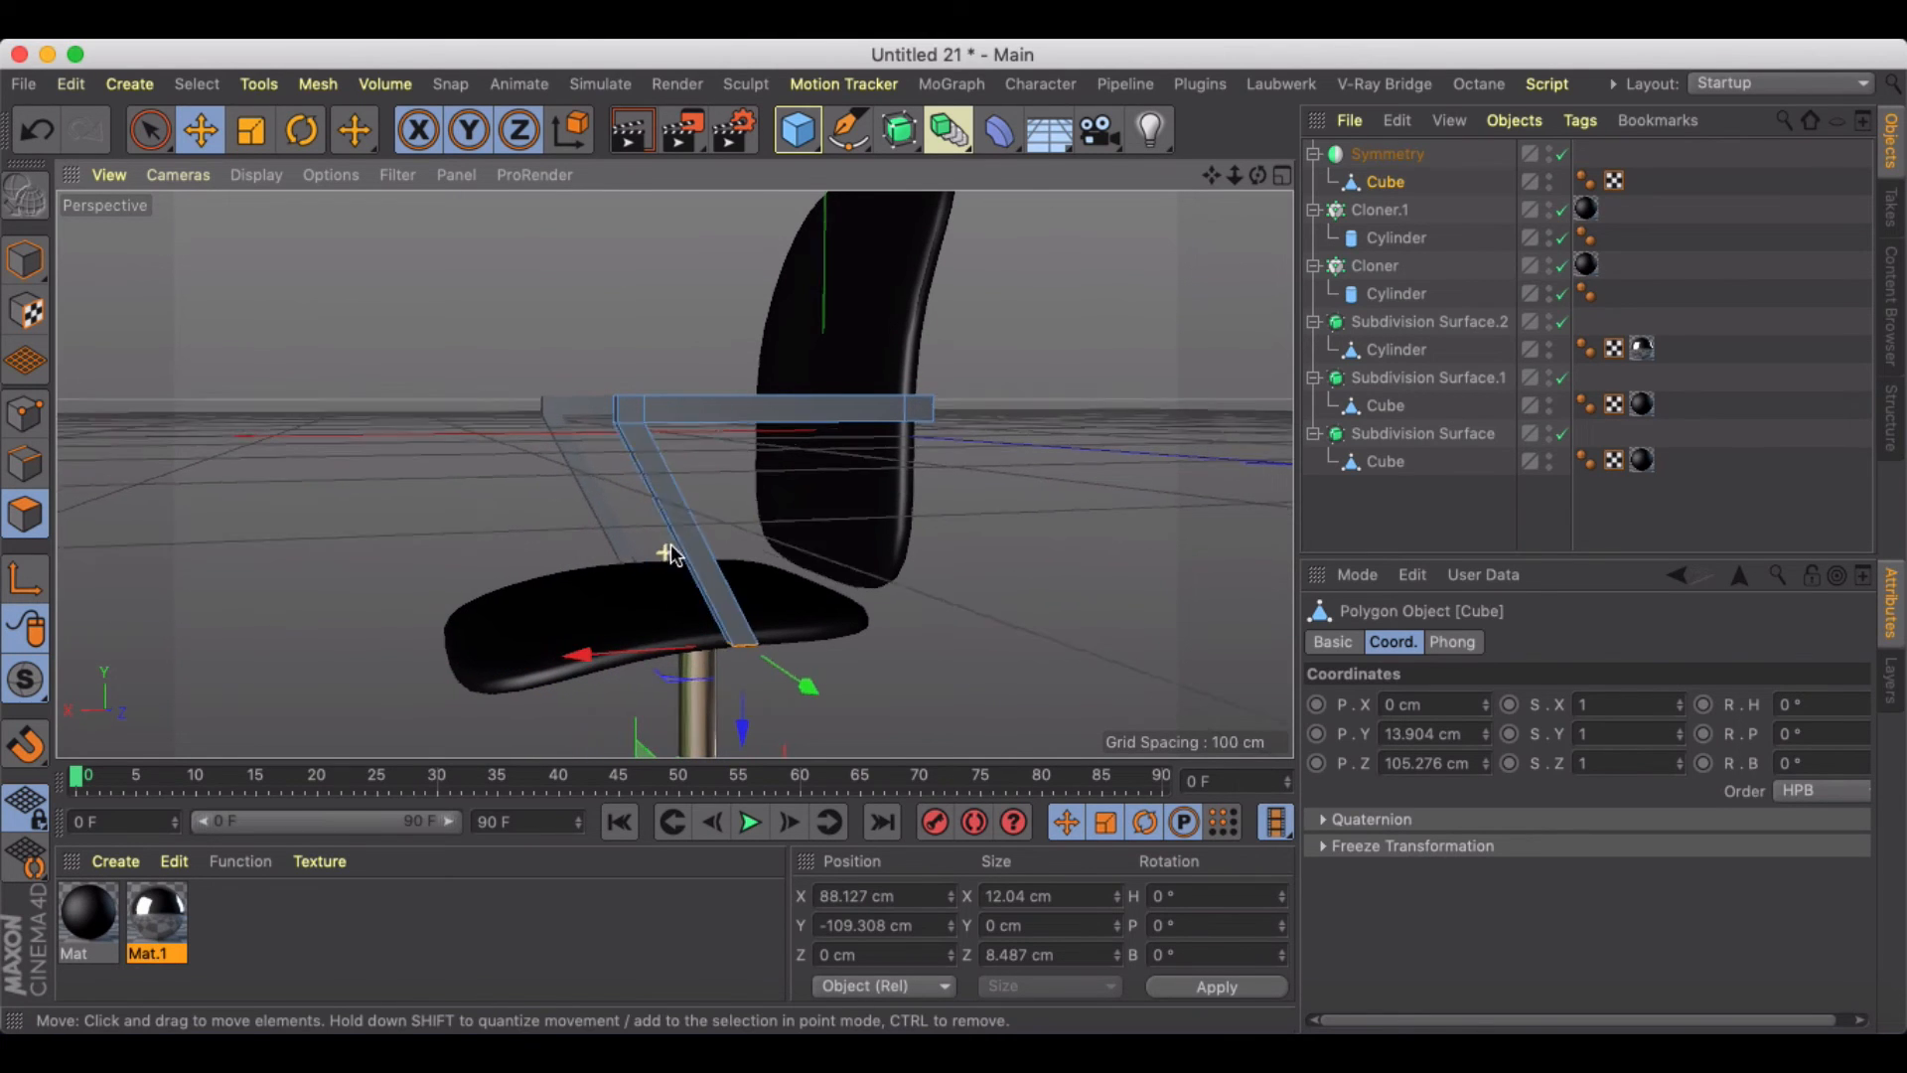
drag(669, 549, 955, 395)
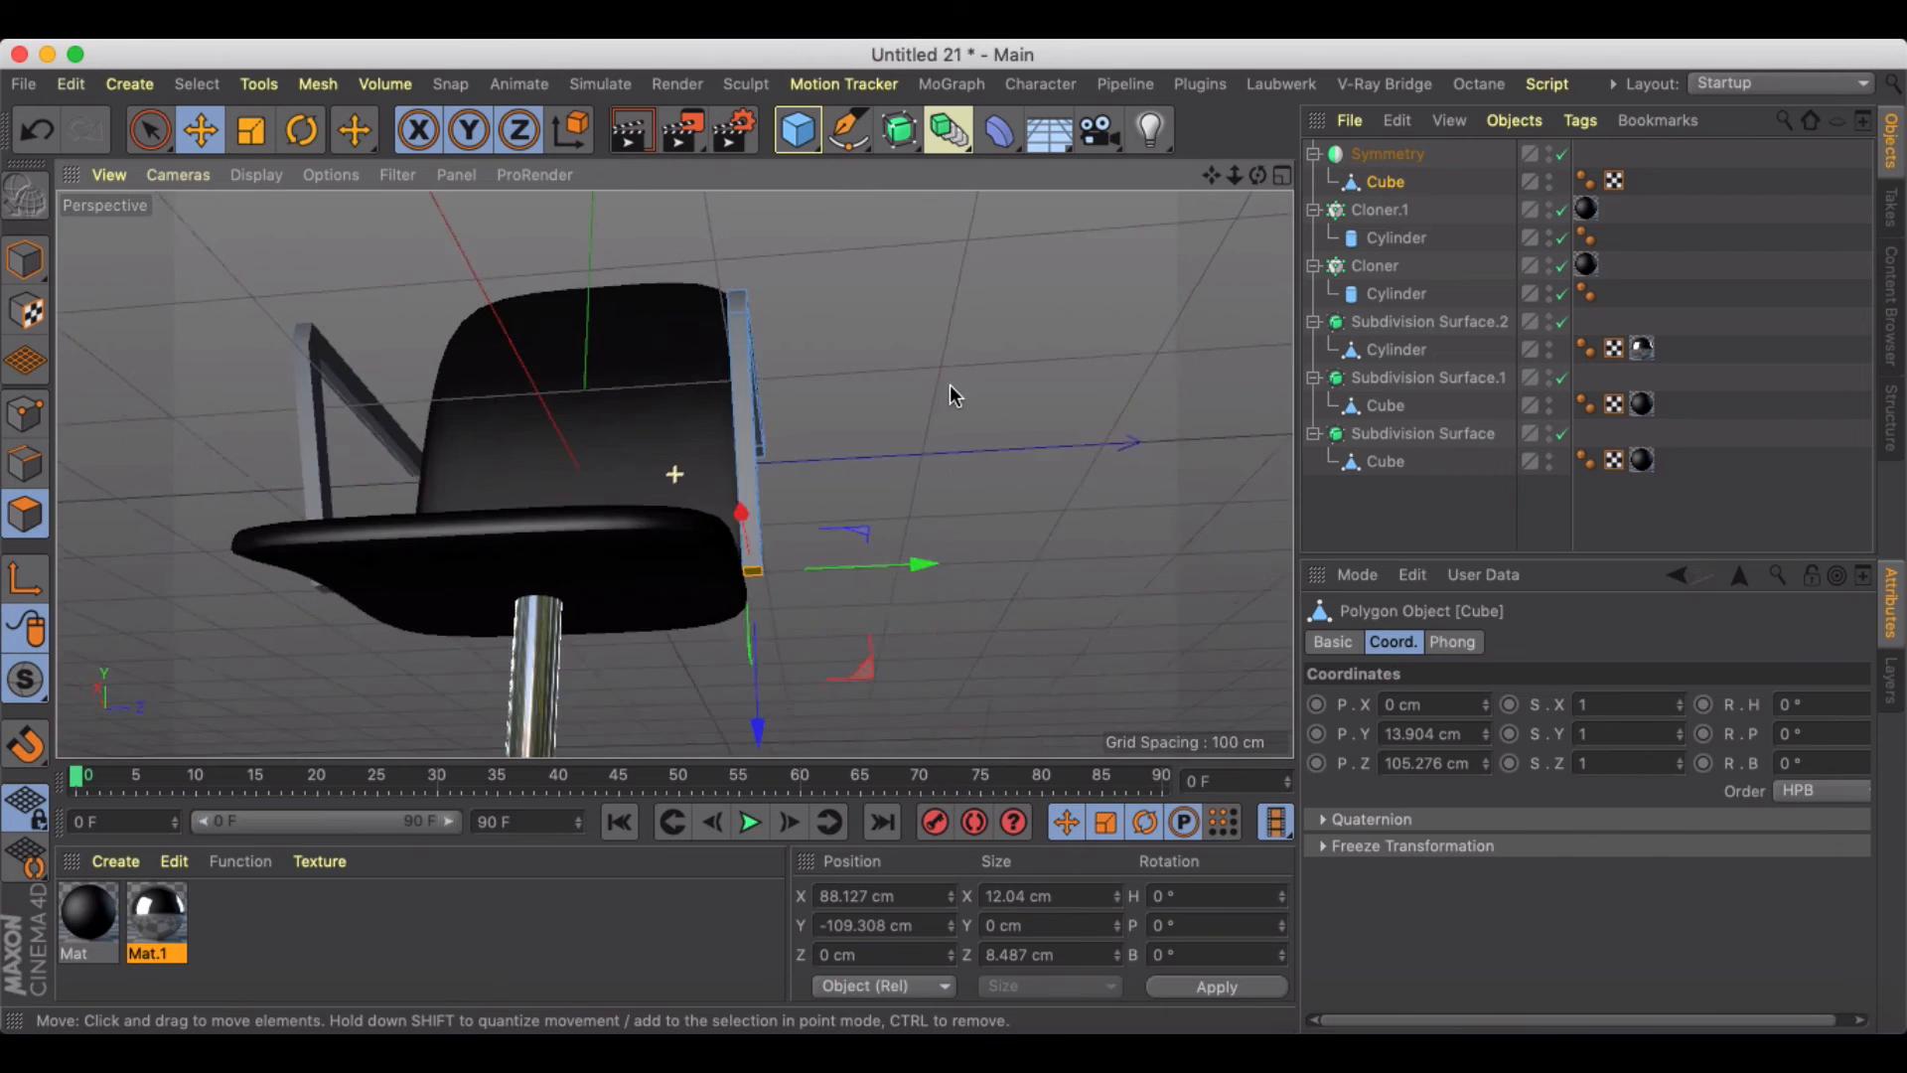
Step: Scale the selected armrest points to finish the mirrored armrest frame
drag(912, 562, 906, 602)
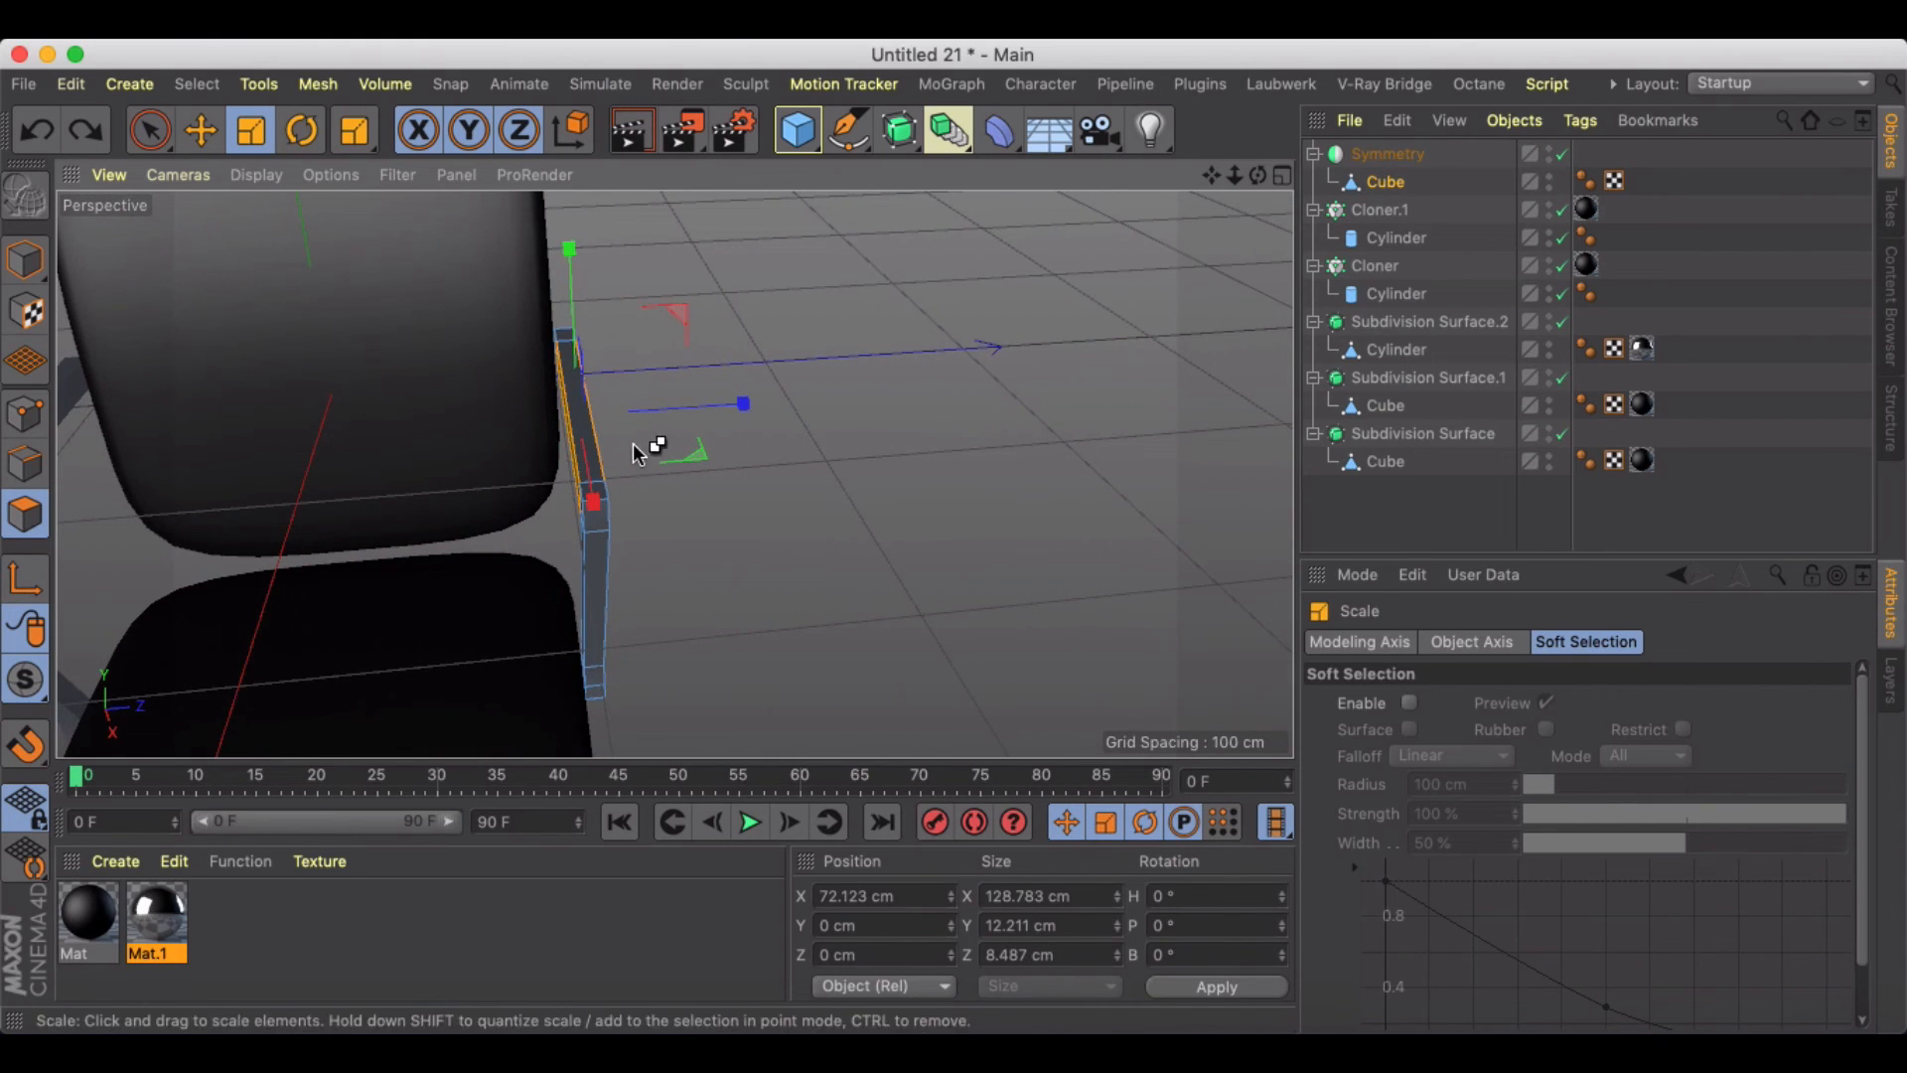
drag(658, 451, 858, 395)
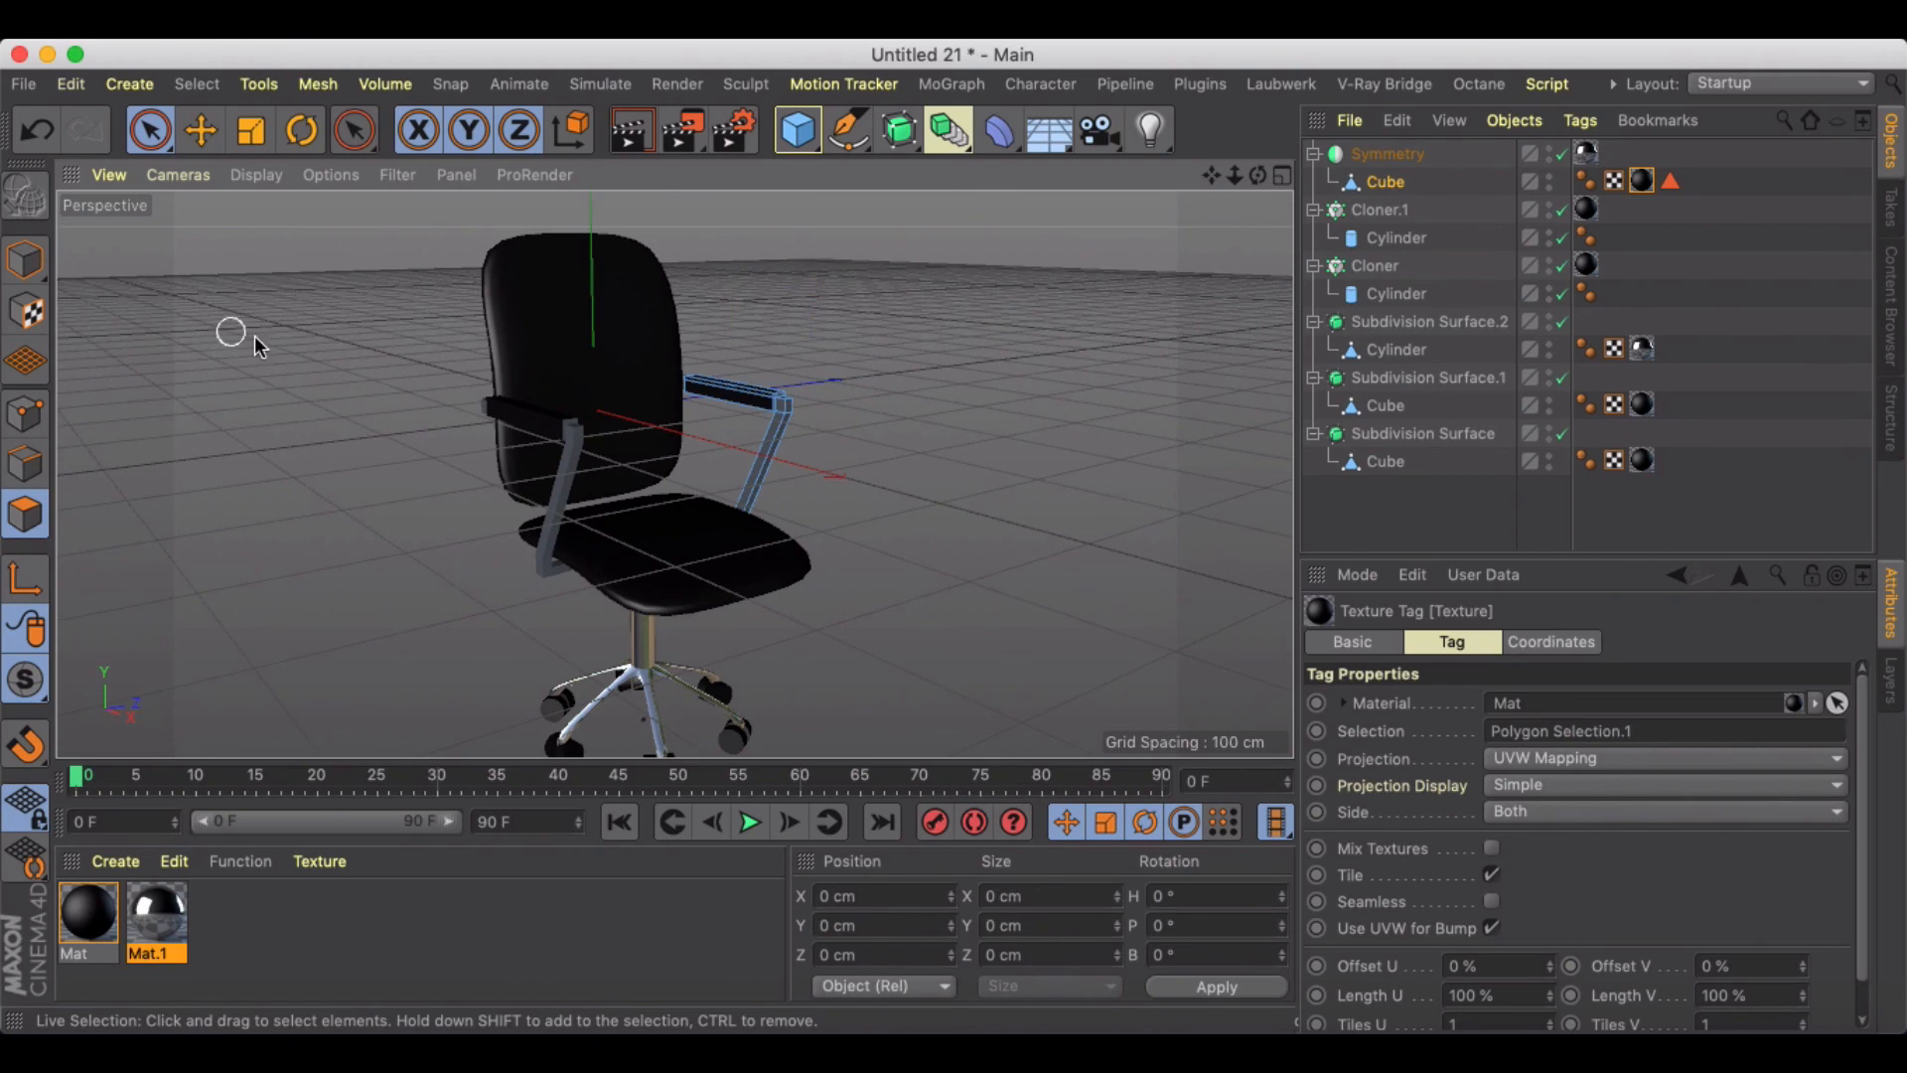
Step: Assign the chrome Mat.1 material to the armrest Cube alongside the black pad material
click(1387, 155)
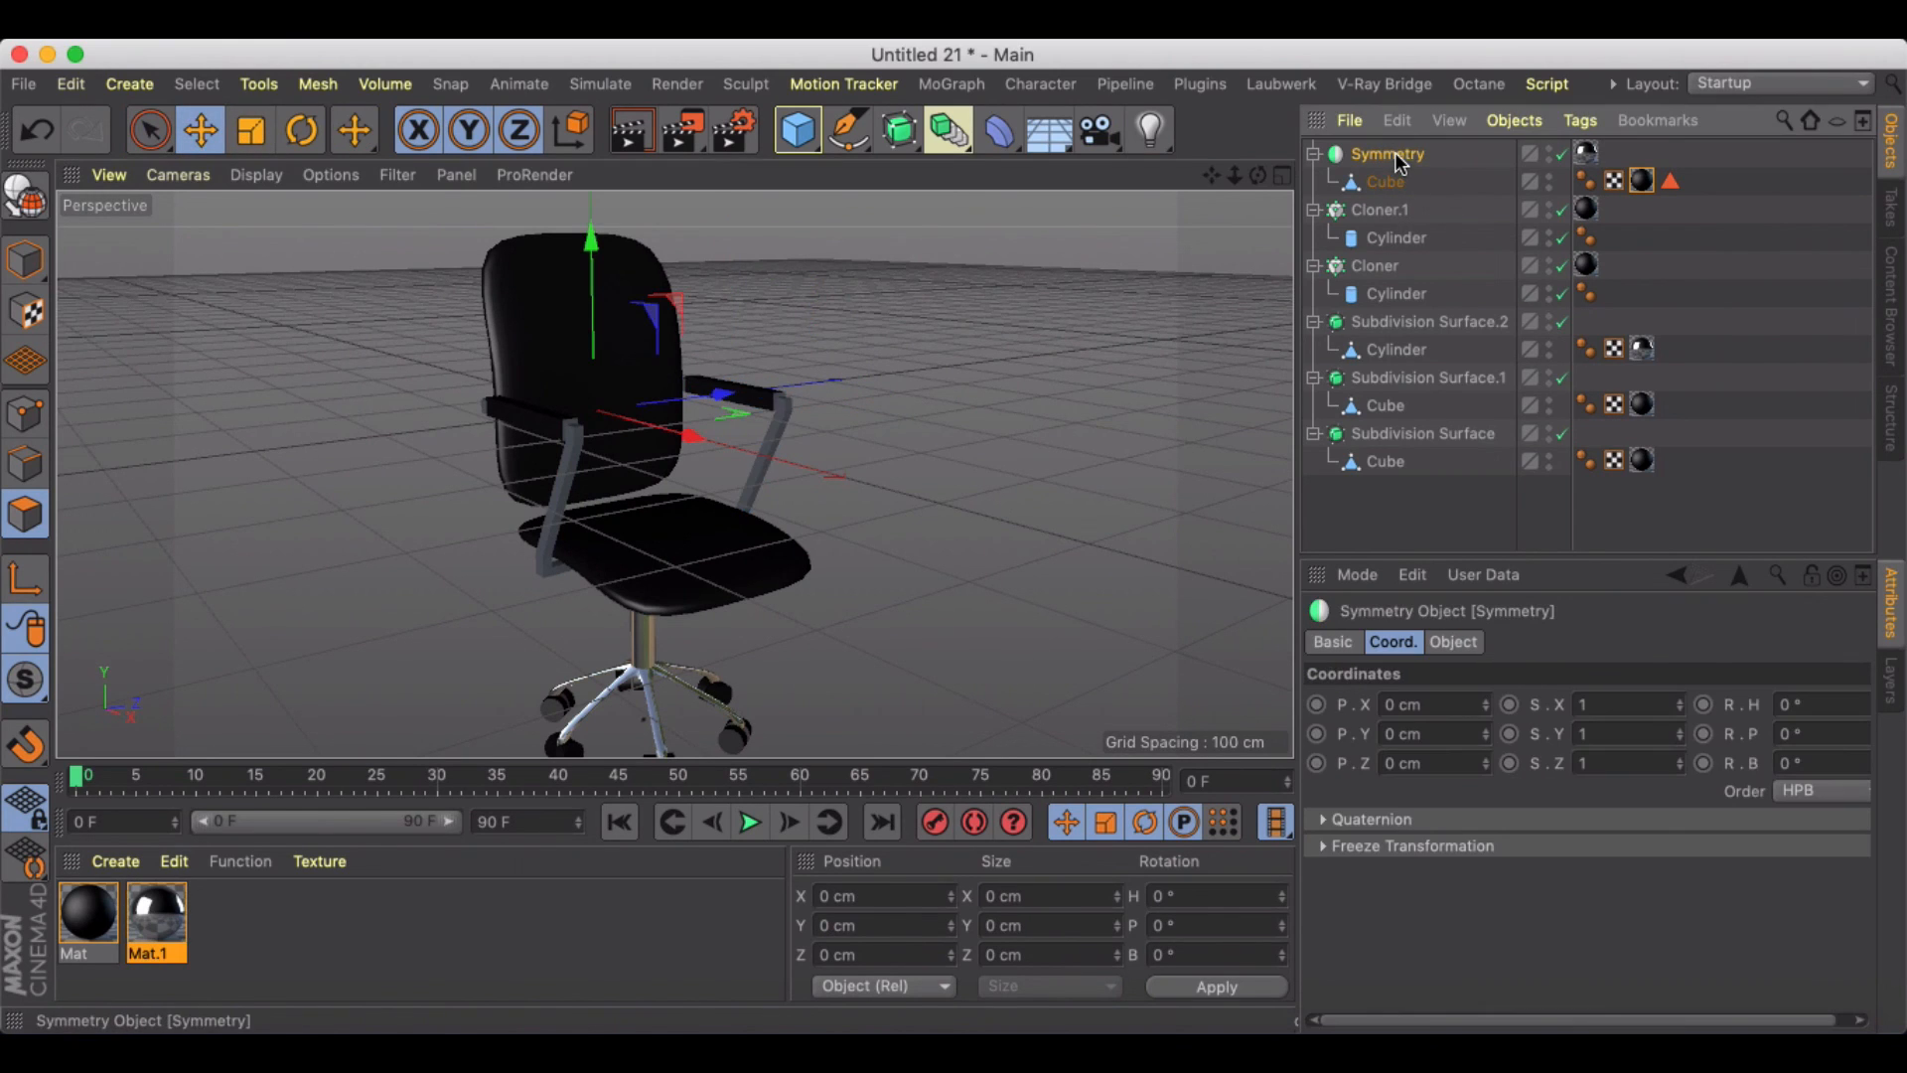
click(1386, 181)
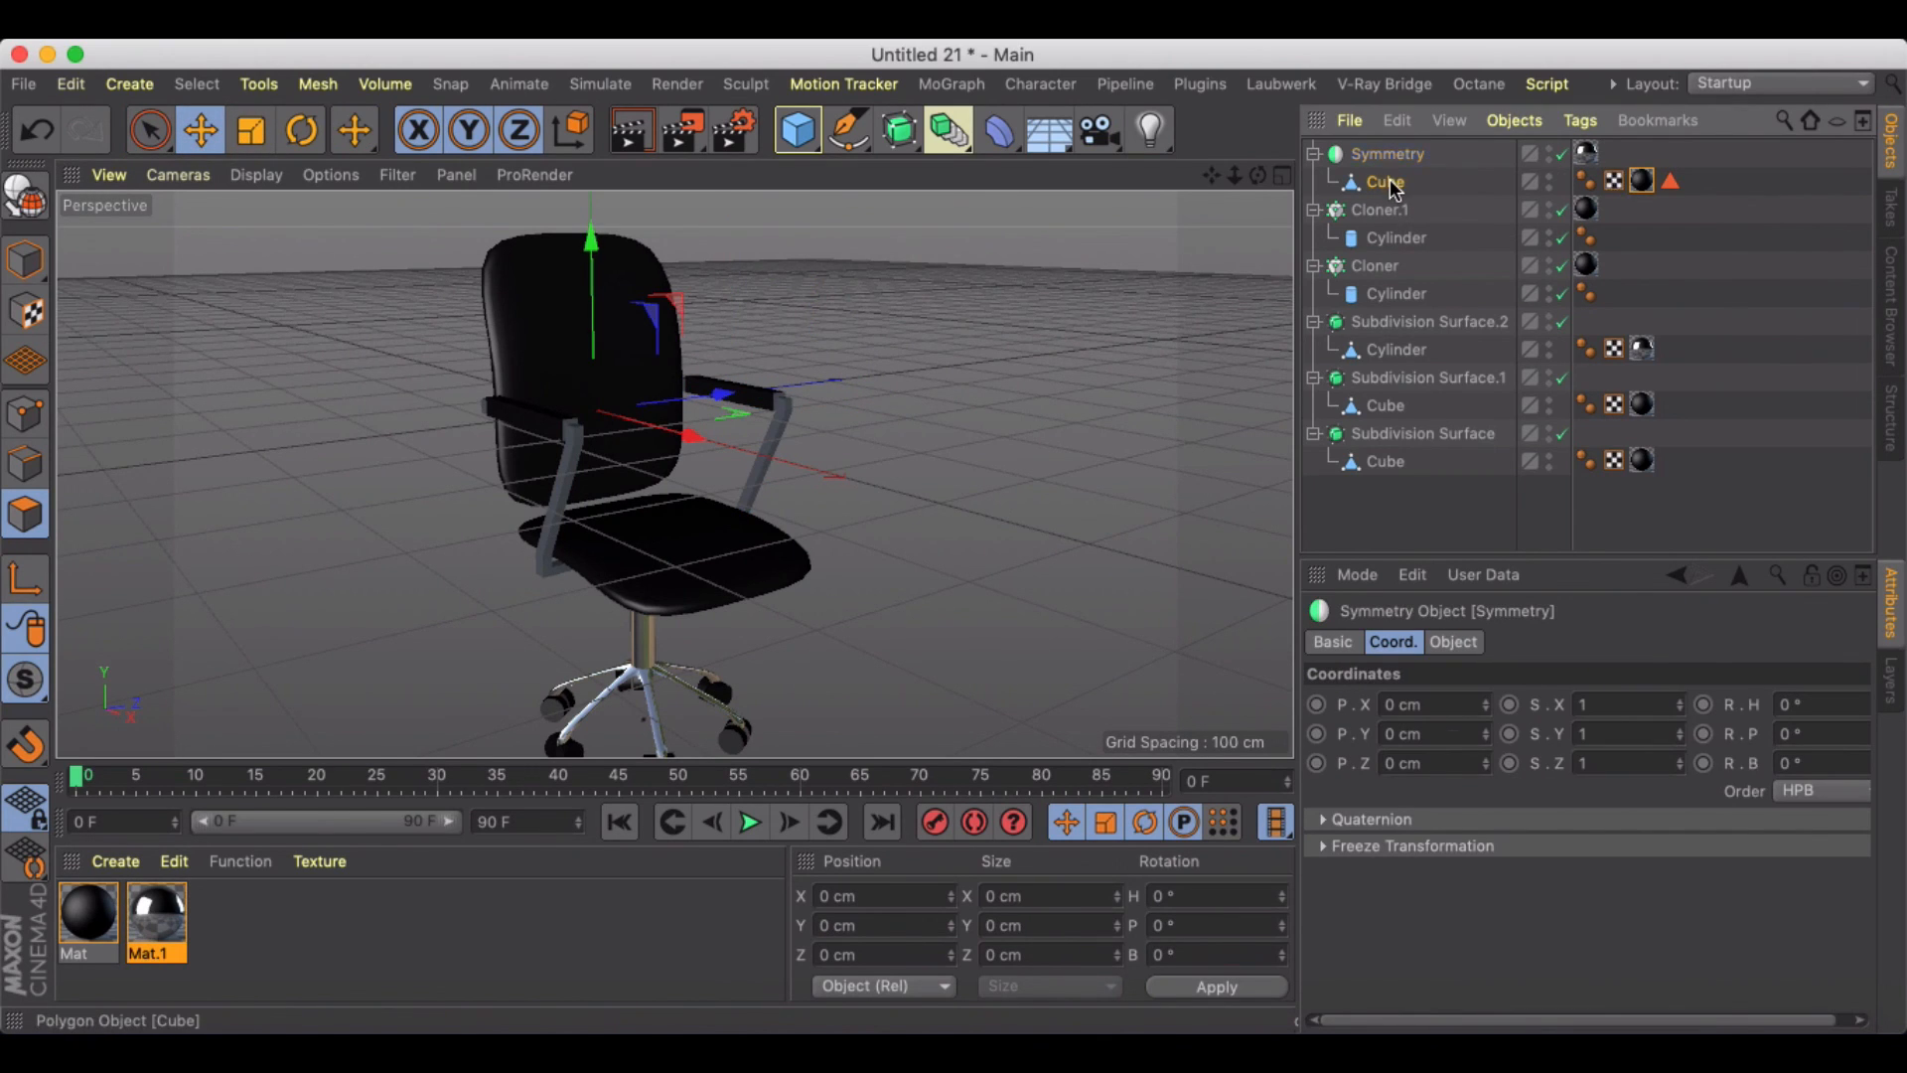
click(1609, 178)
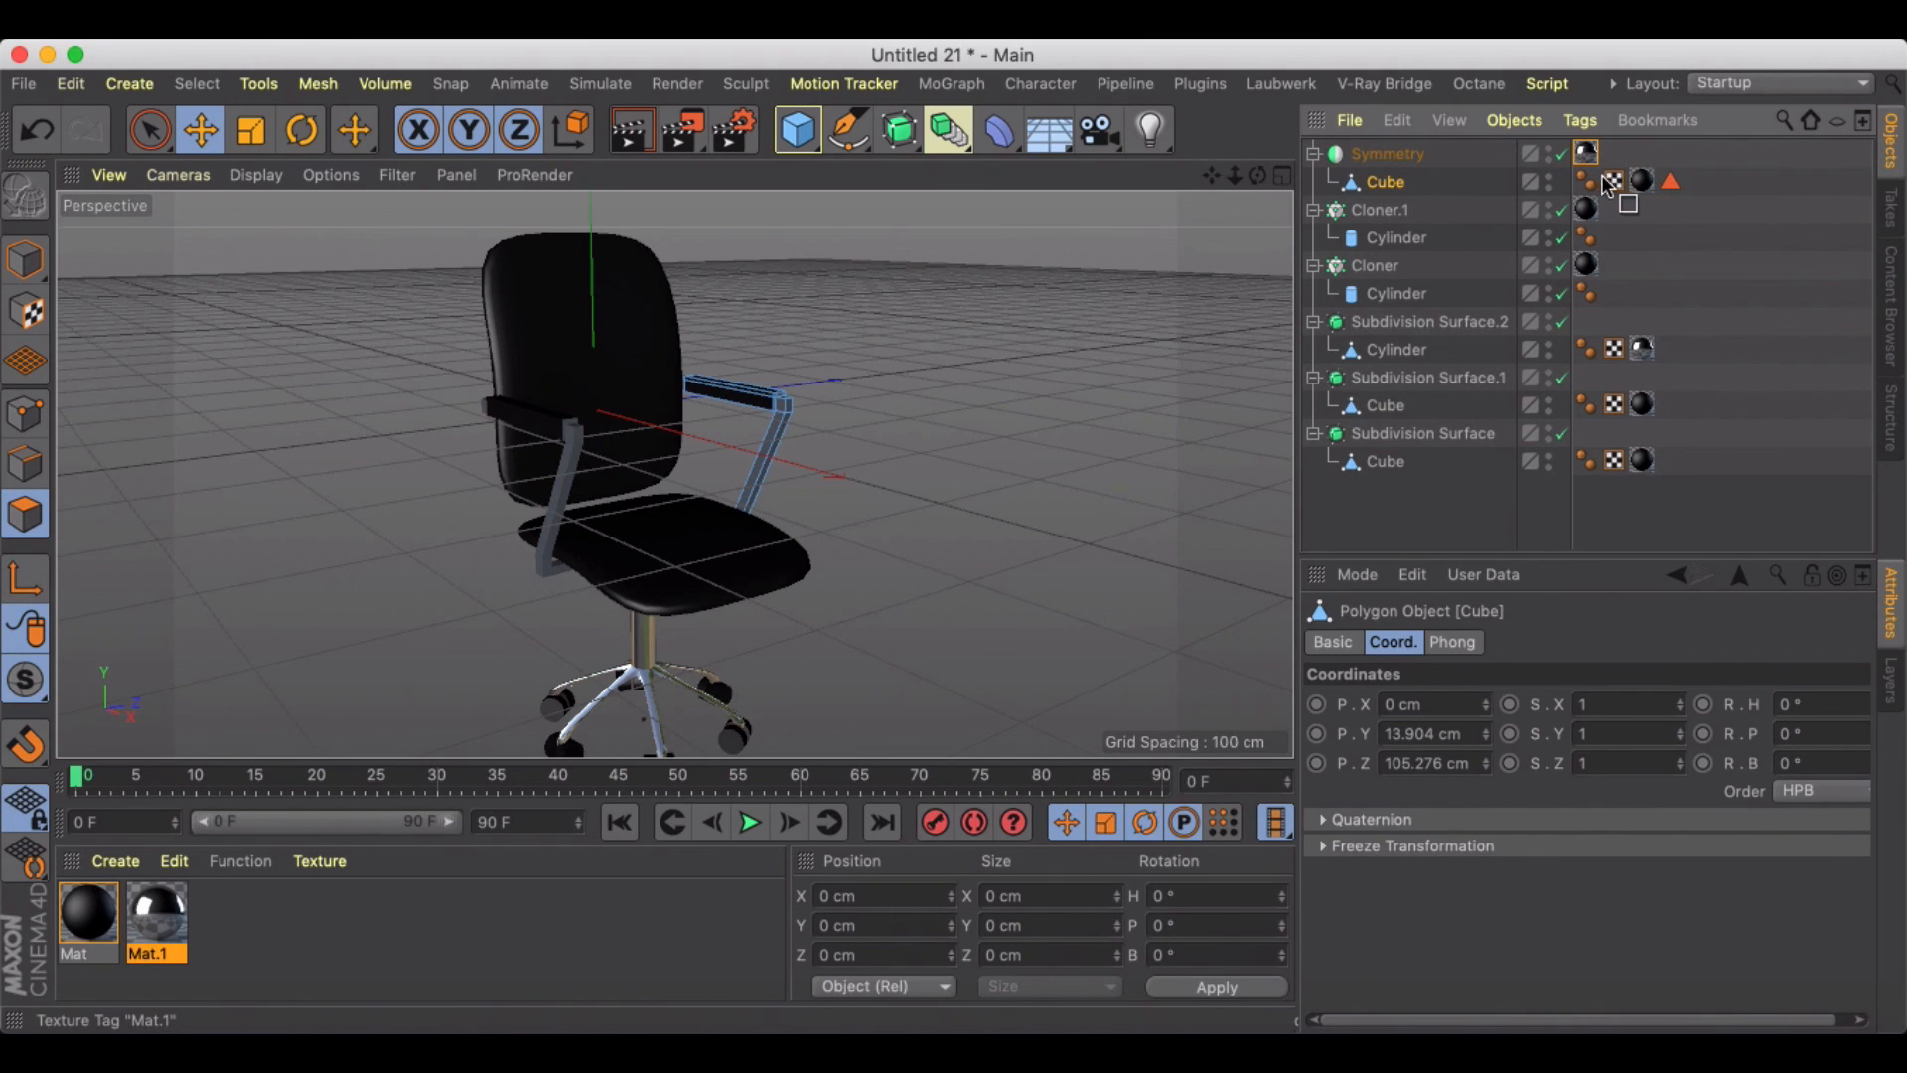
click(1632, 181)
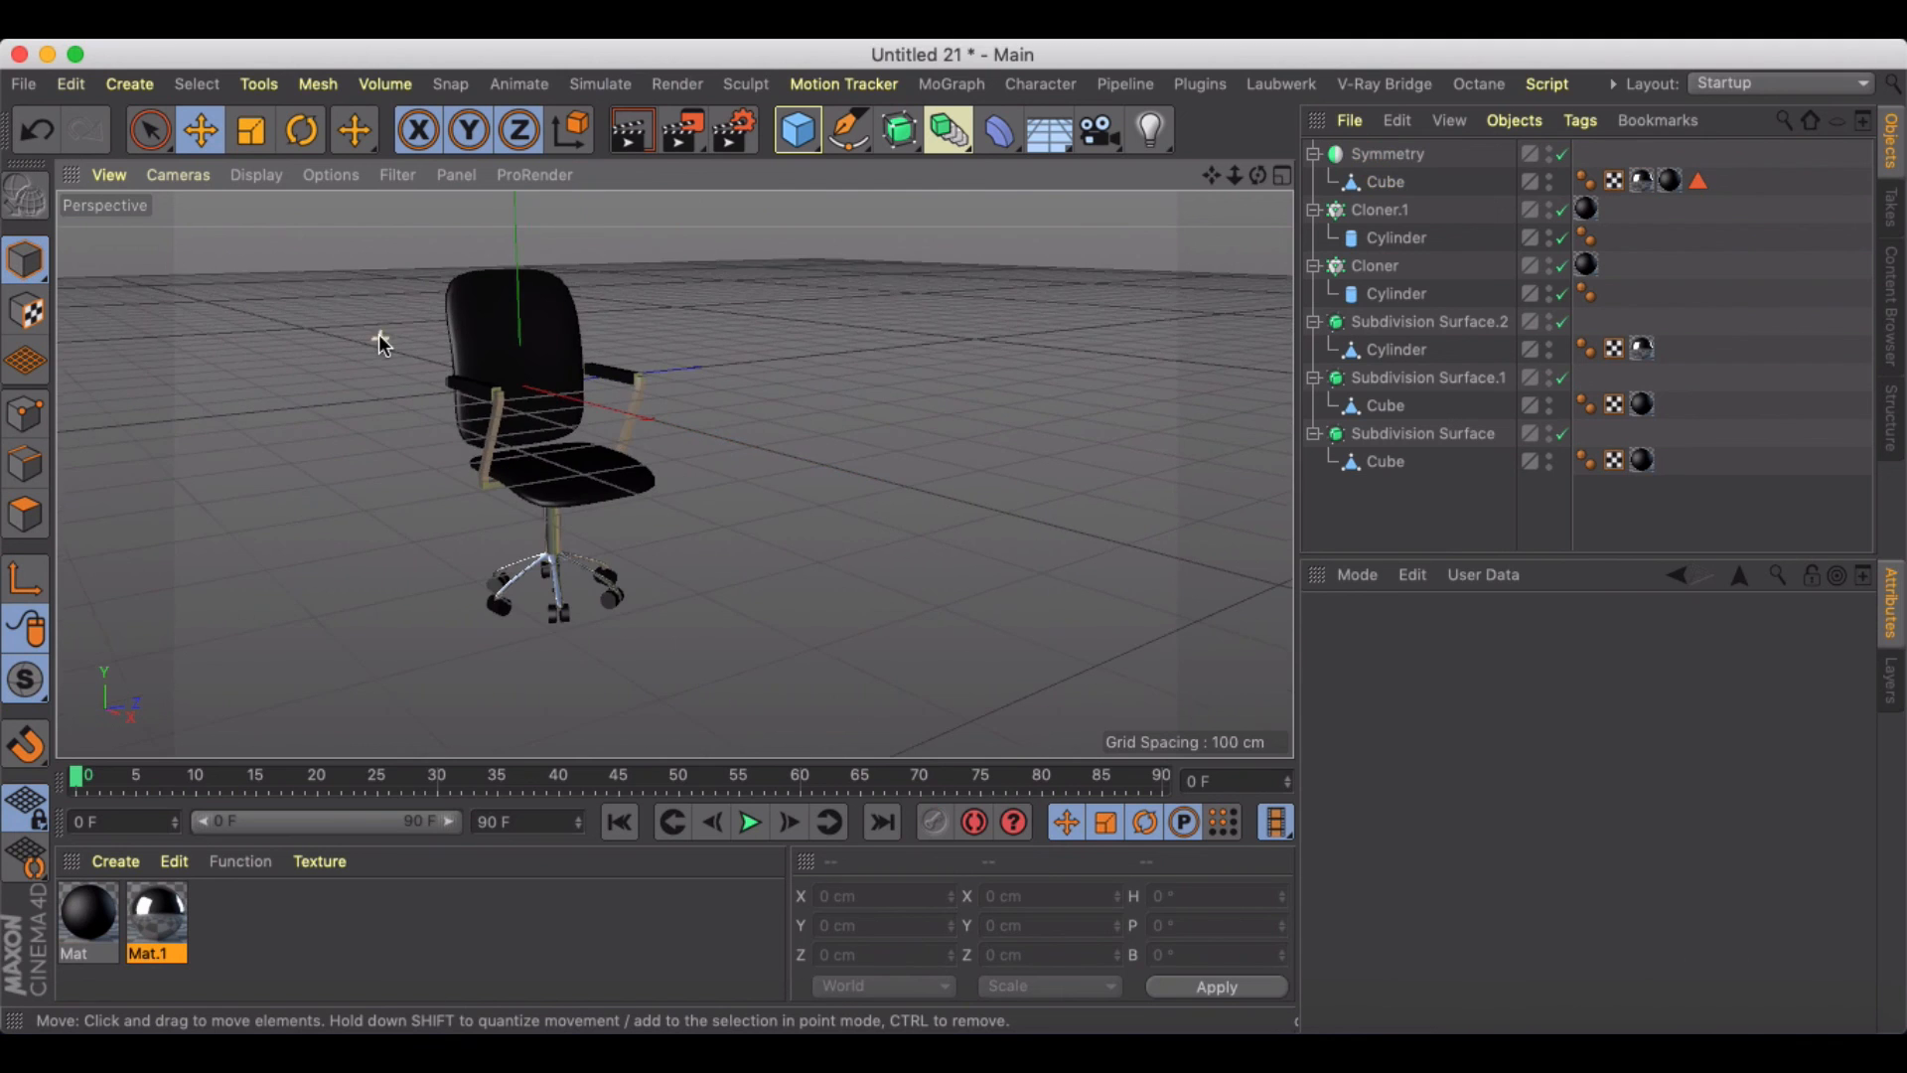
drag(384, 340, 1021, 256)
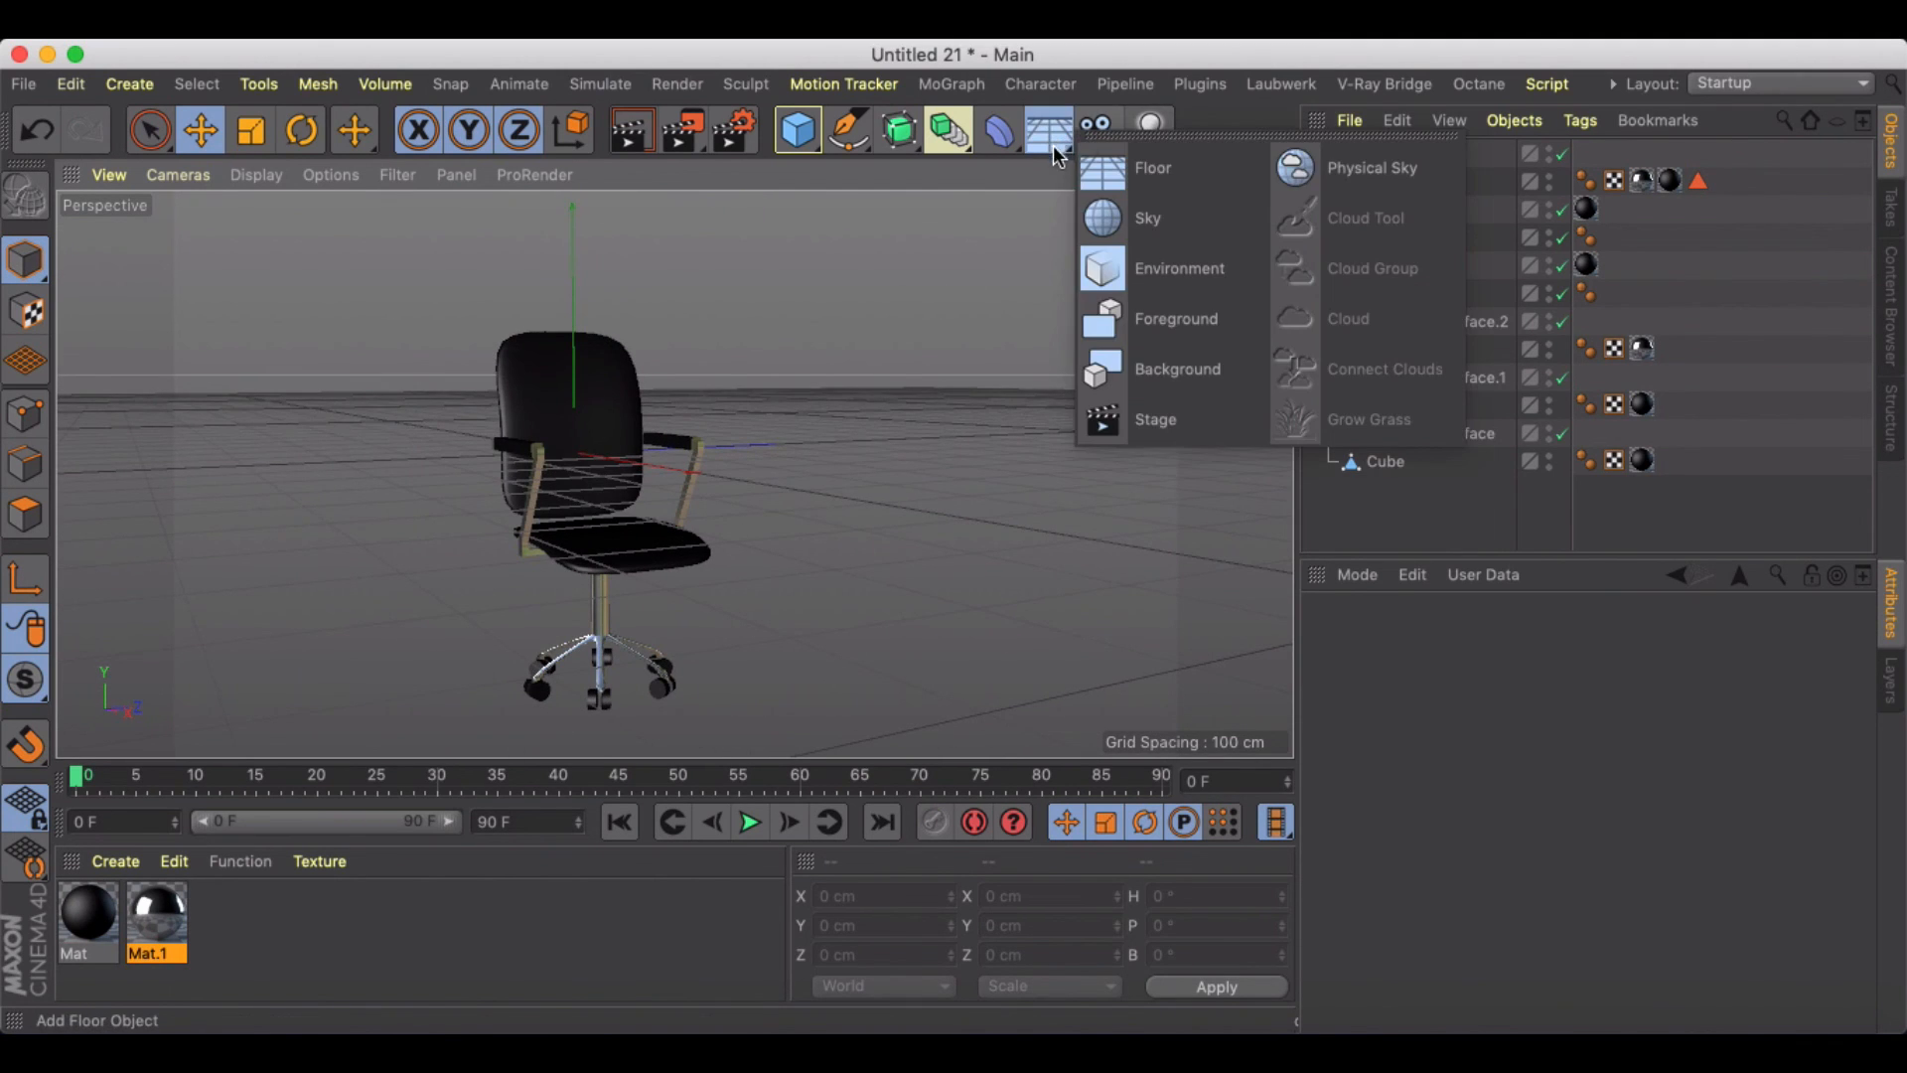
Step: Add a Physical Sky object and orbit around the finished chair to inspect it
click(1372, 167)
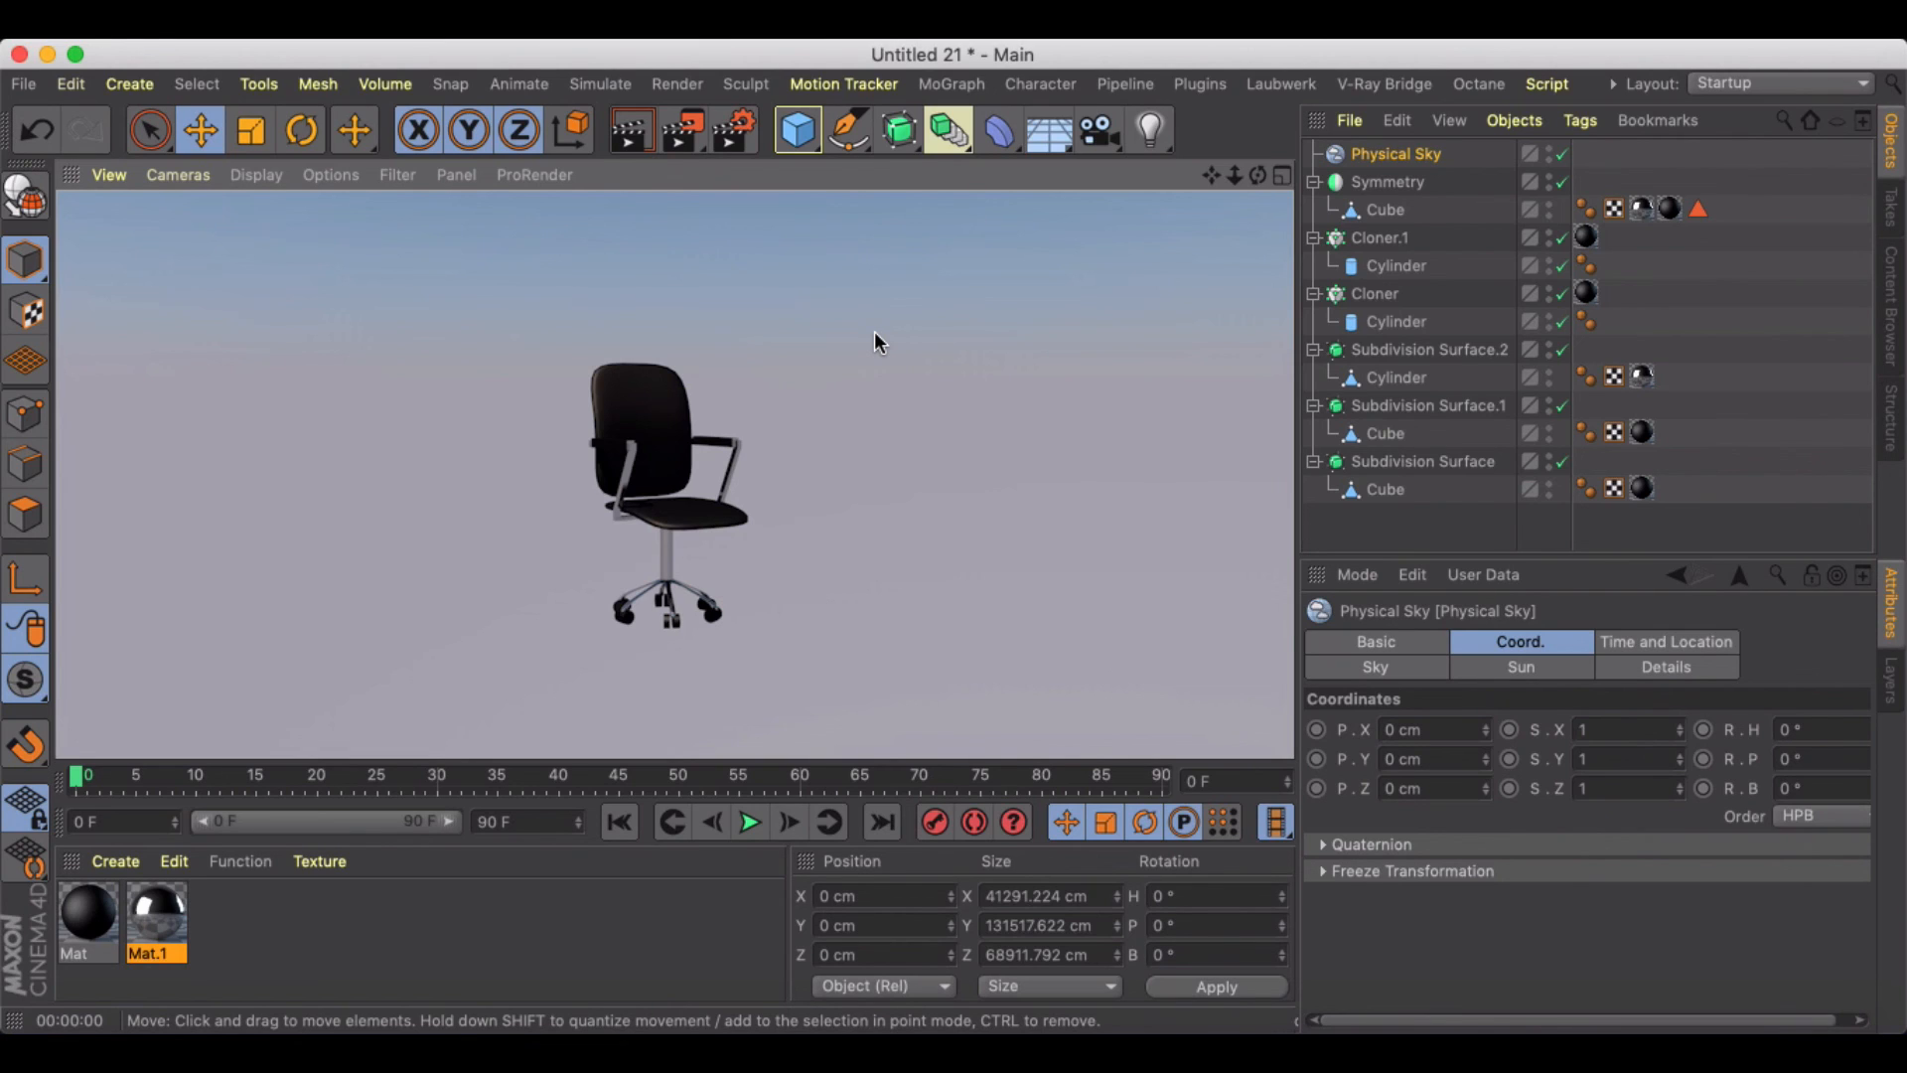
mouse_move(798, 391)
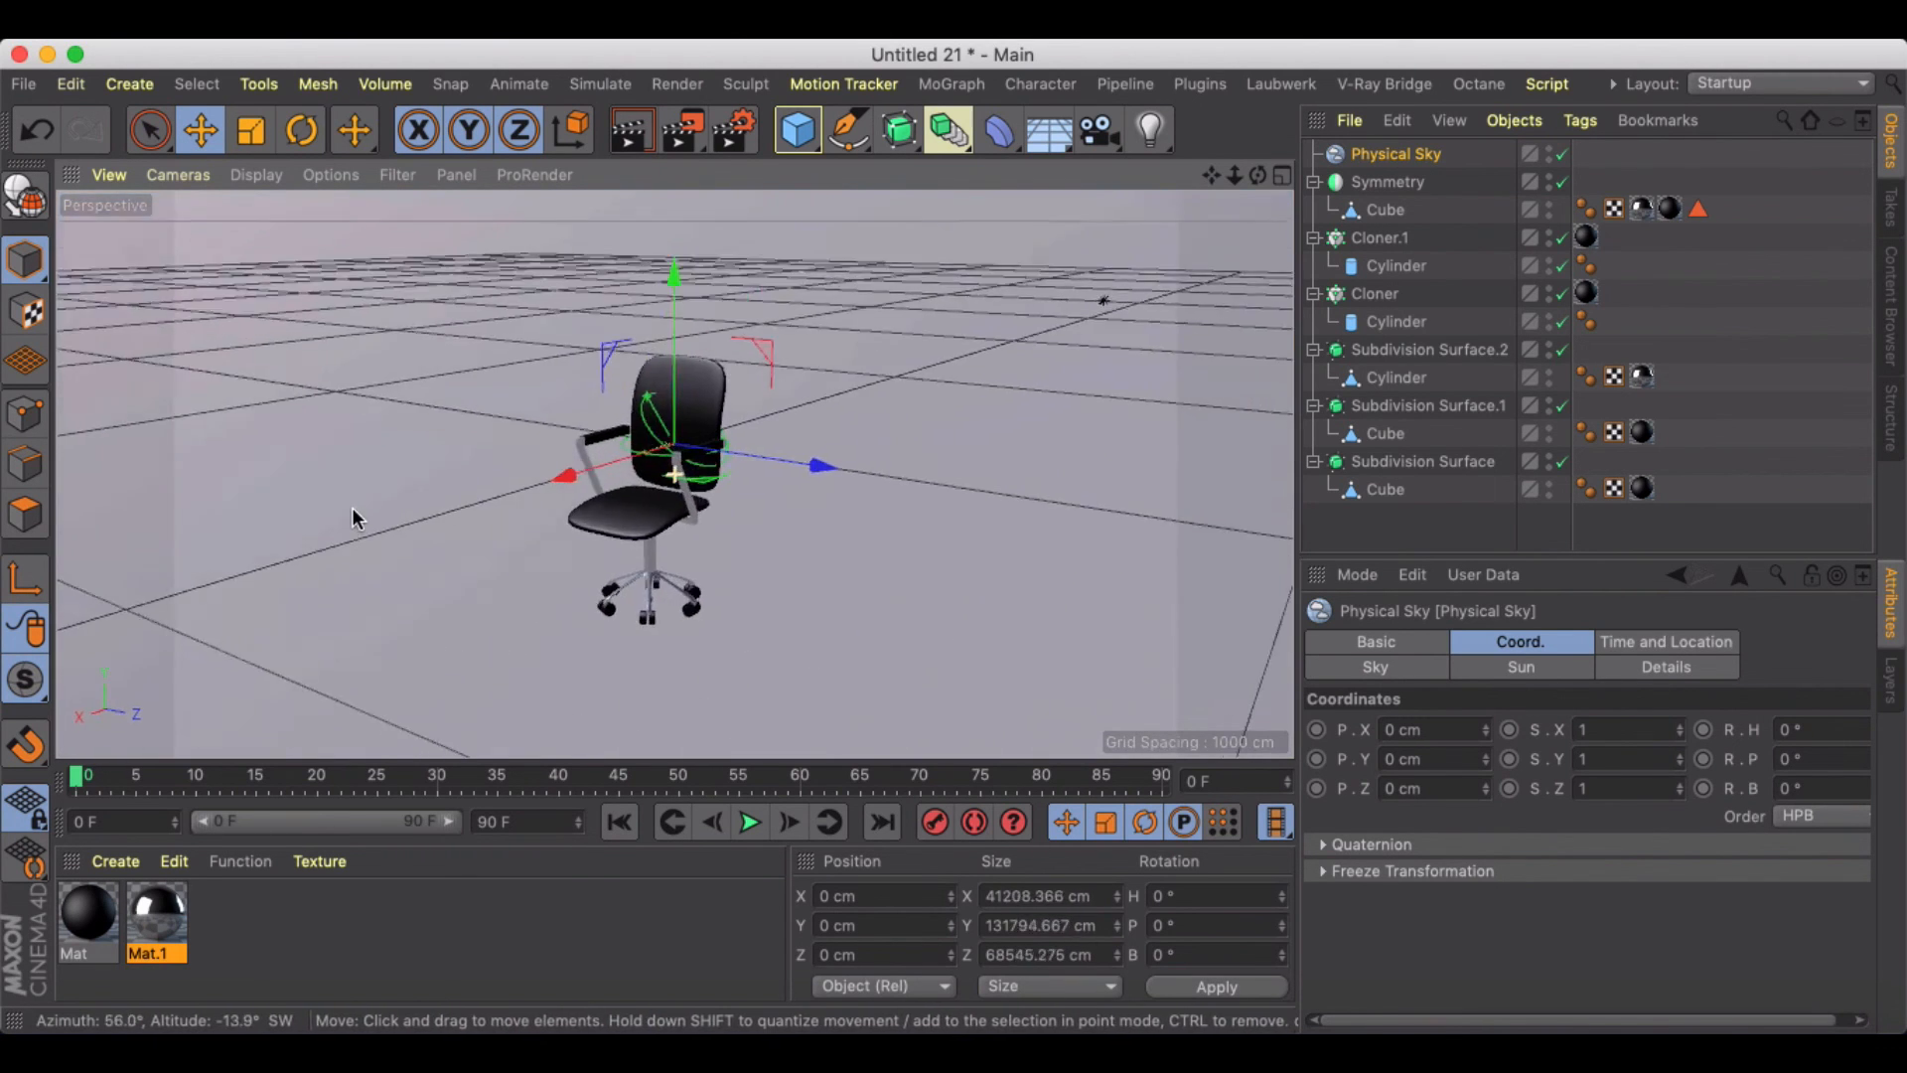
drag(354, 517, 584, 493)
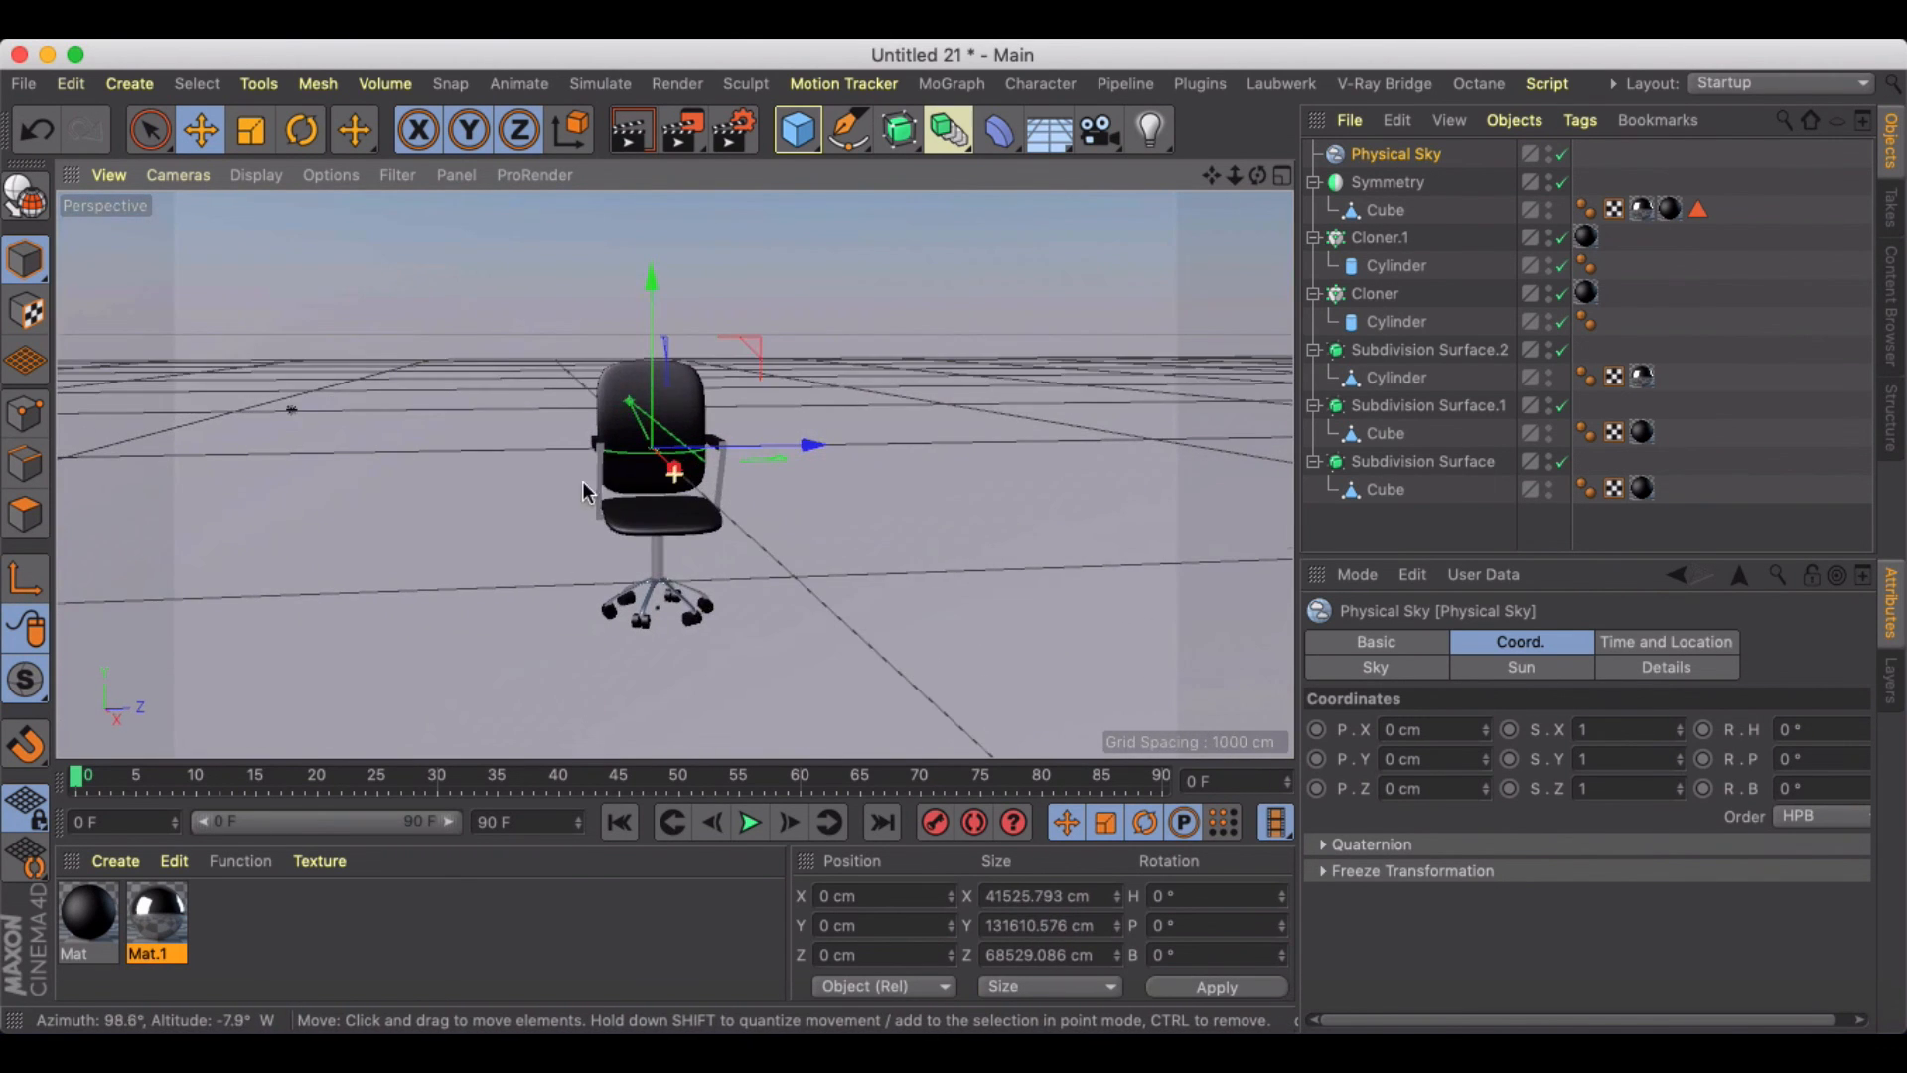
drag(584, 486, 785, 474)
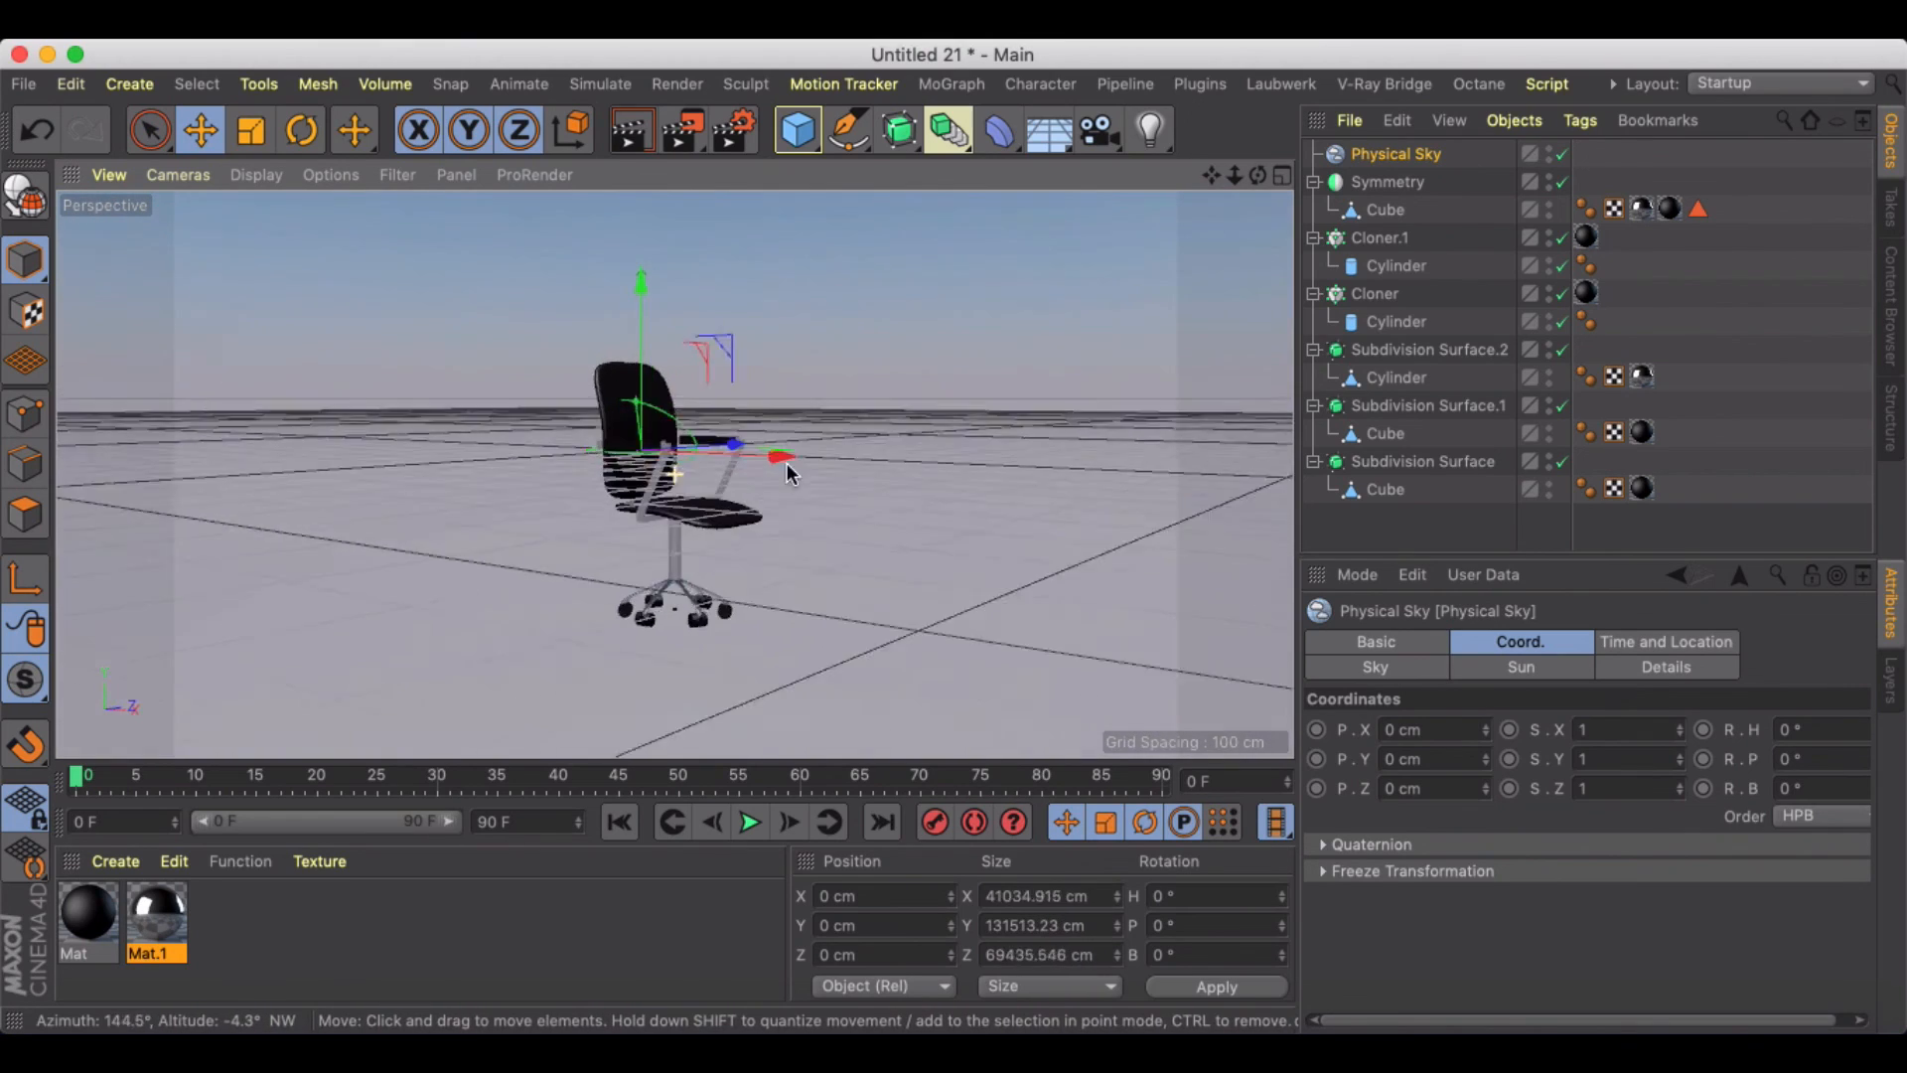
drag(789, 475, 511, 474)
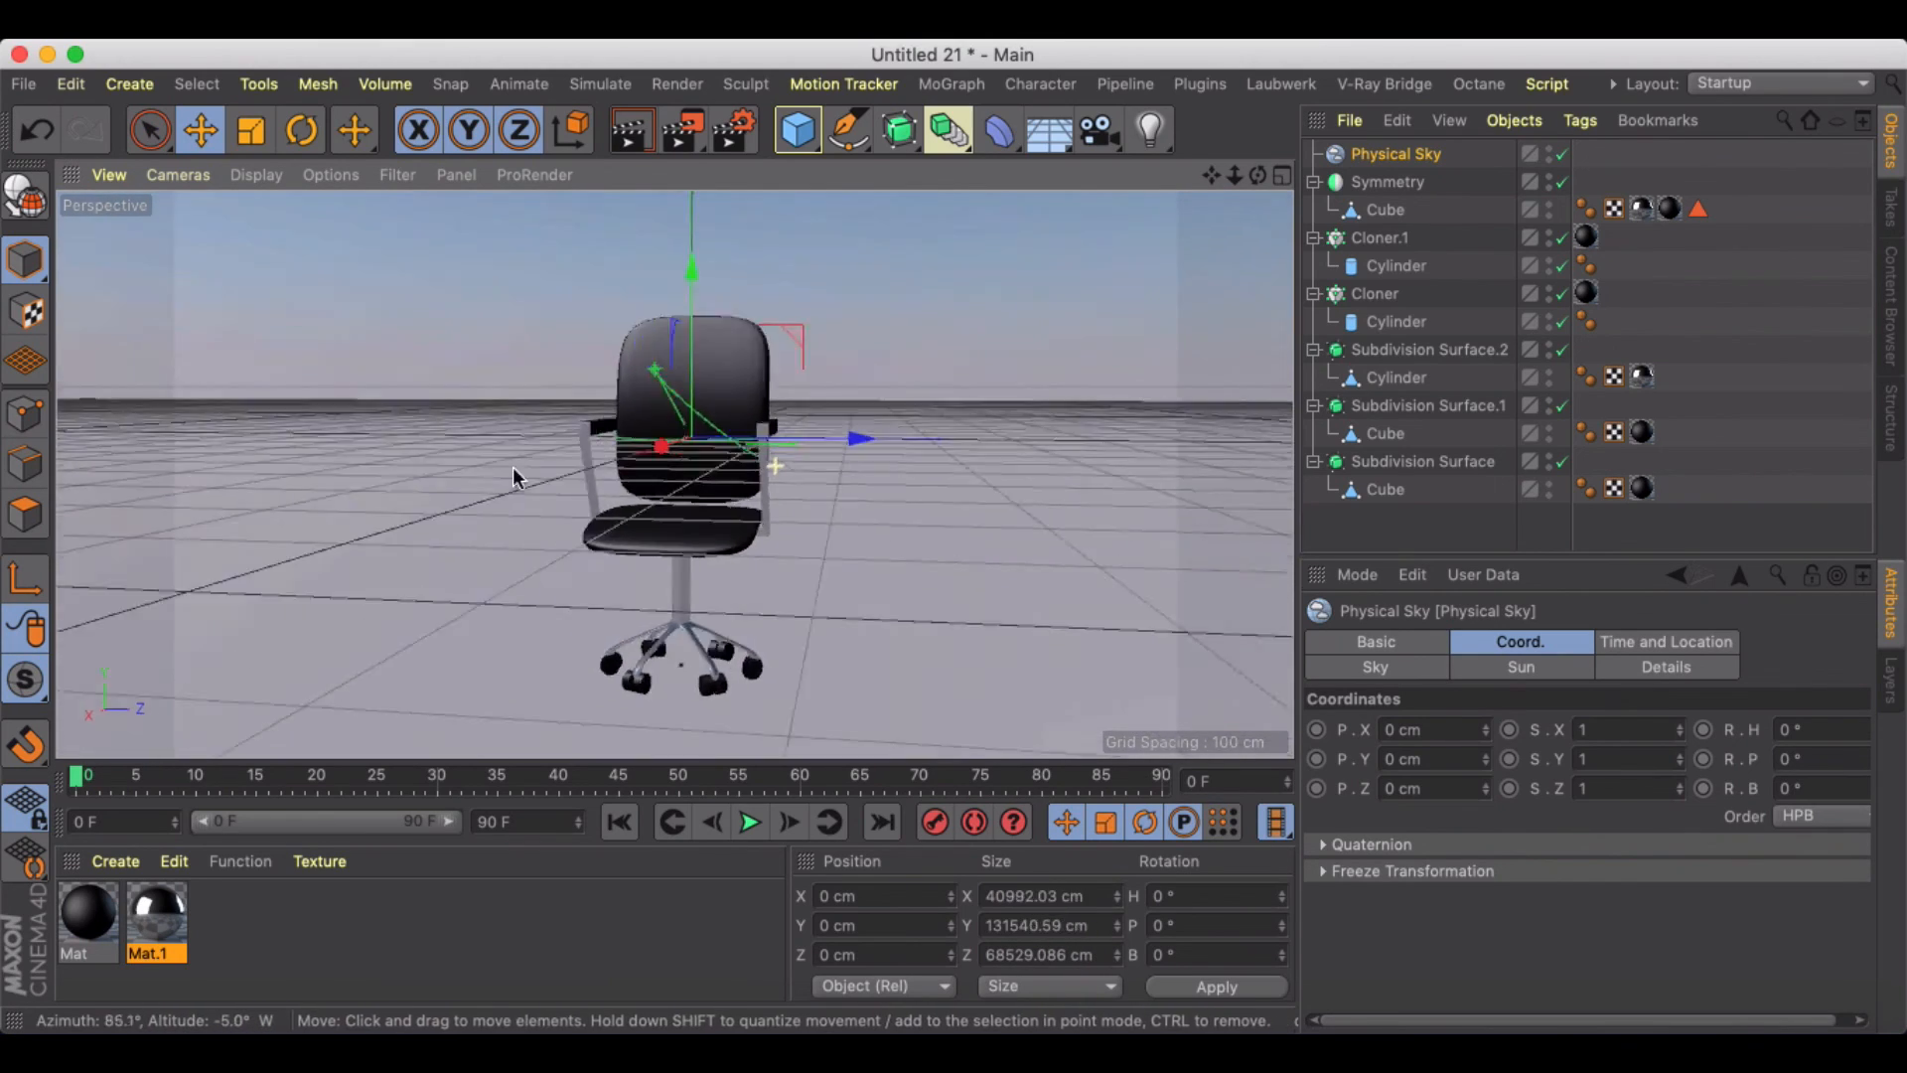
drag(511, 477, 997, 511)
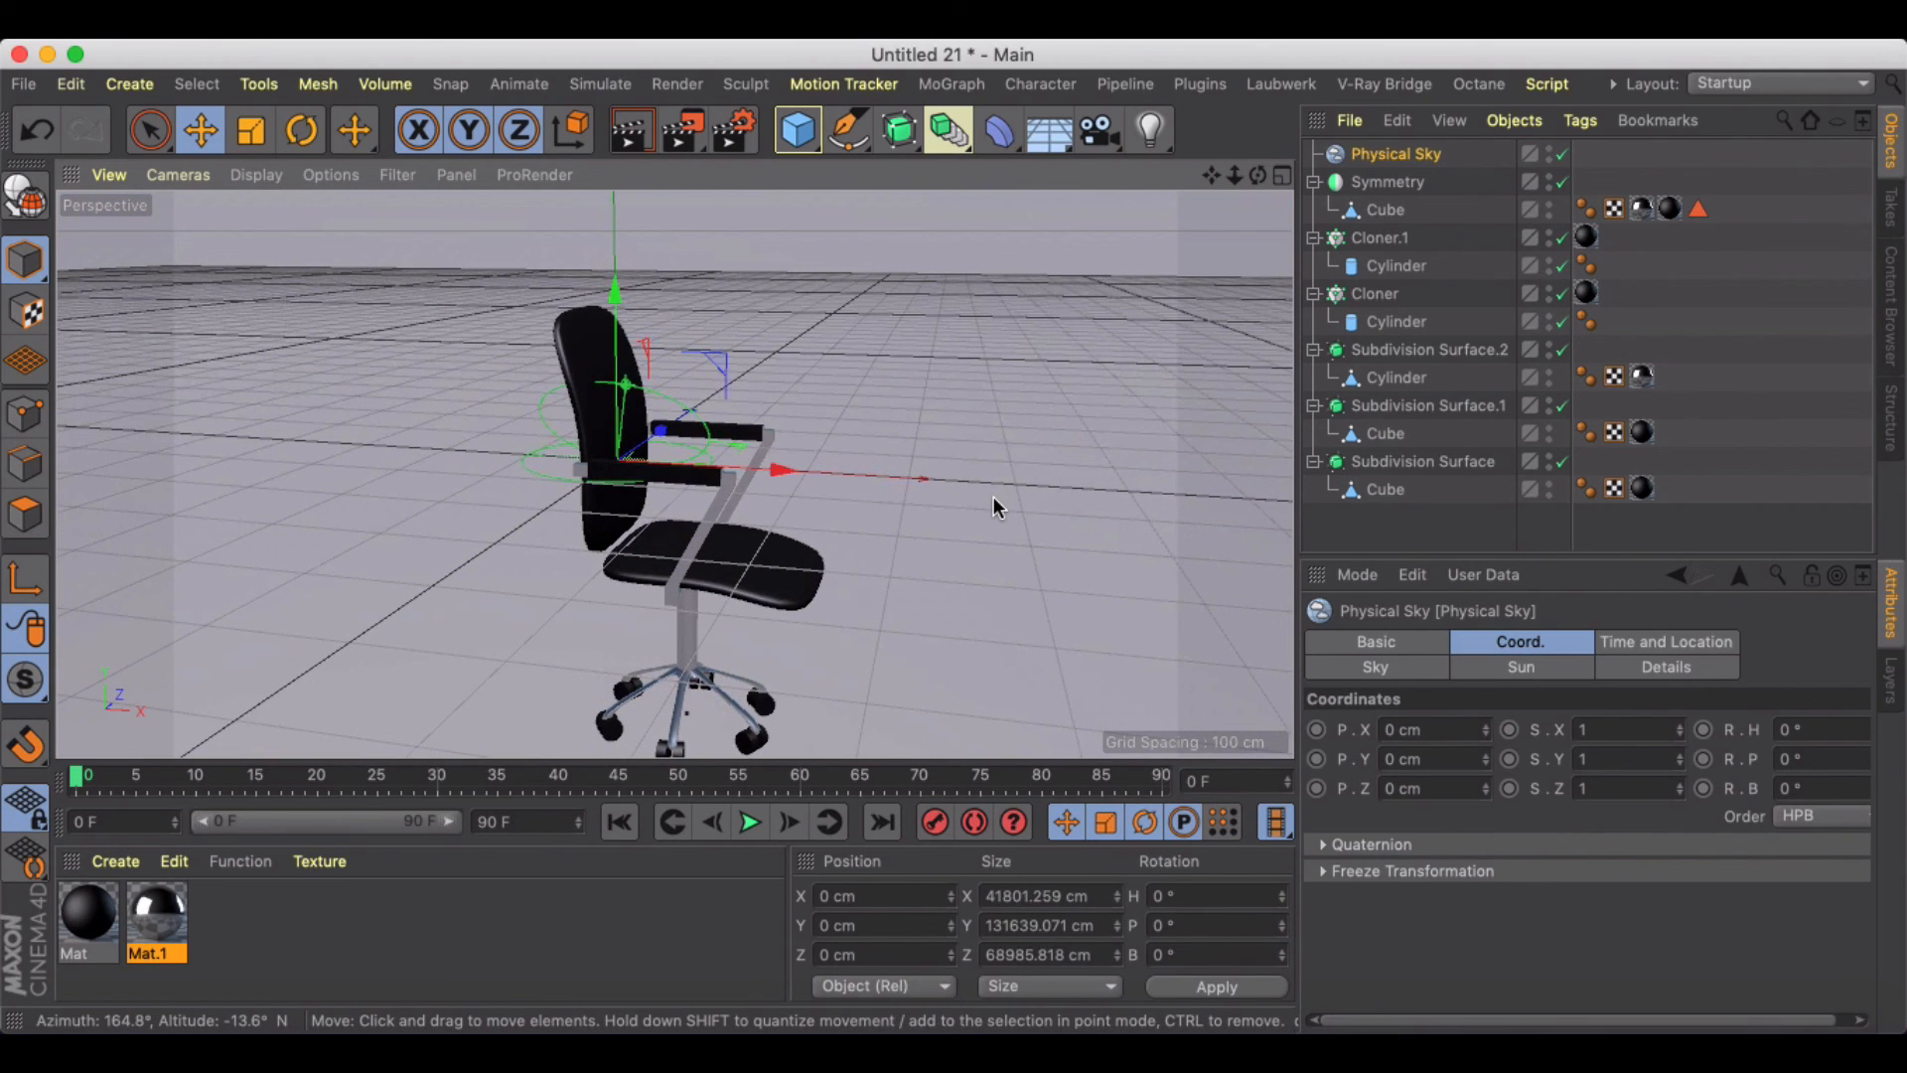
mouse_move(1005, 508)
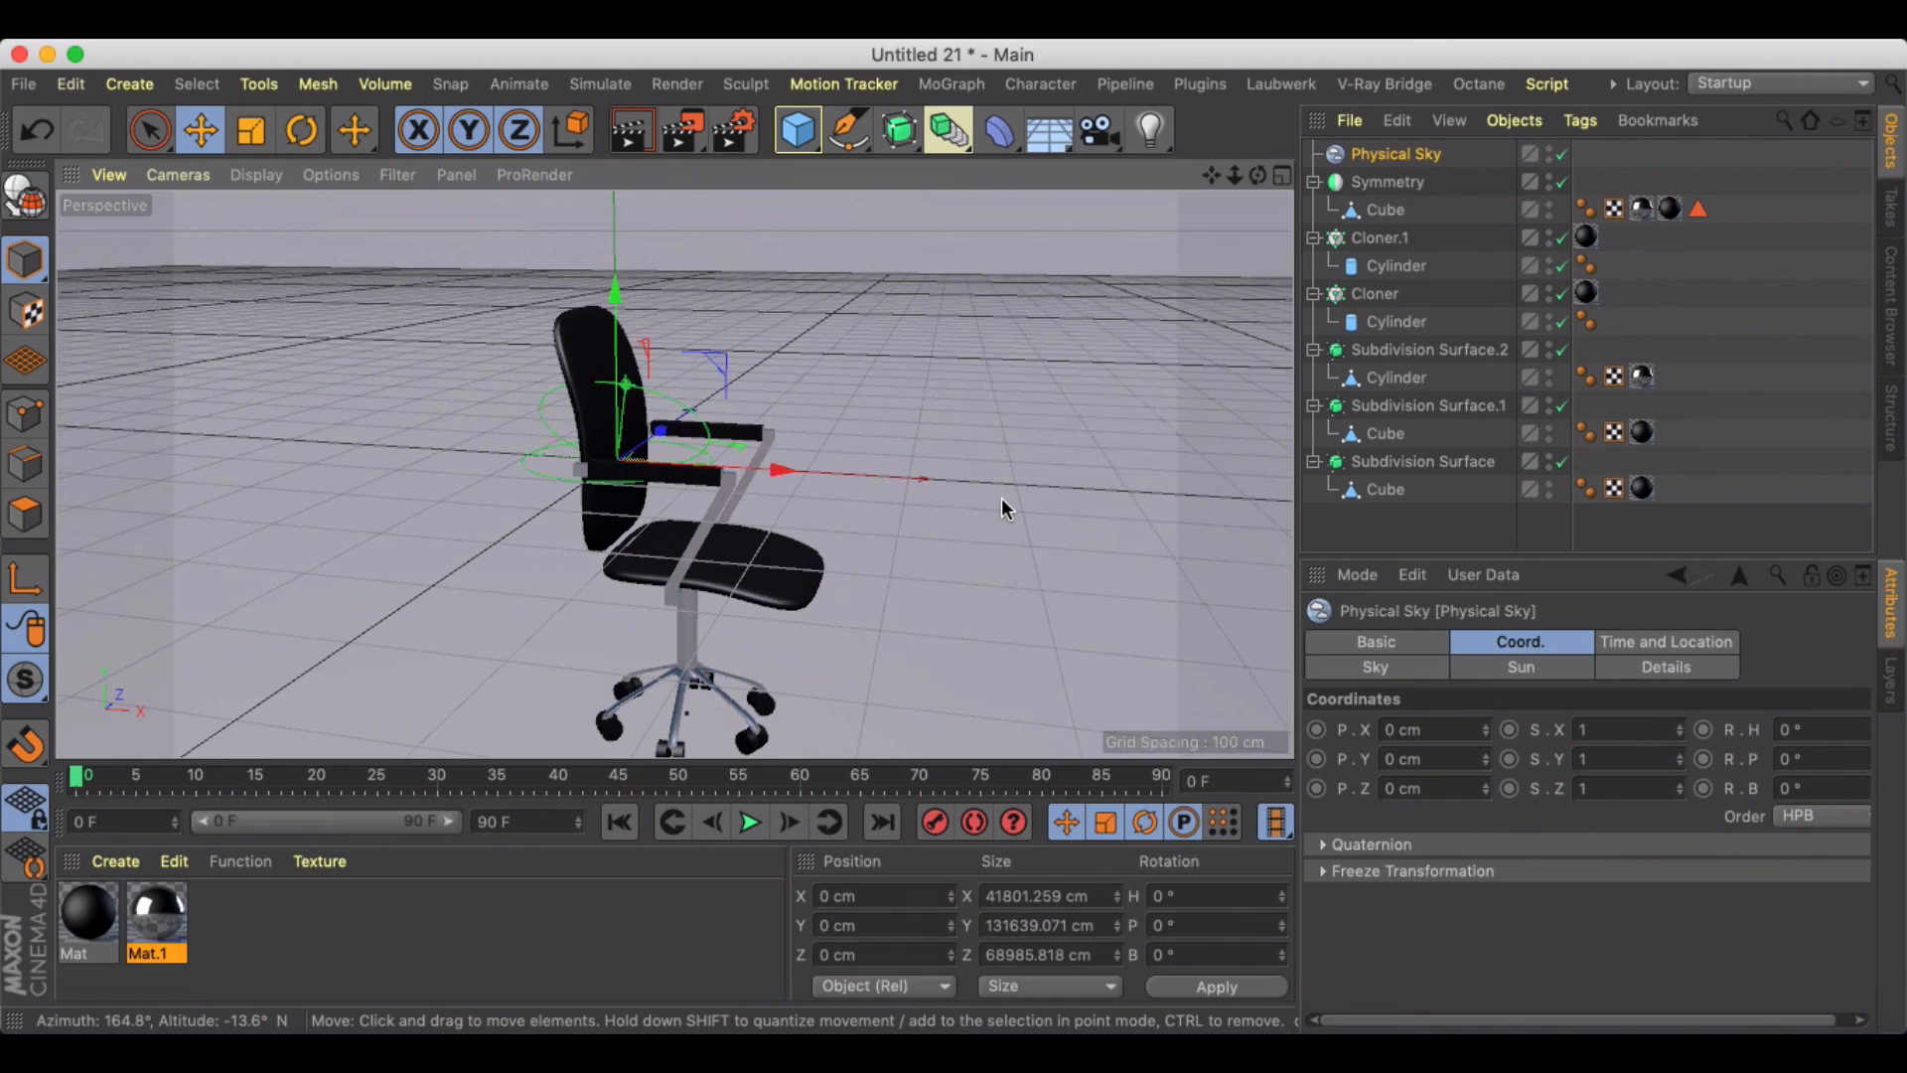